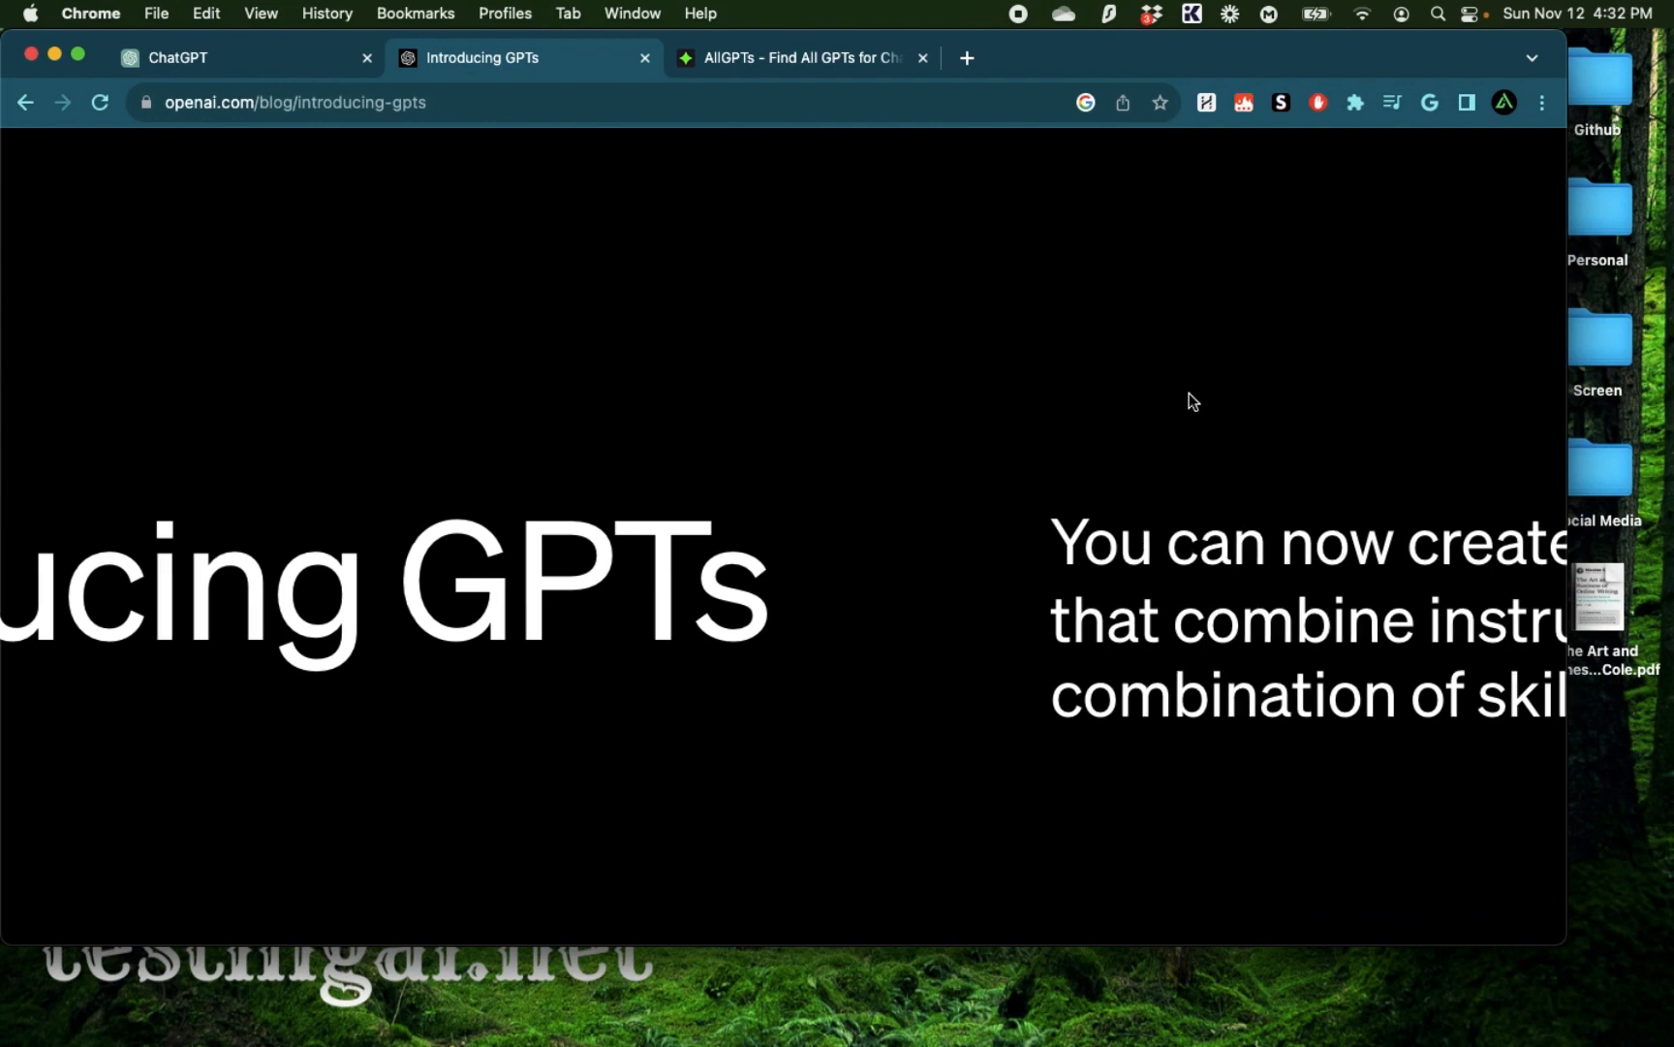
Switch from the Introducing GPTs article to the ChatGPT home page
drag(454, 542, 1421, 543)
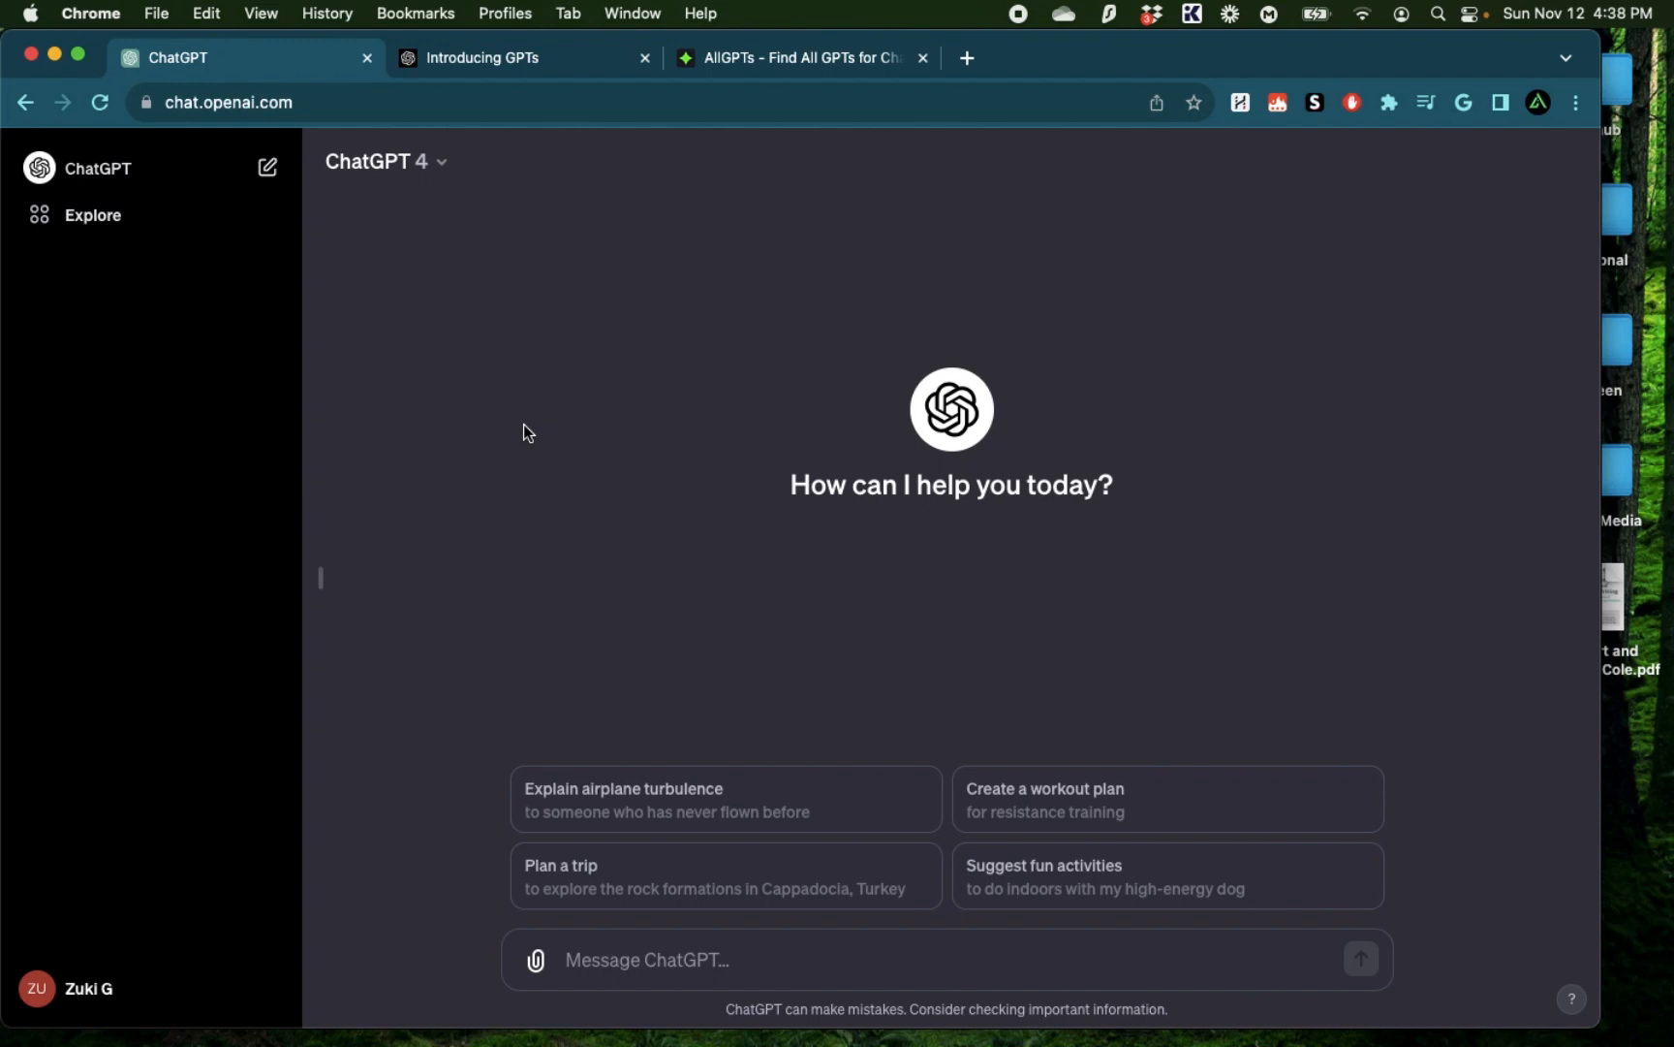
mouse_move(424, 301)
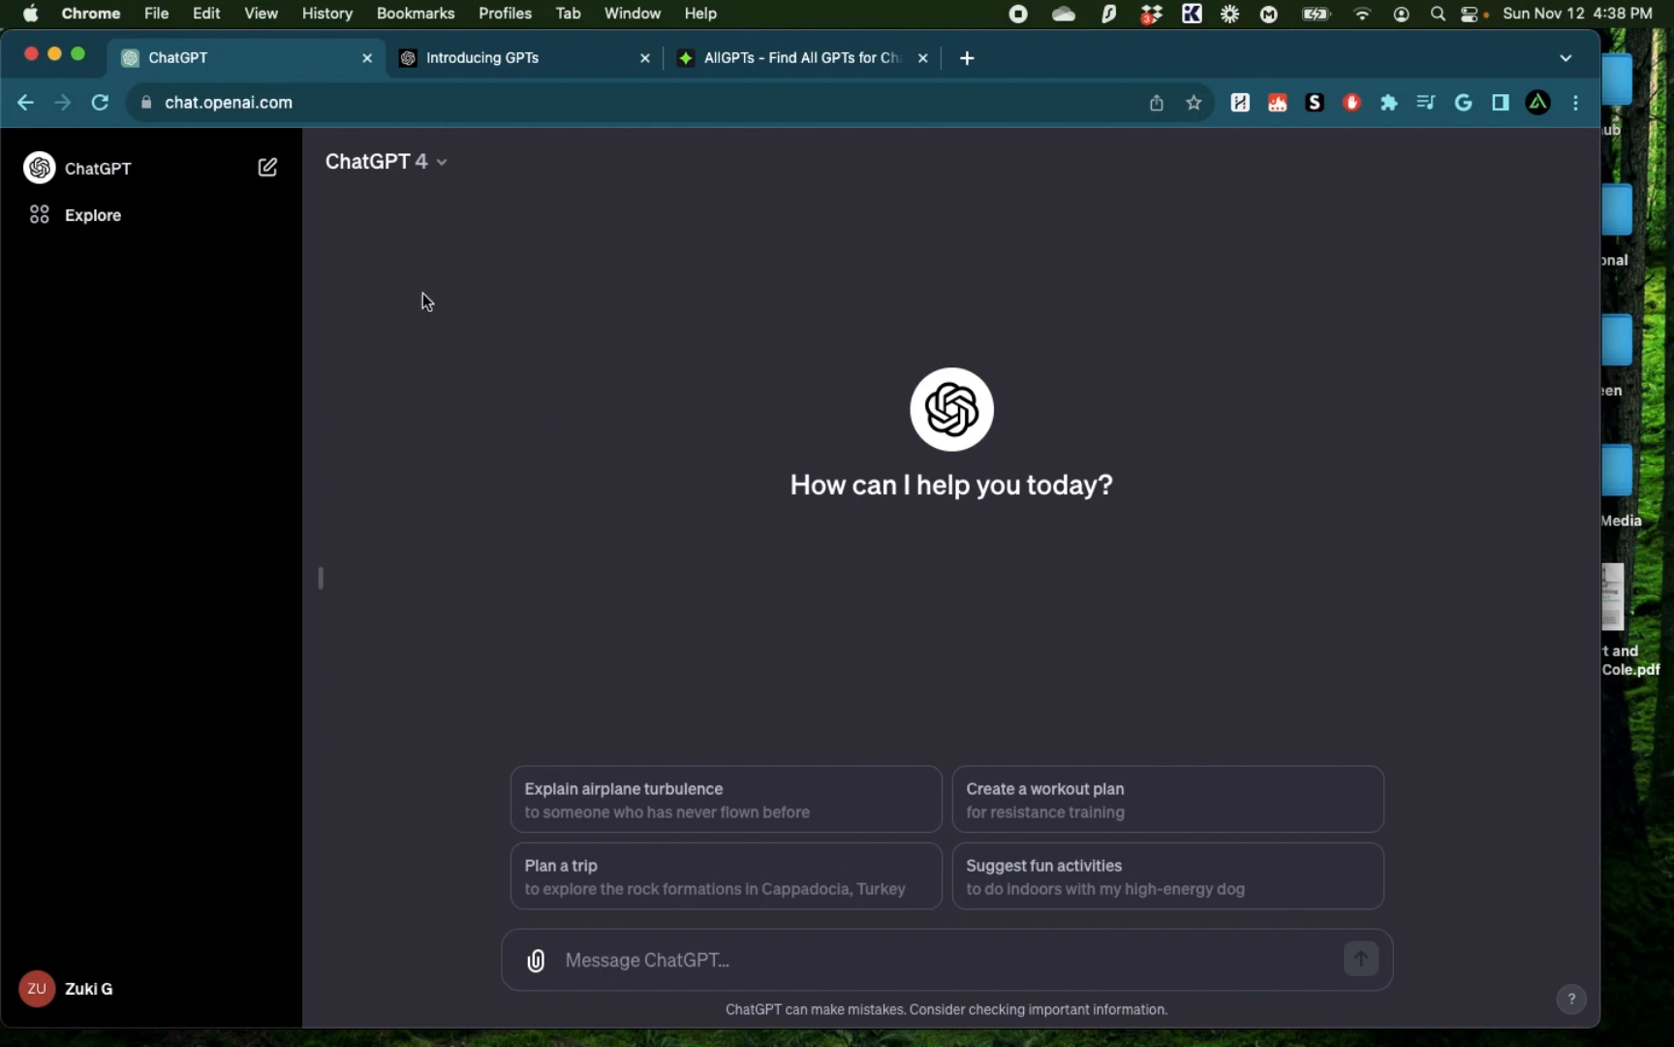
mouse_move(22, 248)
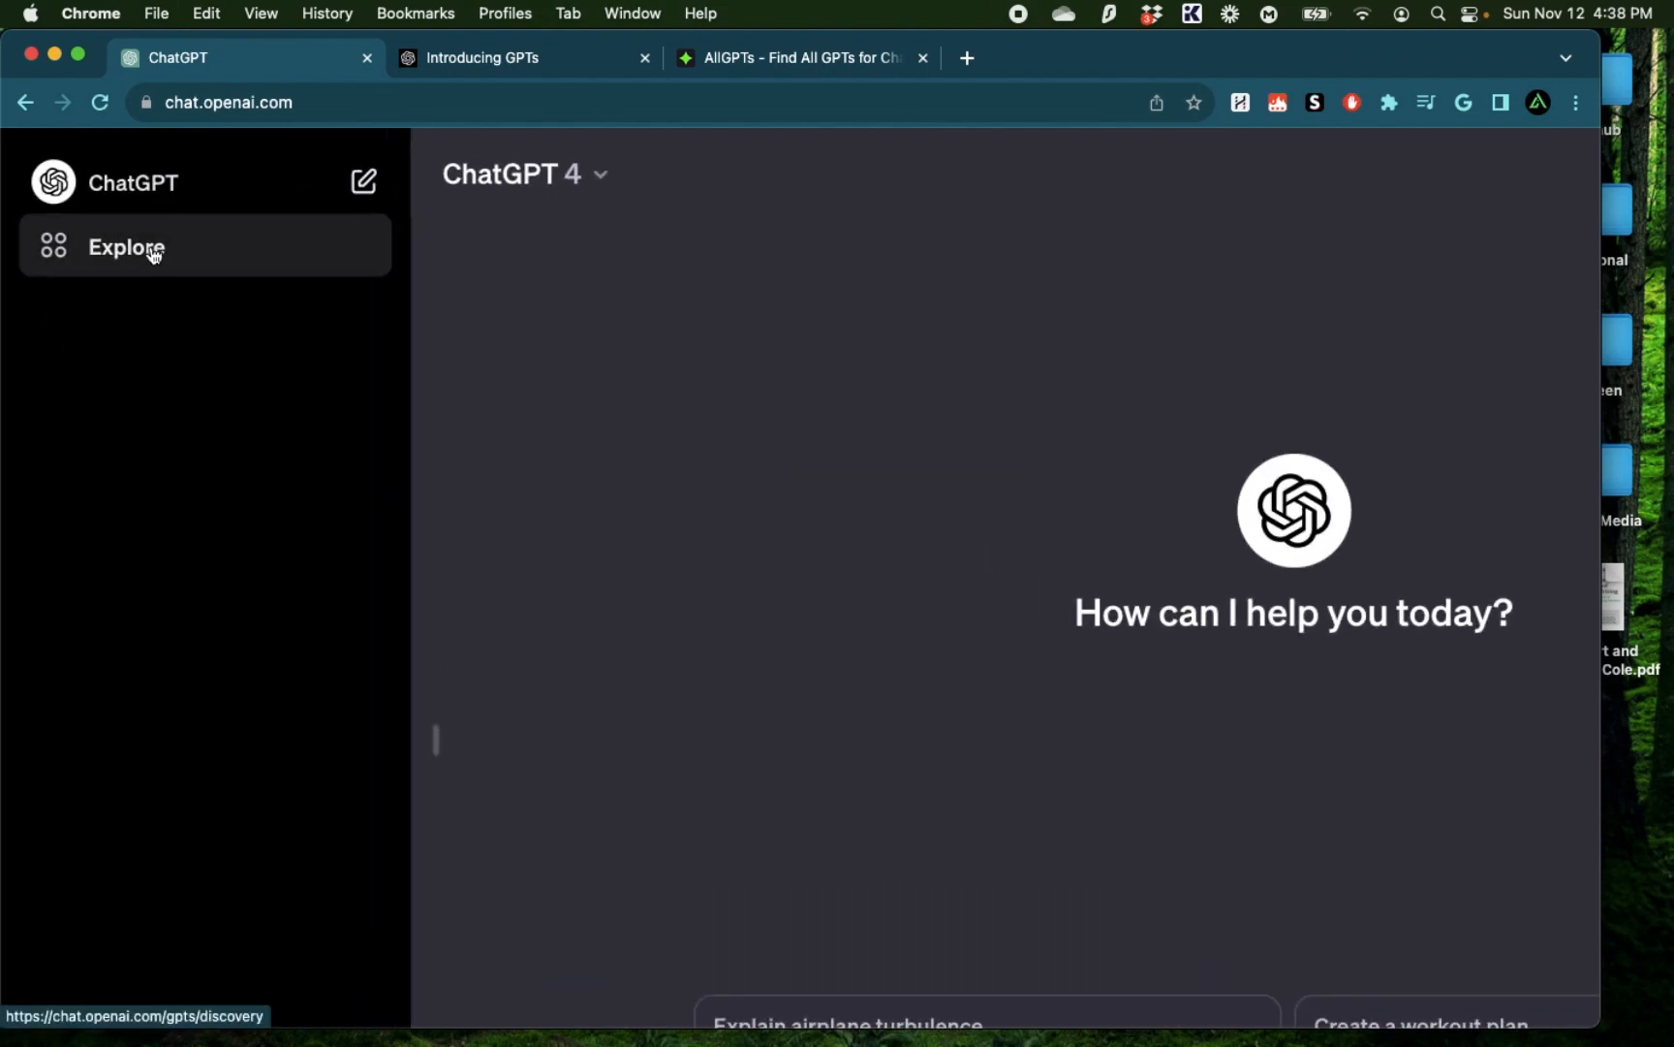
Open Explore GPTs, highlight 'OpenAI' in the heading, and scroll the discovery page
click(125, 247)
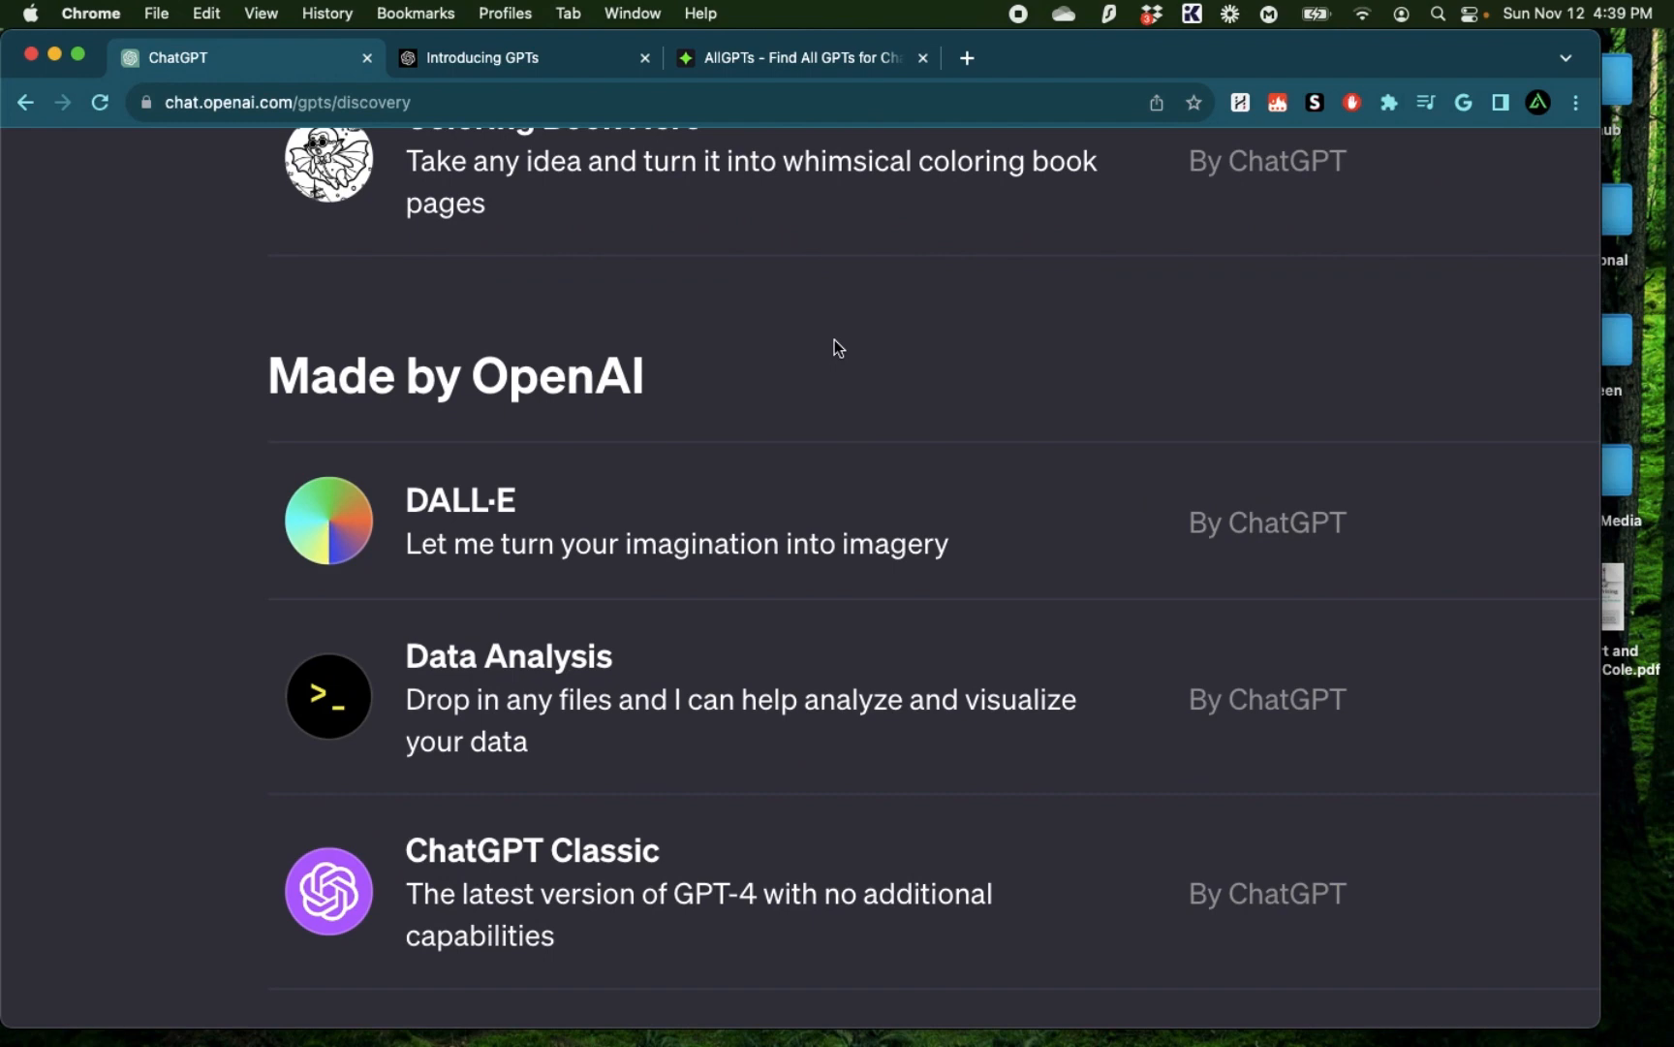
mouse_move(440, 354)
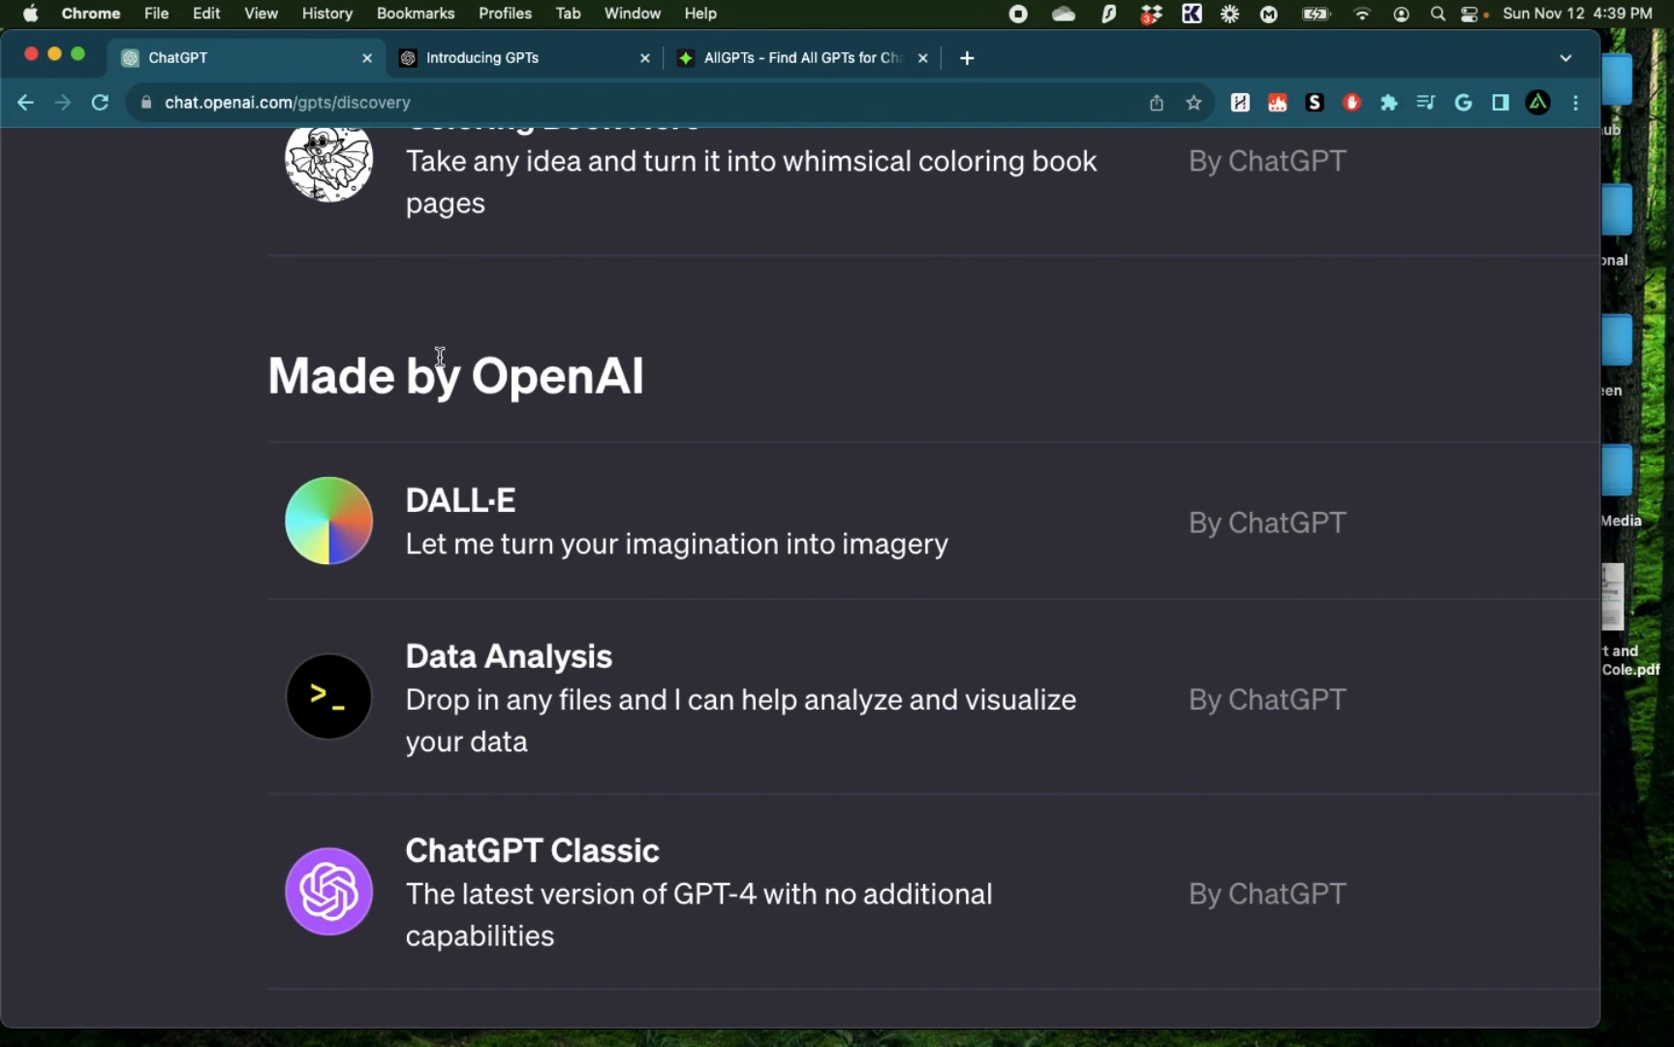
double_click(555, 376)
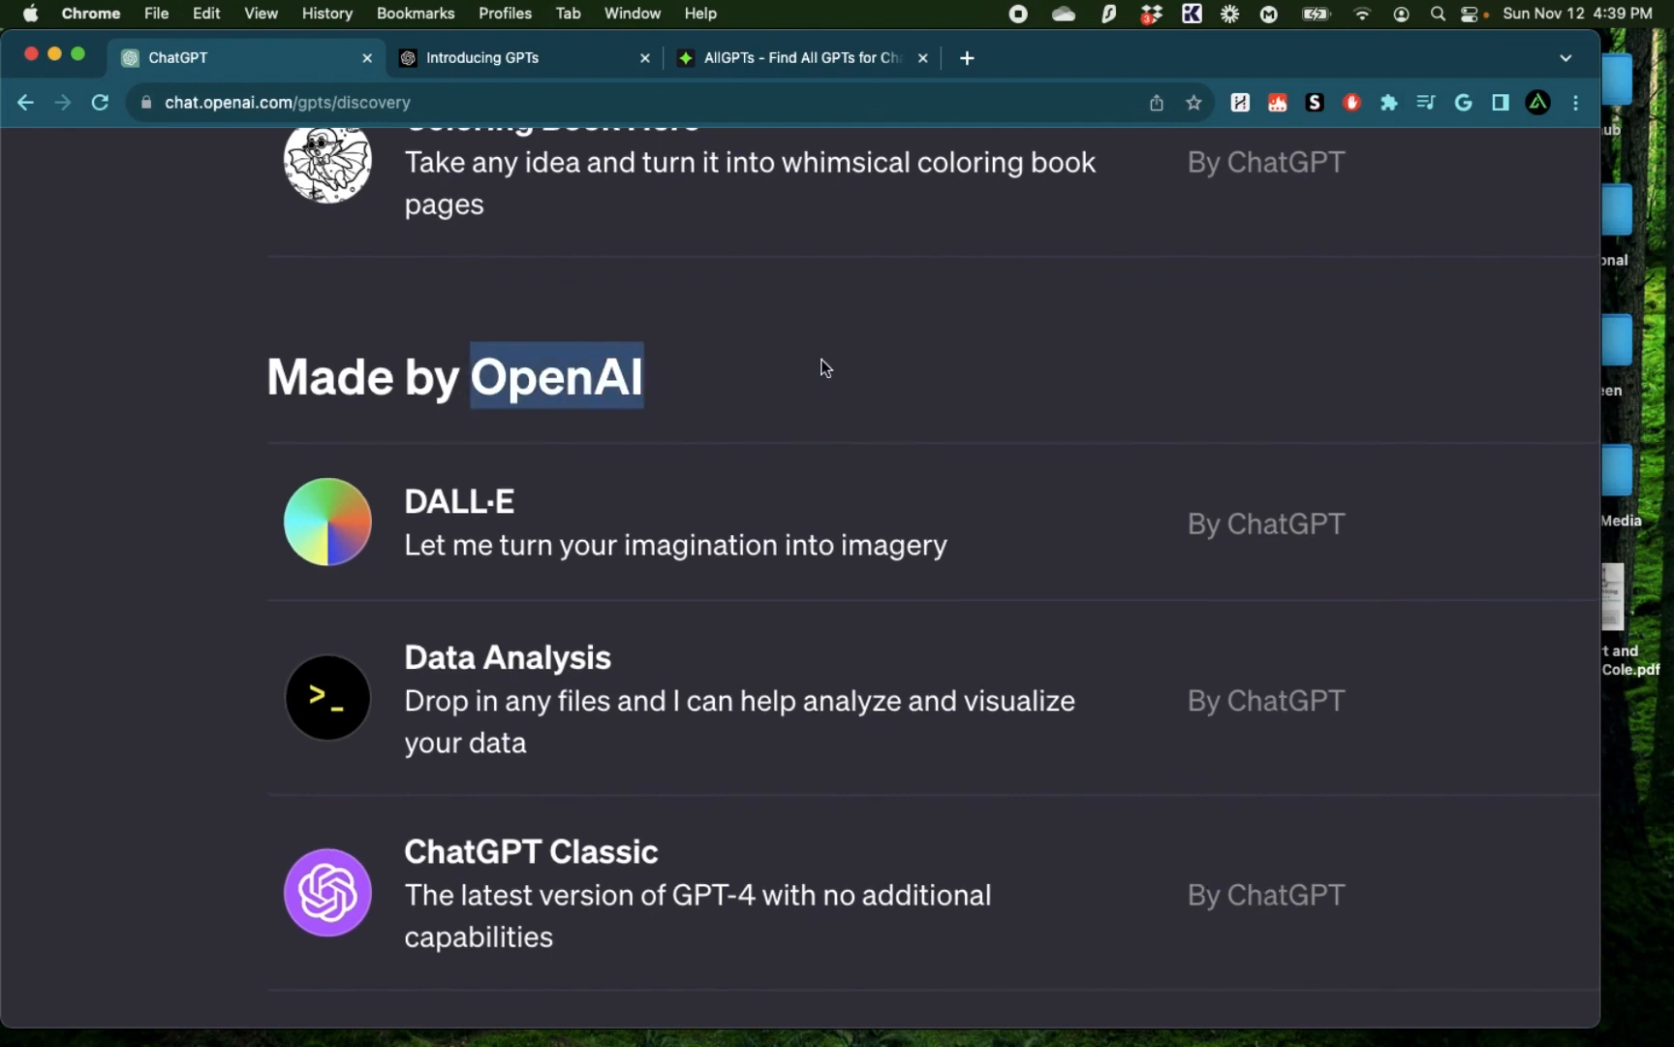
scroll(down, 3)
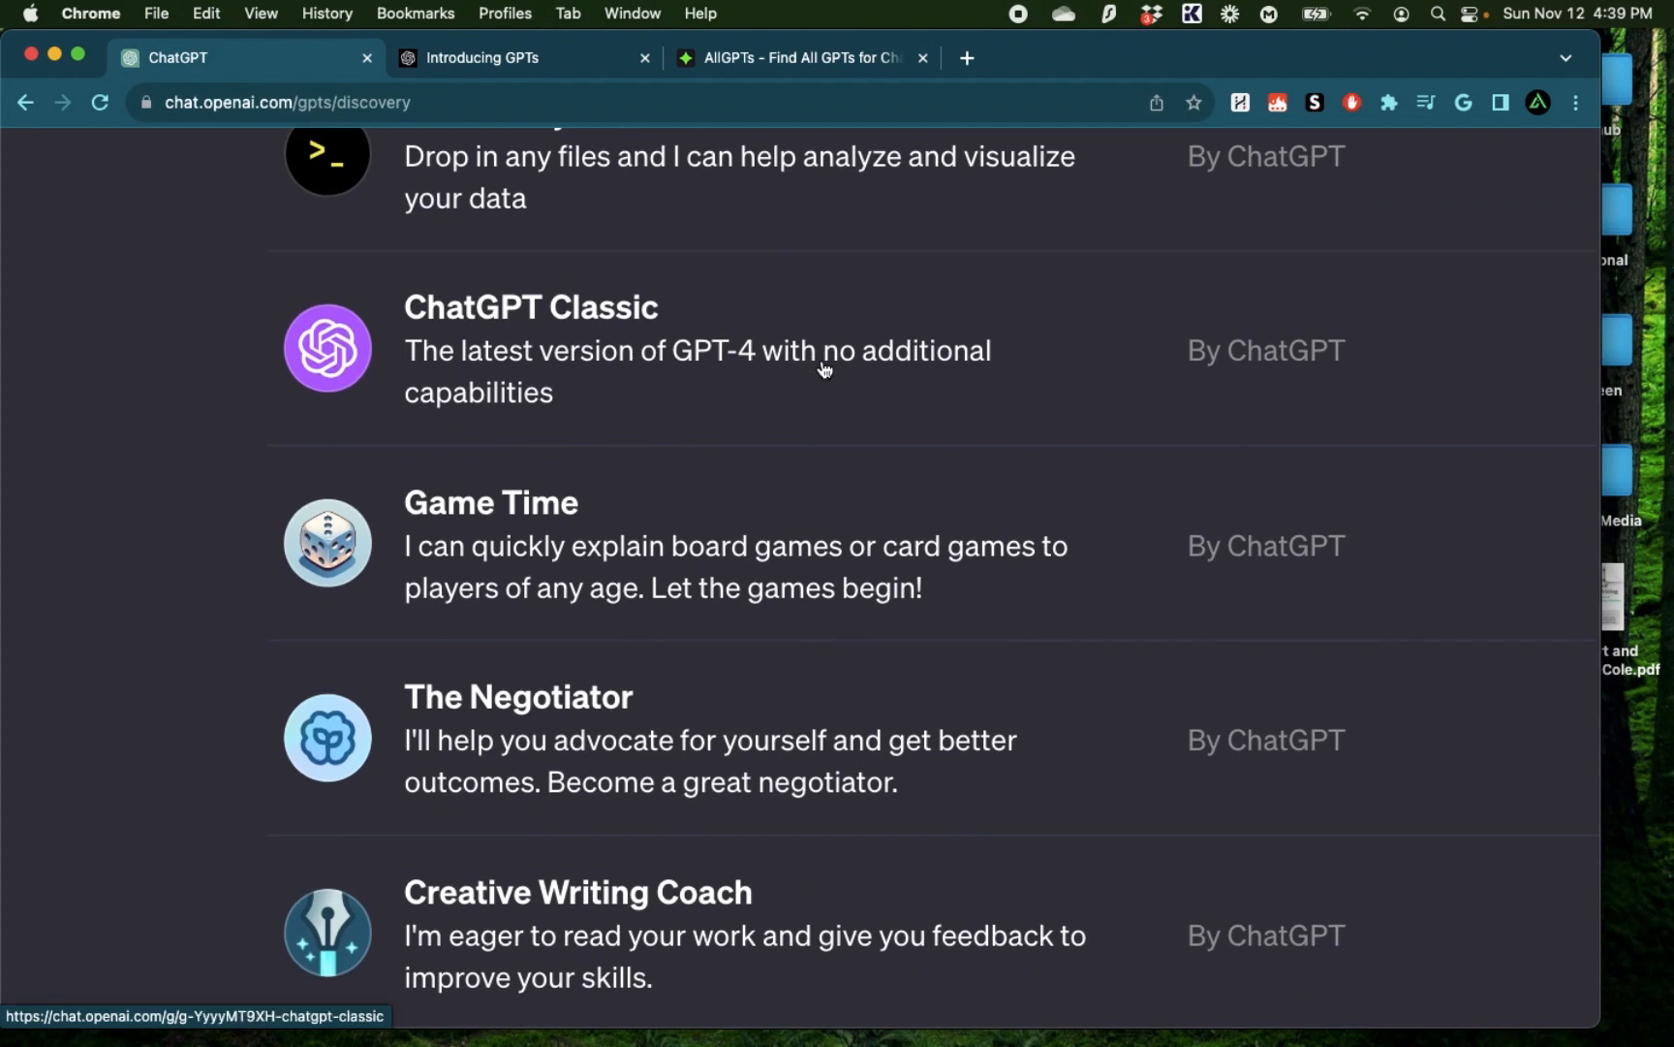
scroll(up, 3)
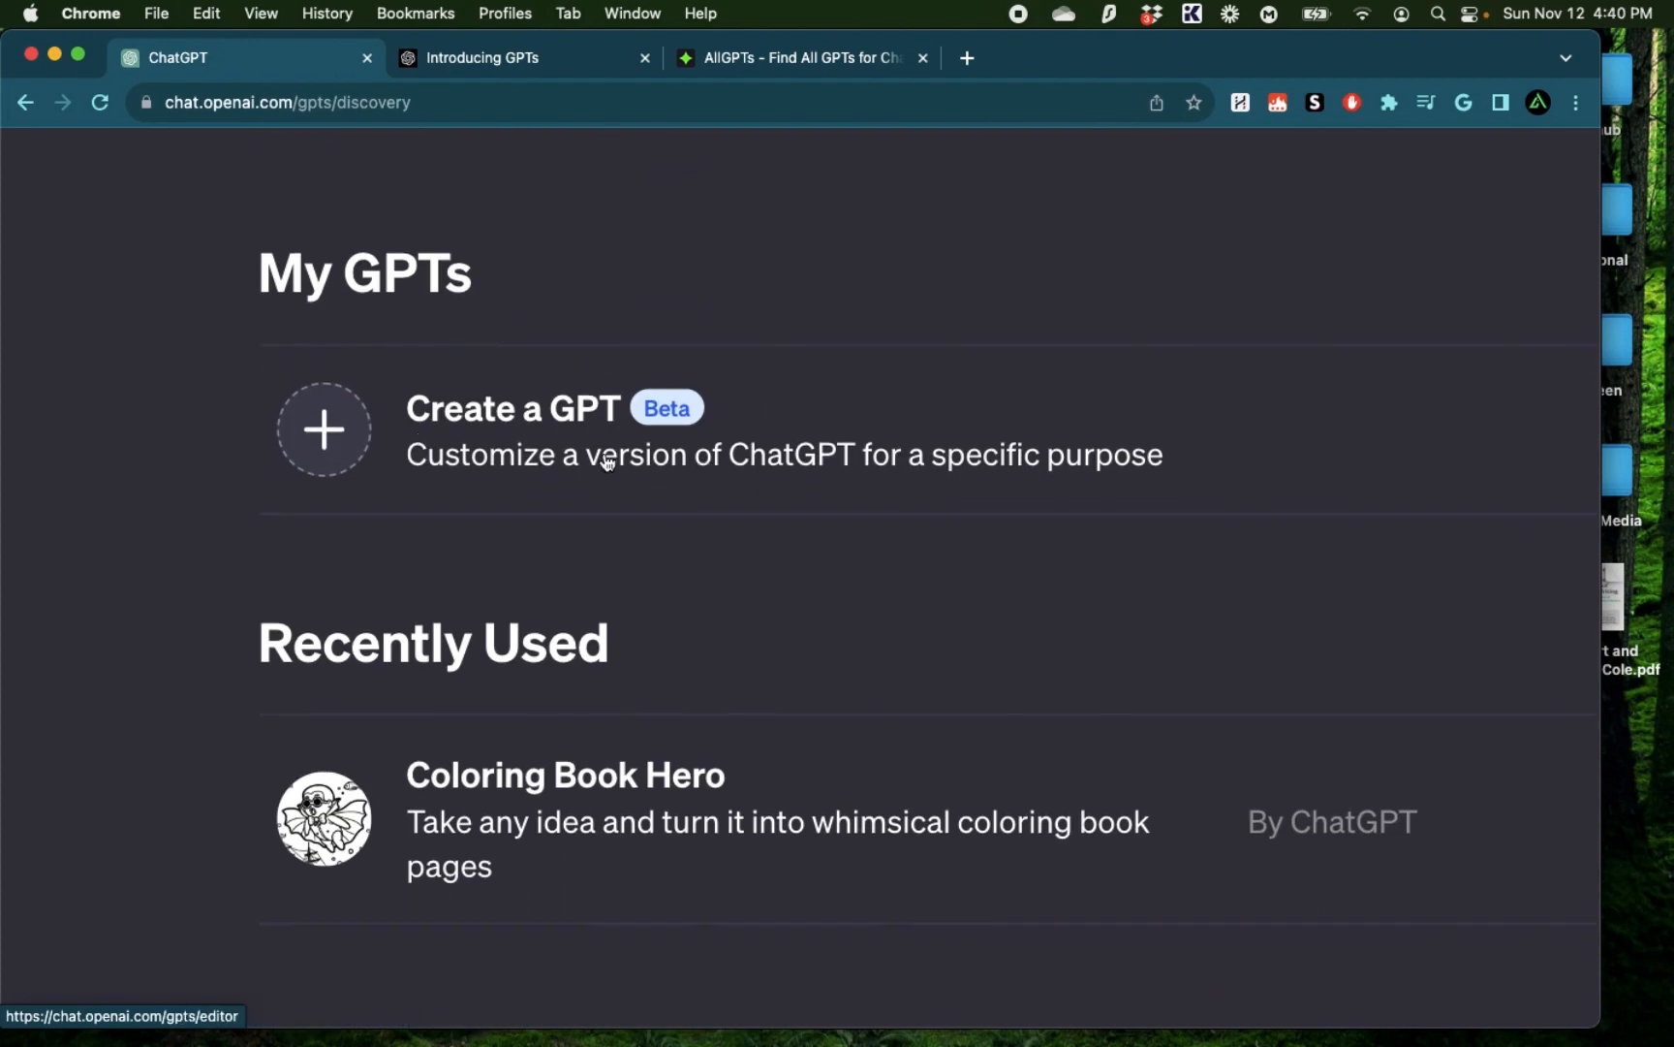
mouse_move(794, 601)
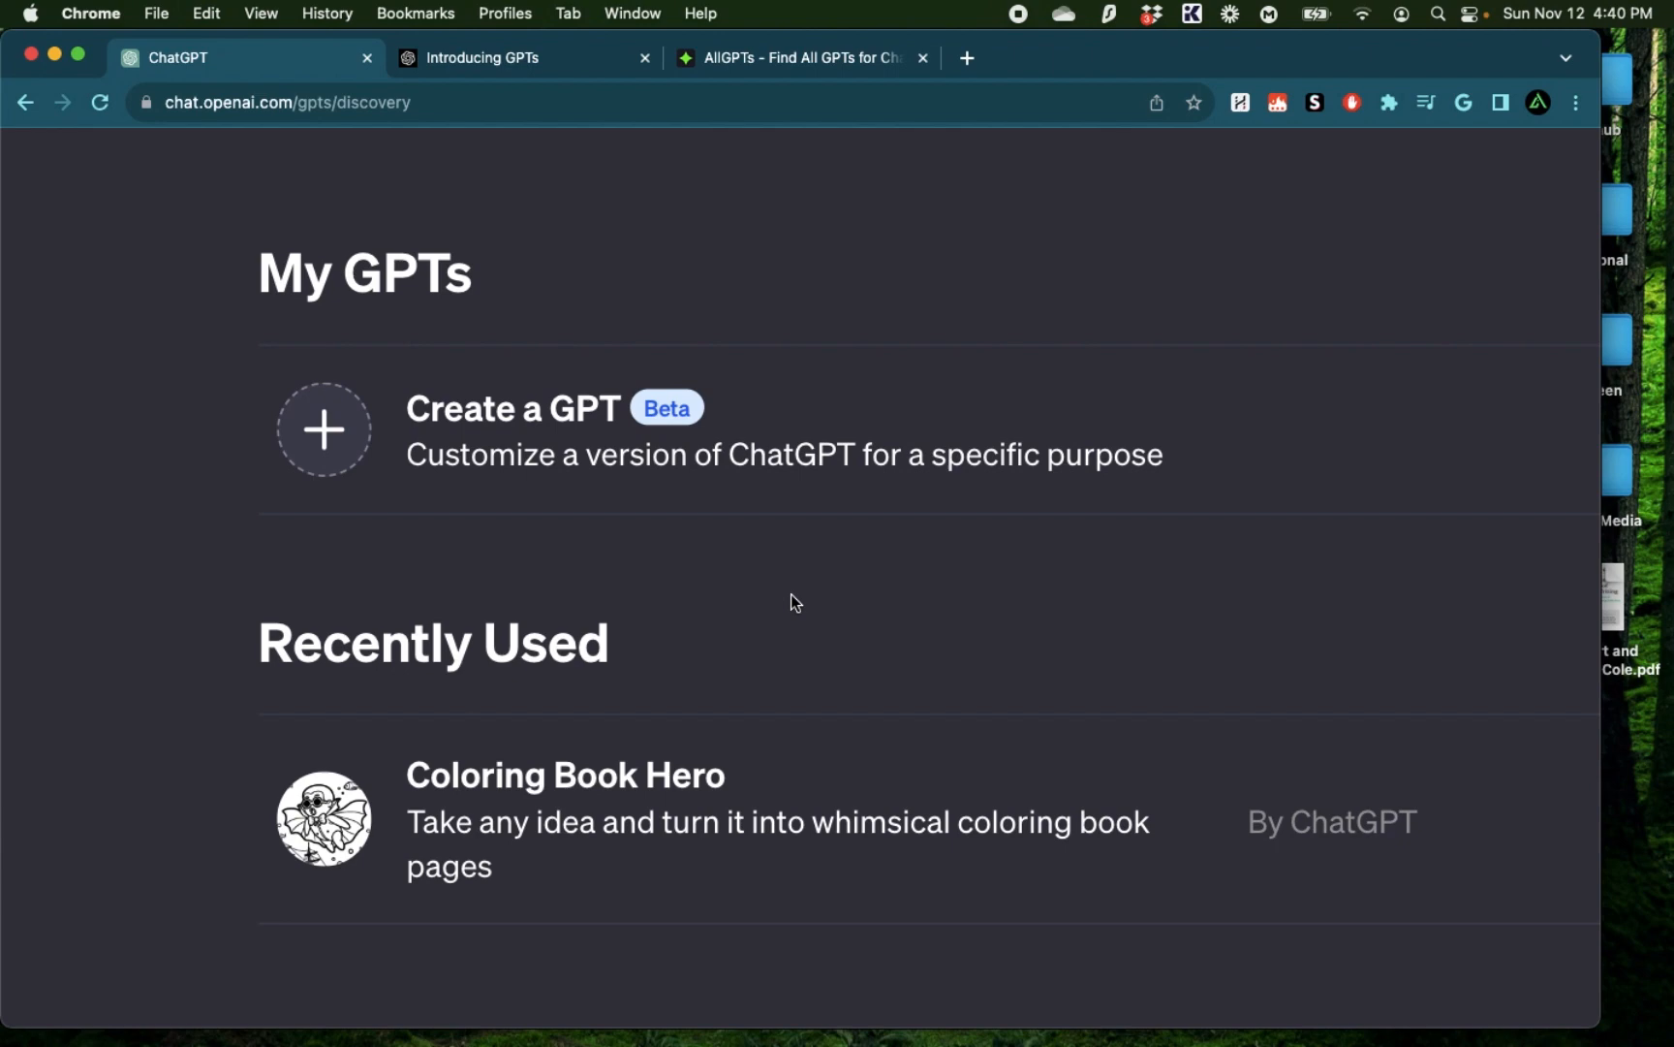
mouse_move(862, 648)
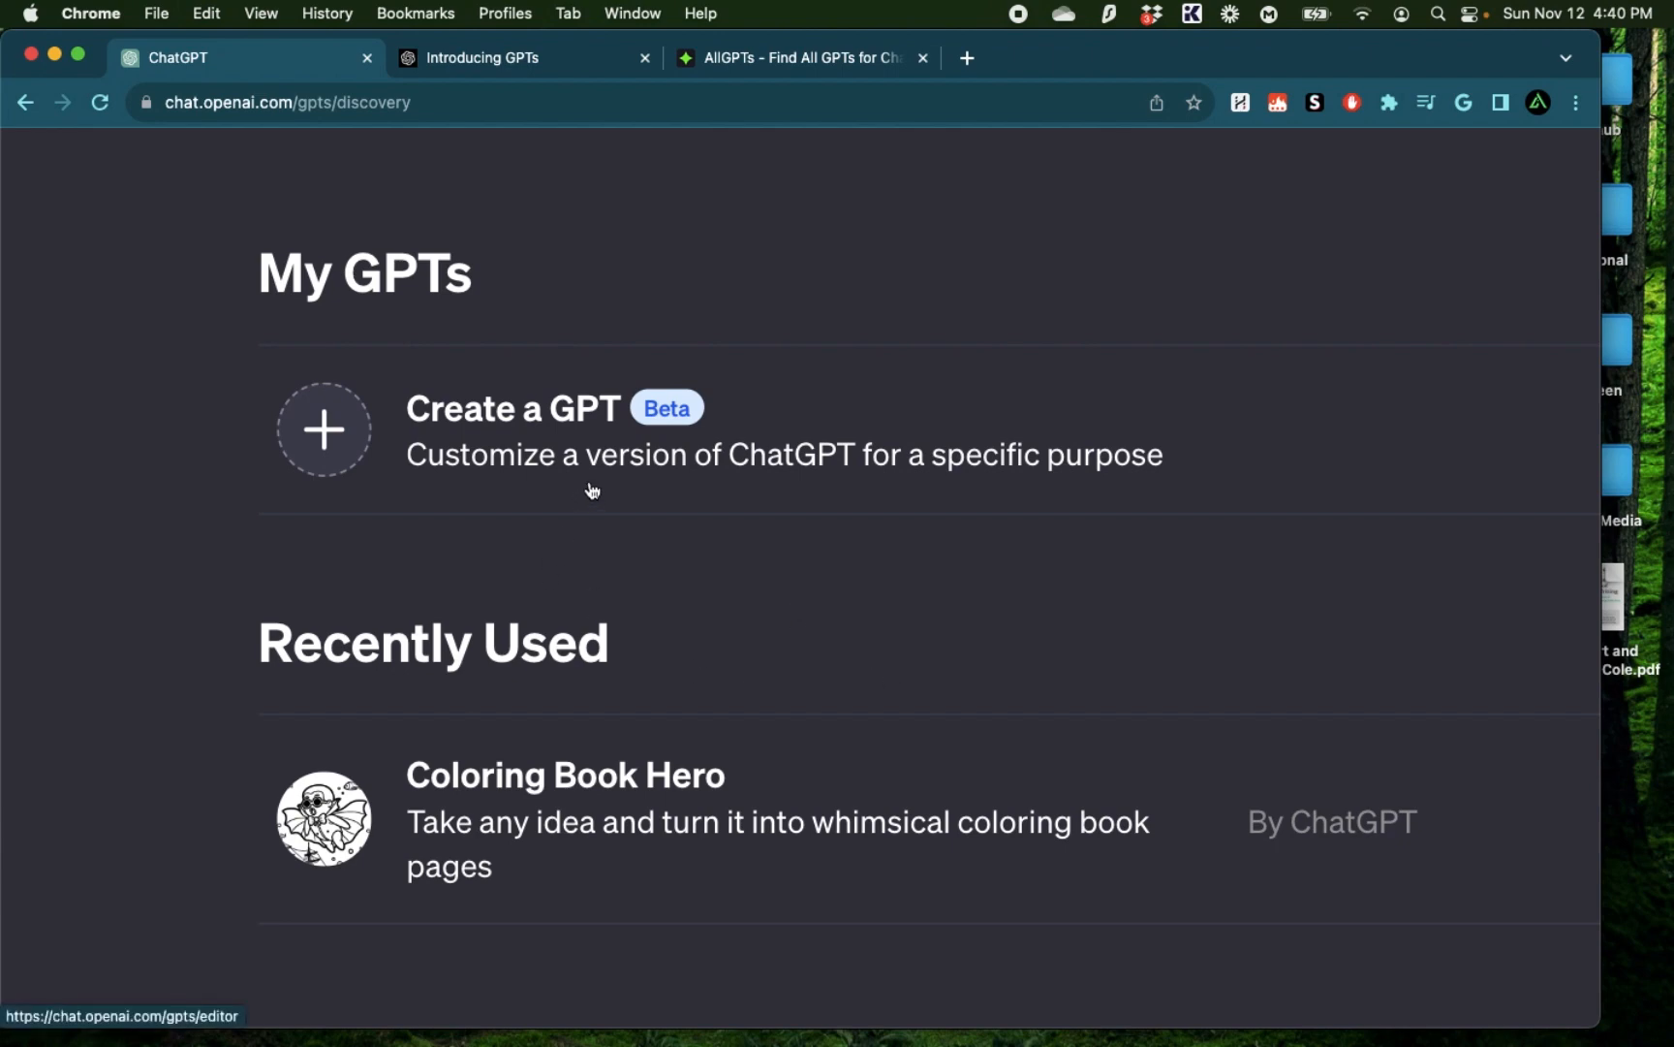
mouse_move(634, 479)
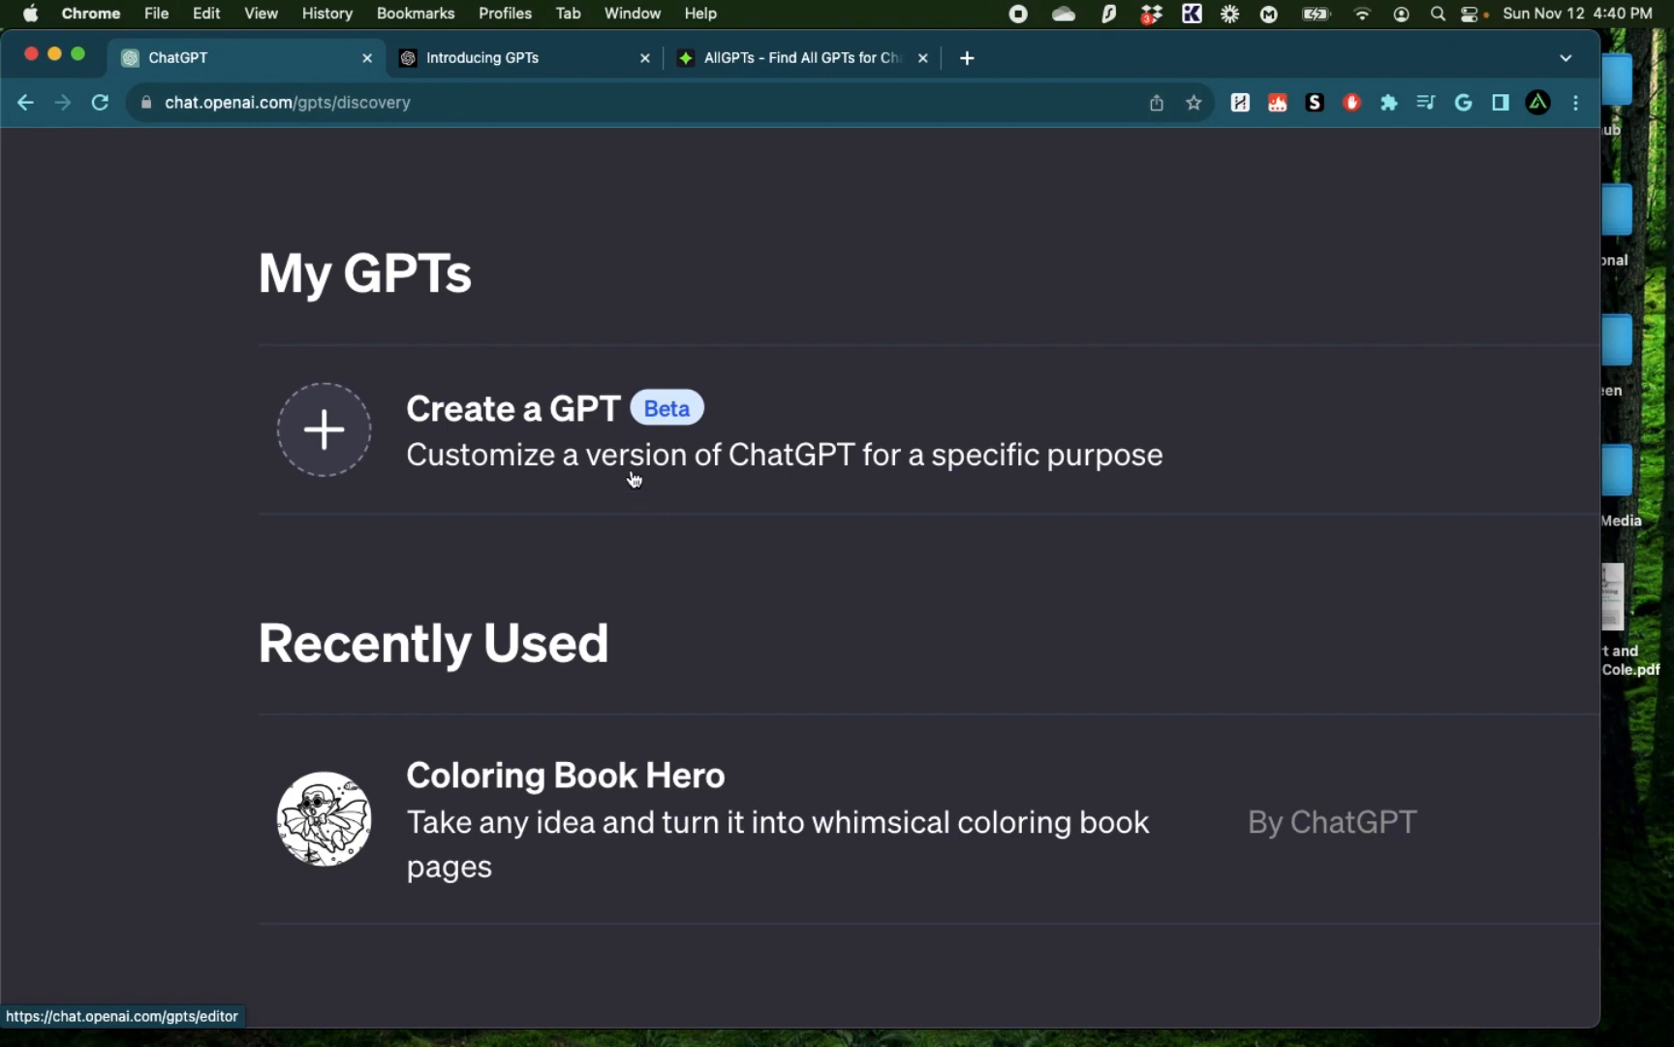
mouse_move(773, 108)
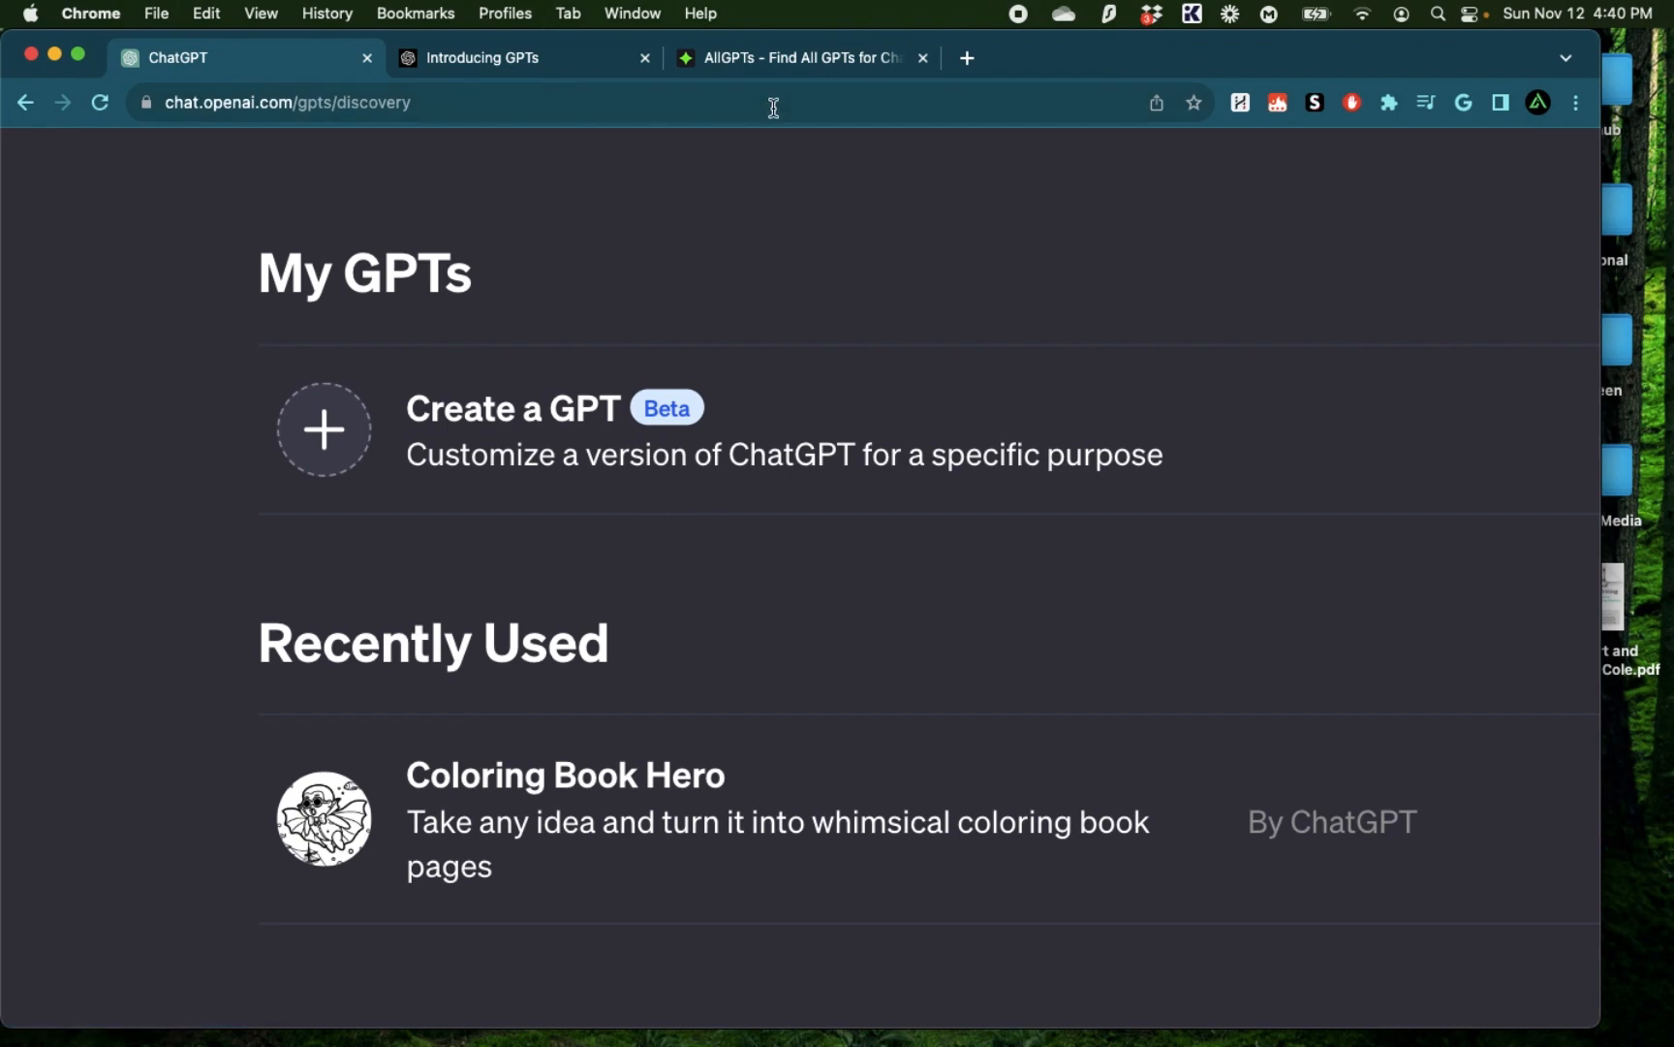
click(796, 58)
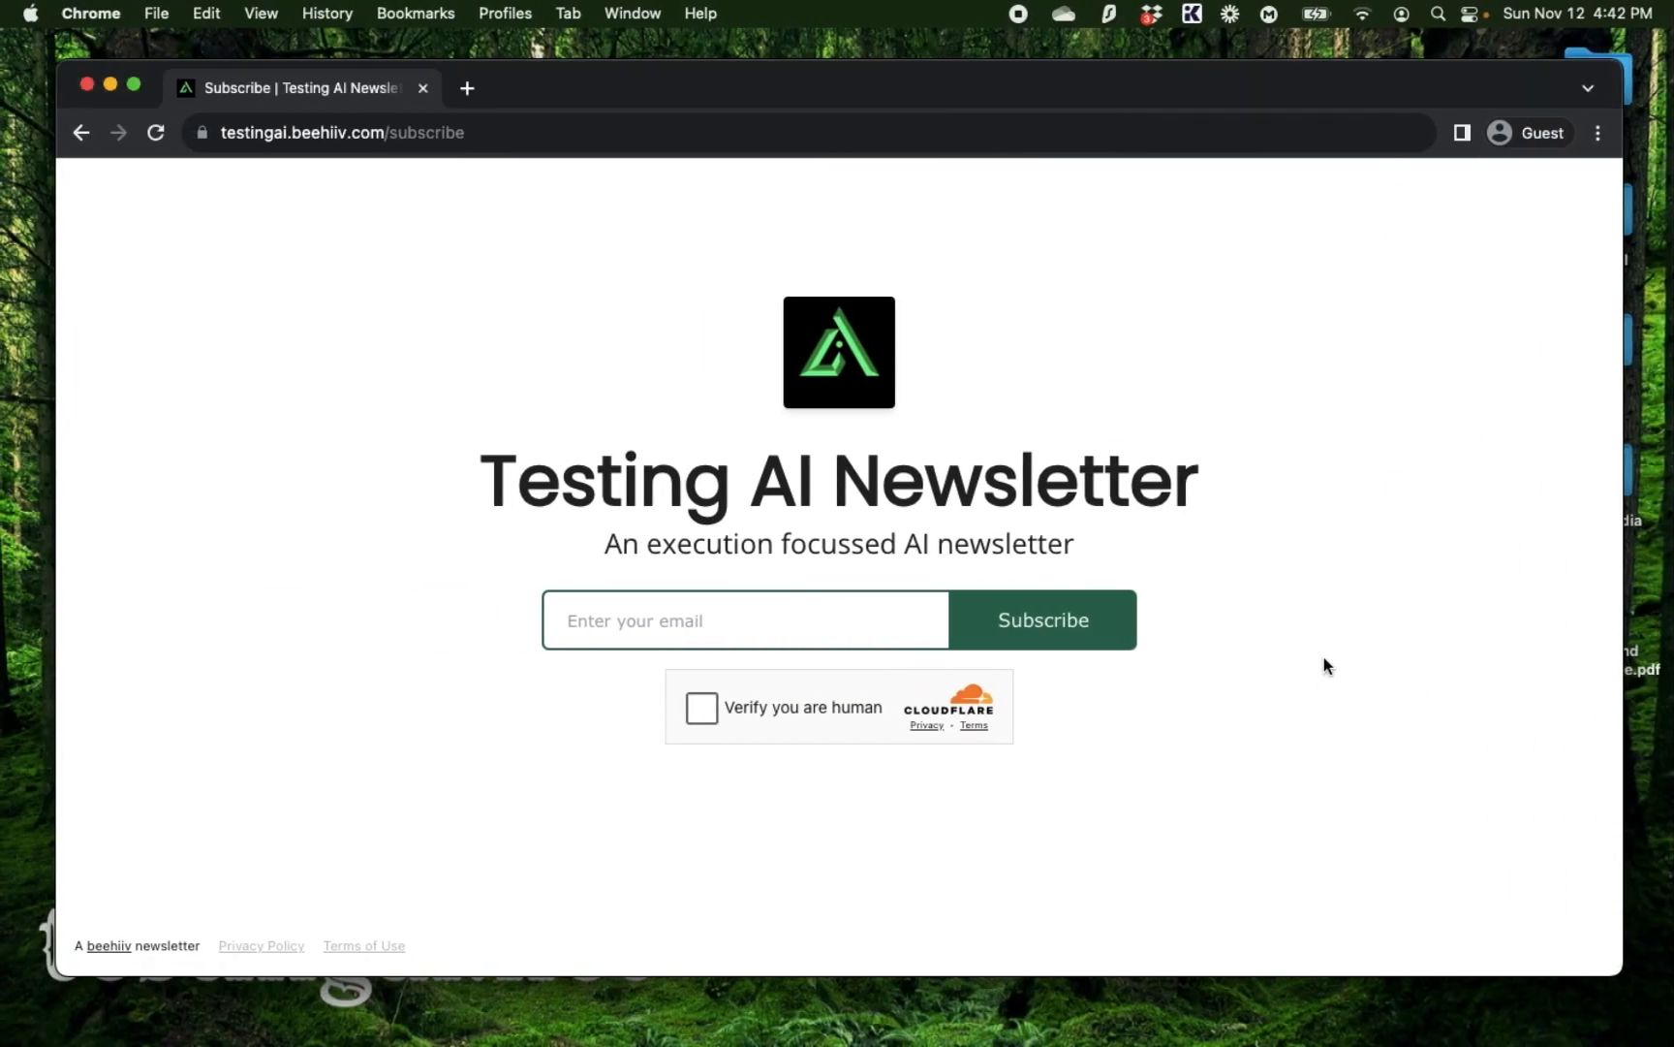
click(744, 619)
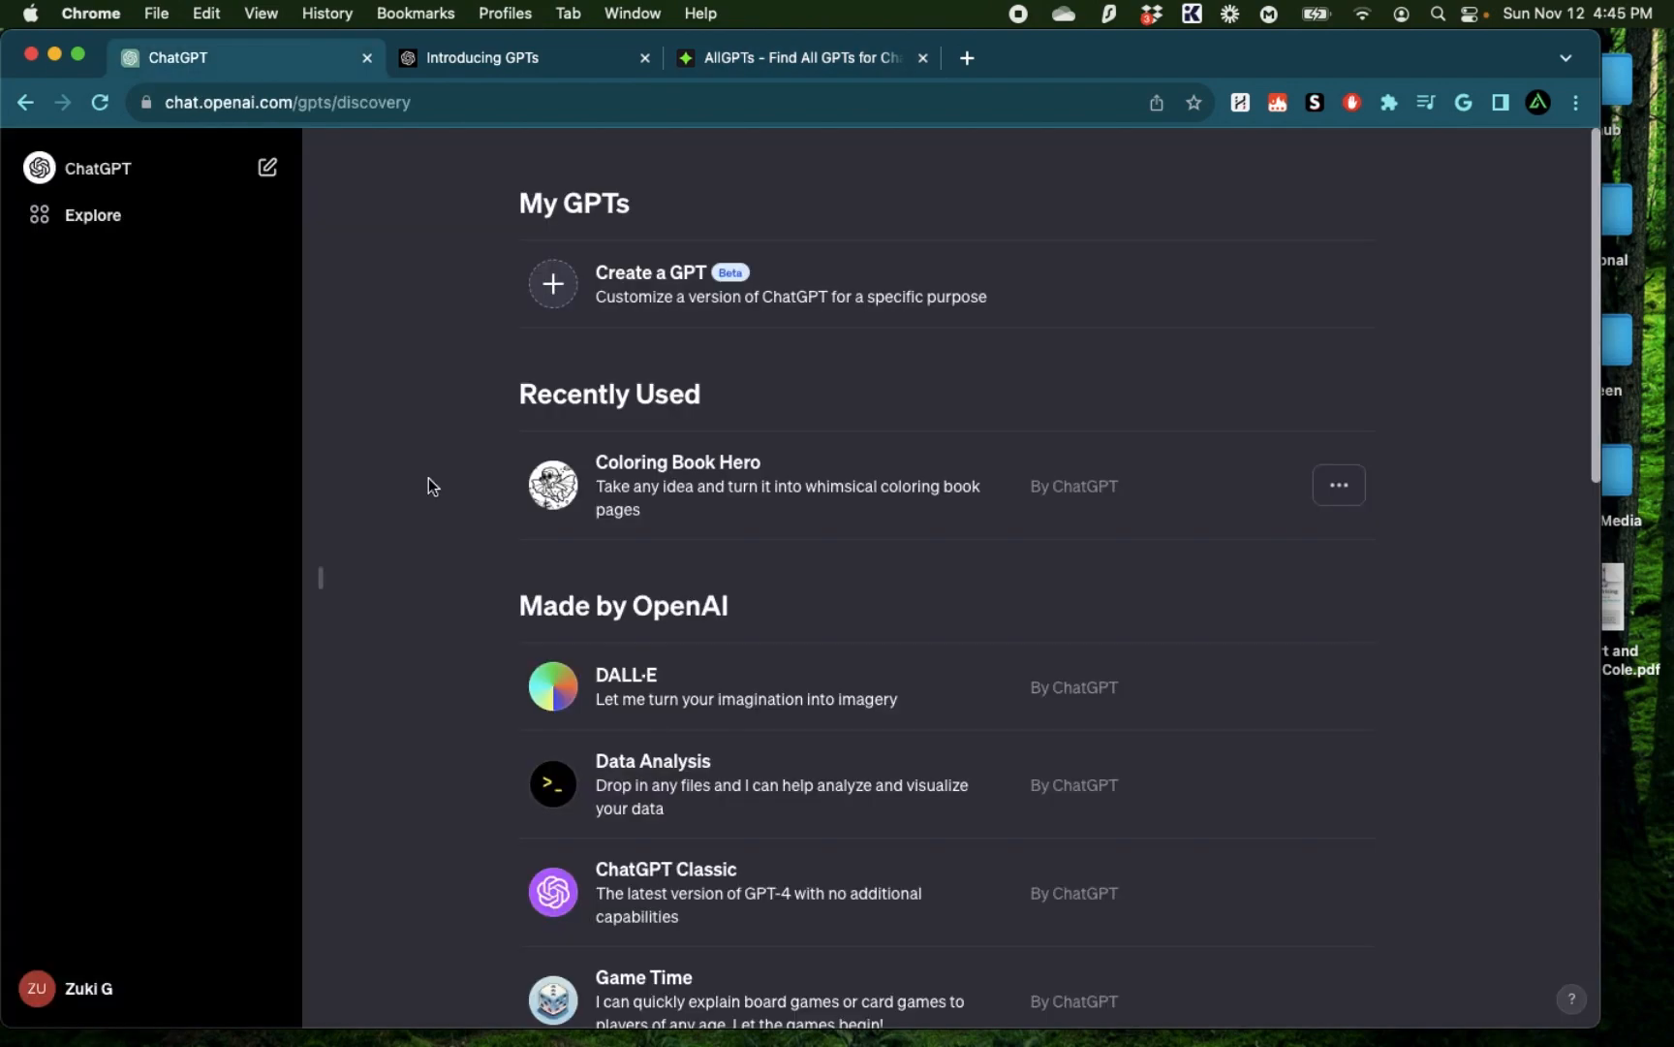
scroll(down, 3)
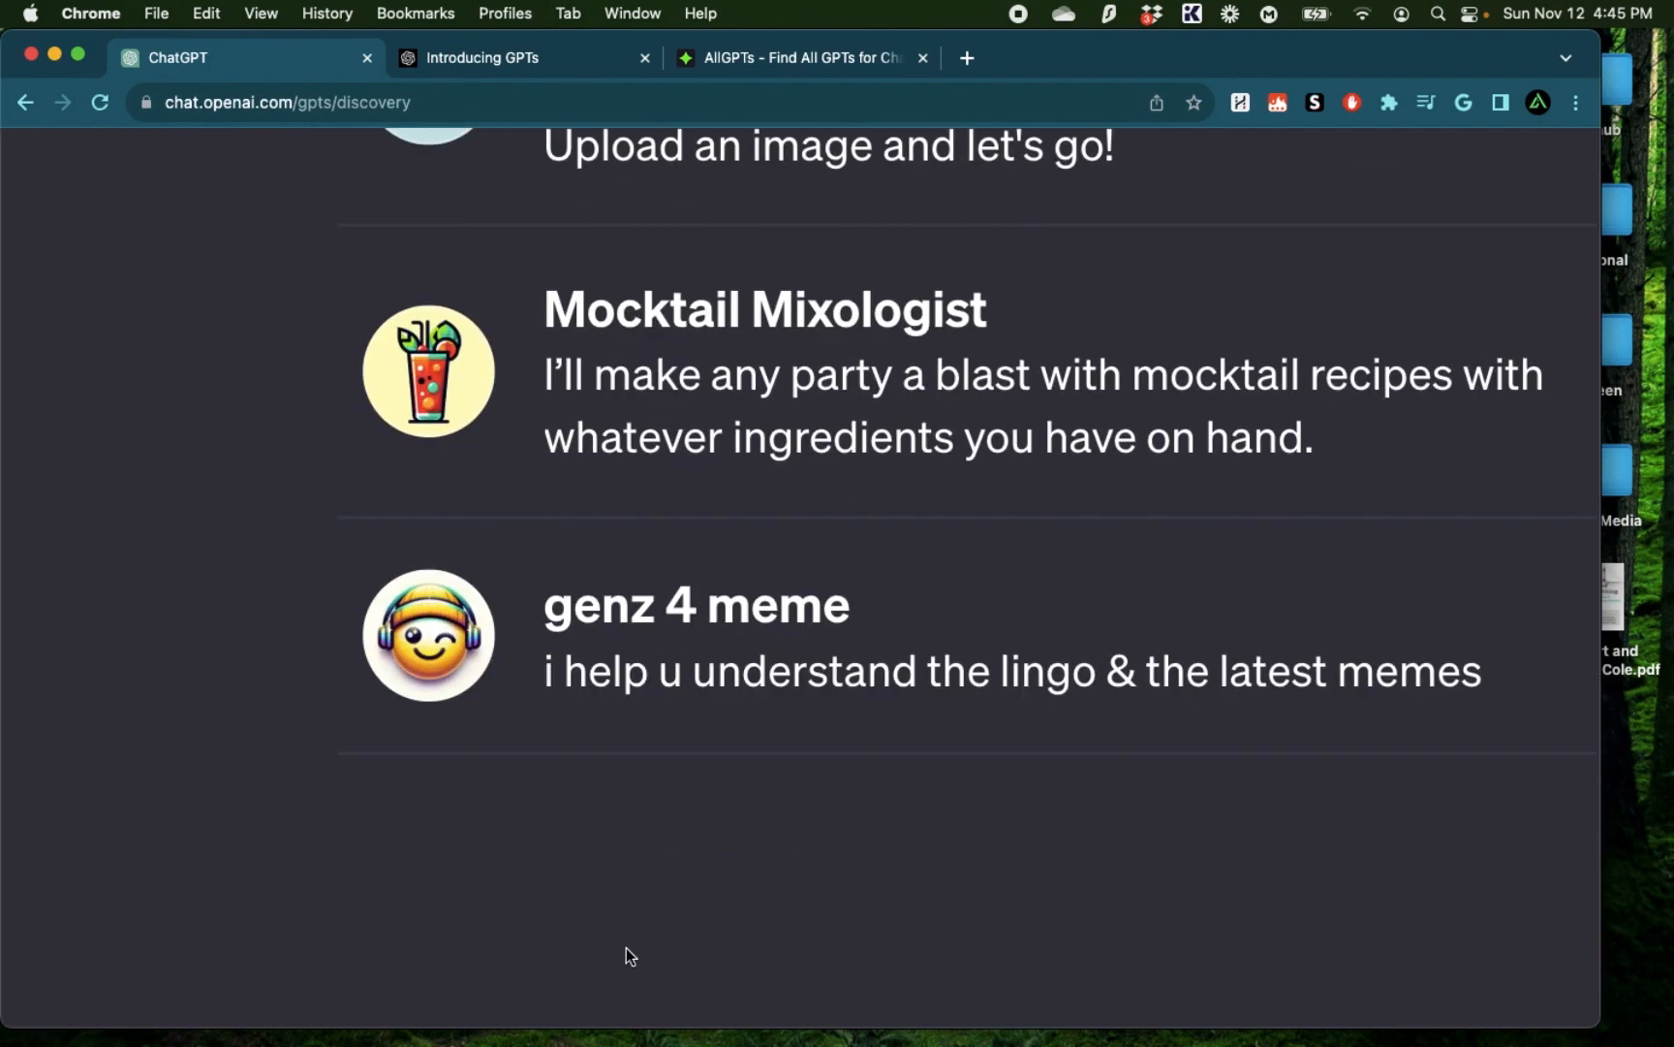
mouse_move(760, 698)
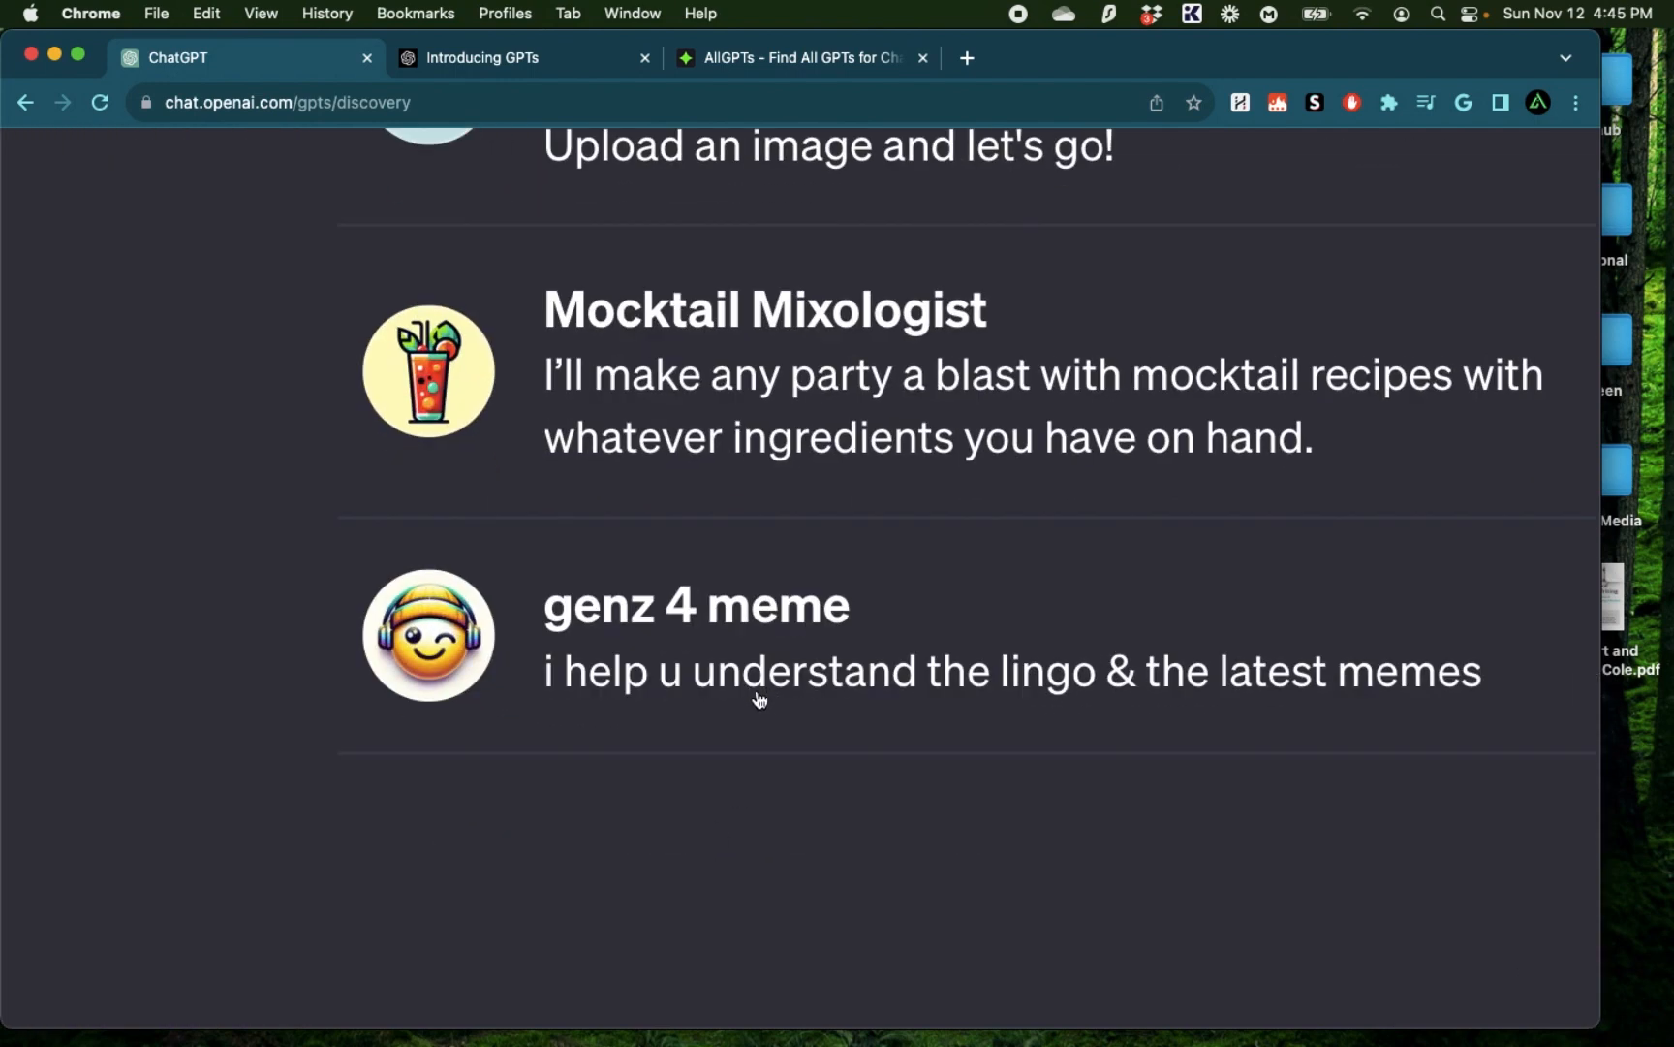
mouse_move(1129, 705)
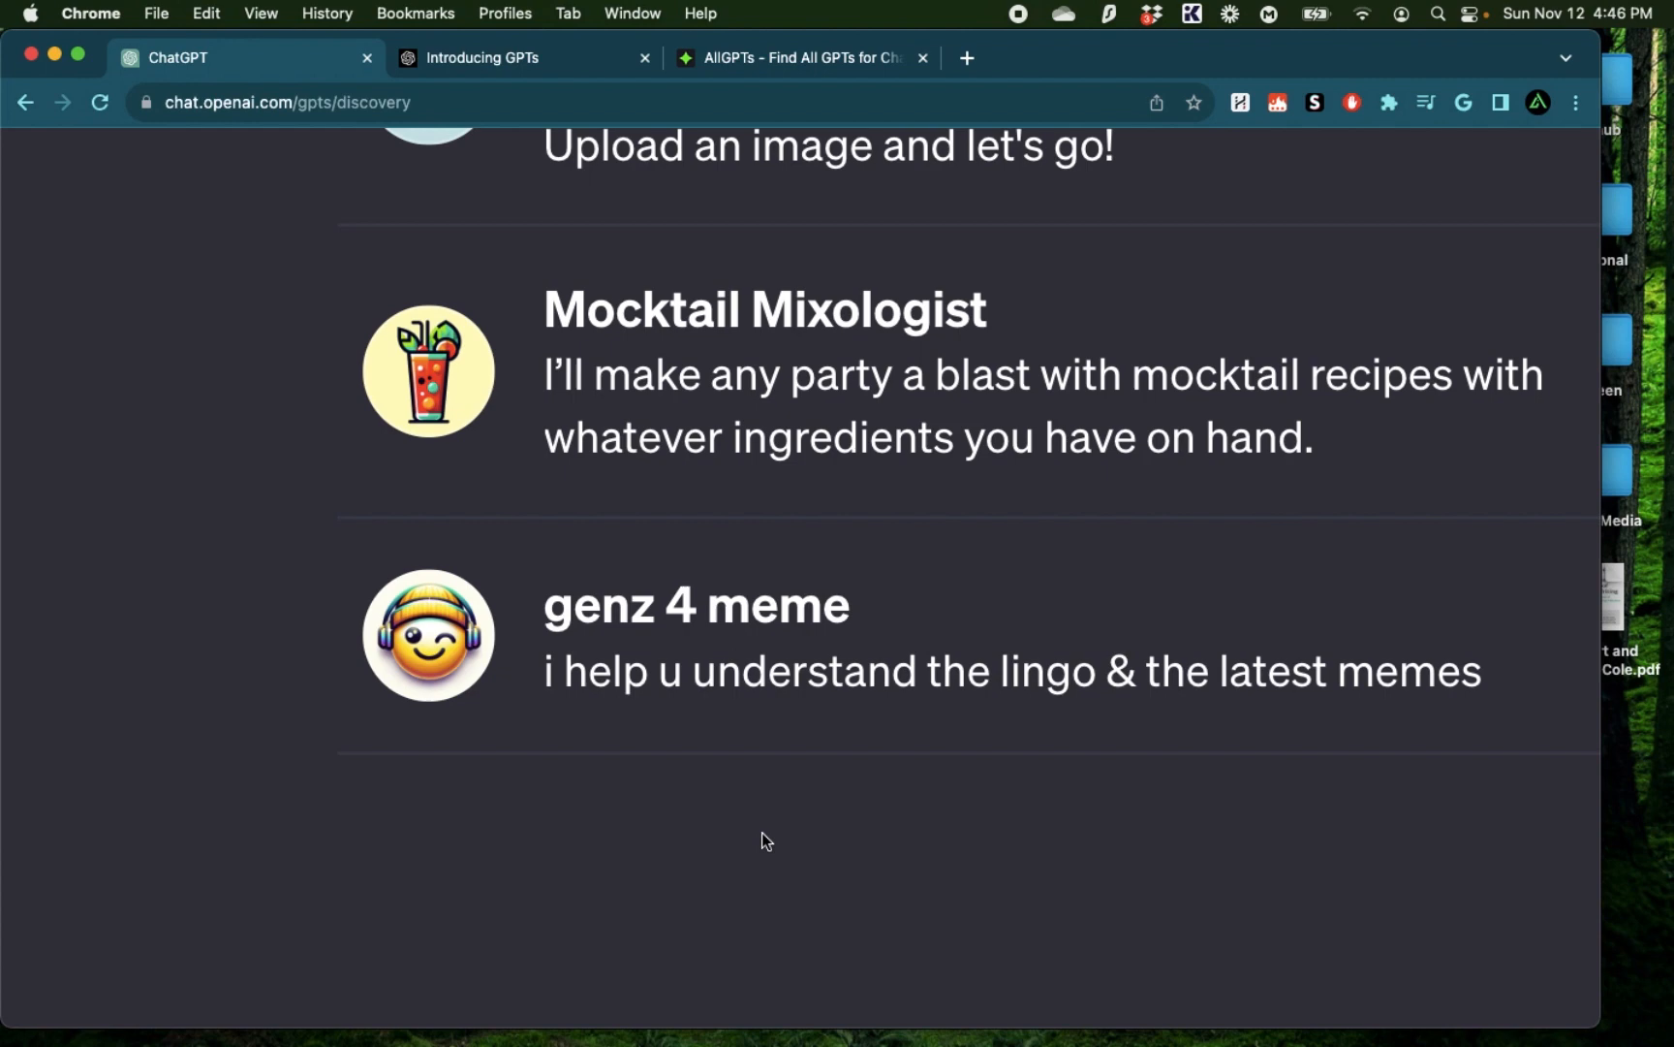
mouse_move(637, 680)
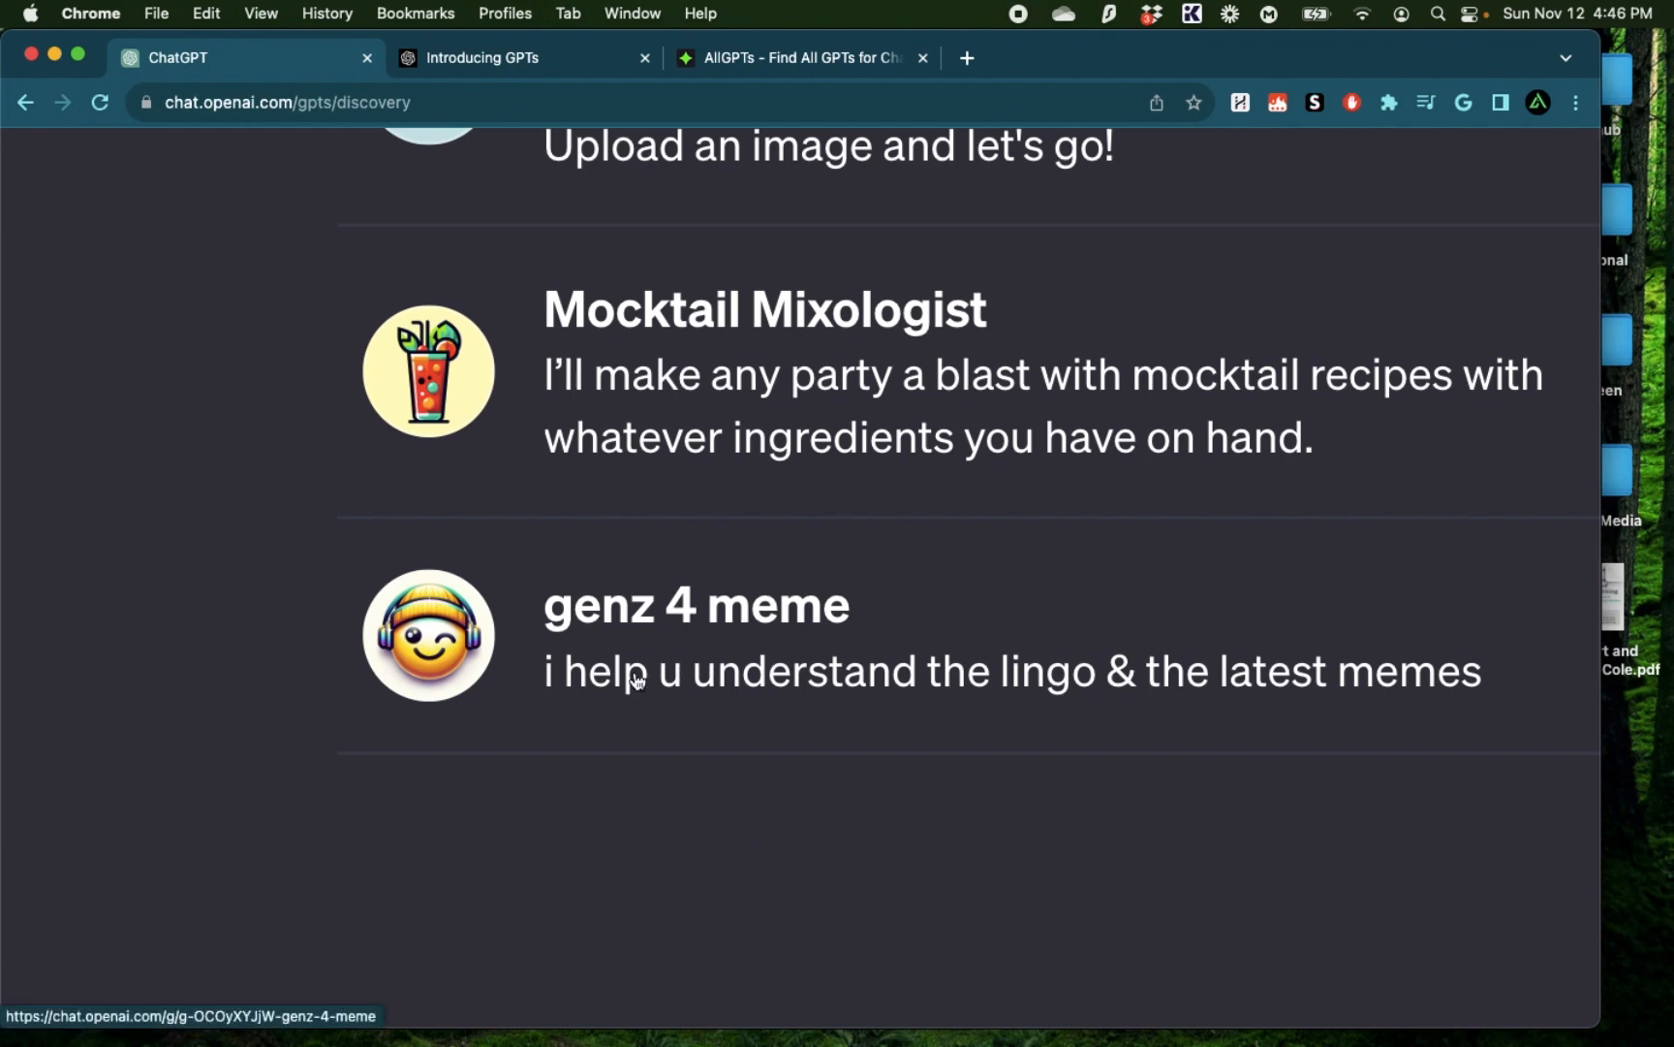
mouse_move(659, 659)
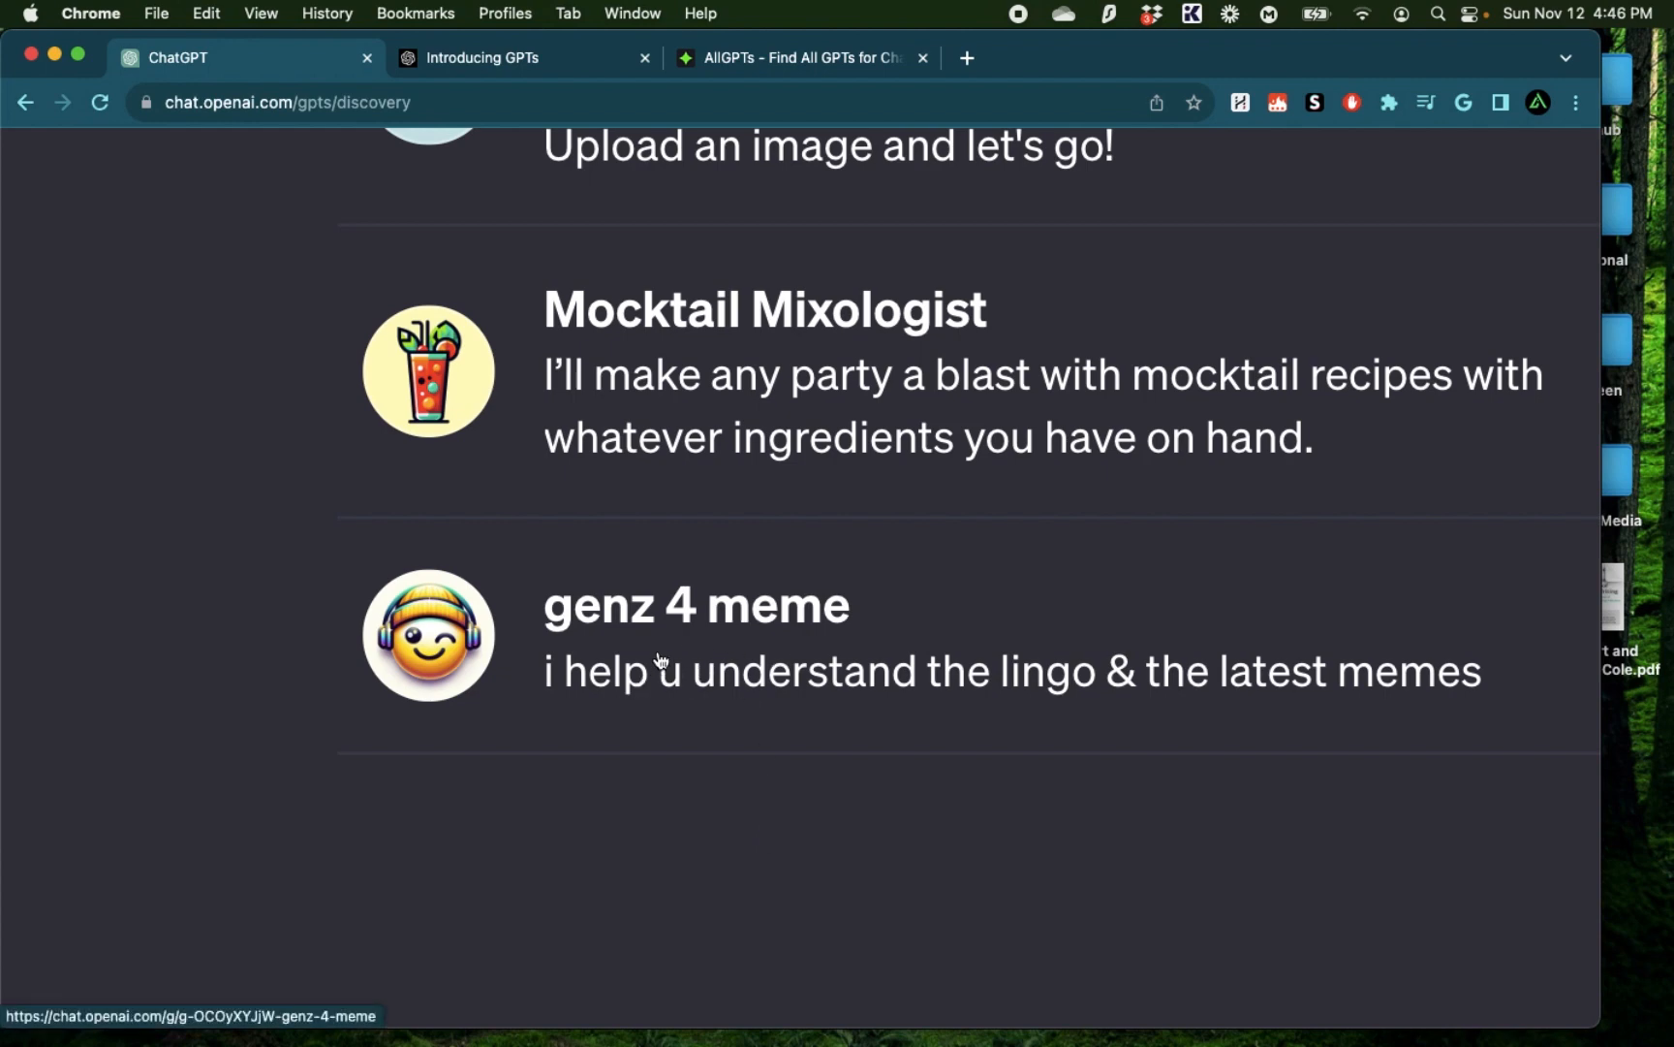
mouse_move(725, 864)
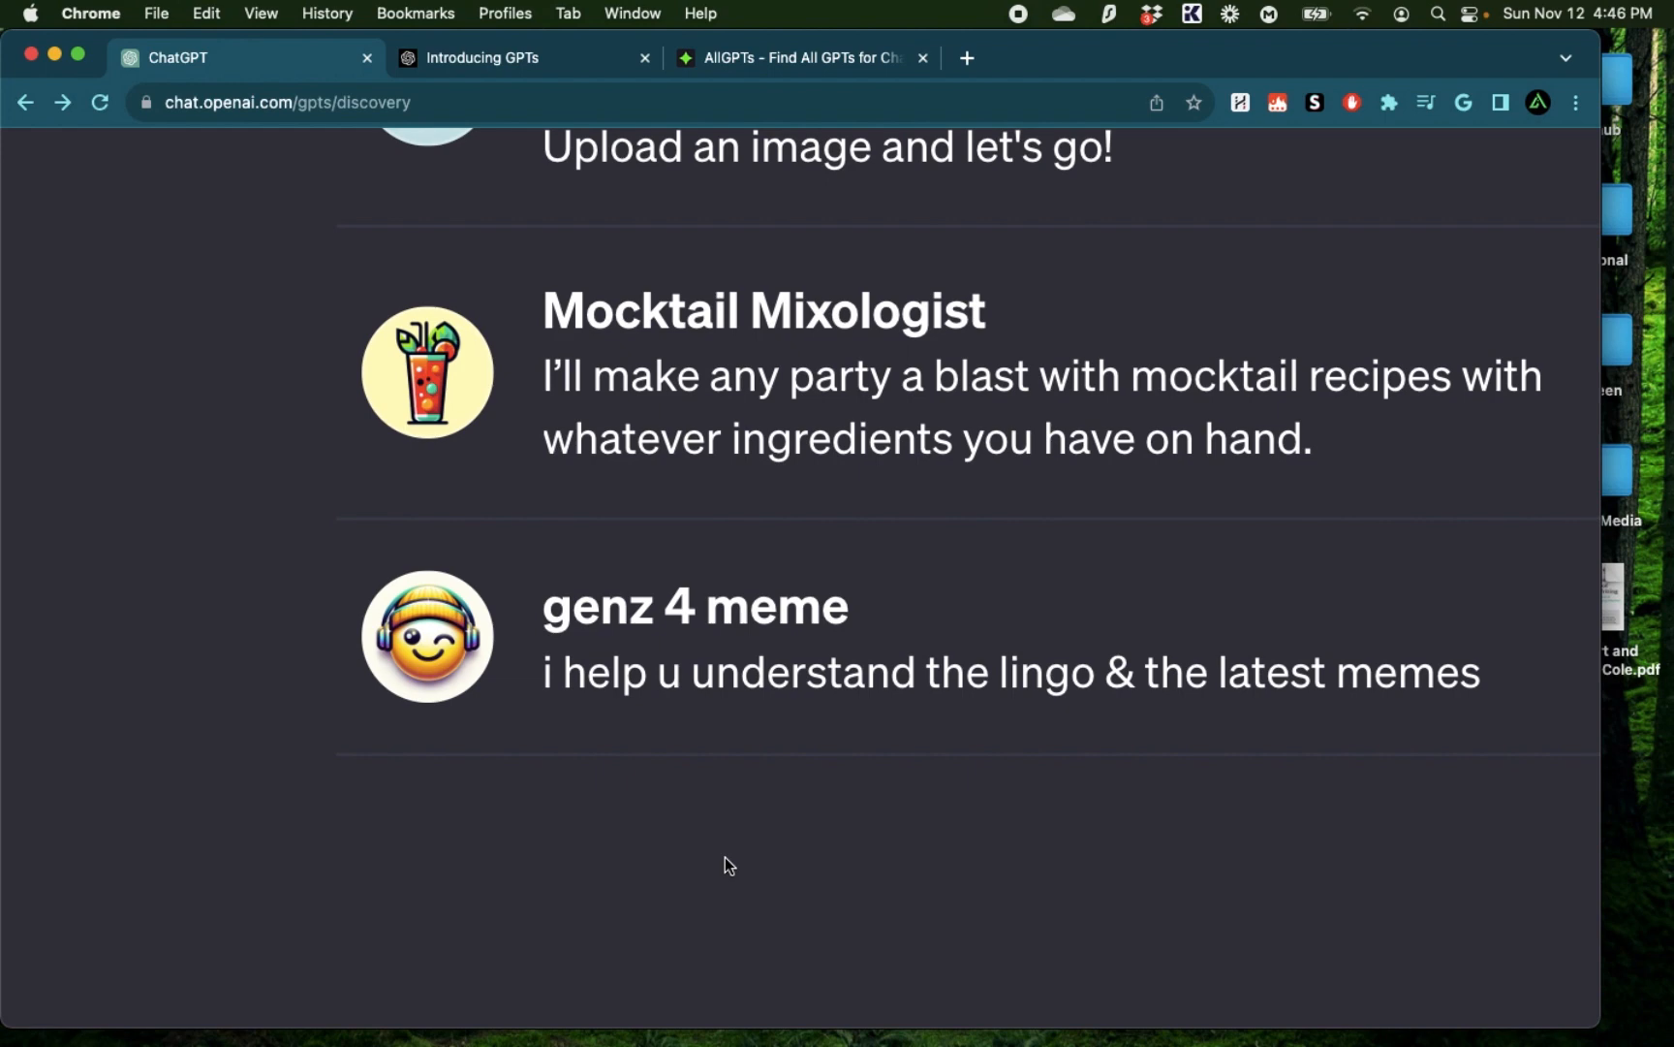
mouse_move(691, 673)
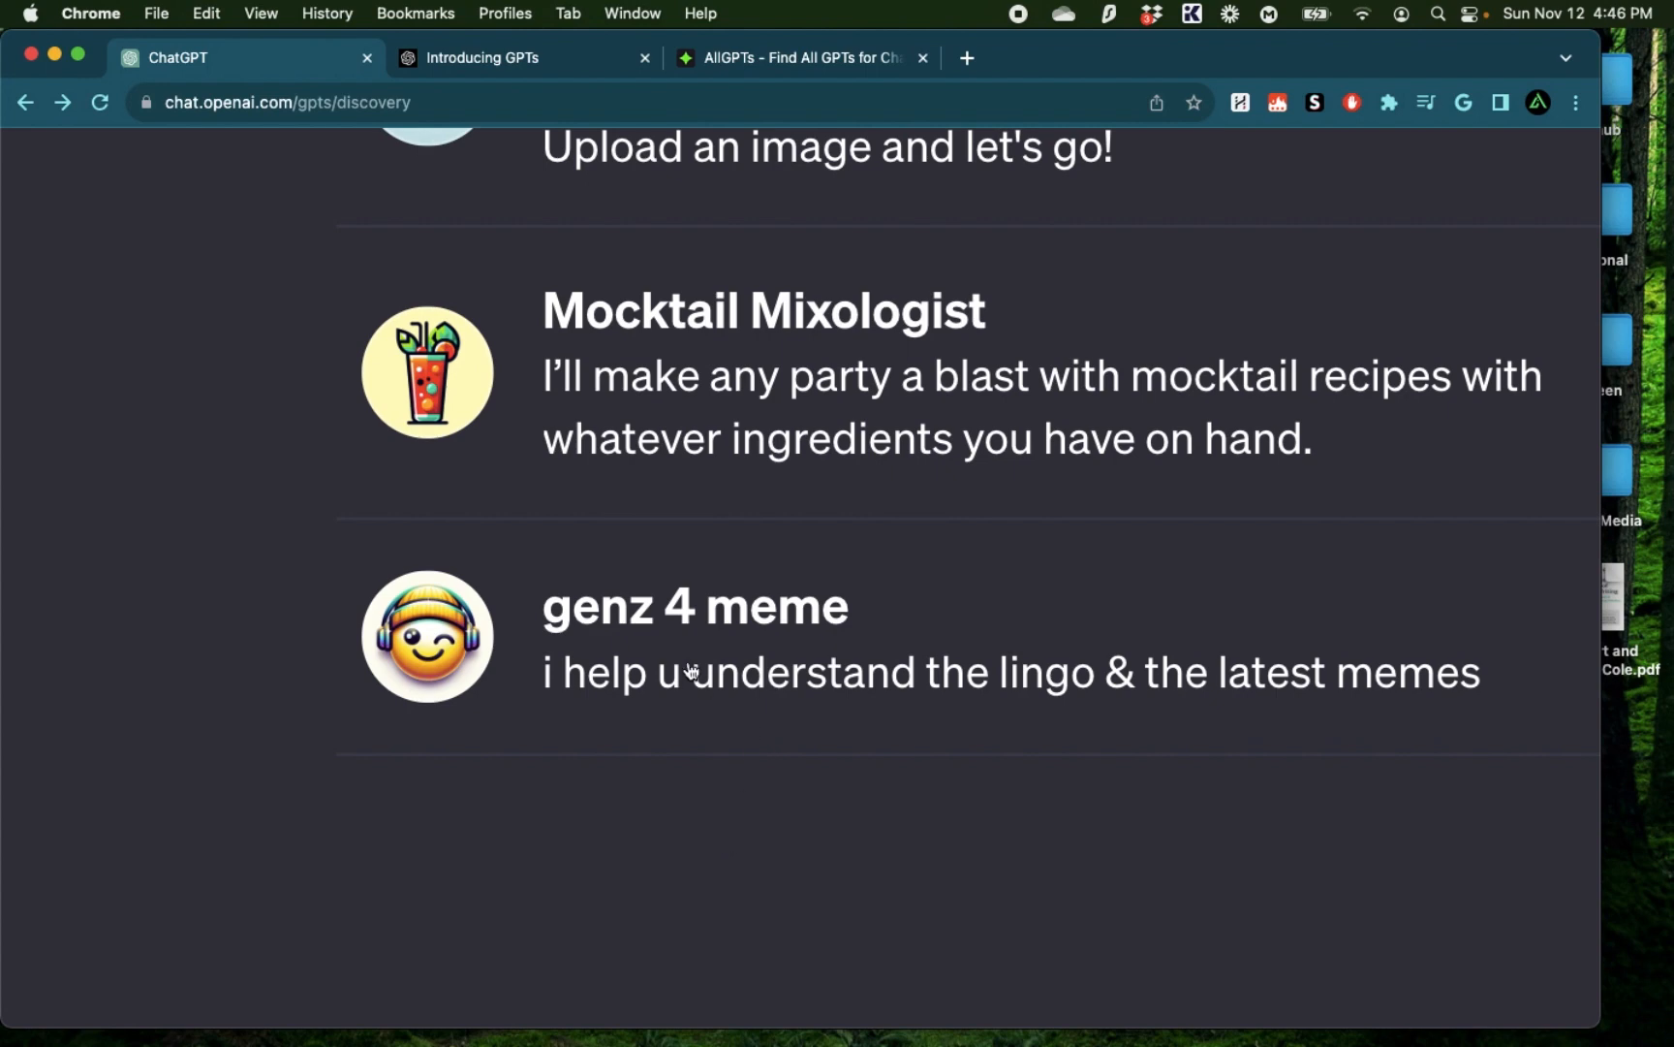
mouse_move(672, 671)
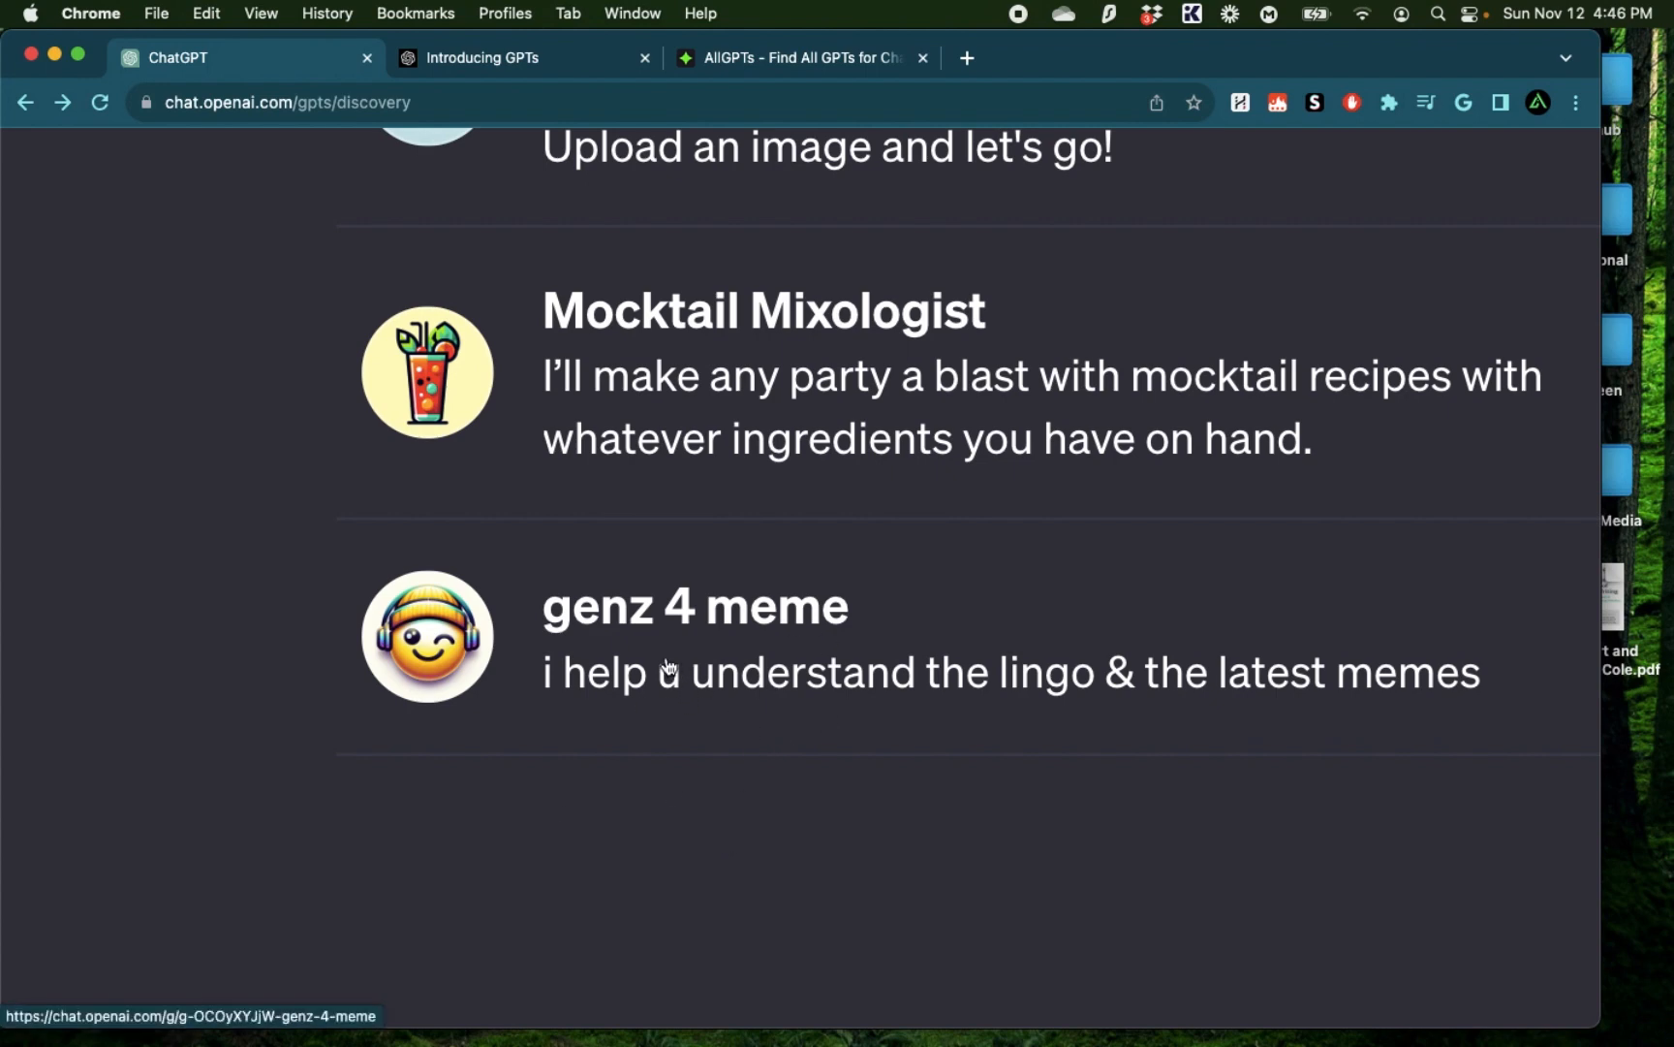
Open the genz 4 meme GPT from the discovery page
click(693, 606)
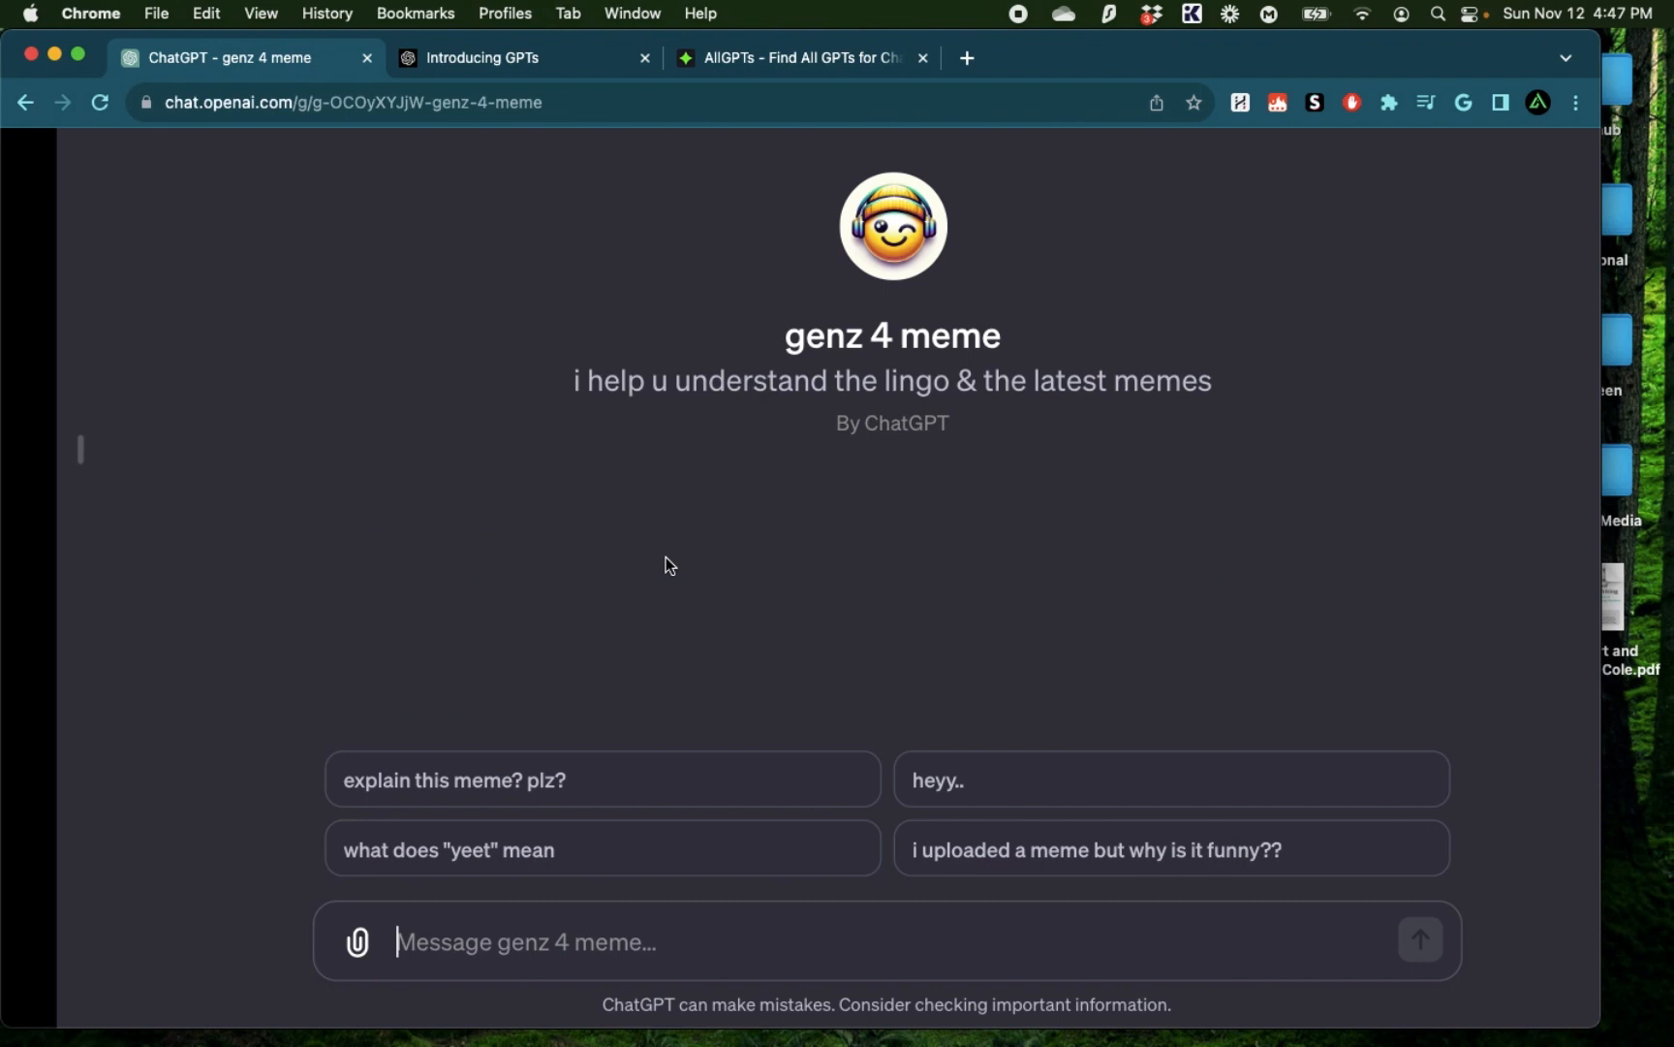
mouse_move(354, 670)
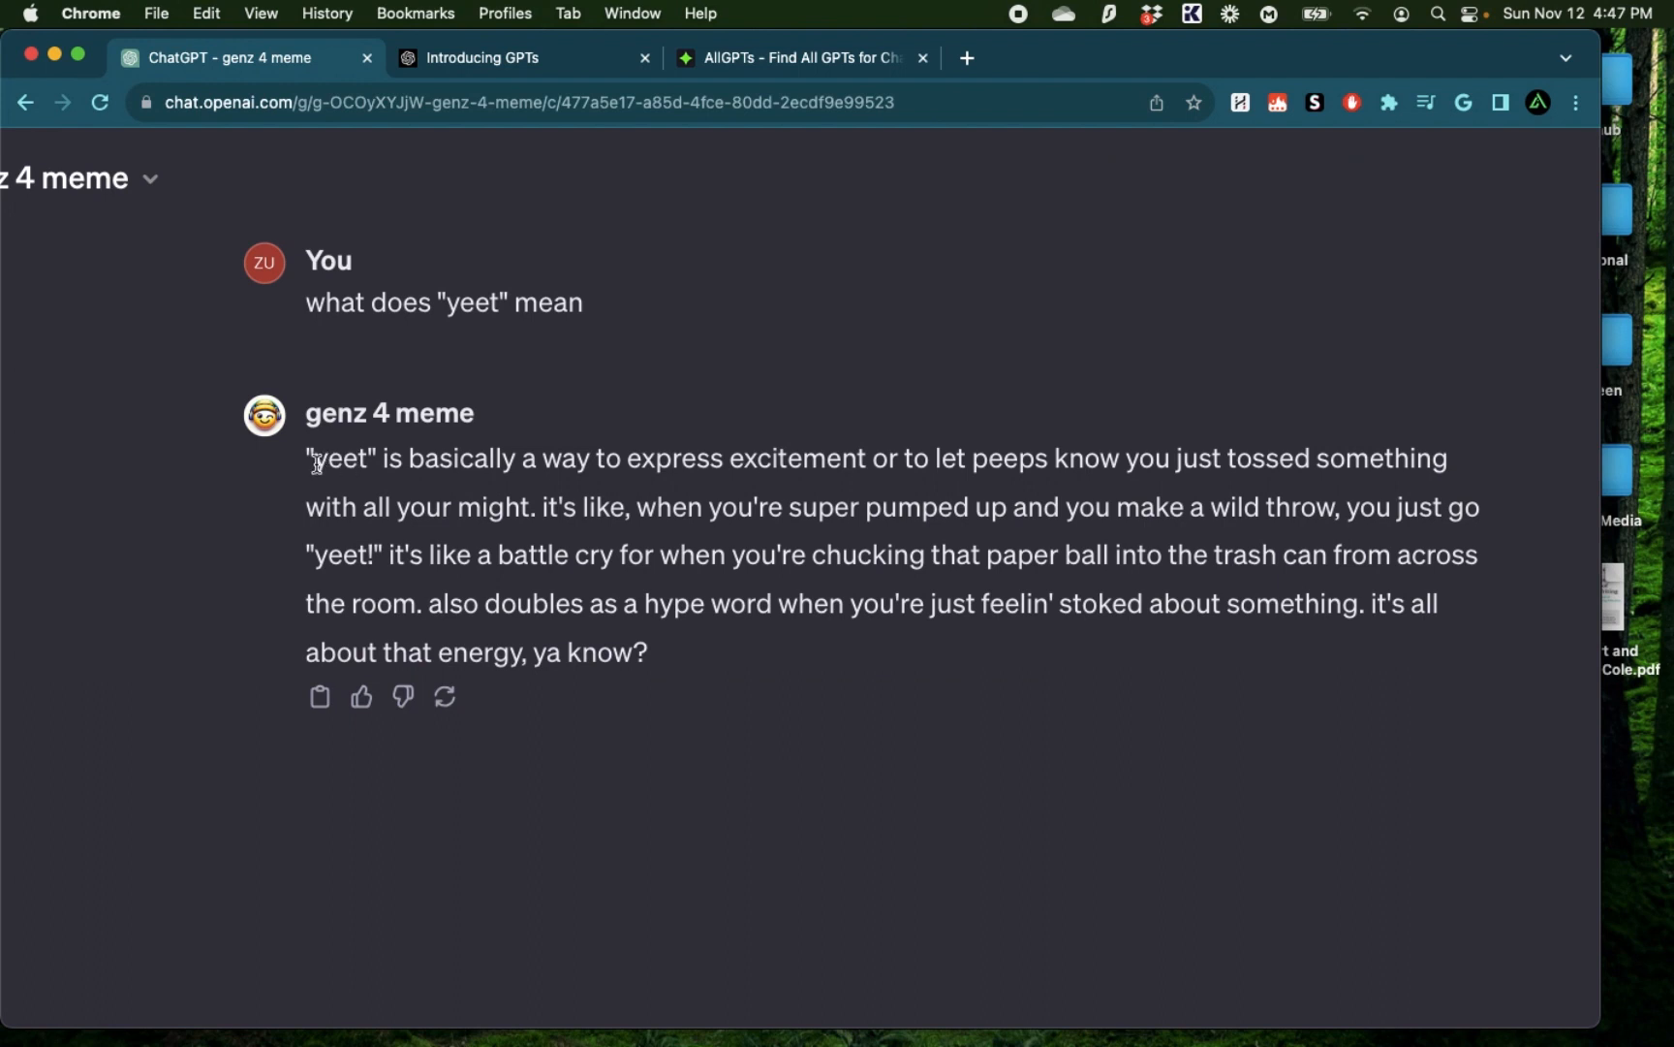
mouse_move(767, 450)
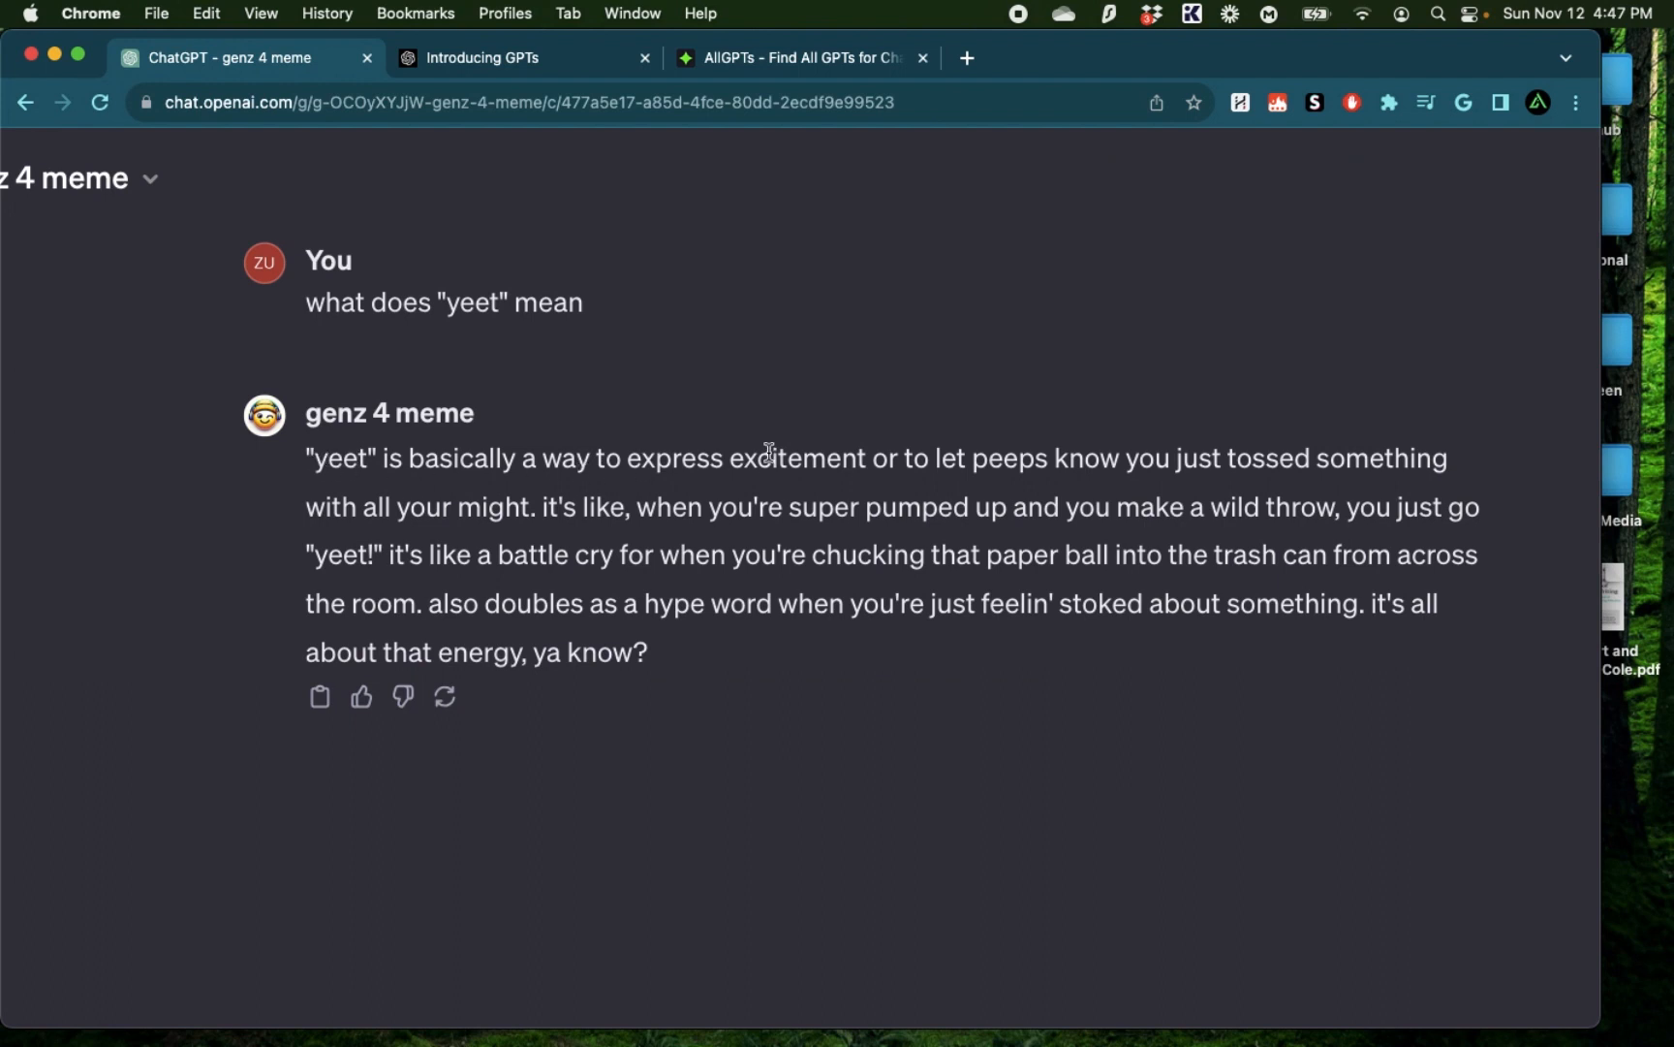
mouse_move(1207, 462)
text(What does)
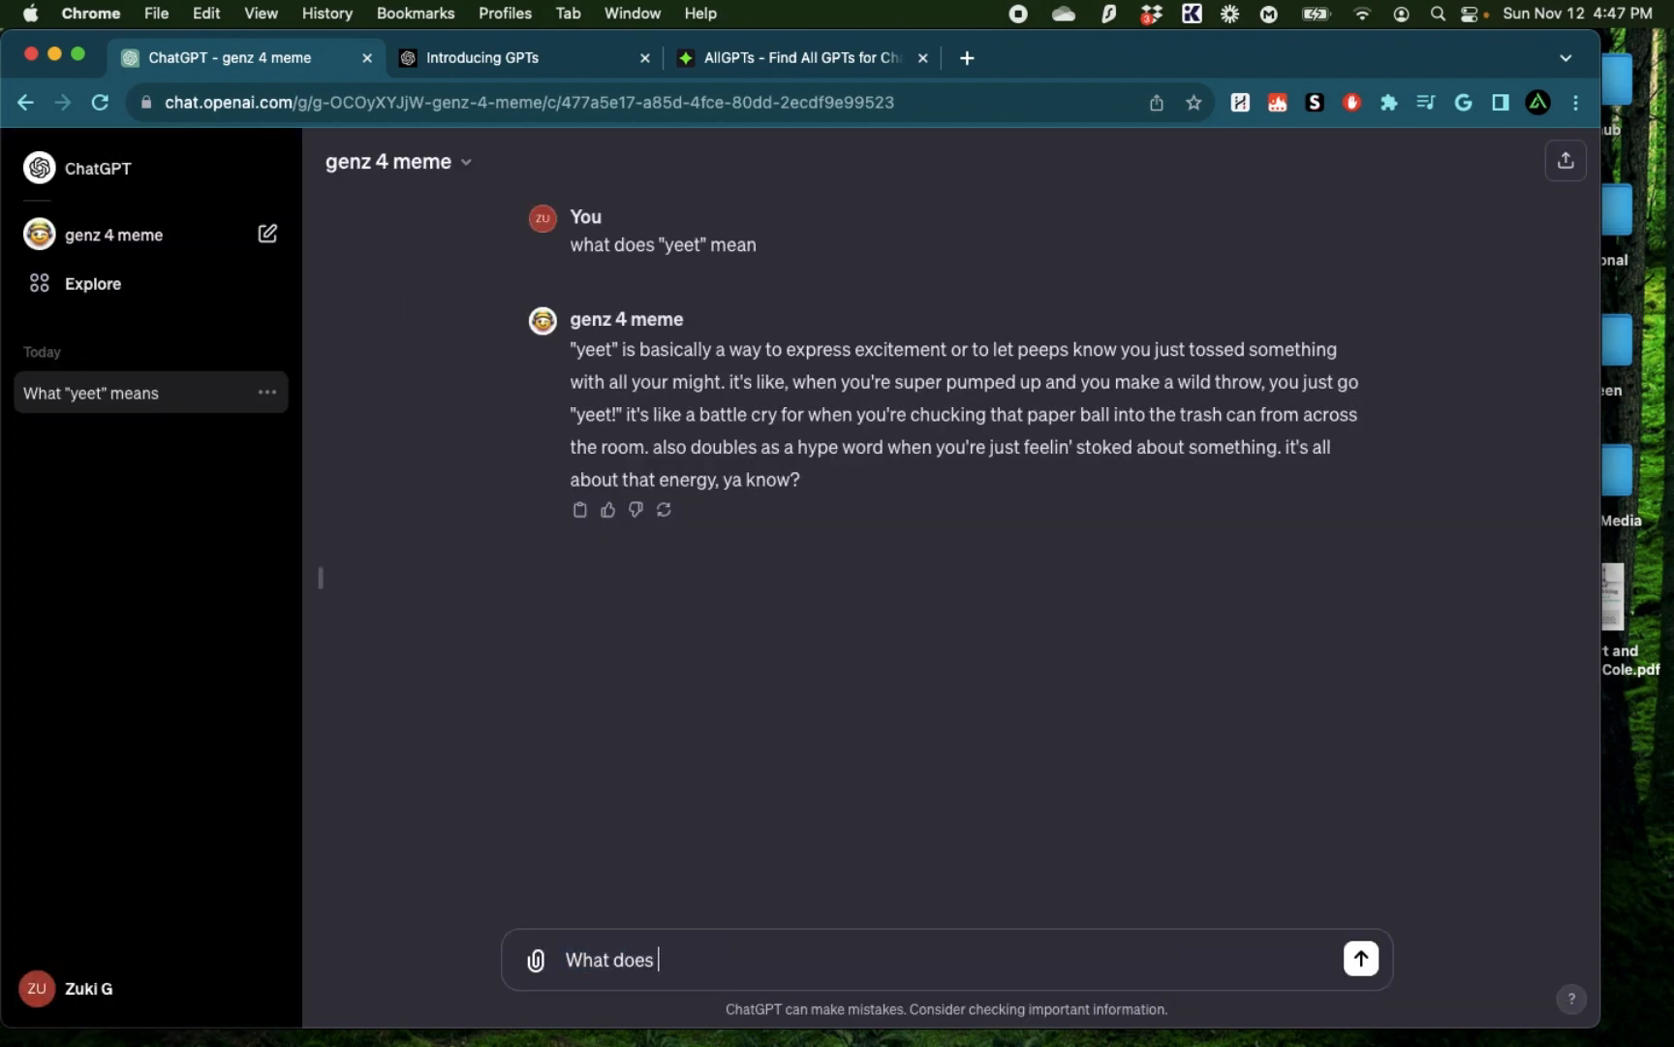
Ask genz 4 meme about 'Rizzing', then request an example sentence
text('Rizzing')
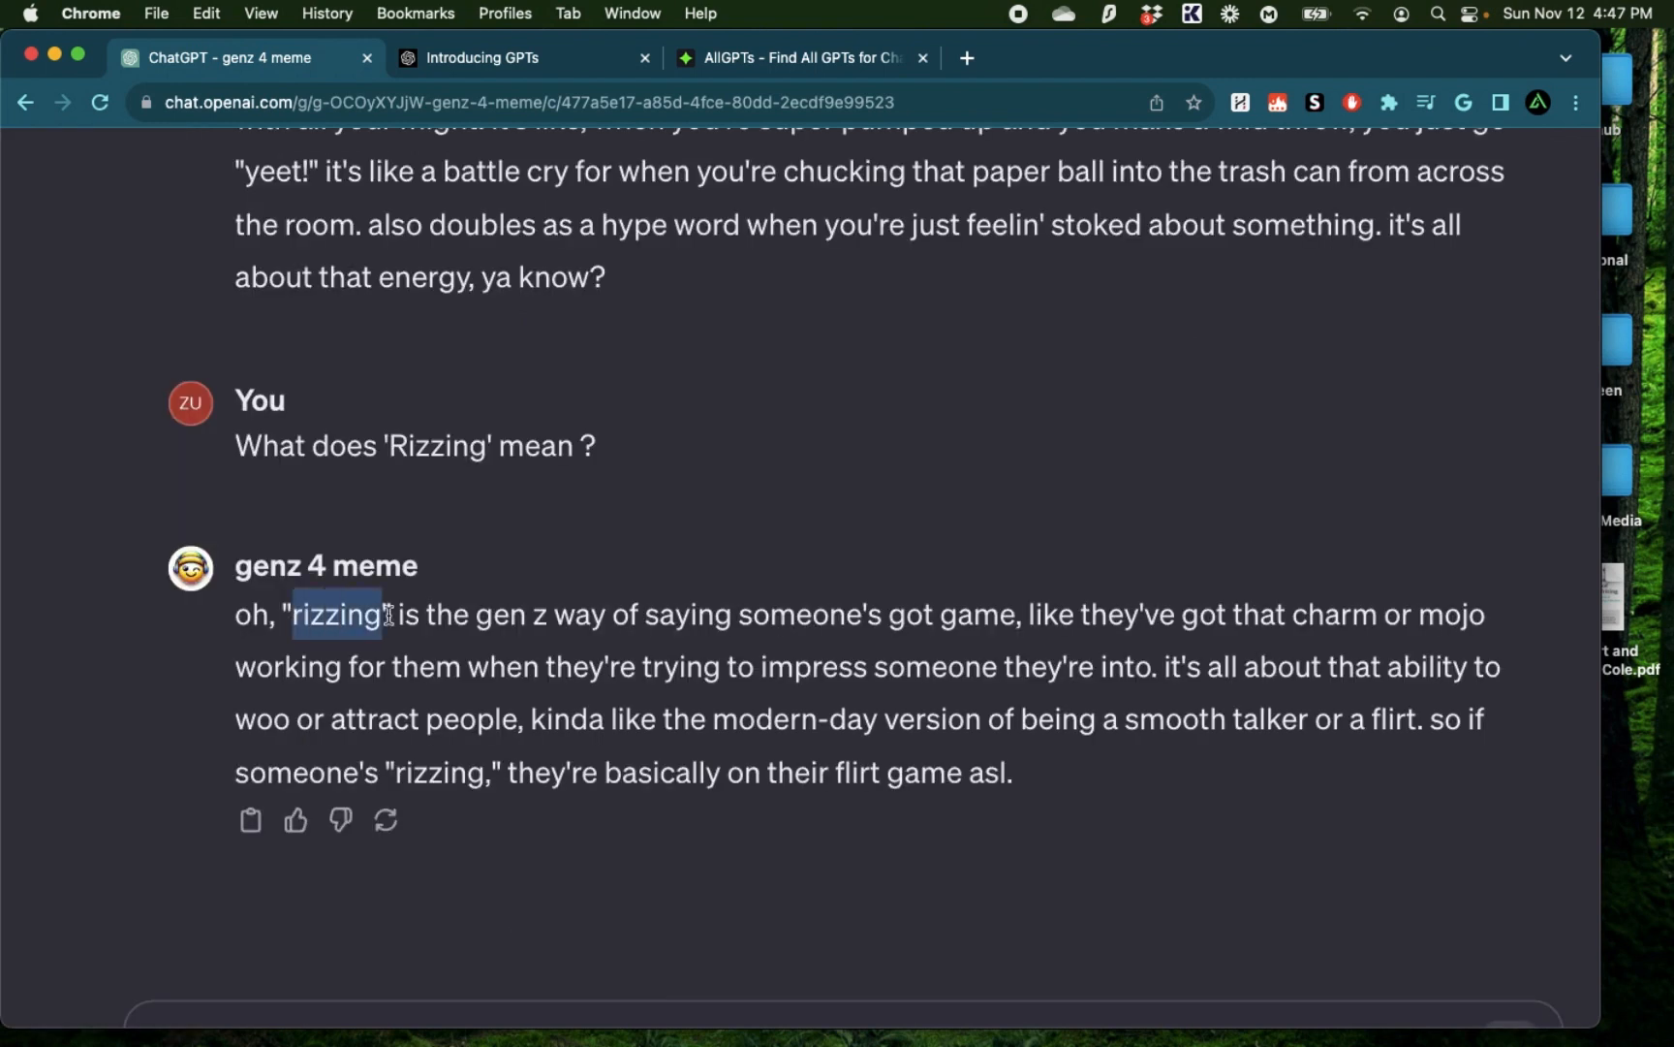
drag(395, 614, 966, 615)
text(Use it in a sentence)
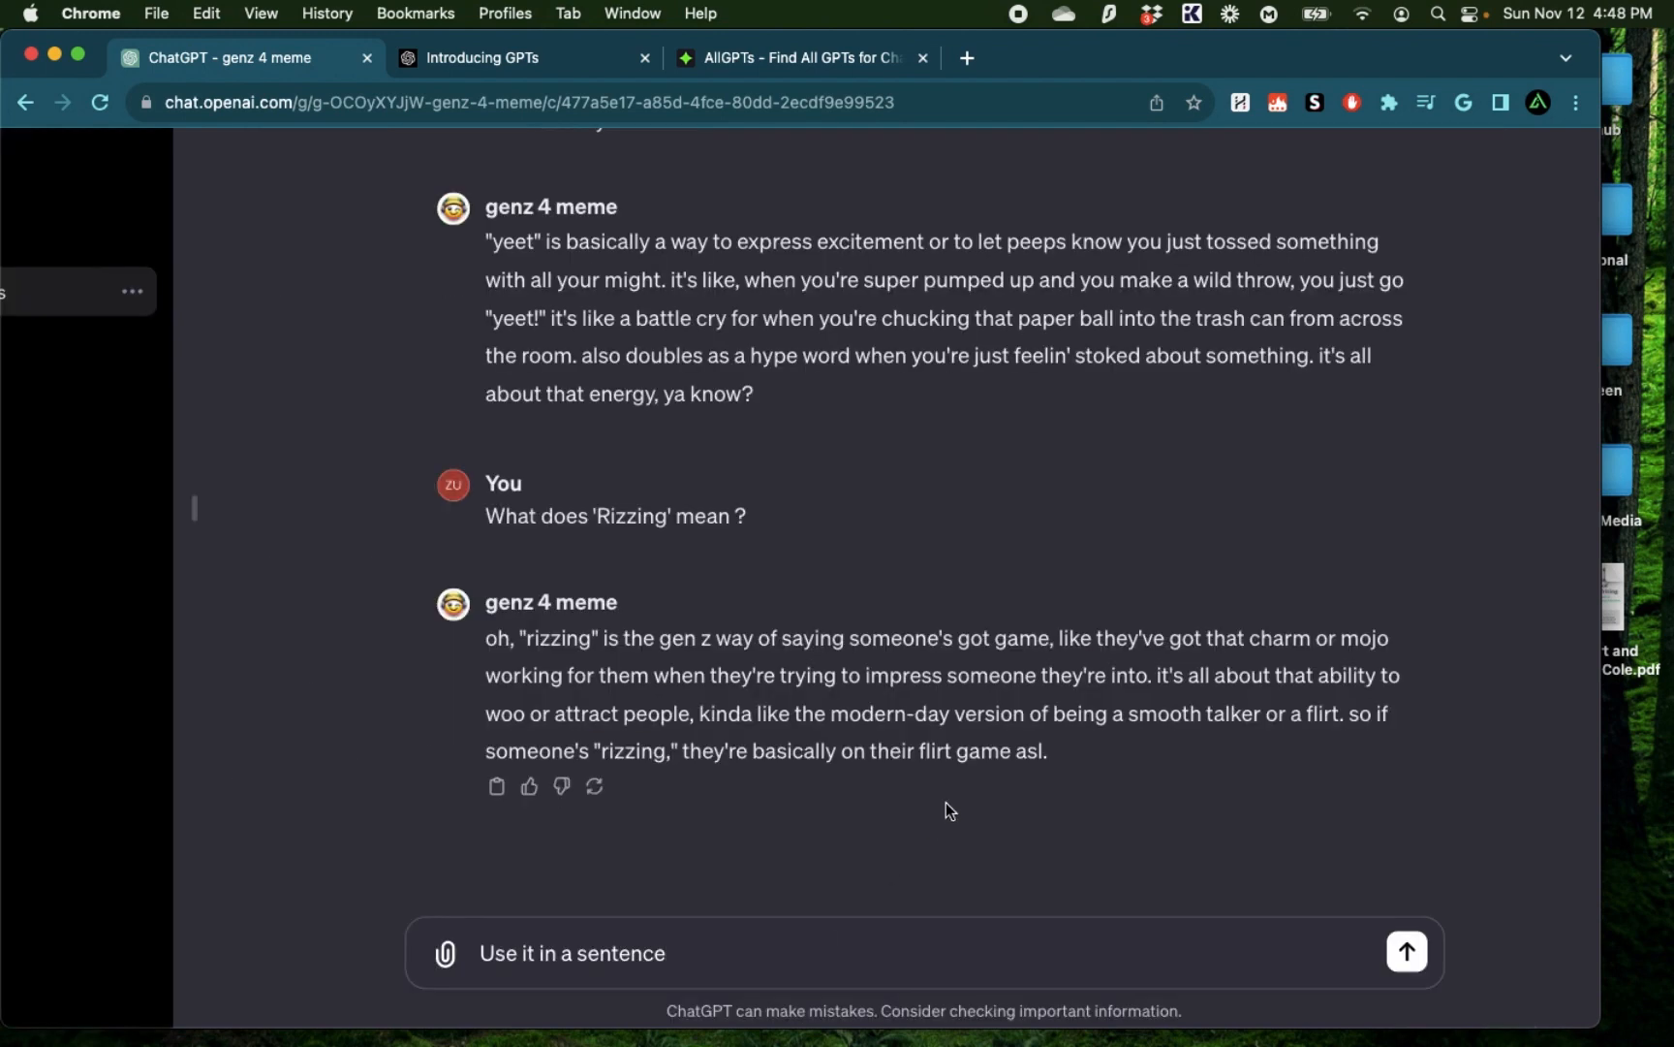
click(1406, 951)
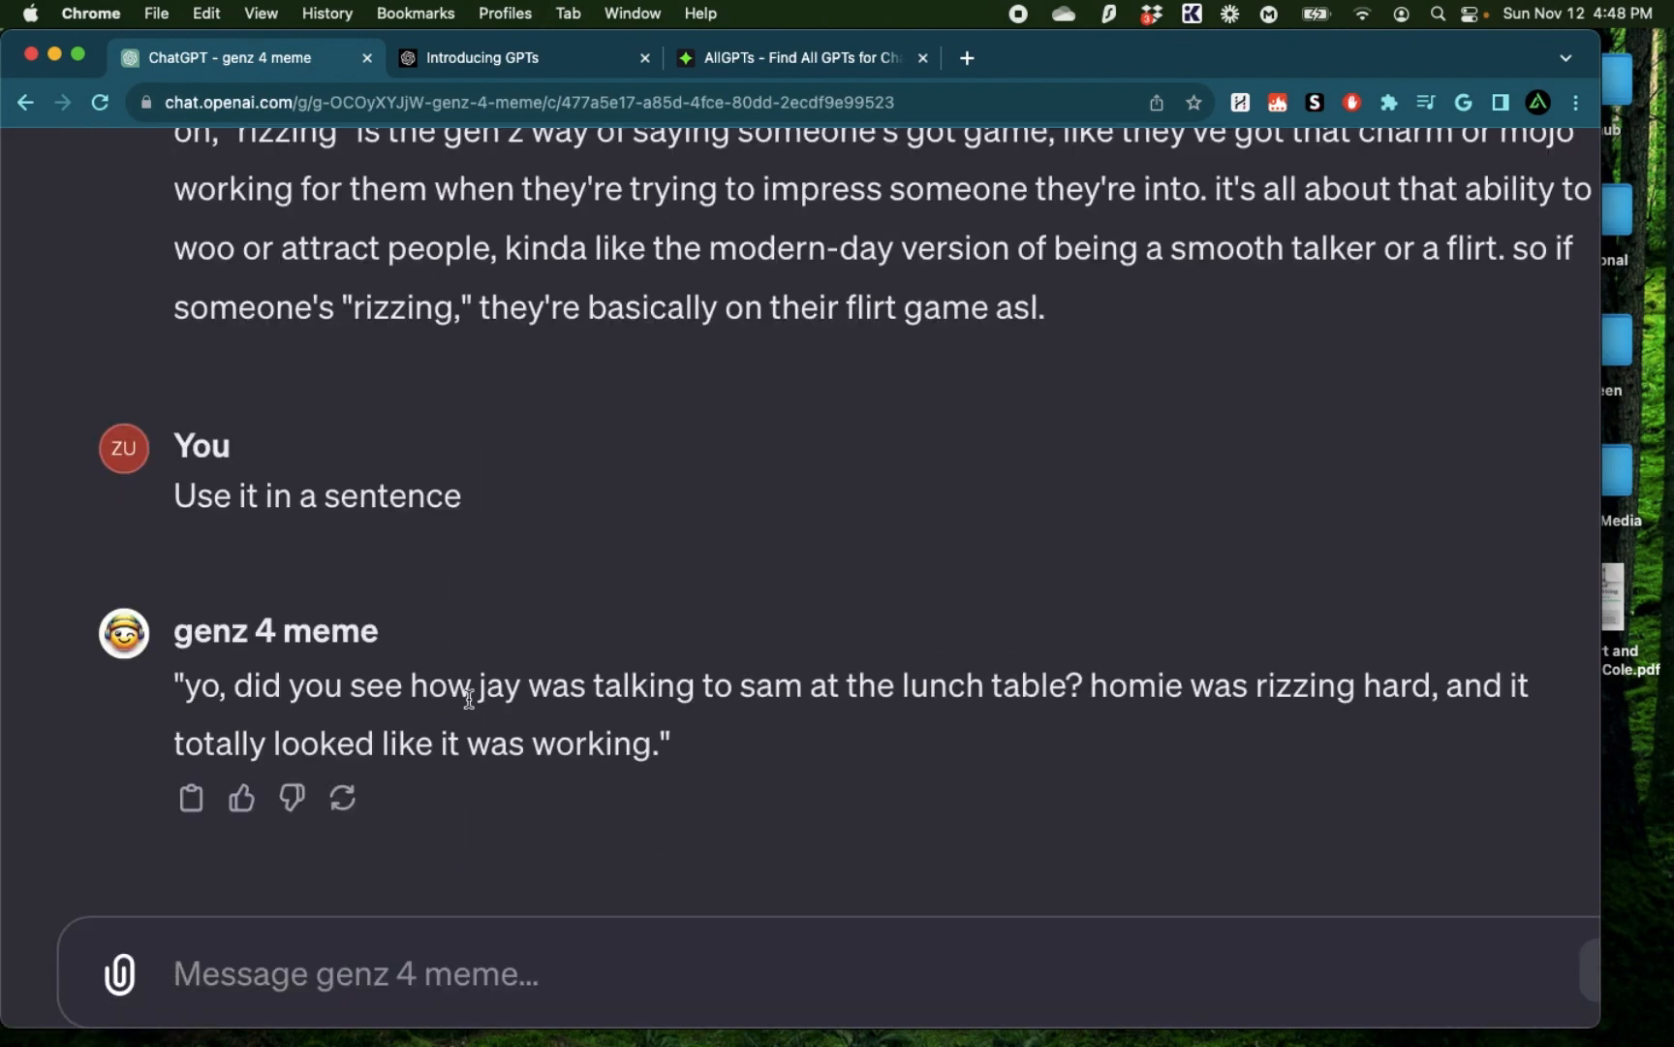
mouse_move(1095, 689)
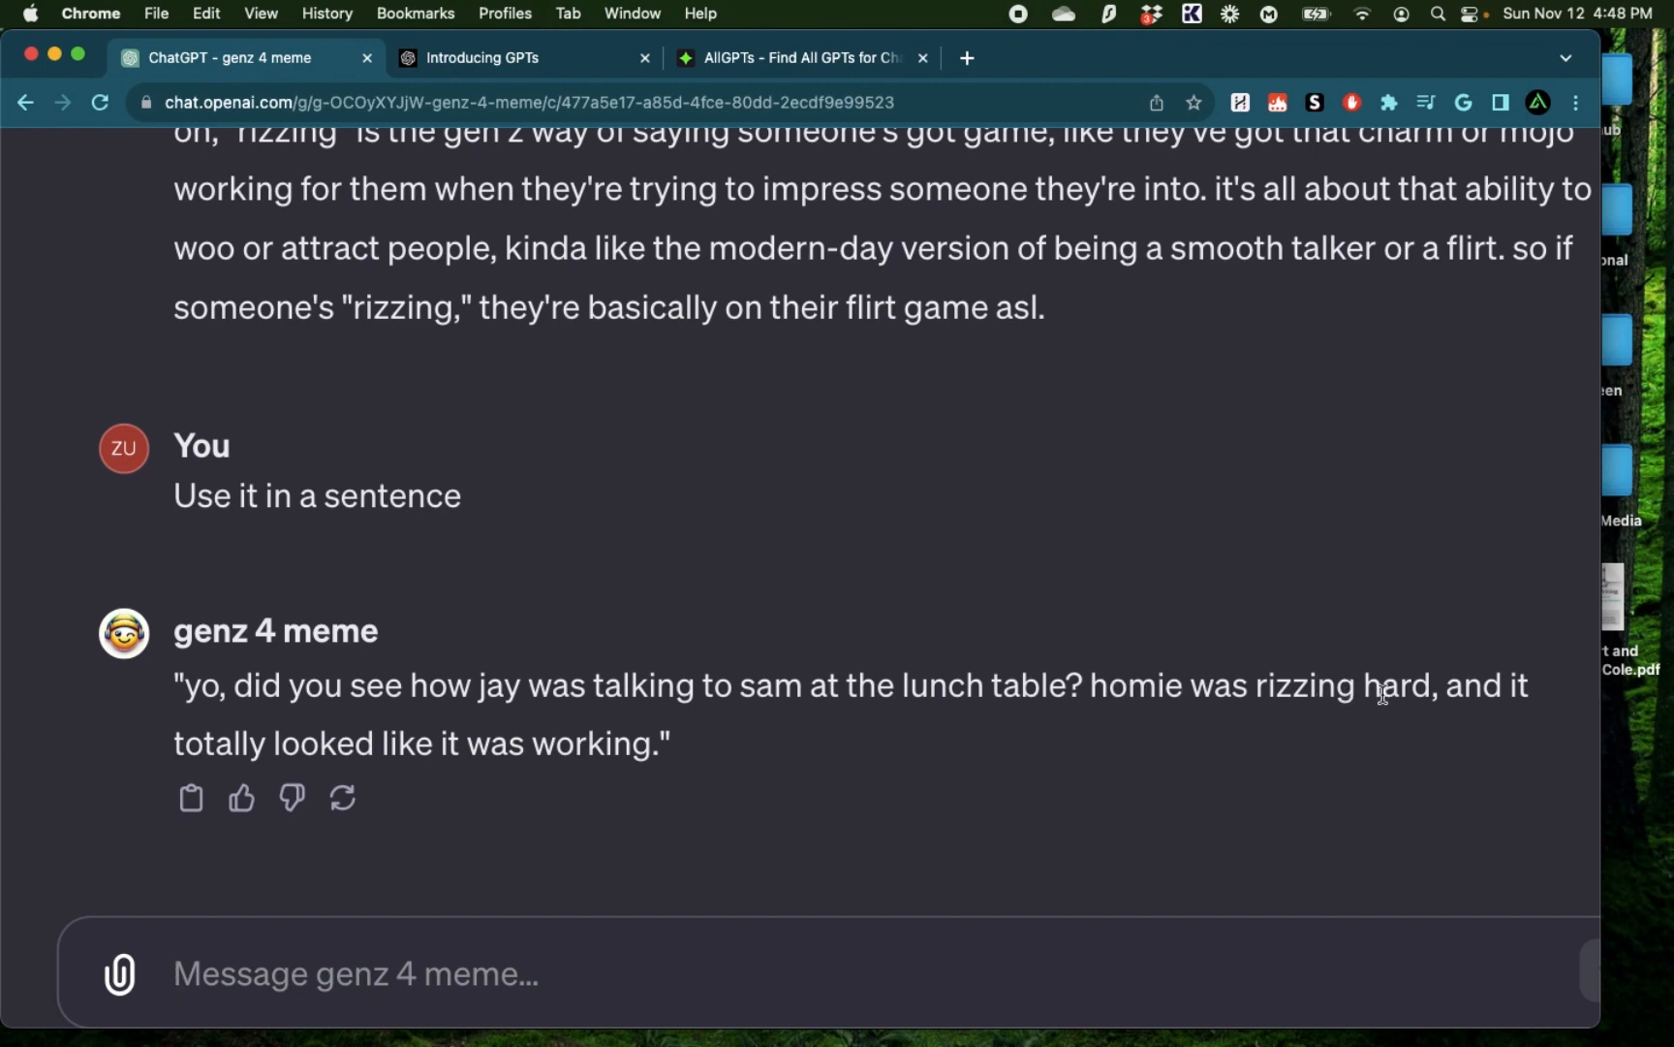
mouse_move(683, 799)
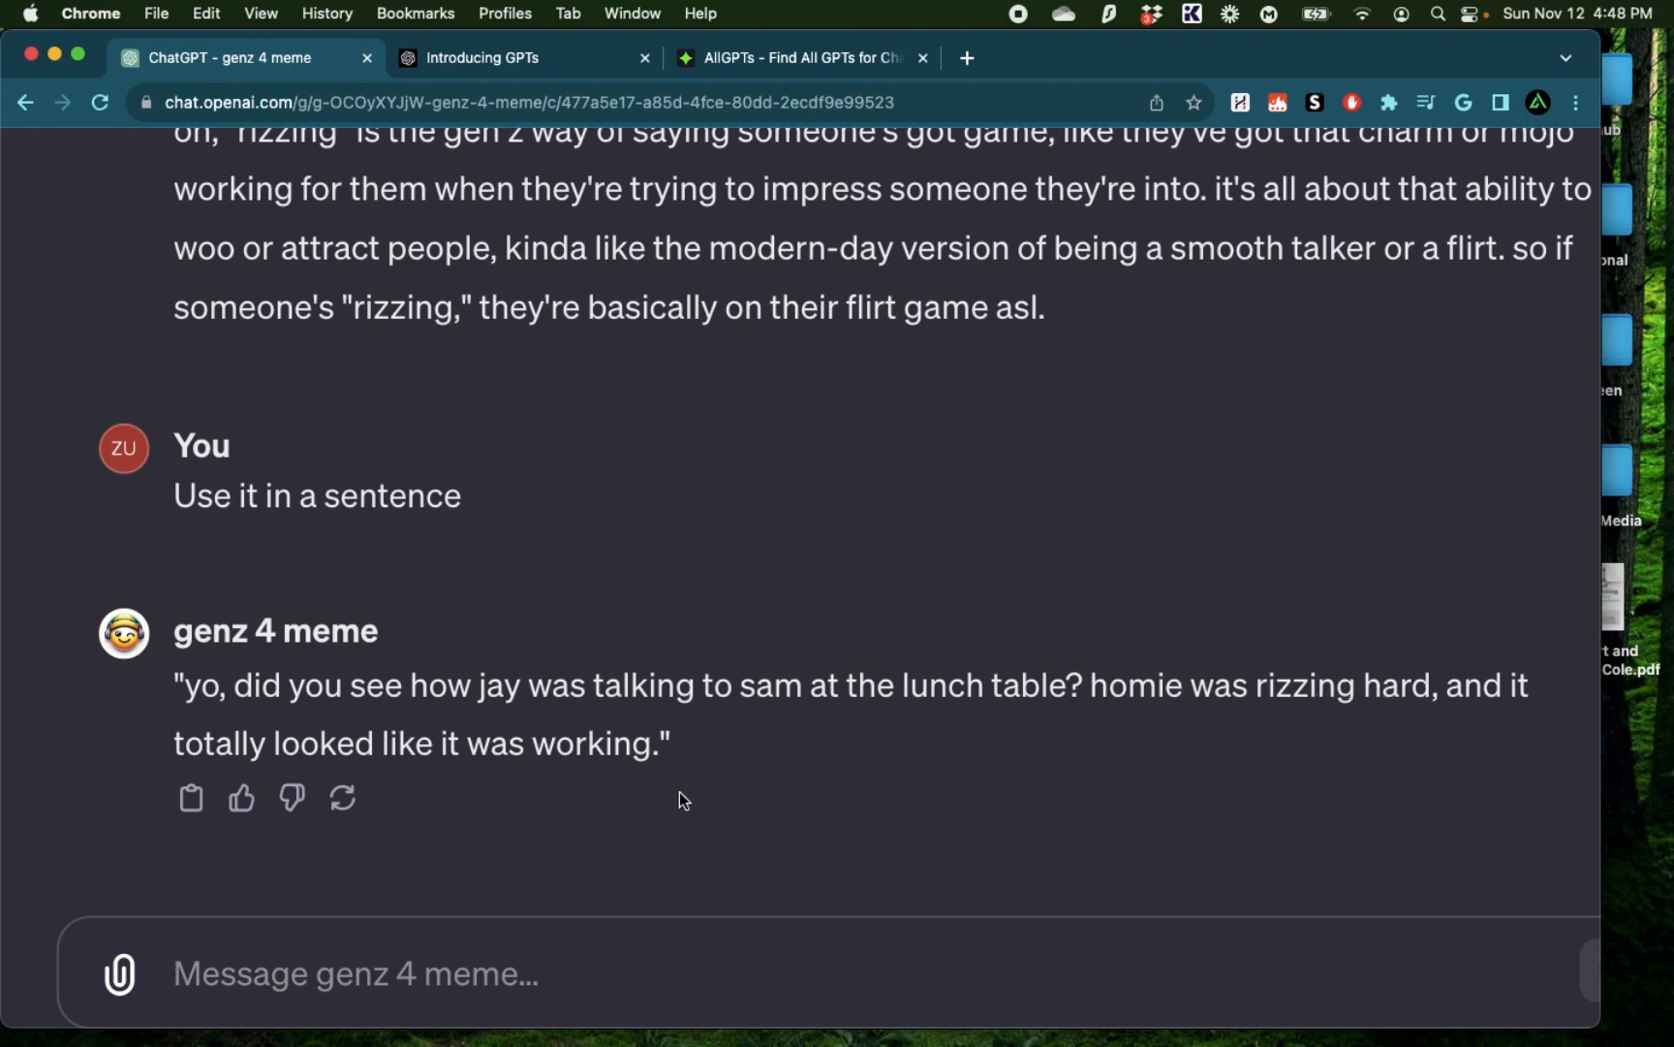
Ask genz 4 meme to generate an image of how rizzing would look
text(Generate)
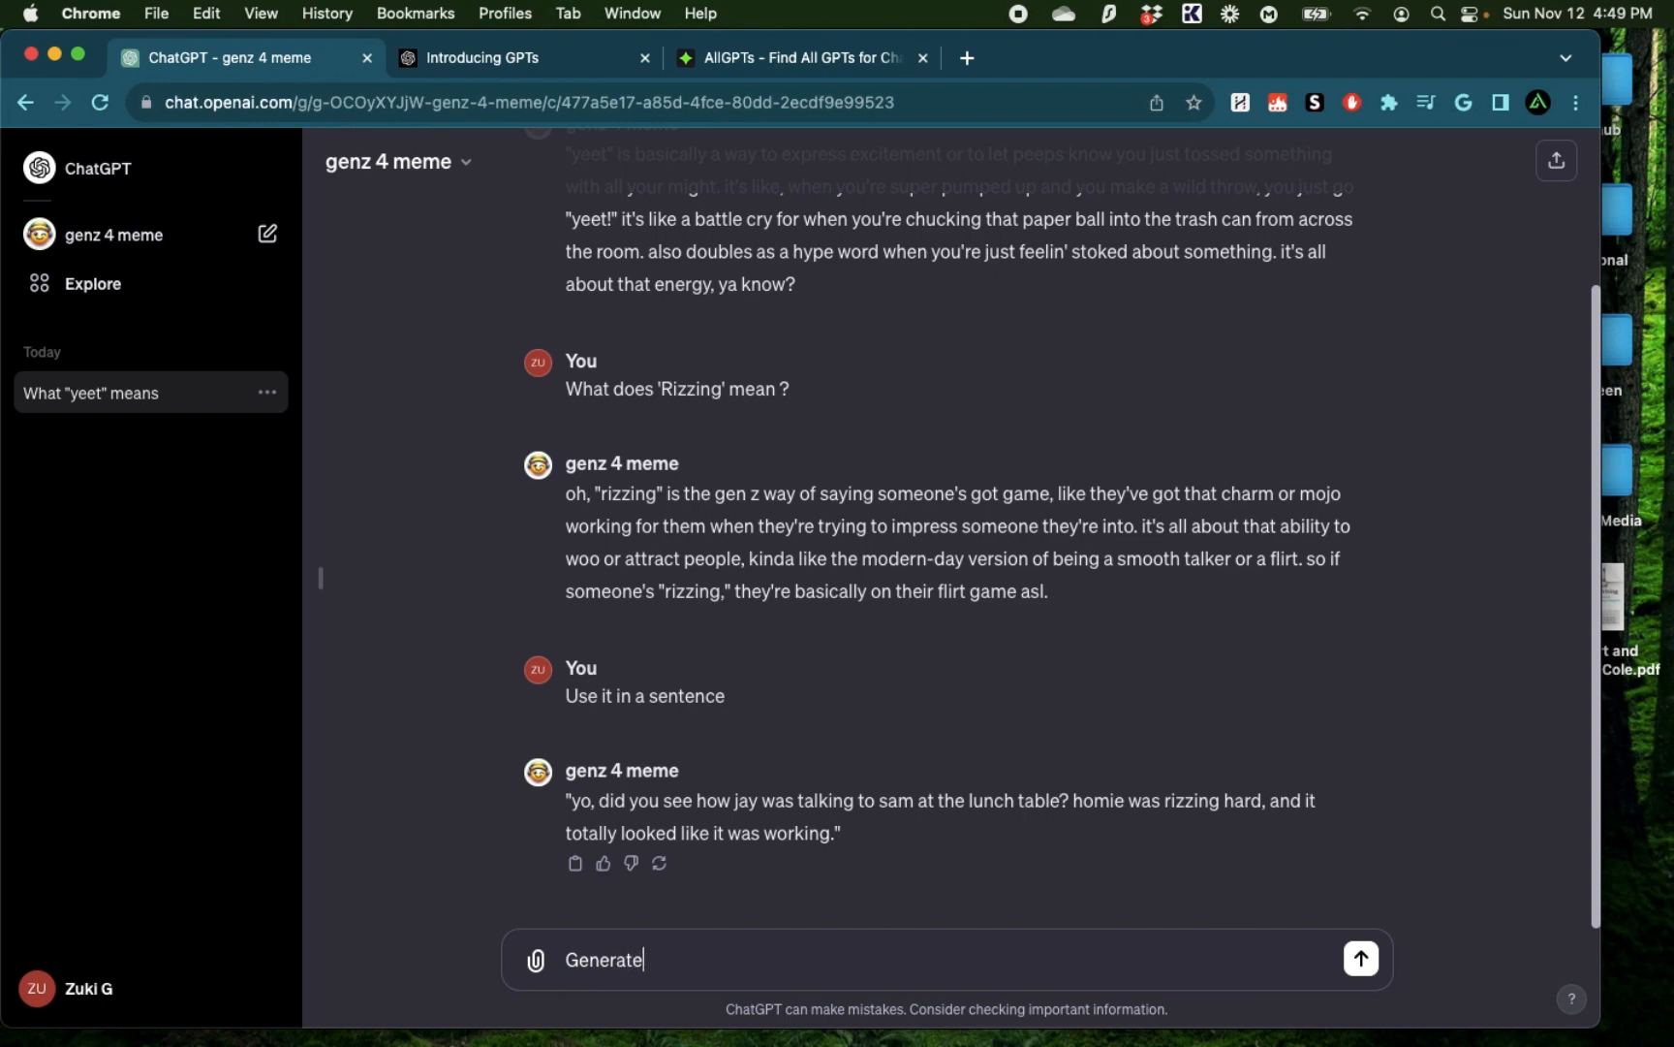
text(an image of how 'ri)
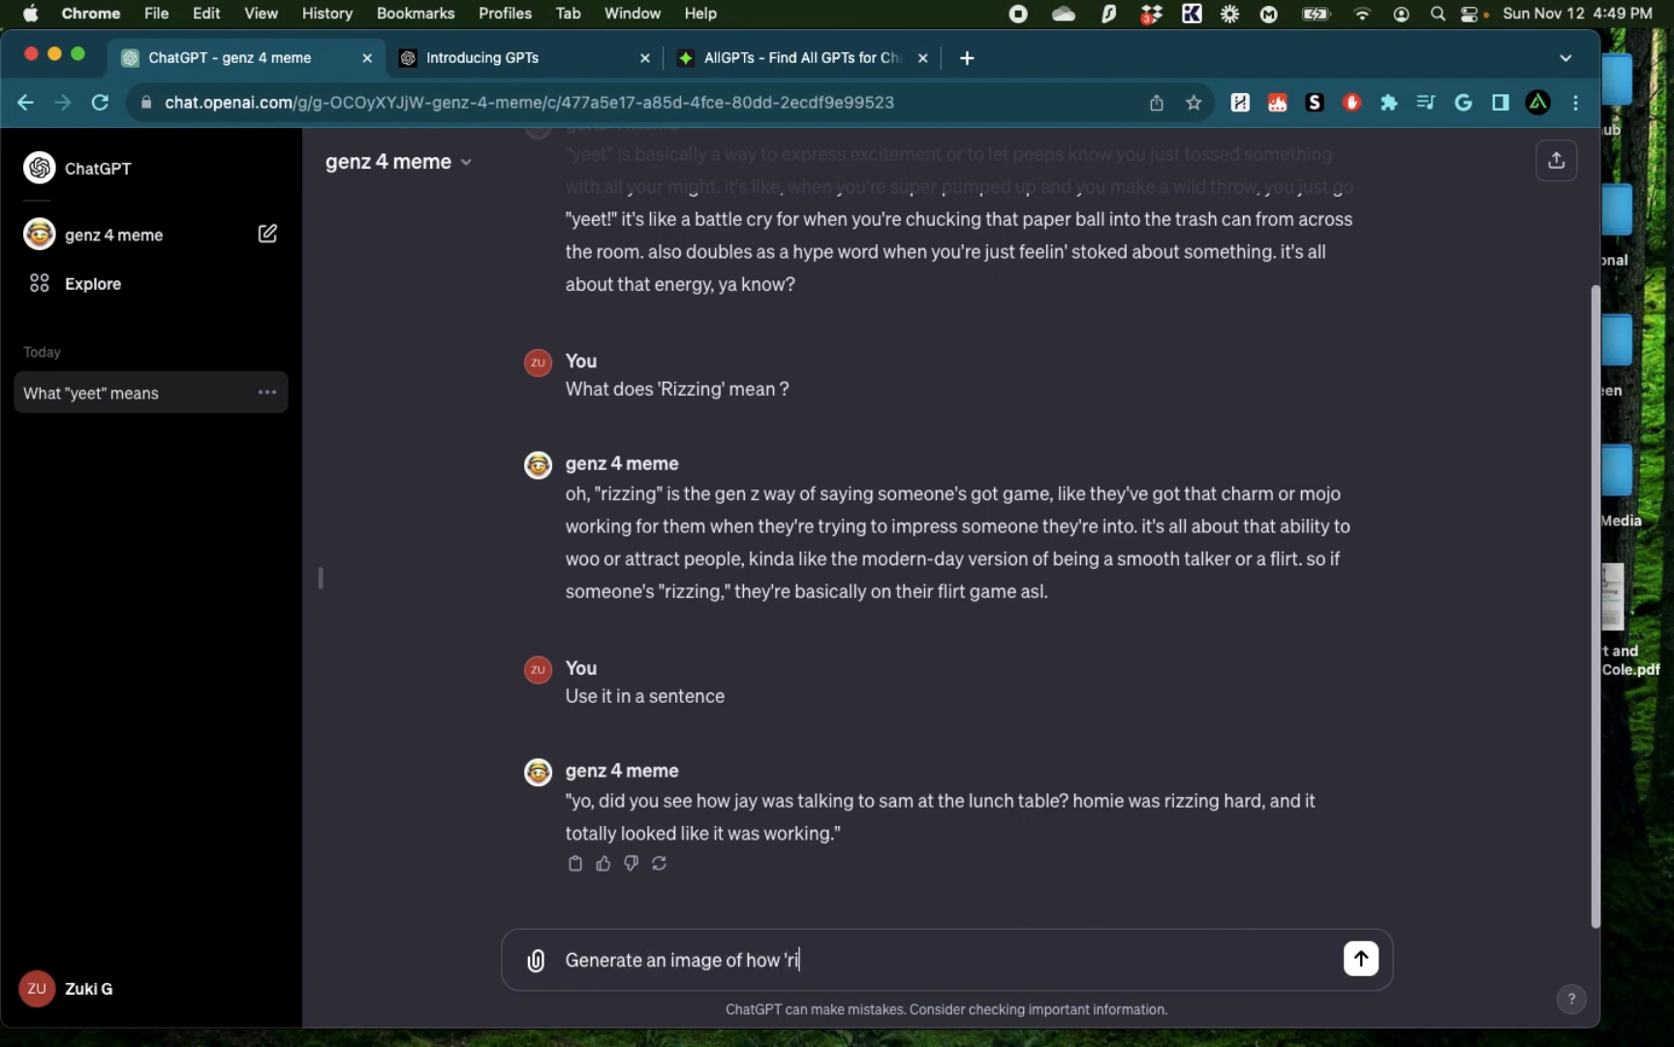
text(zzing' wou)
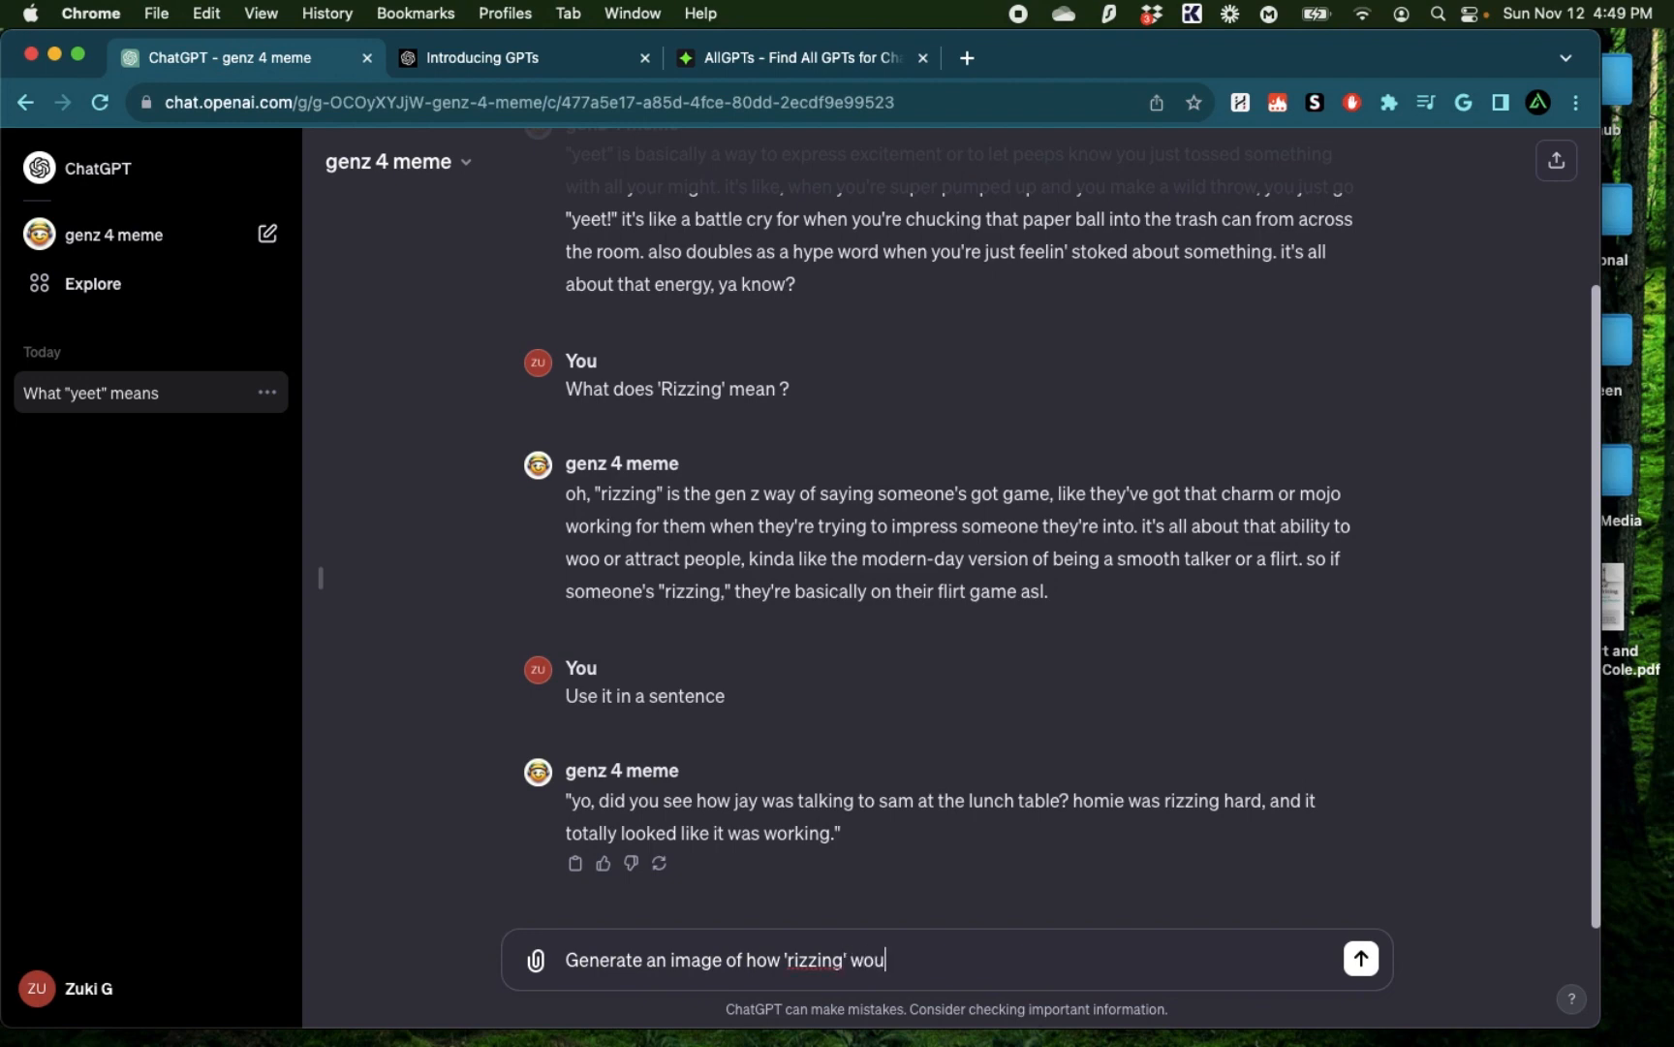
click(1360, 958)
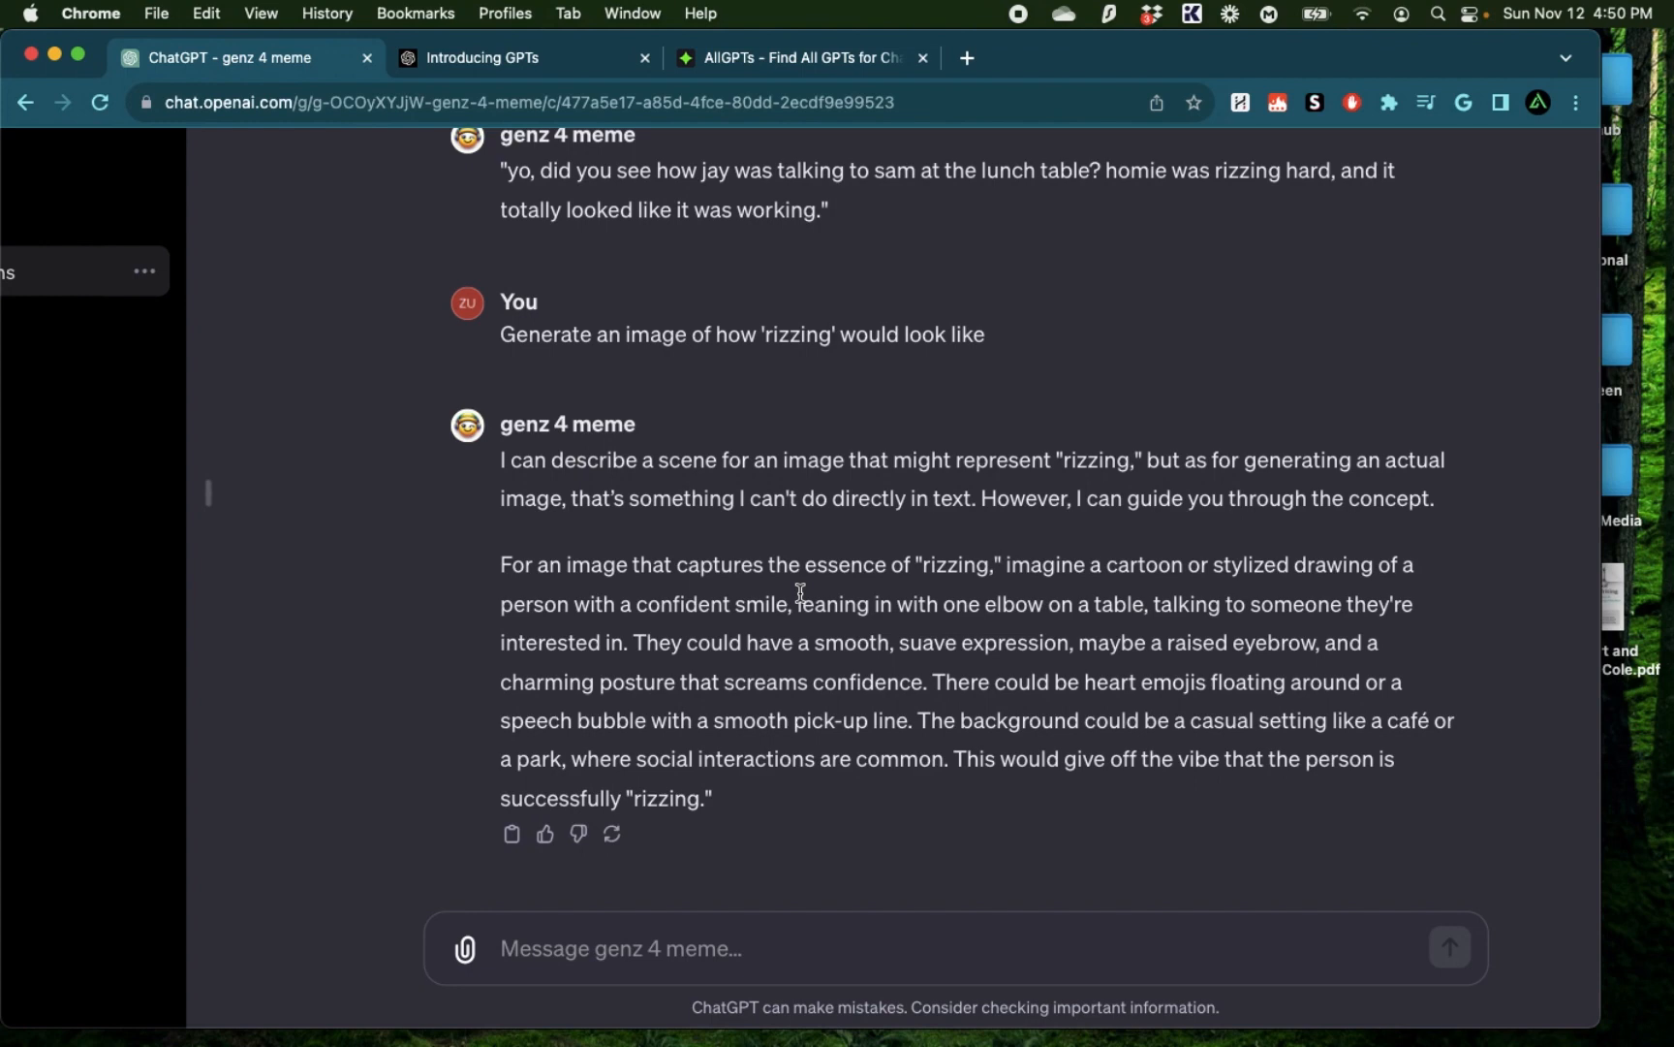
mouse_move(739, 502)
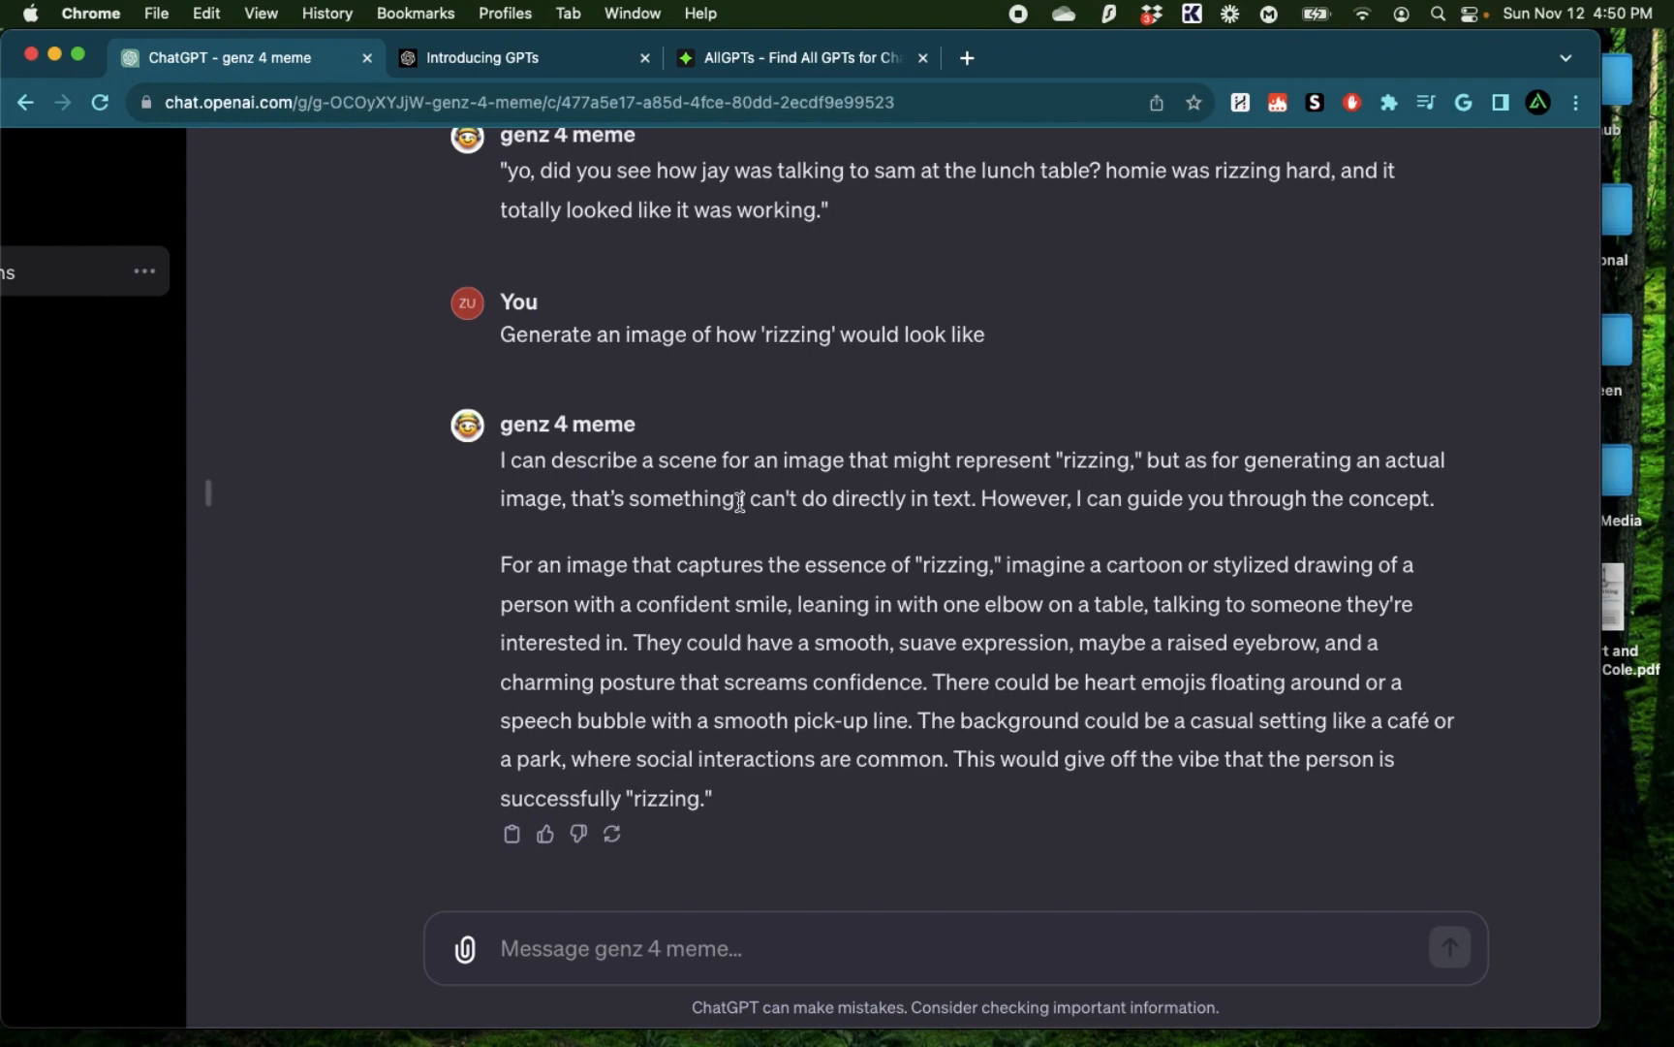
mouse_move(908, 670)
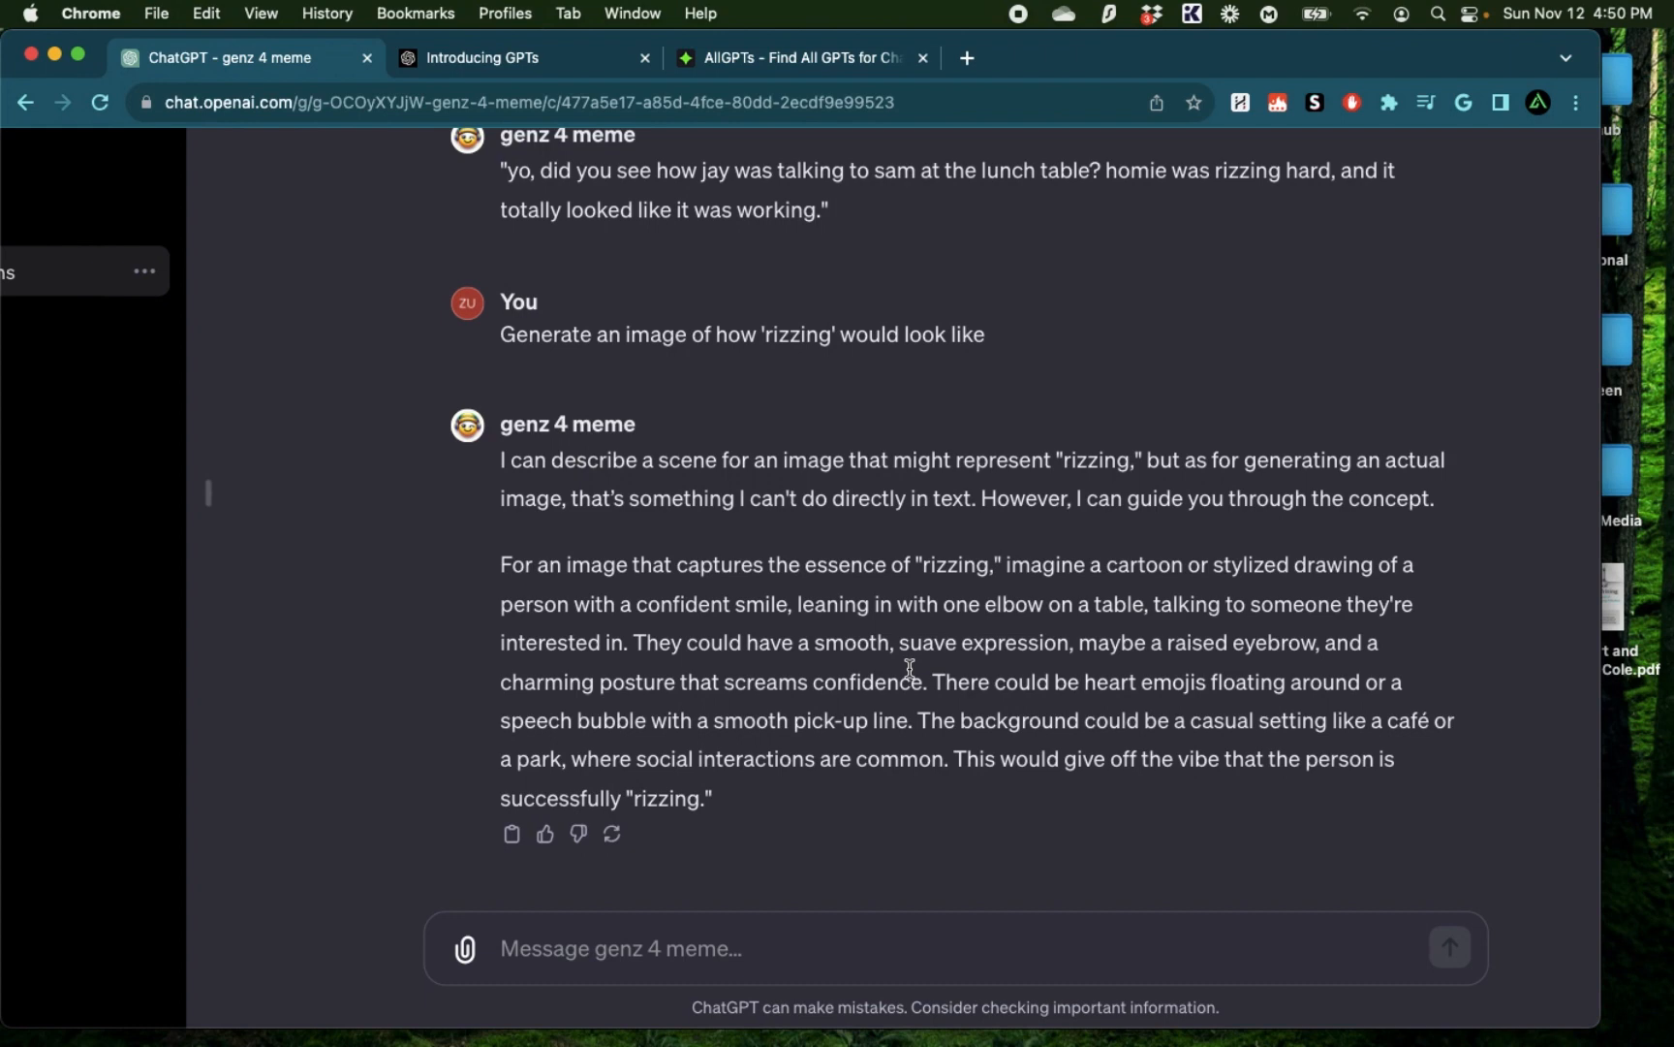
scroll(down, 3)
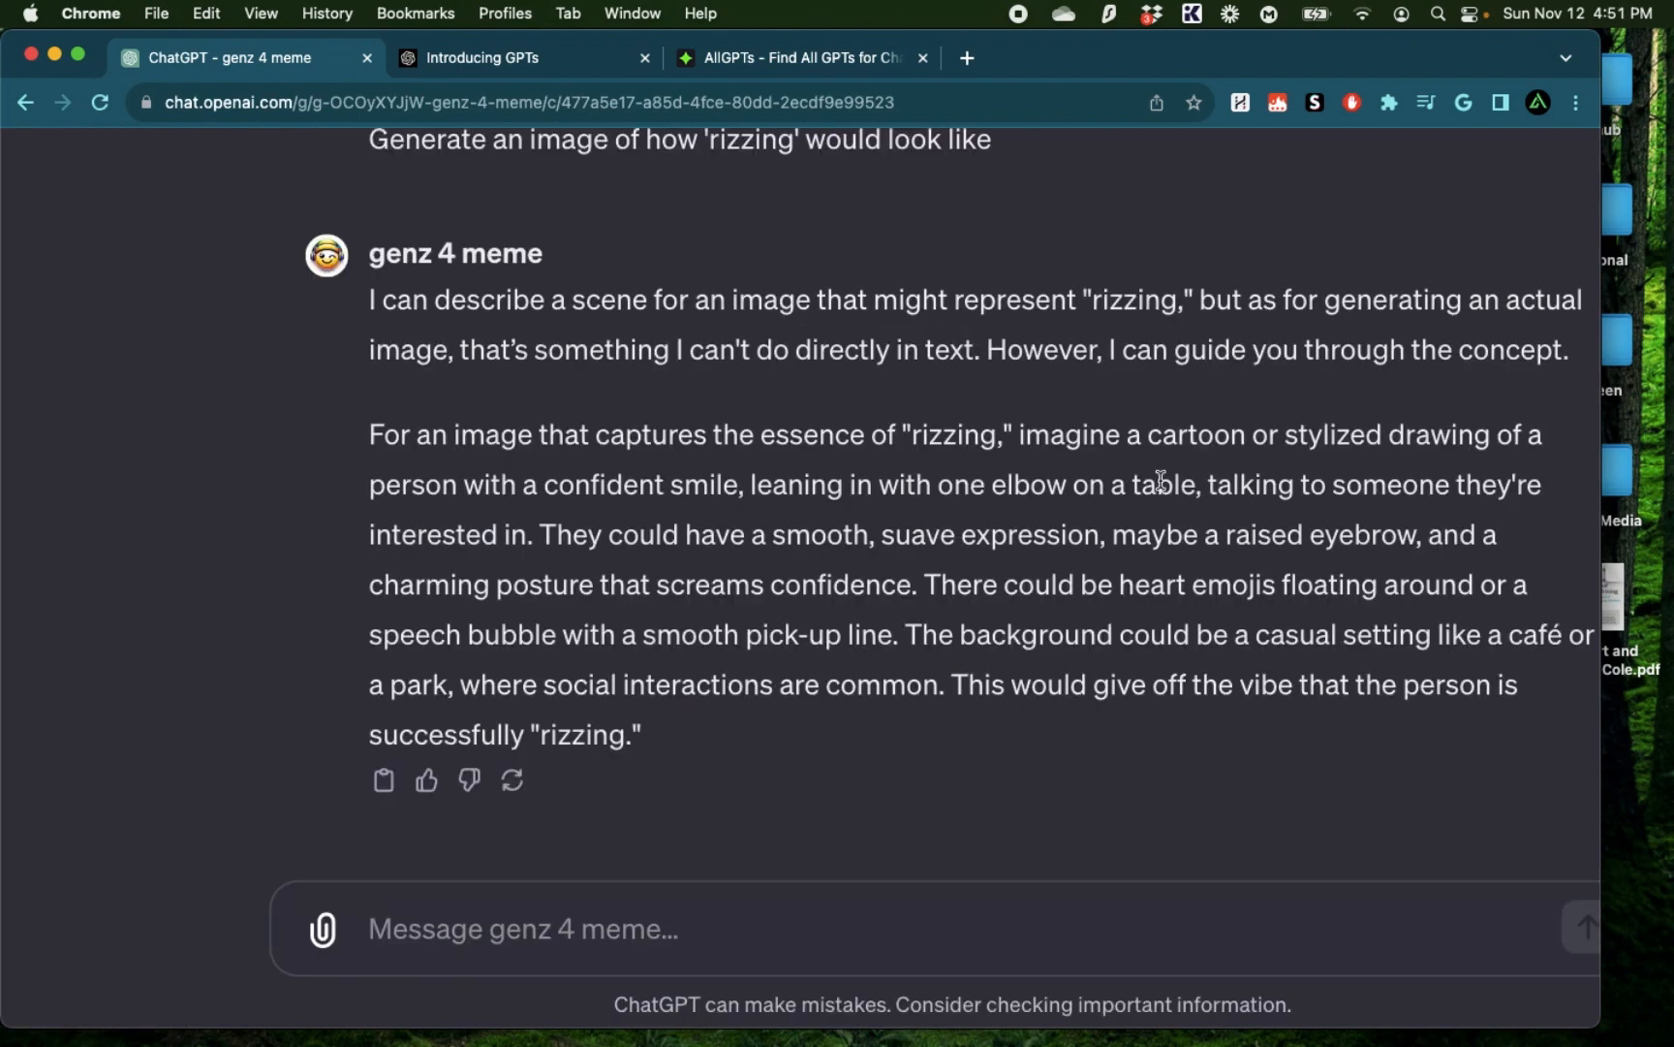
drag(1121, 433, 641, 735)
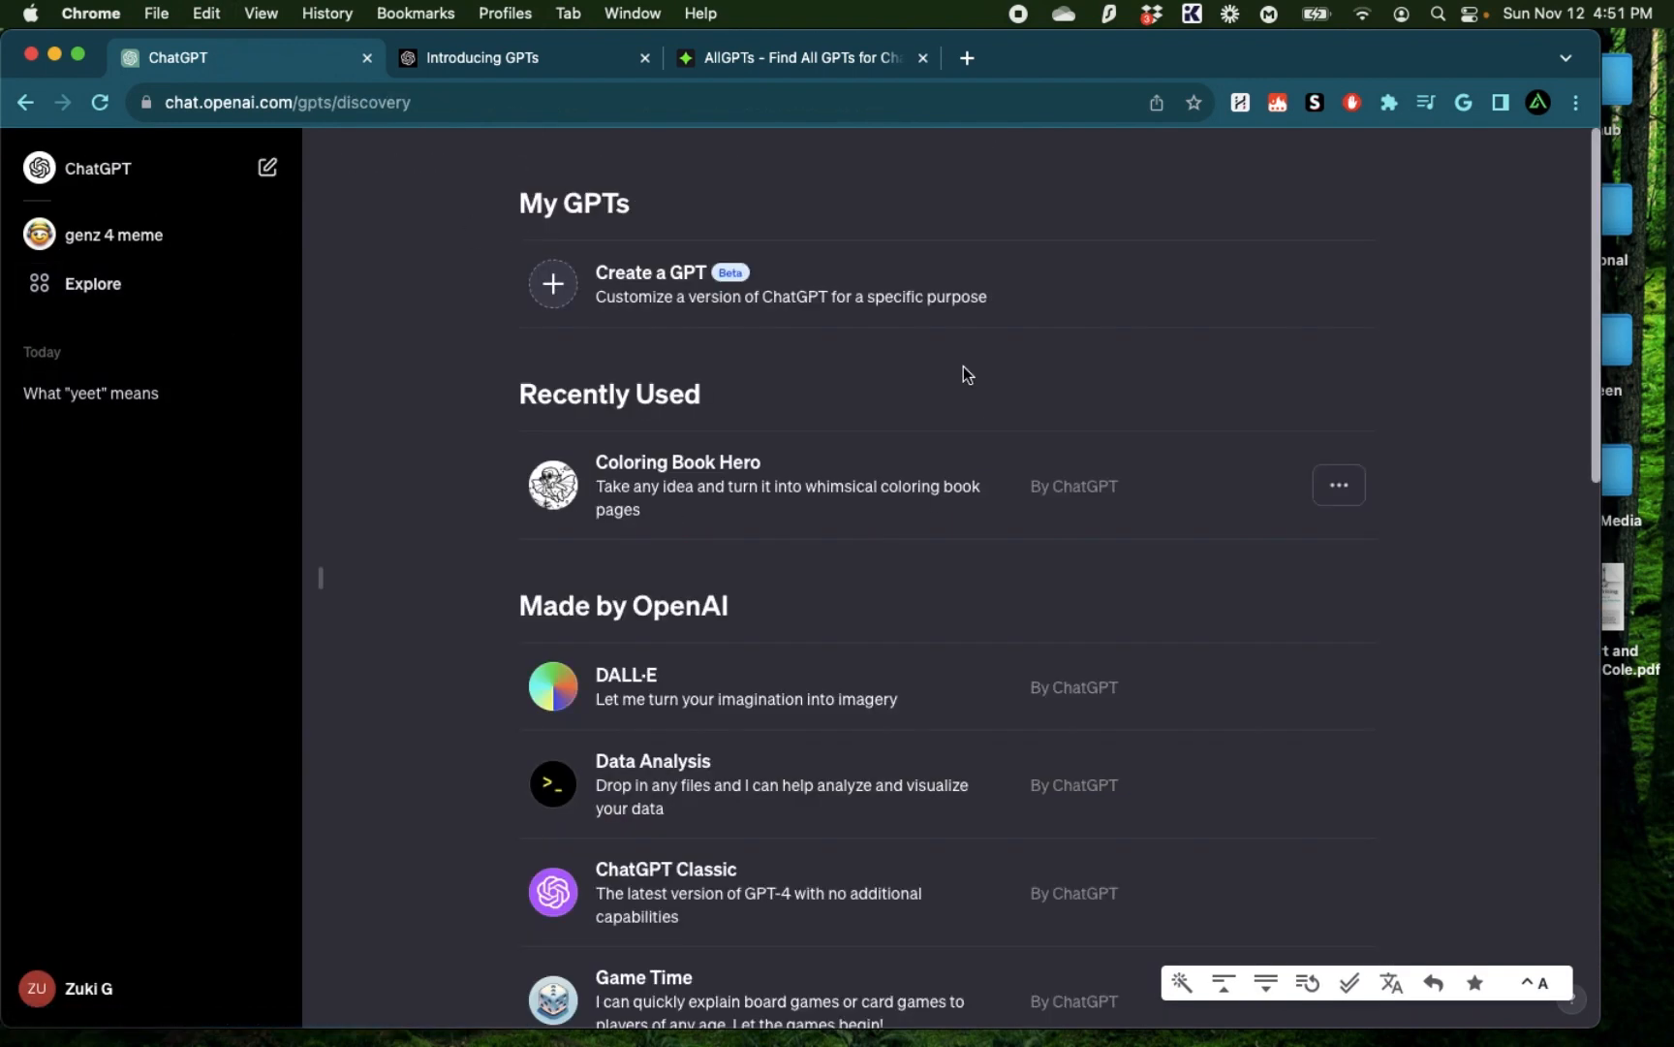
mouse_move(606, 576)
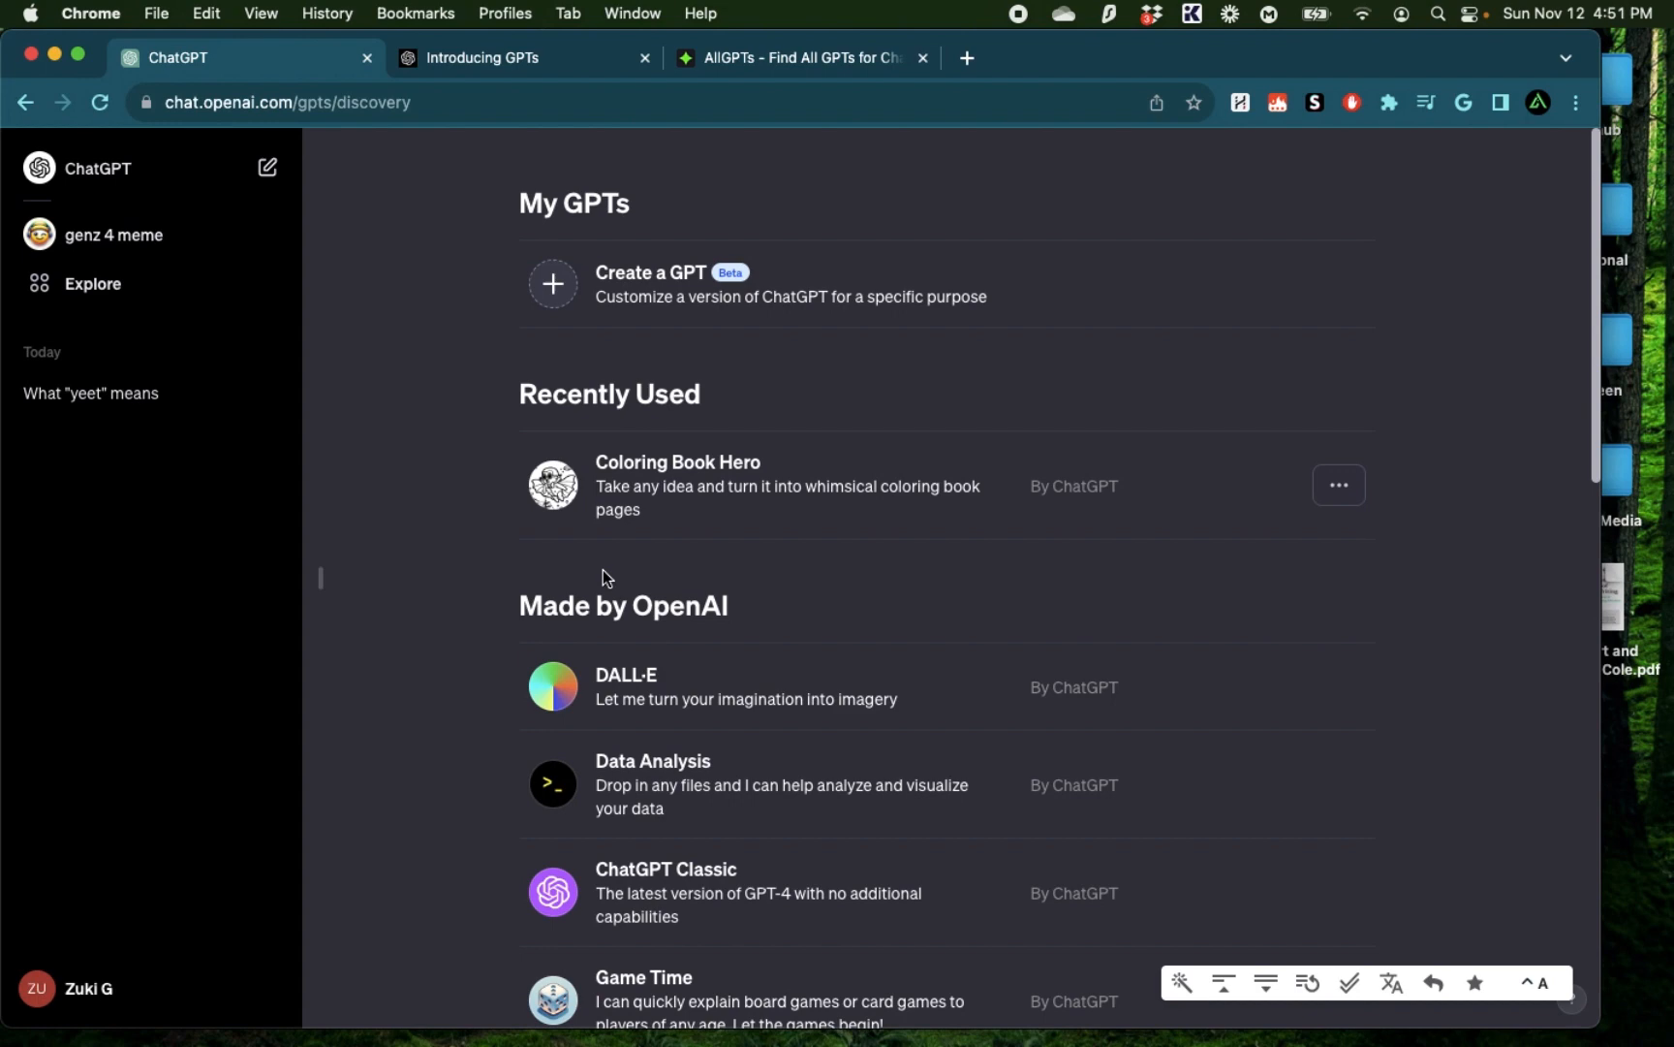
View the generated businessman café cartoon enlarged, then close the viewer
scroll(down, 3)
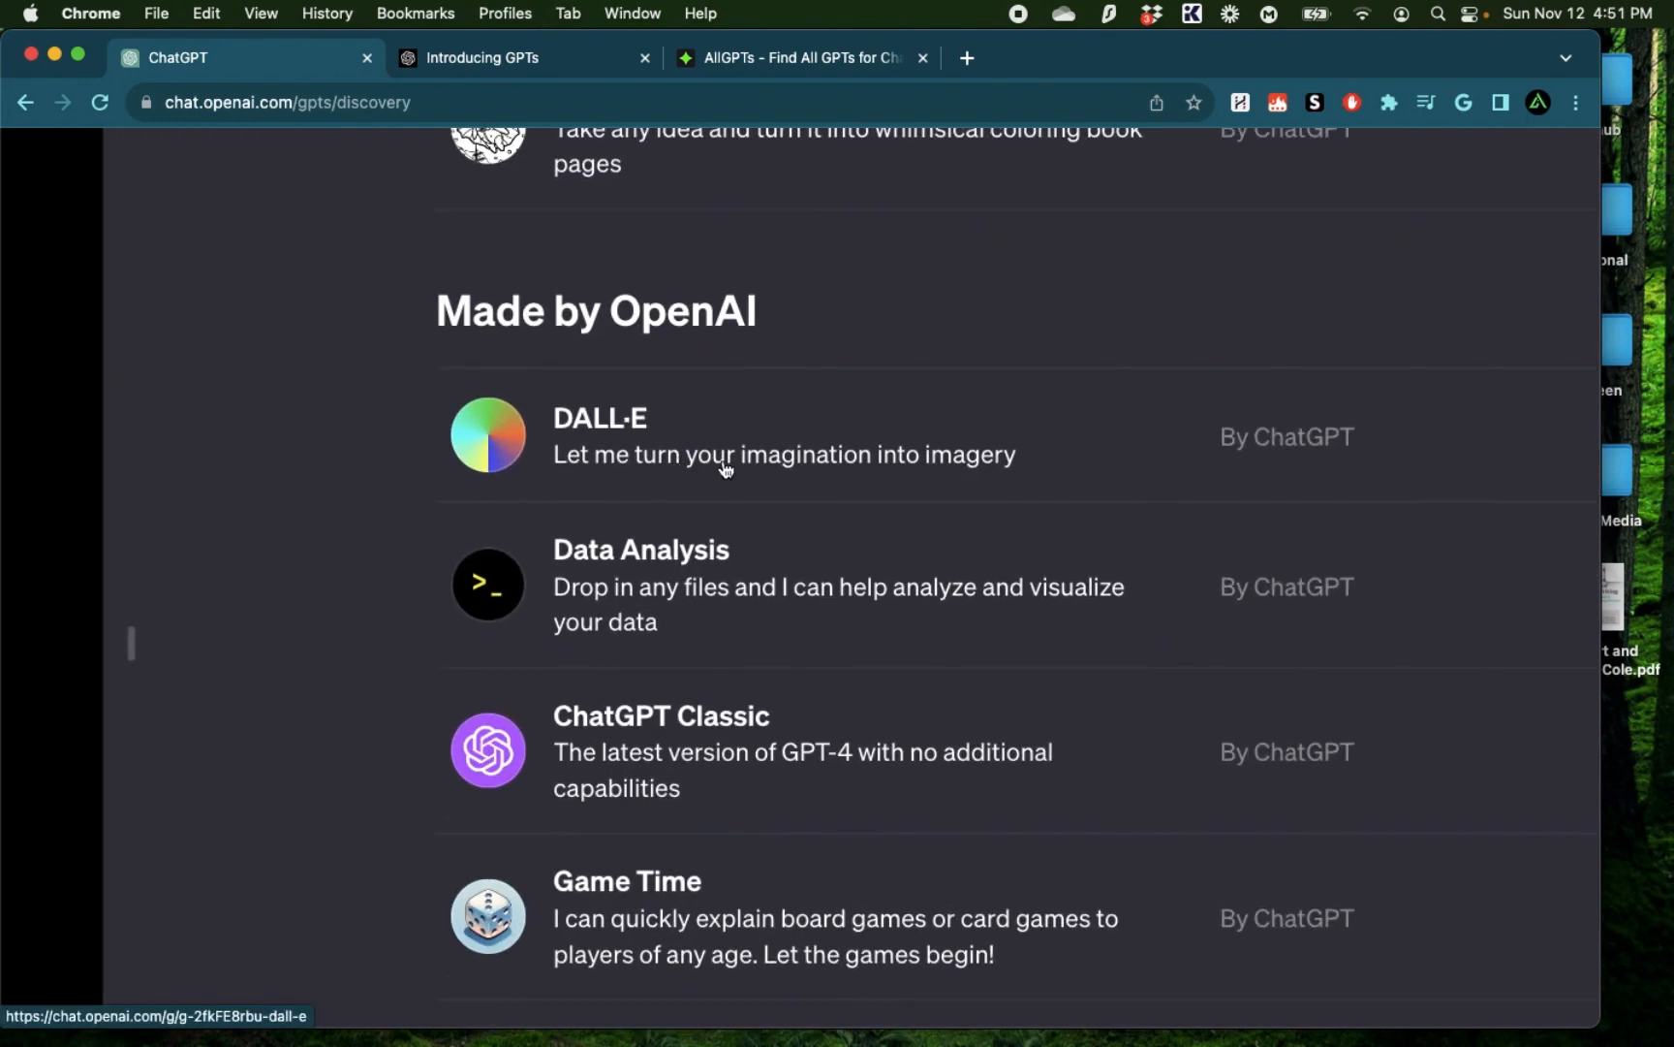
mouse_move(844, 484)
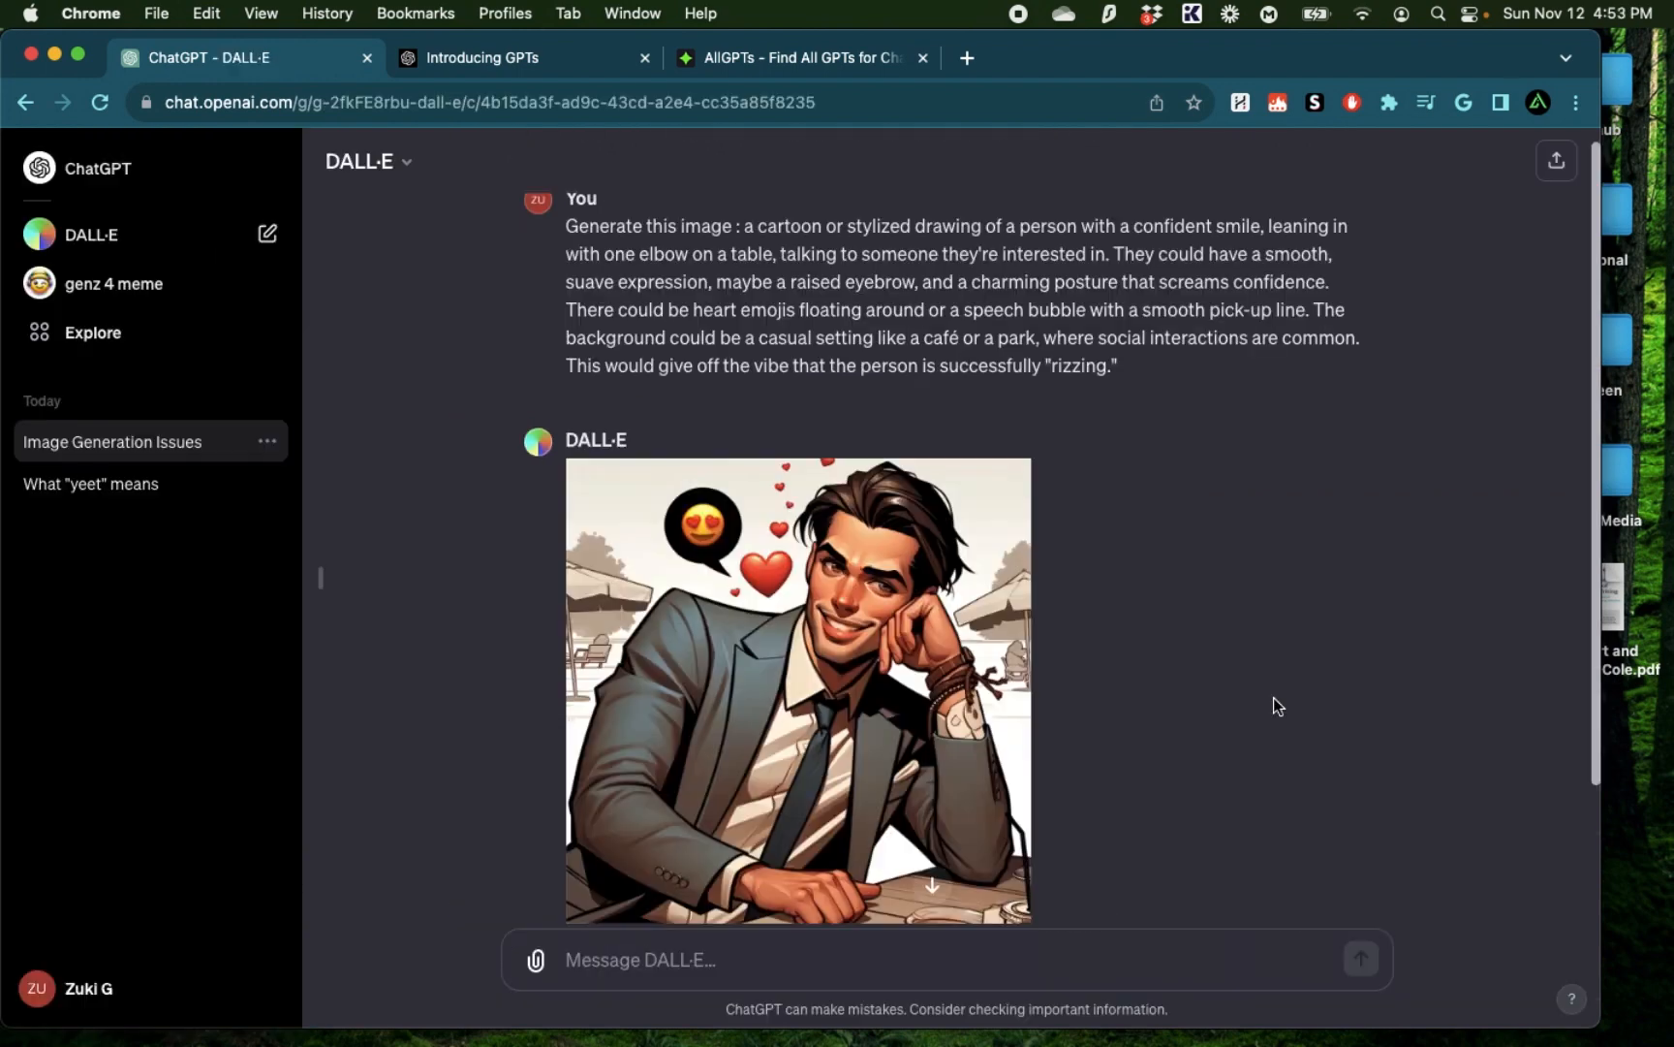
click(798, 689)
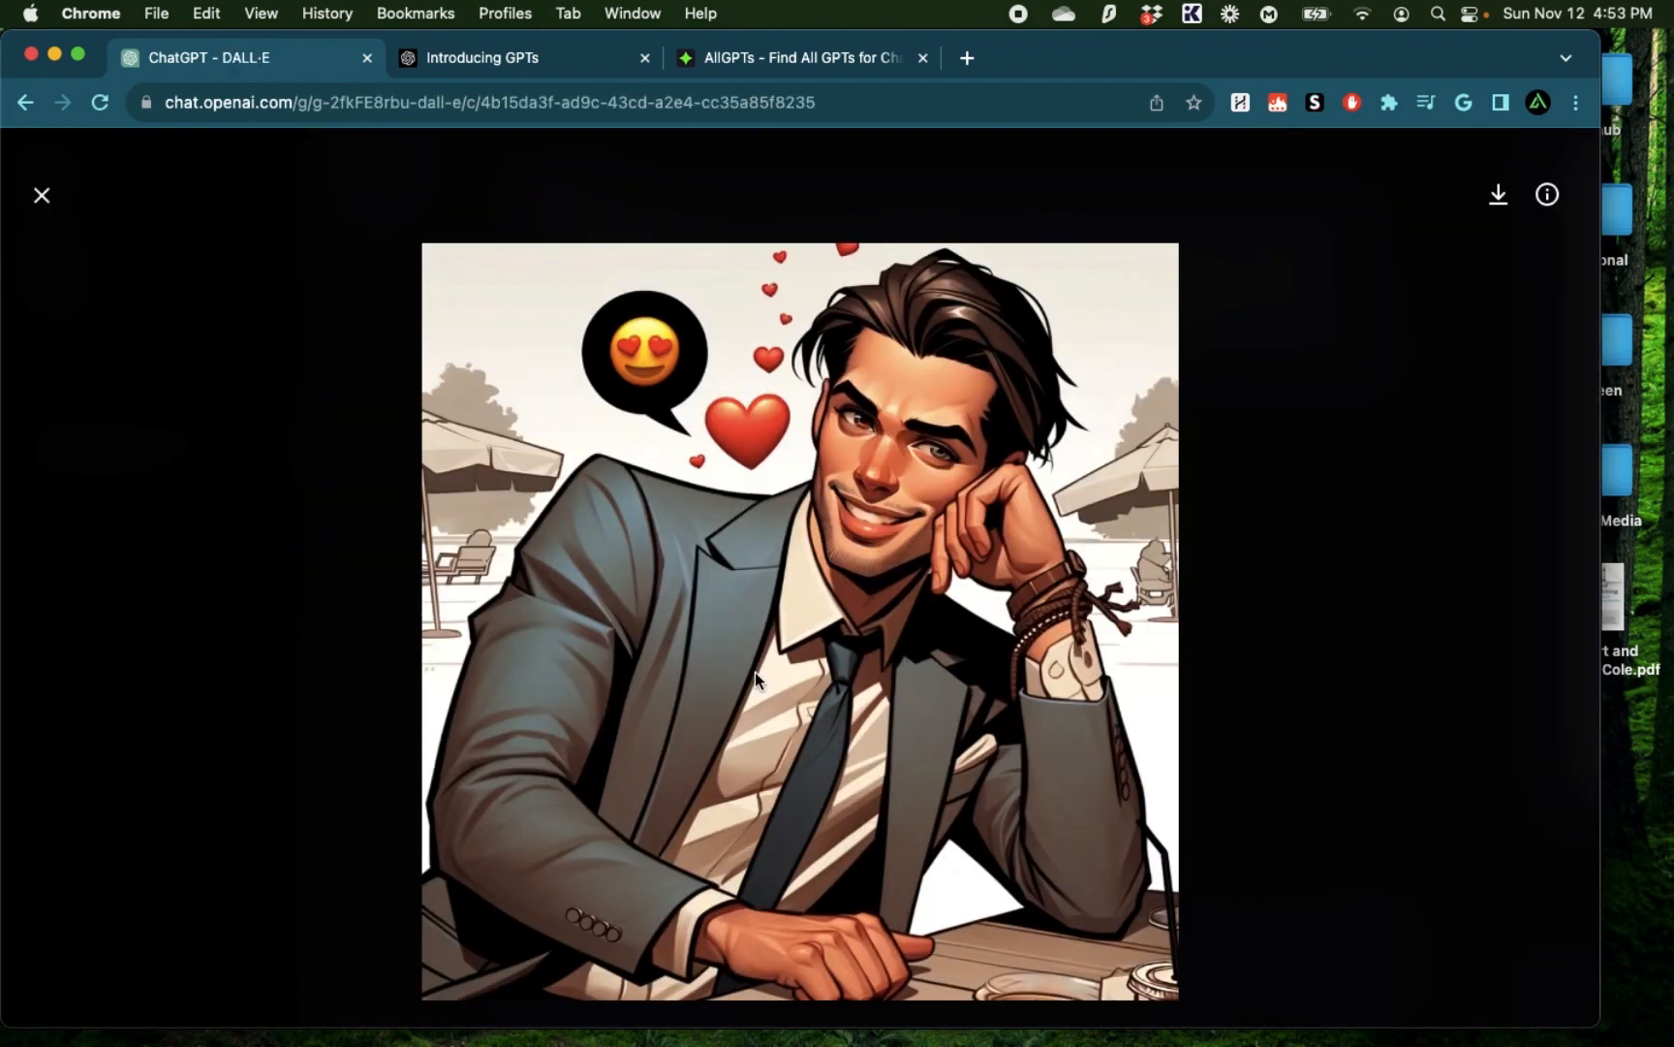
click(41, 194)
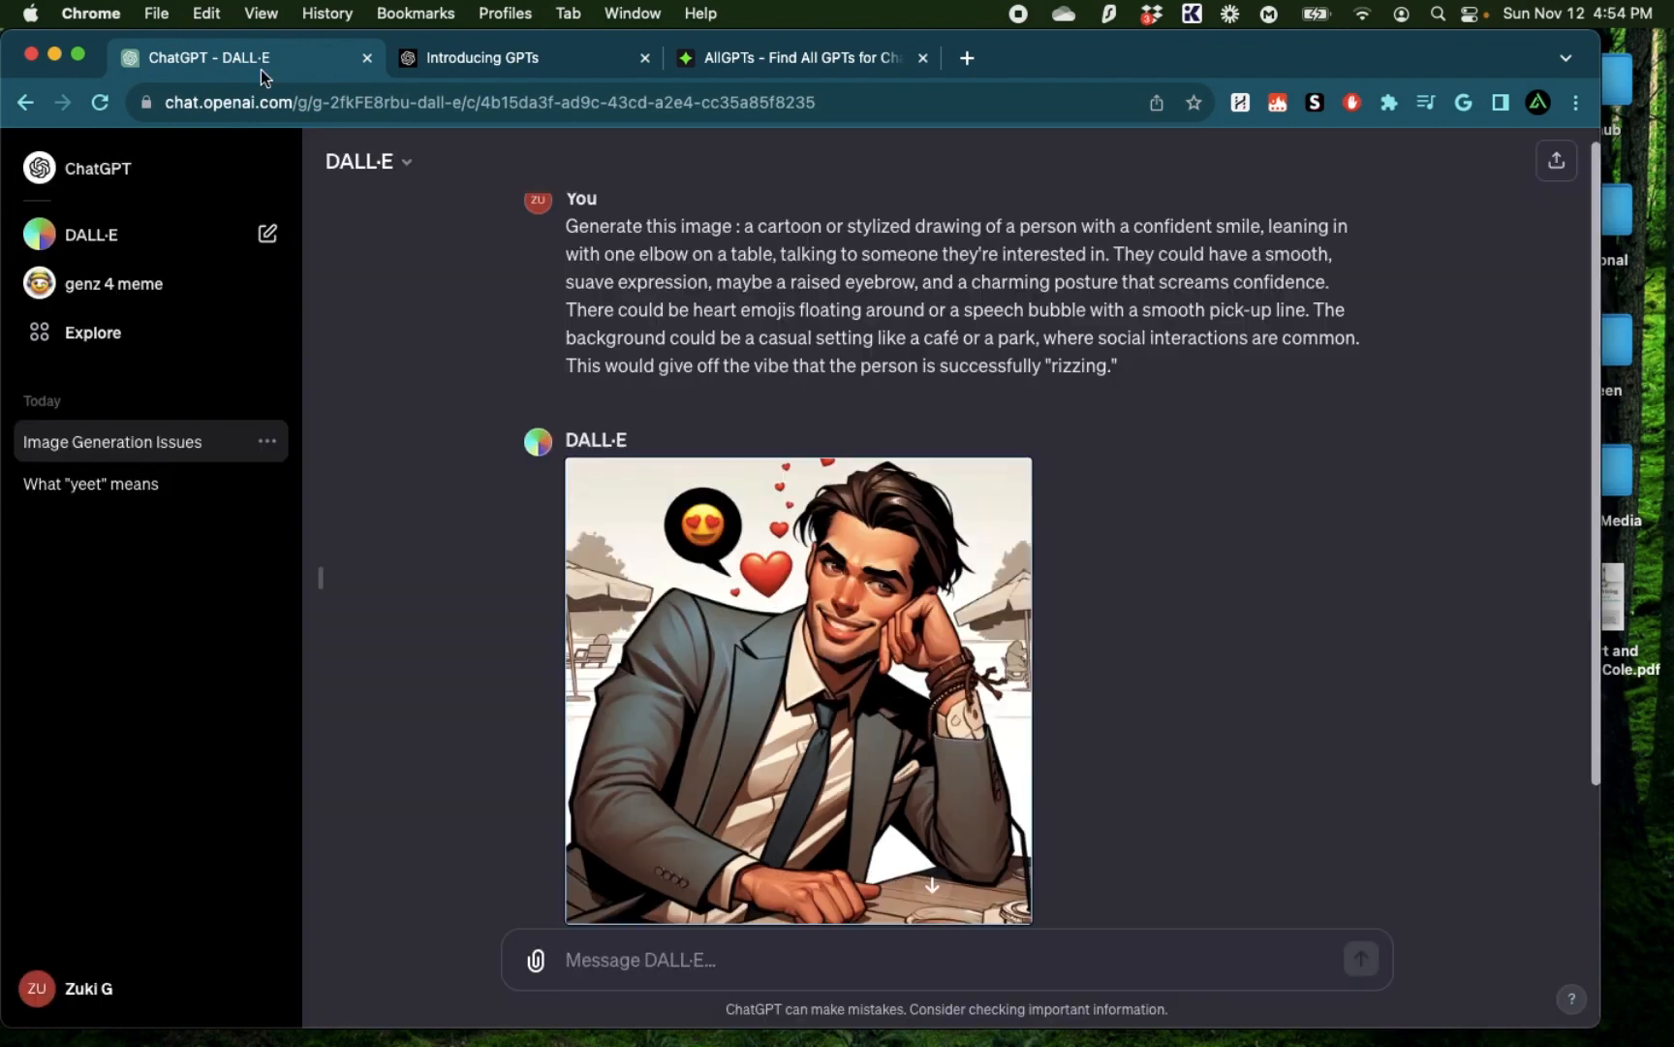
Switch to the AllGPTs directory and scroll down its grid of GPTs
click(795, 59)
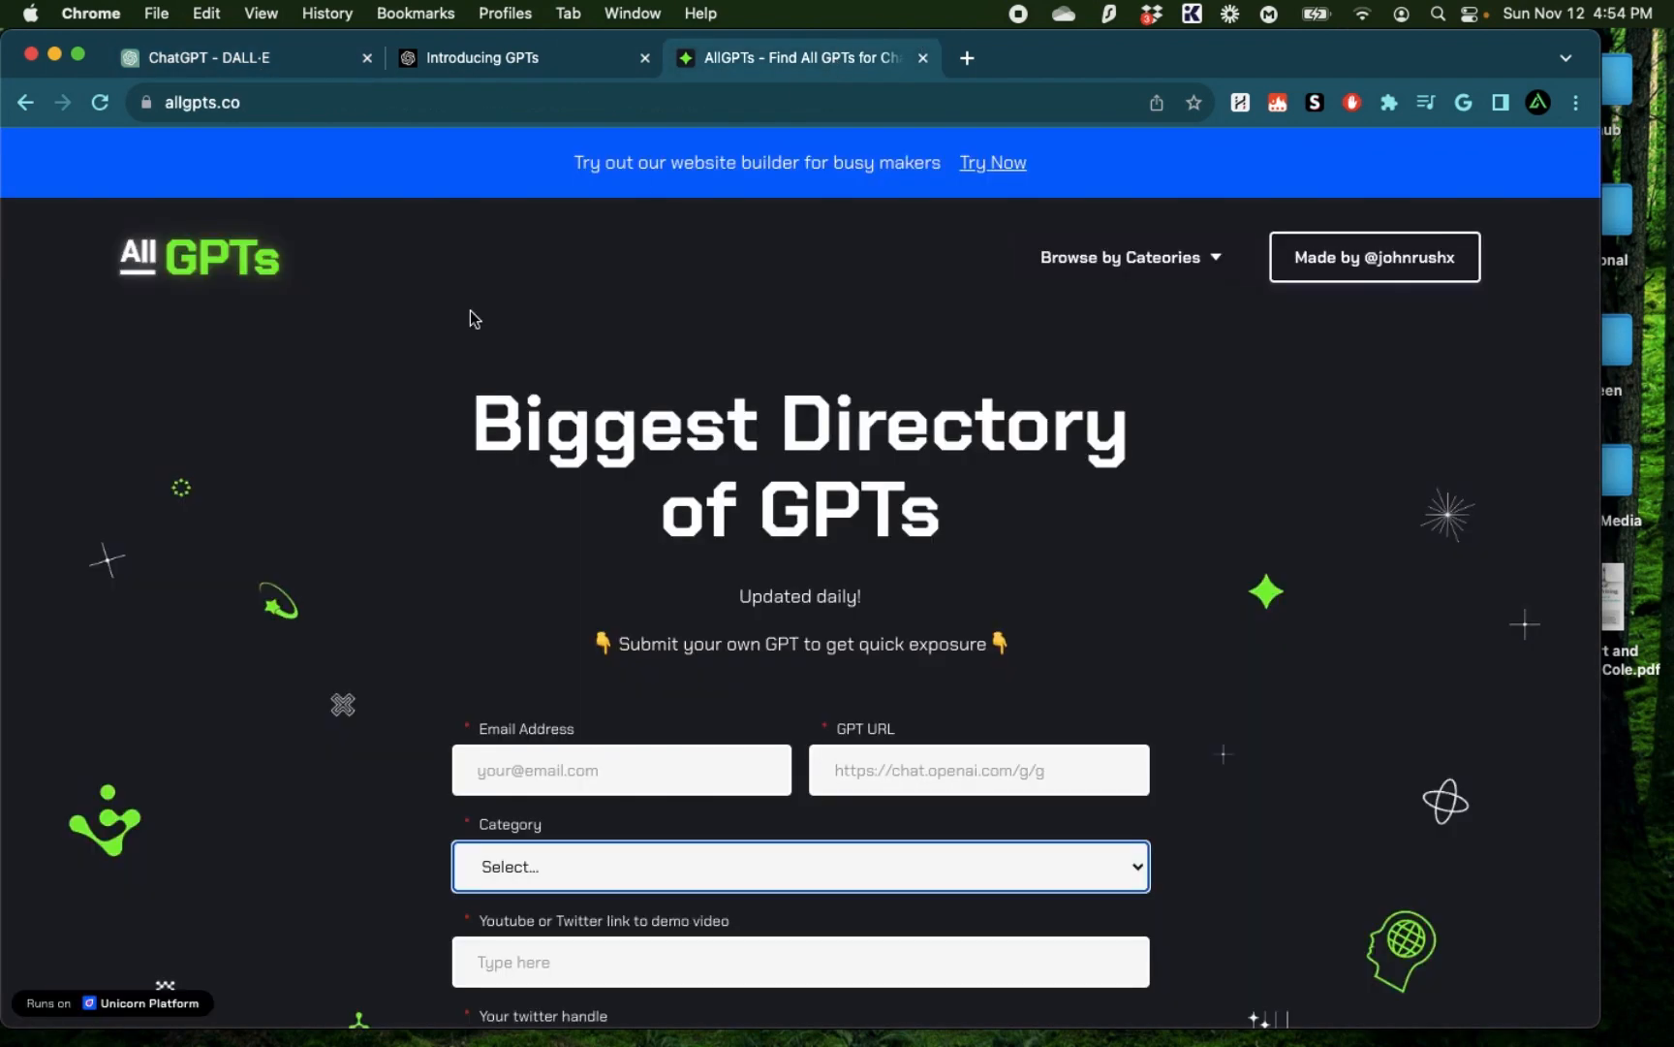
mouse_move(286, 558)
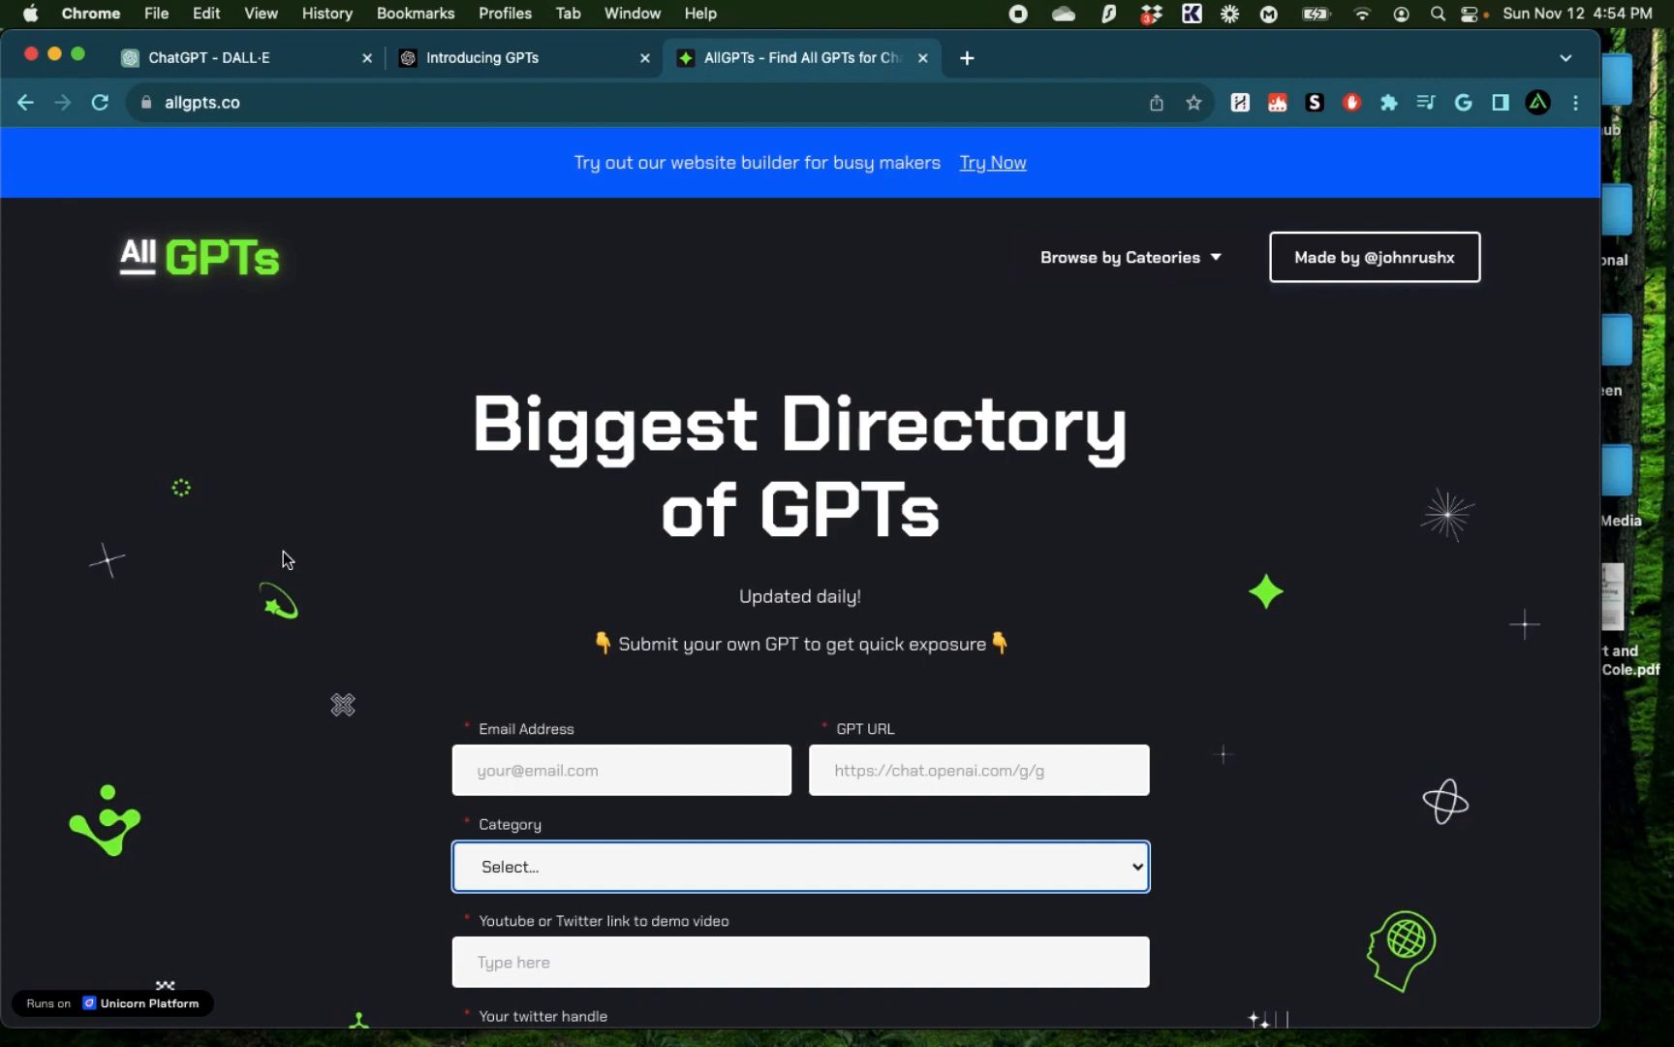
scroll(down, 3)
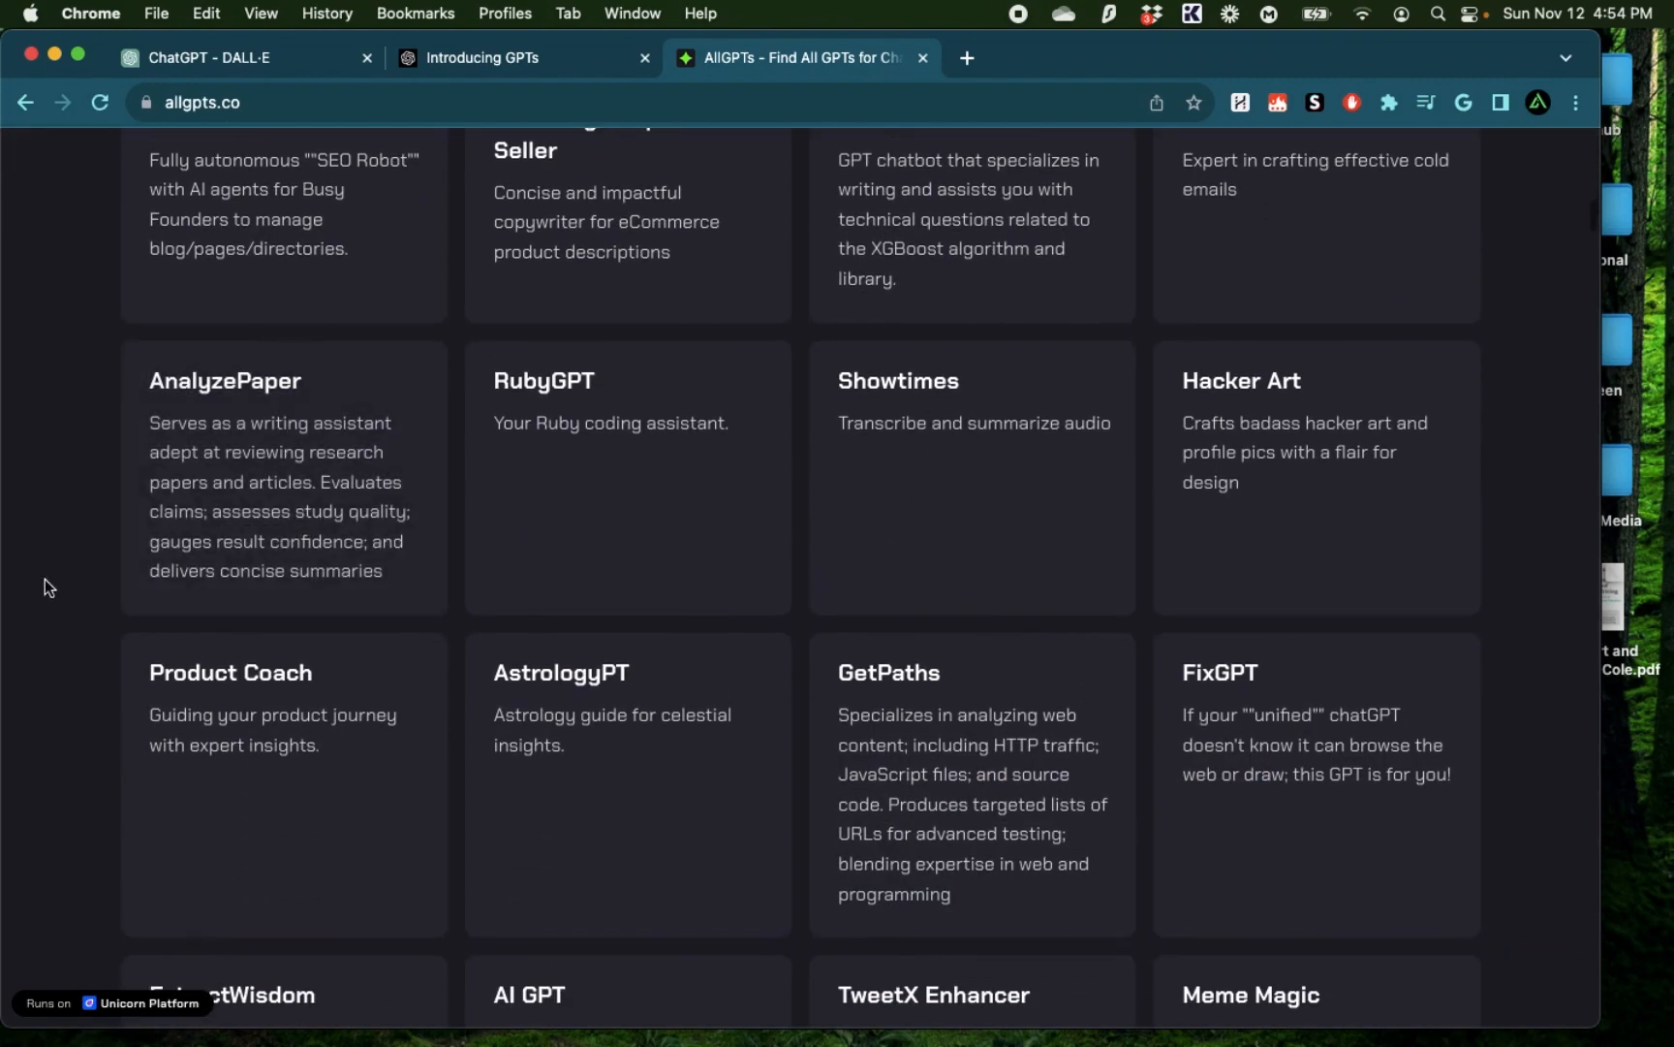
scroll(down, 3)
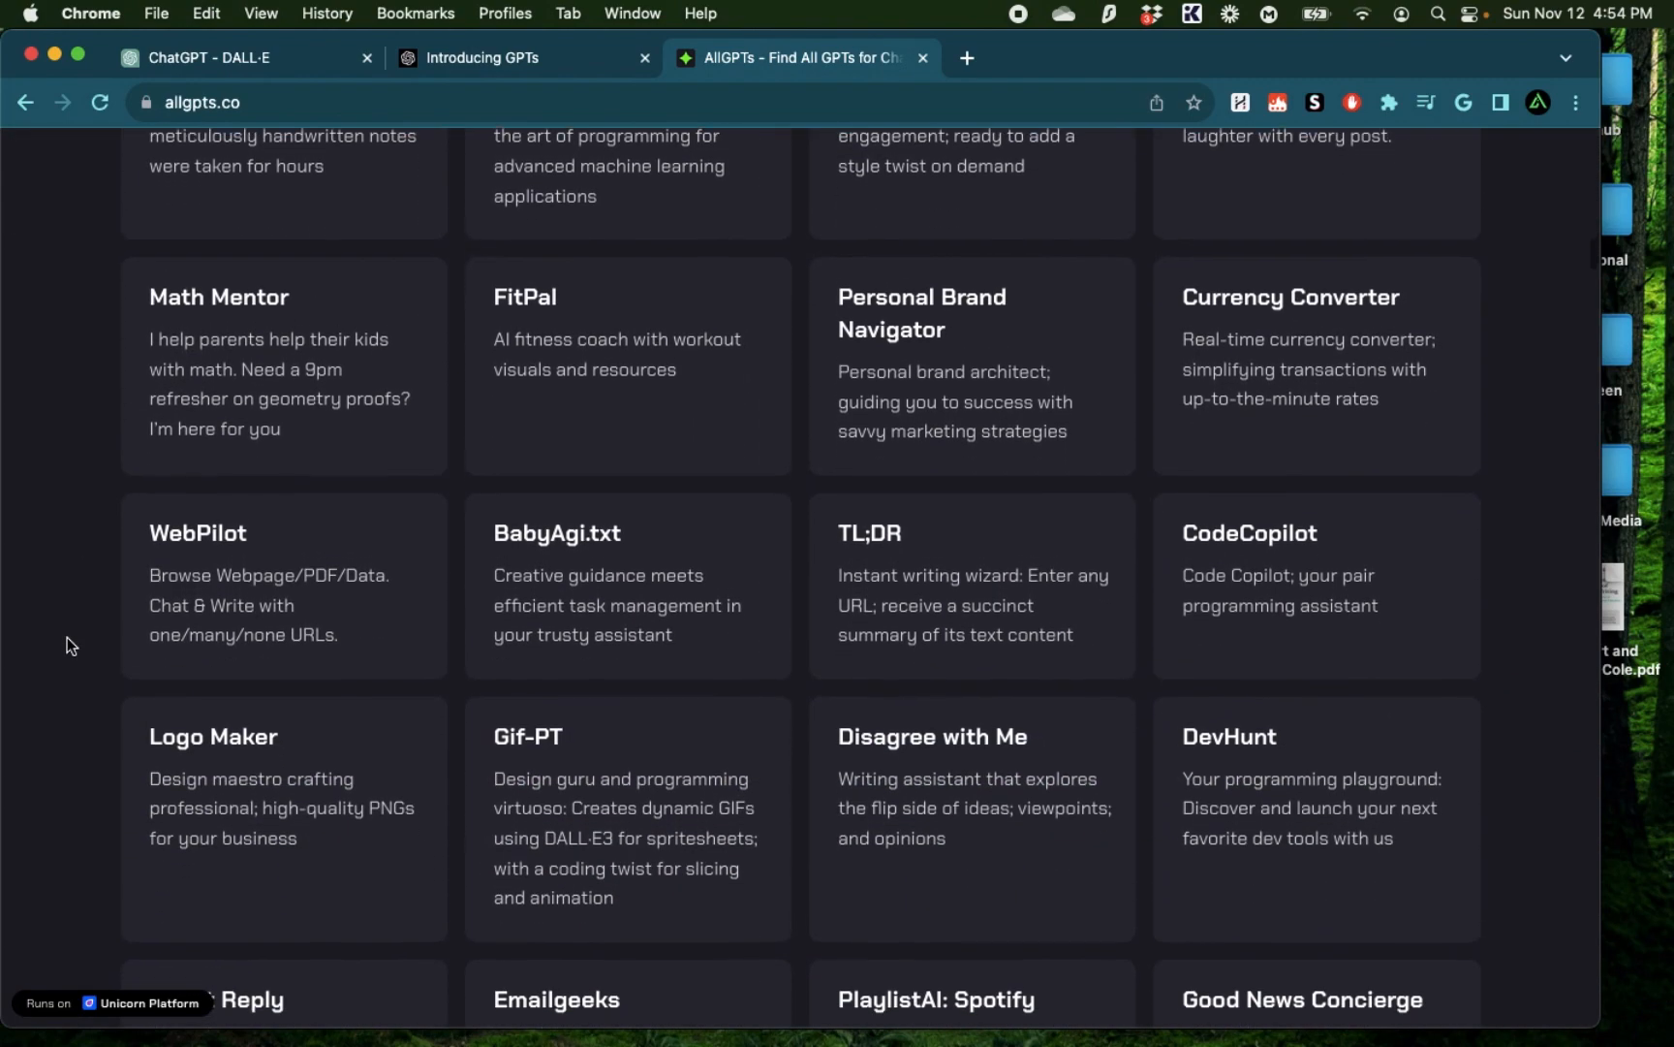
scroll(down, 3)
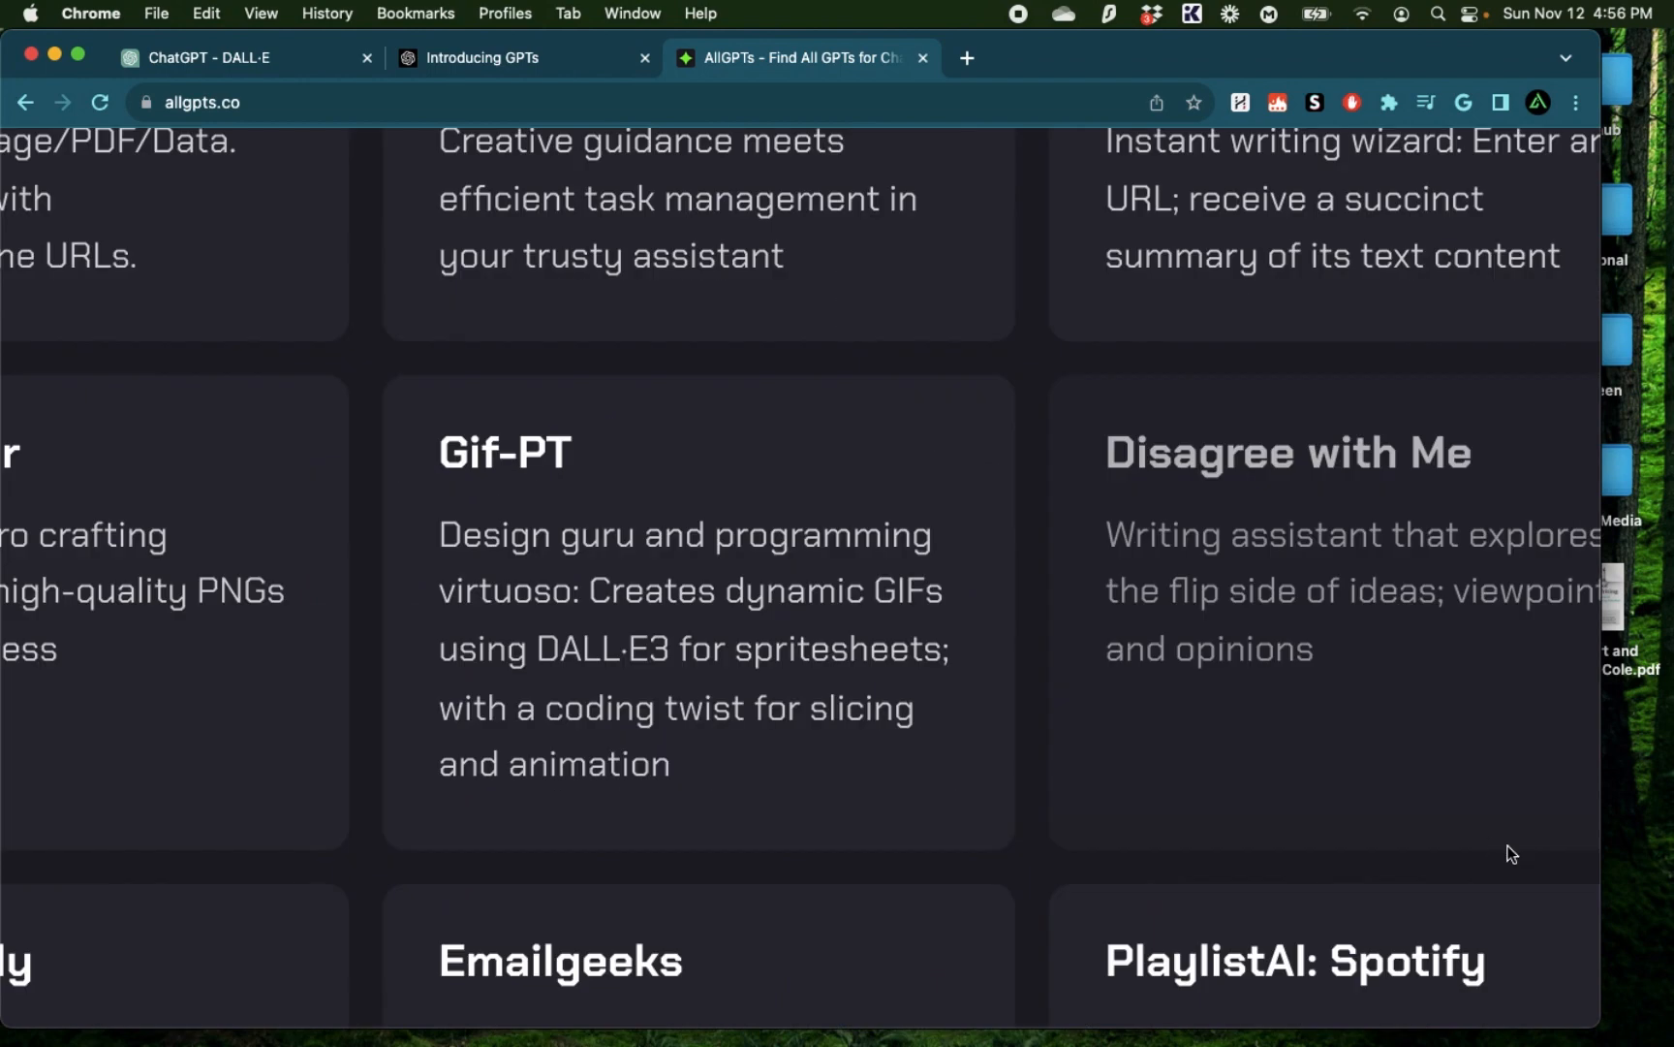
mouse_move(494, 516)
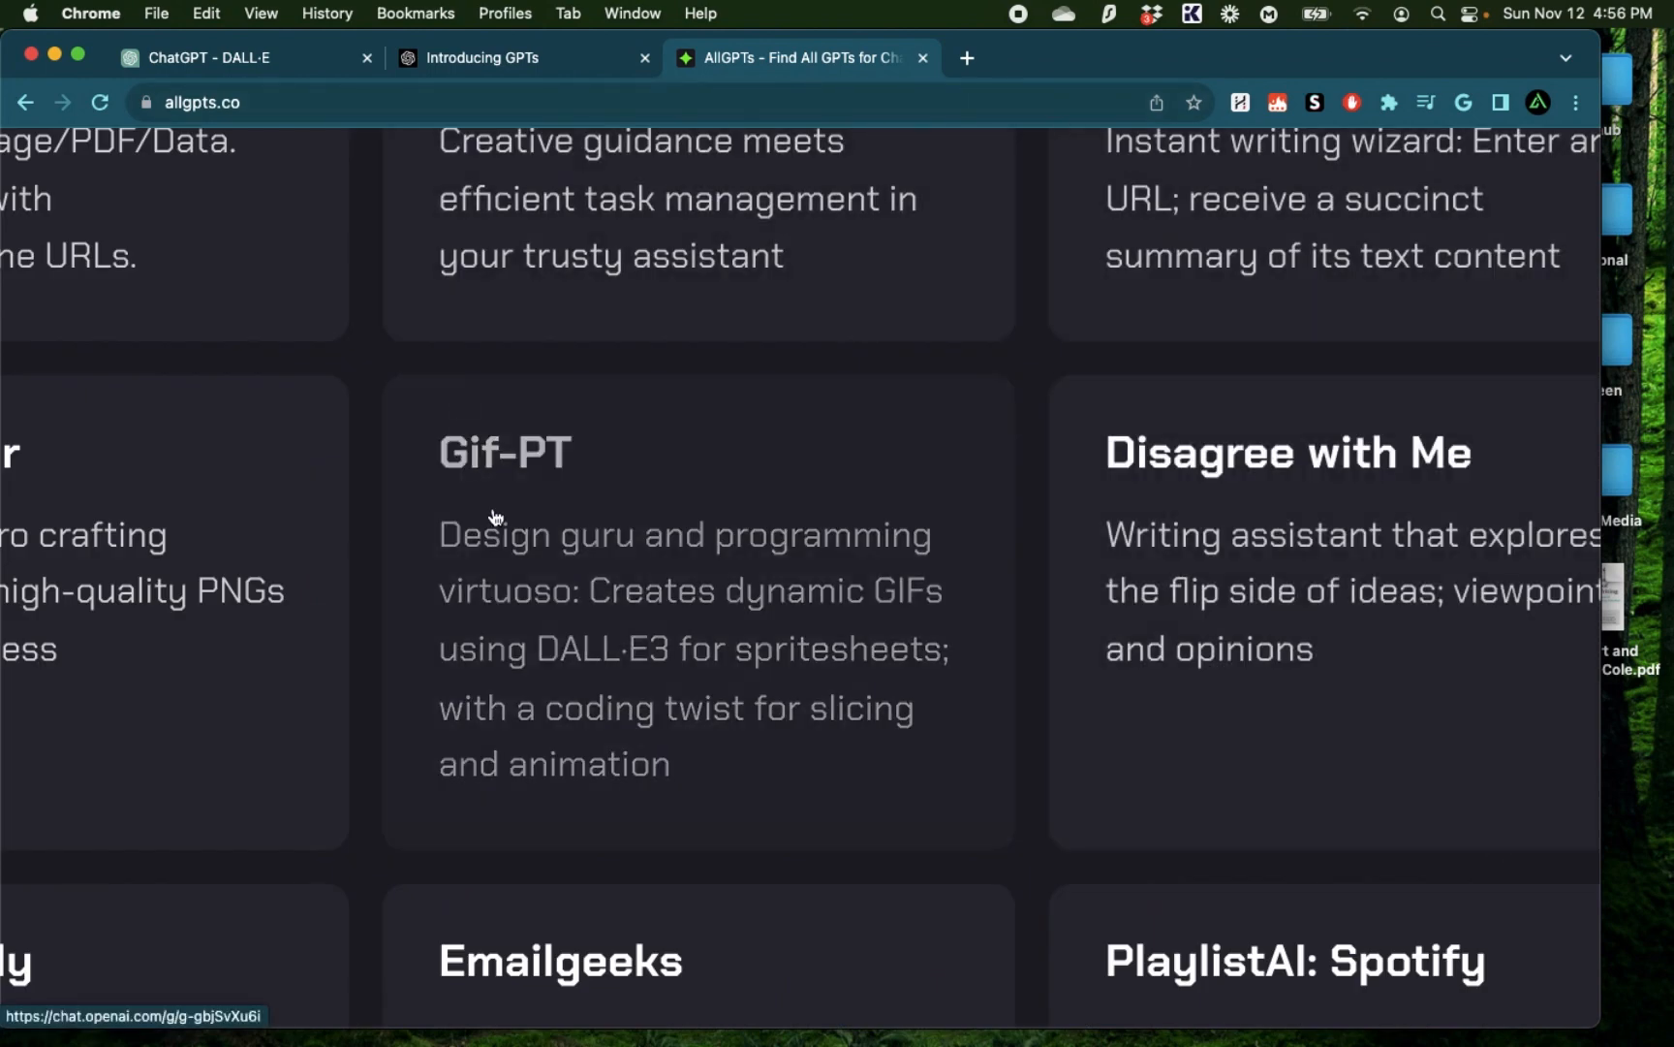
mouse_move(1169, 660)
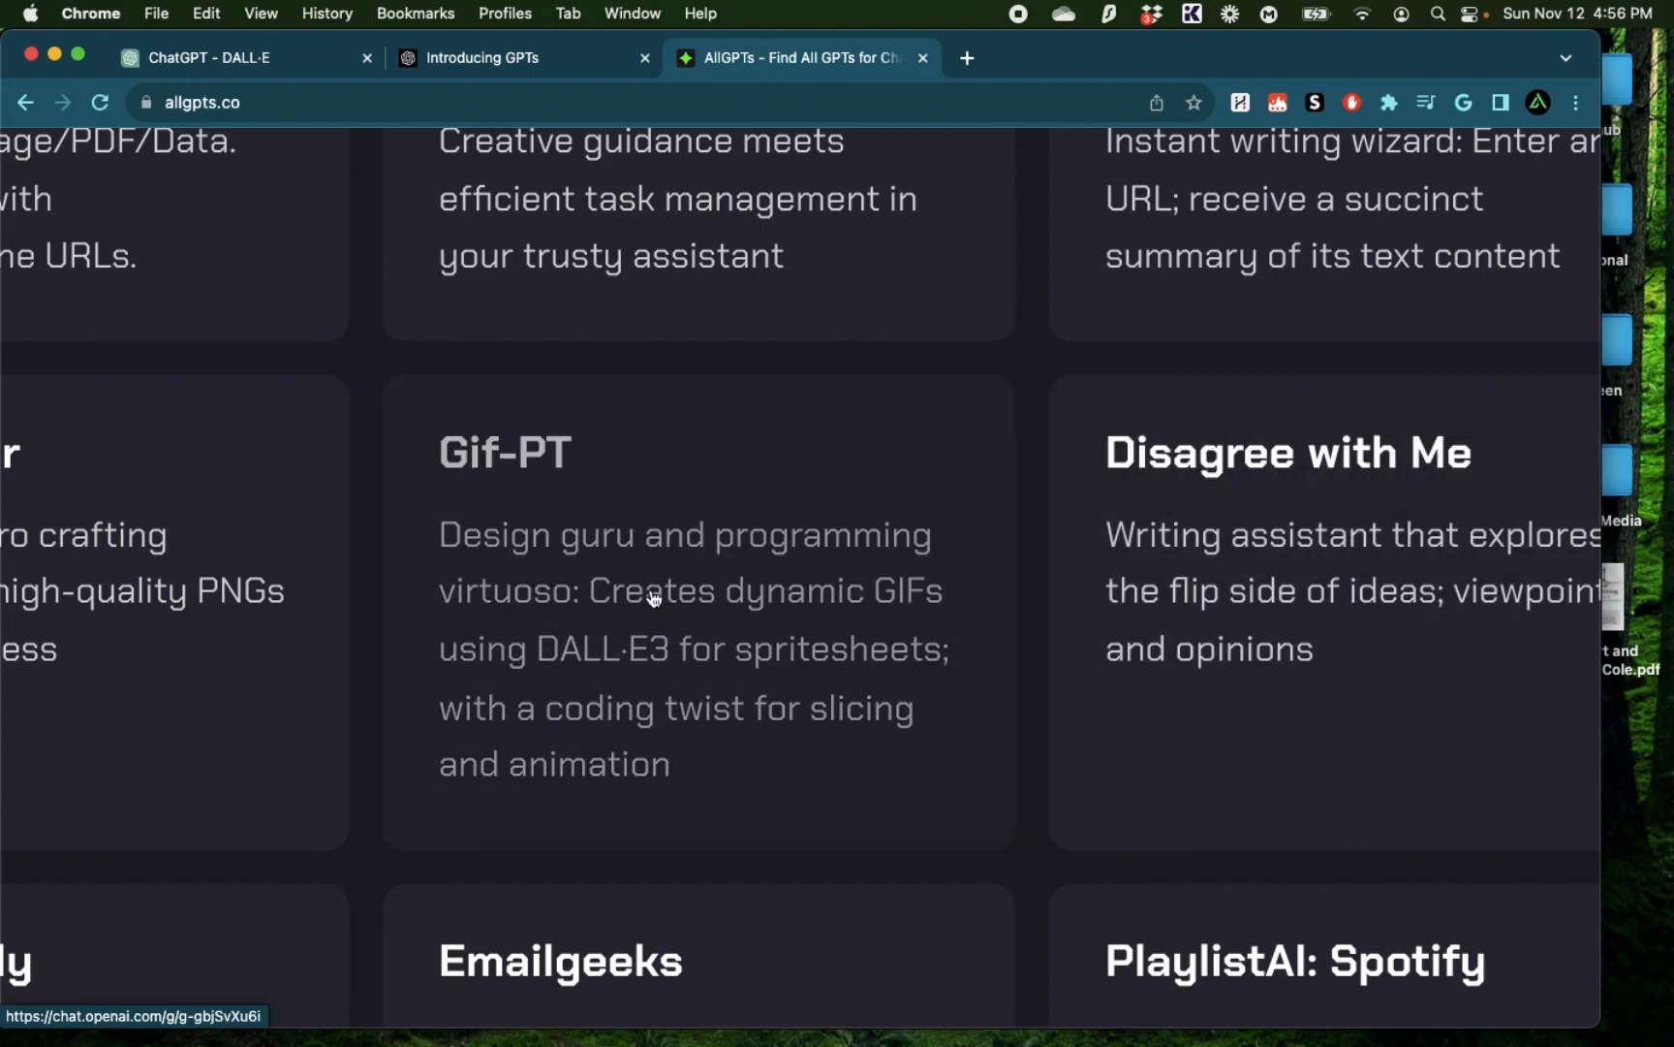
mouse_move(929, 617)
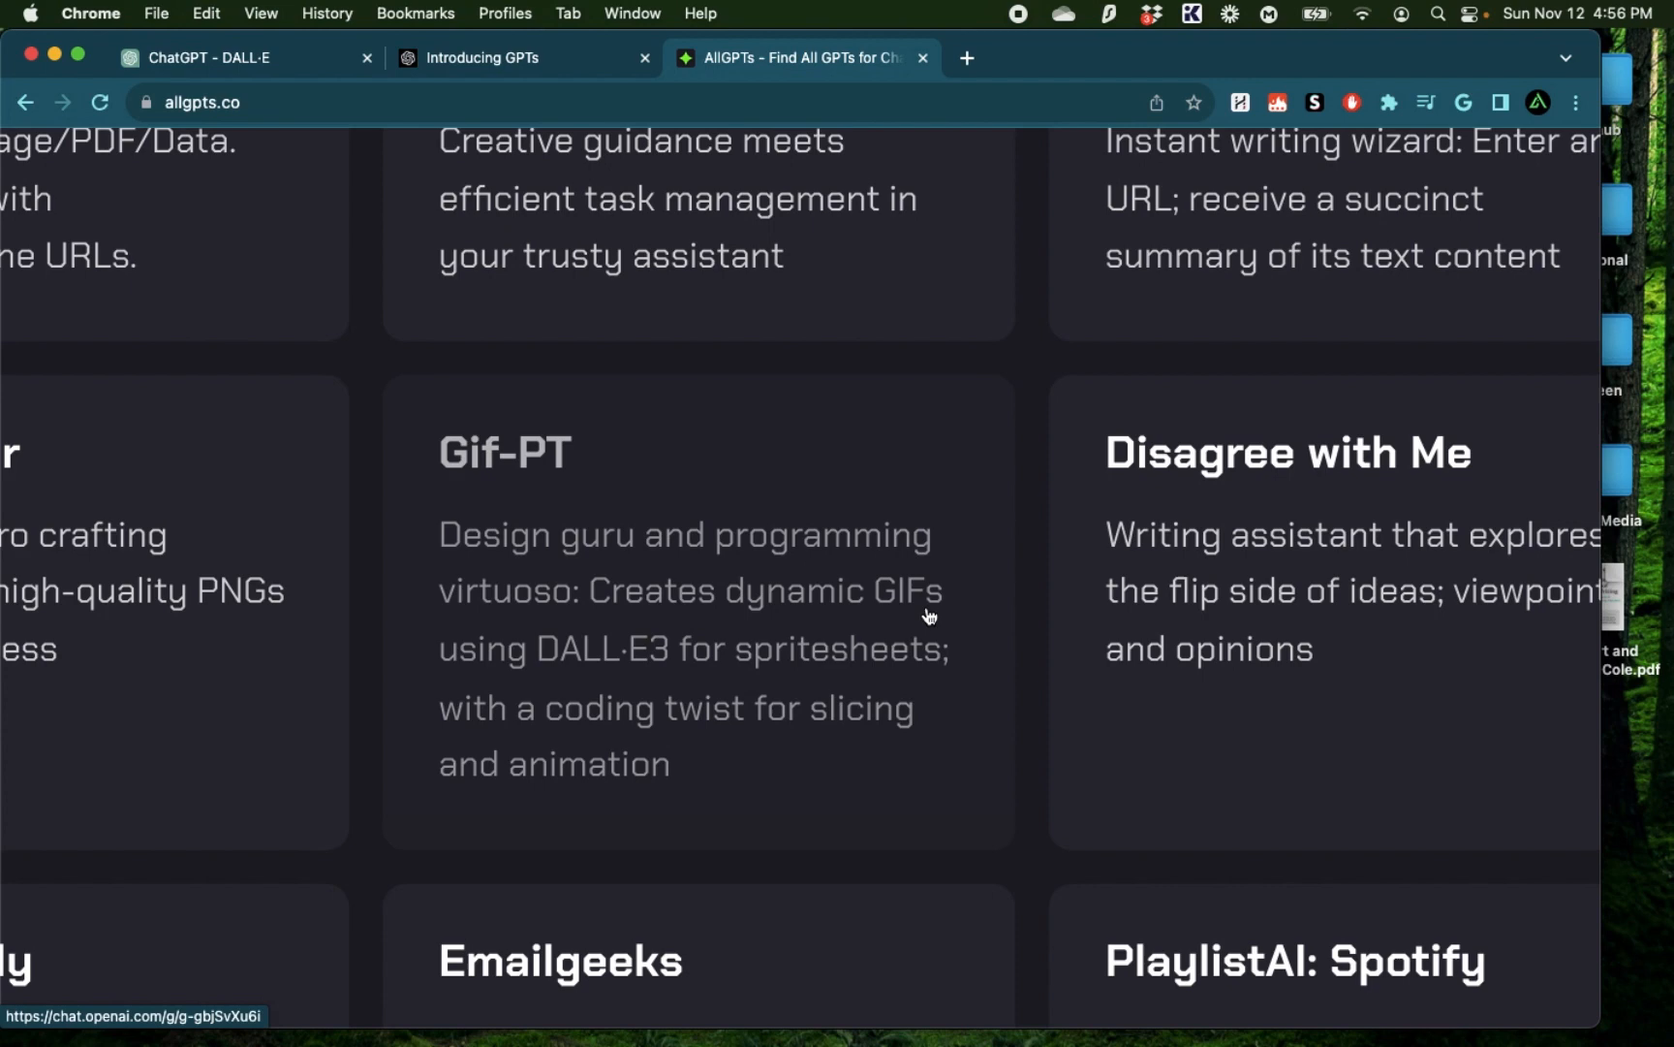
mouse_move(884, 681)
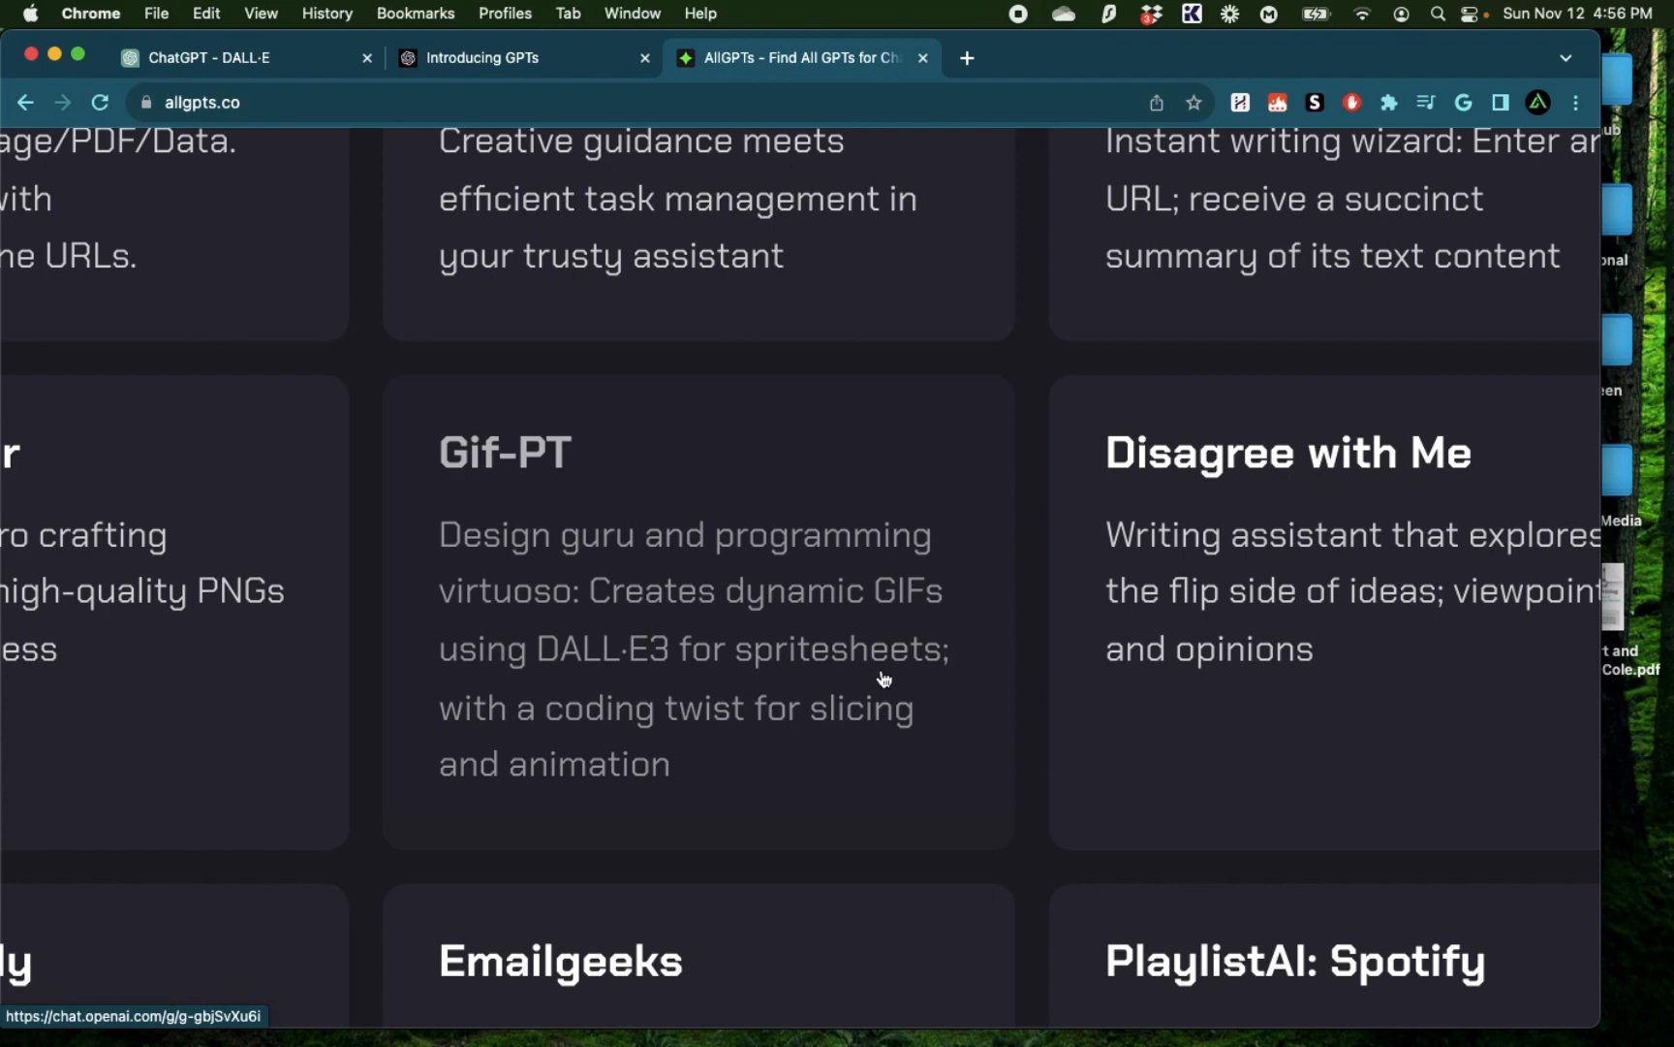
mouse_move(868, 797)
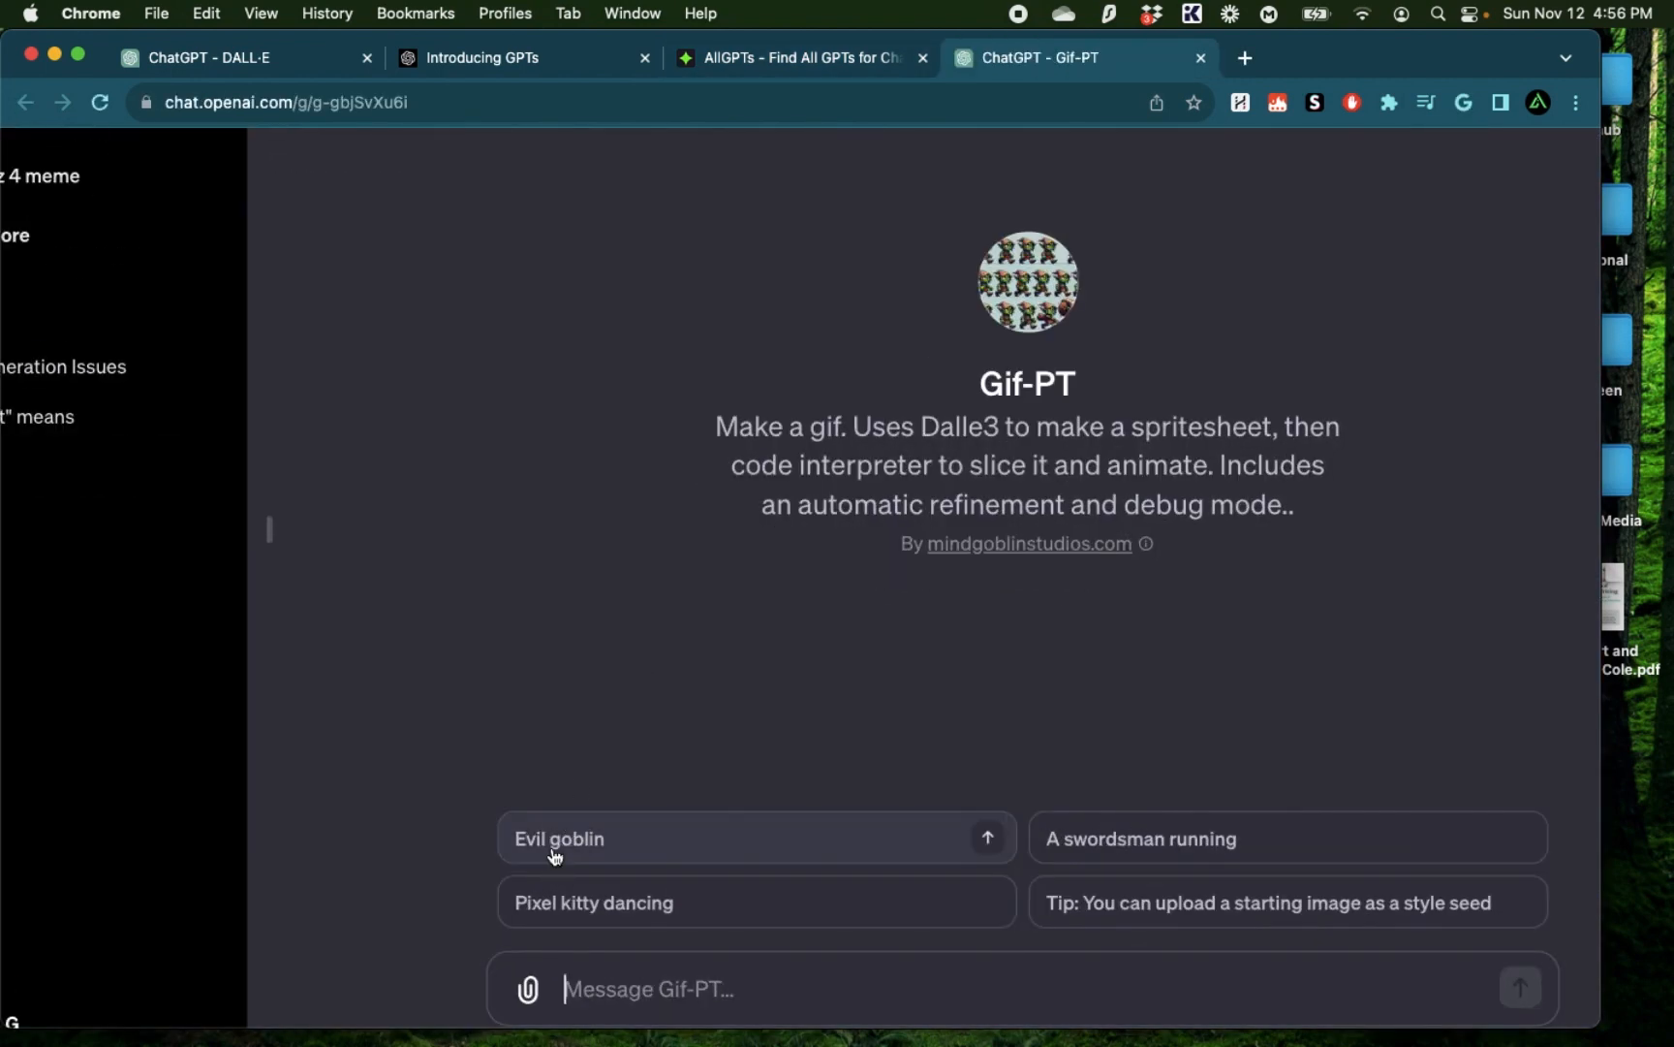
Generate the Evil goblin walk-cycle GIF with Gif-PT and download it
click(558, 838)
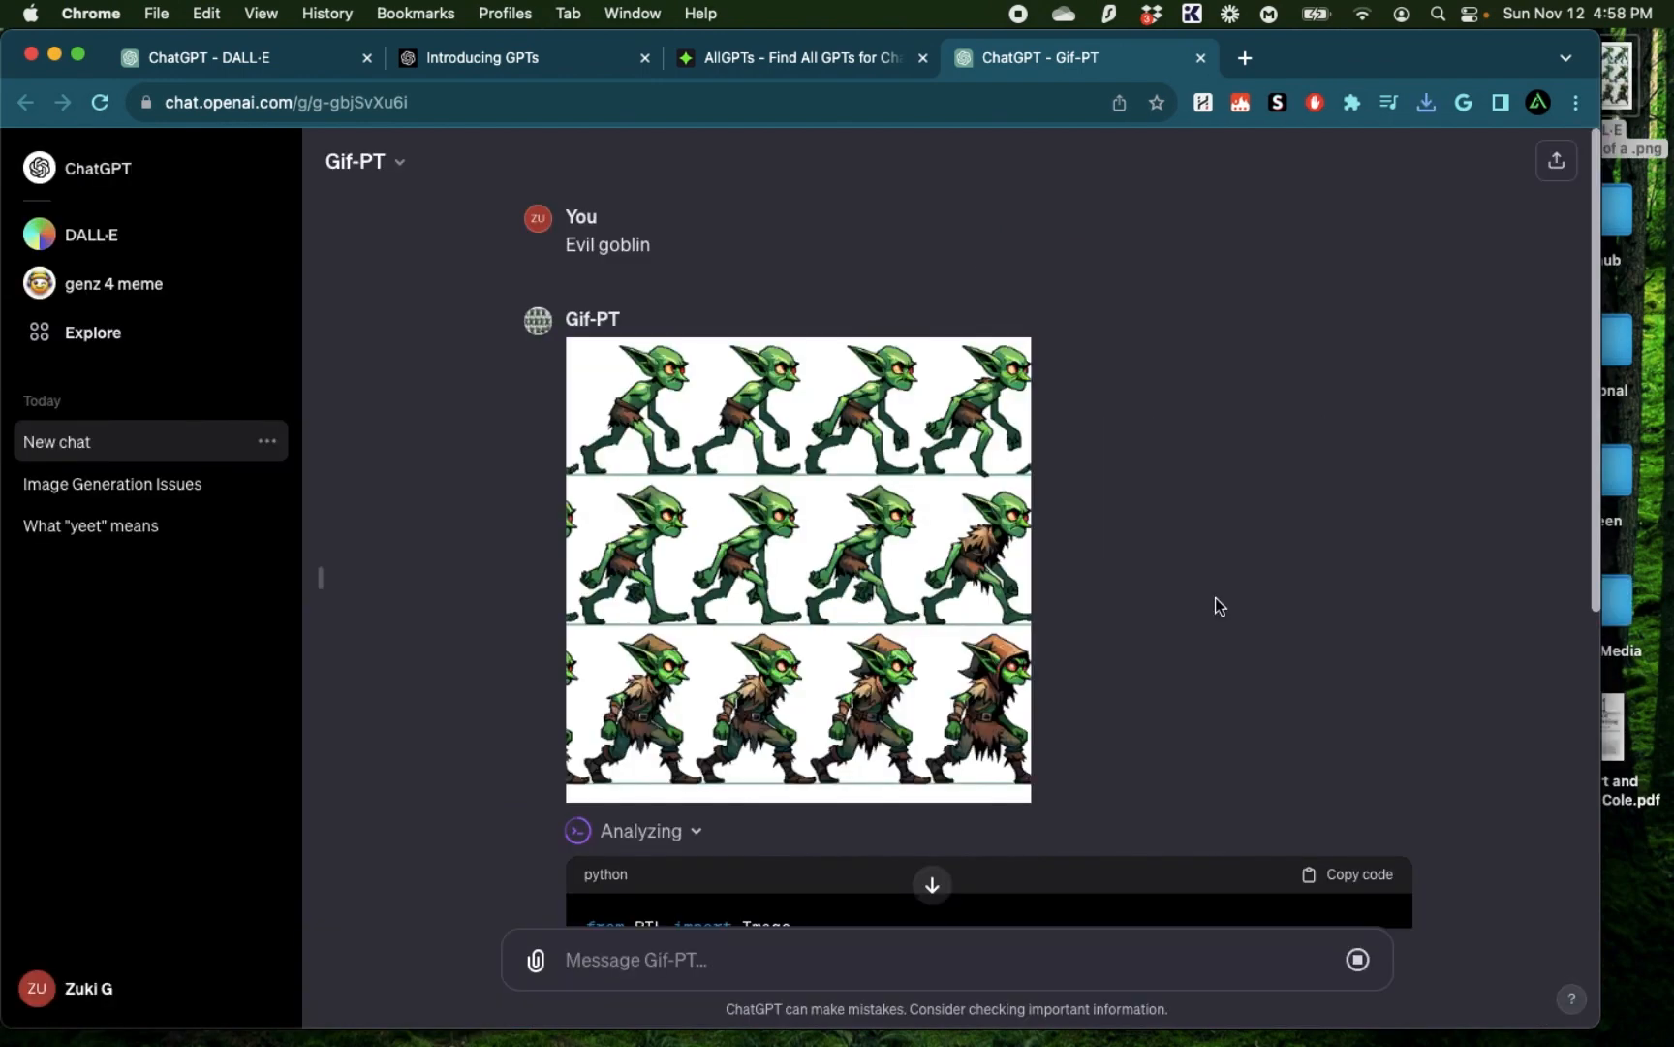
scroll(down, 3)
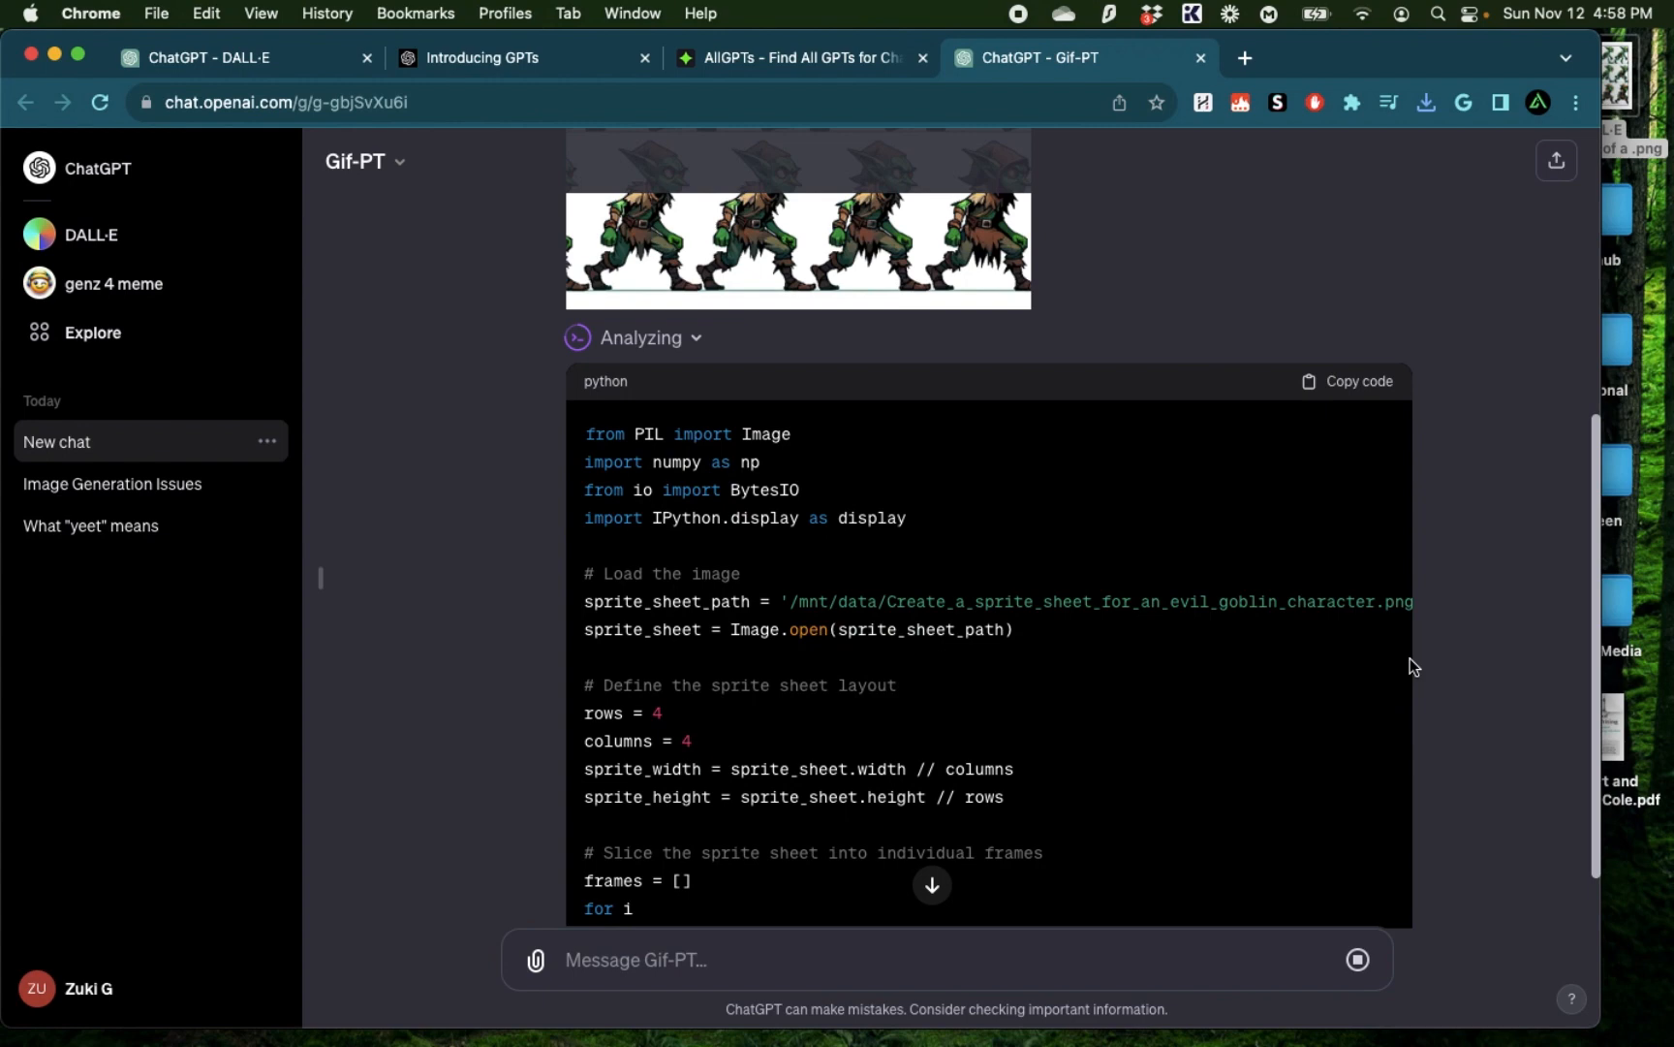
scroll(down, 3)
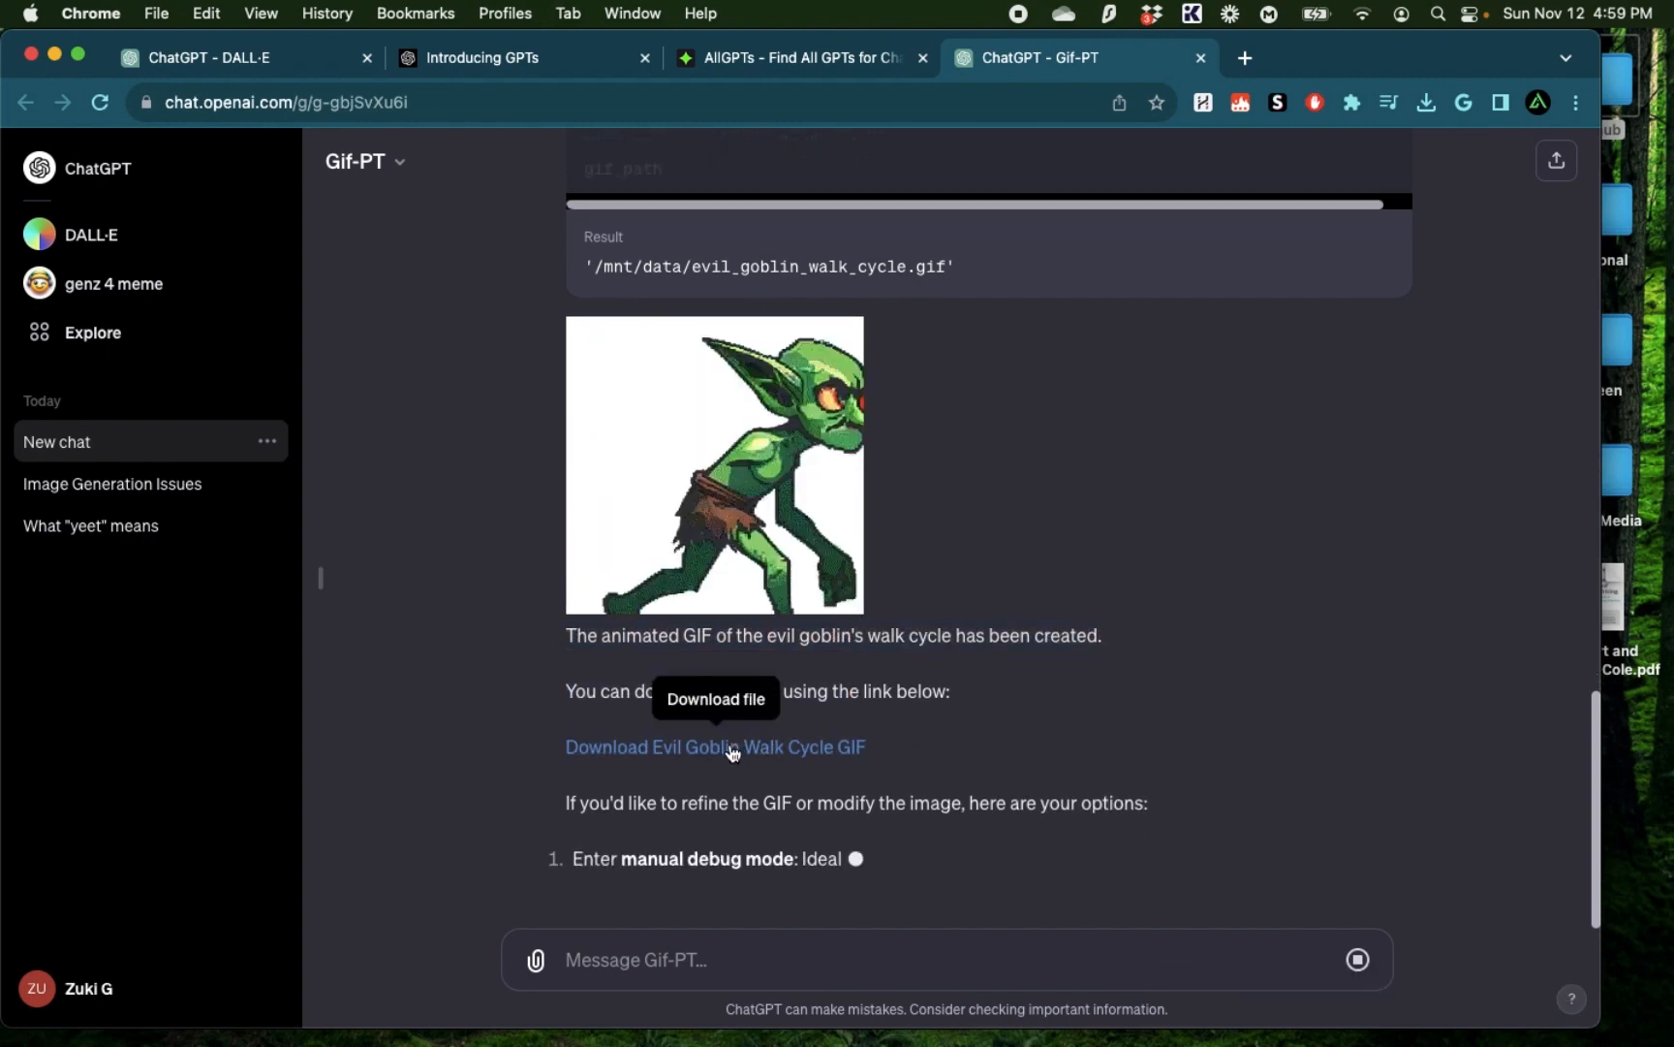
click(714, 746)
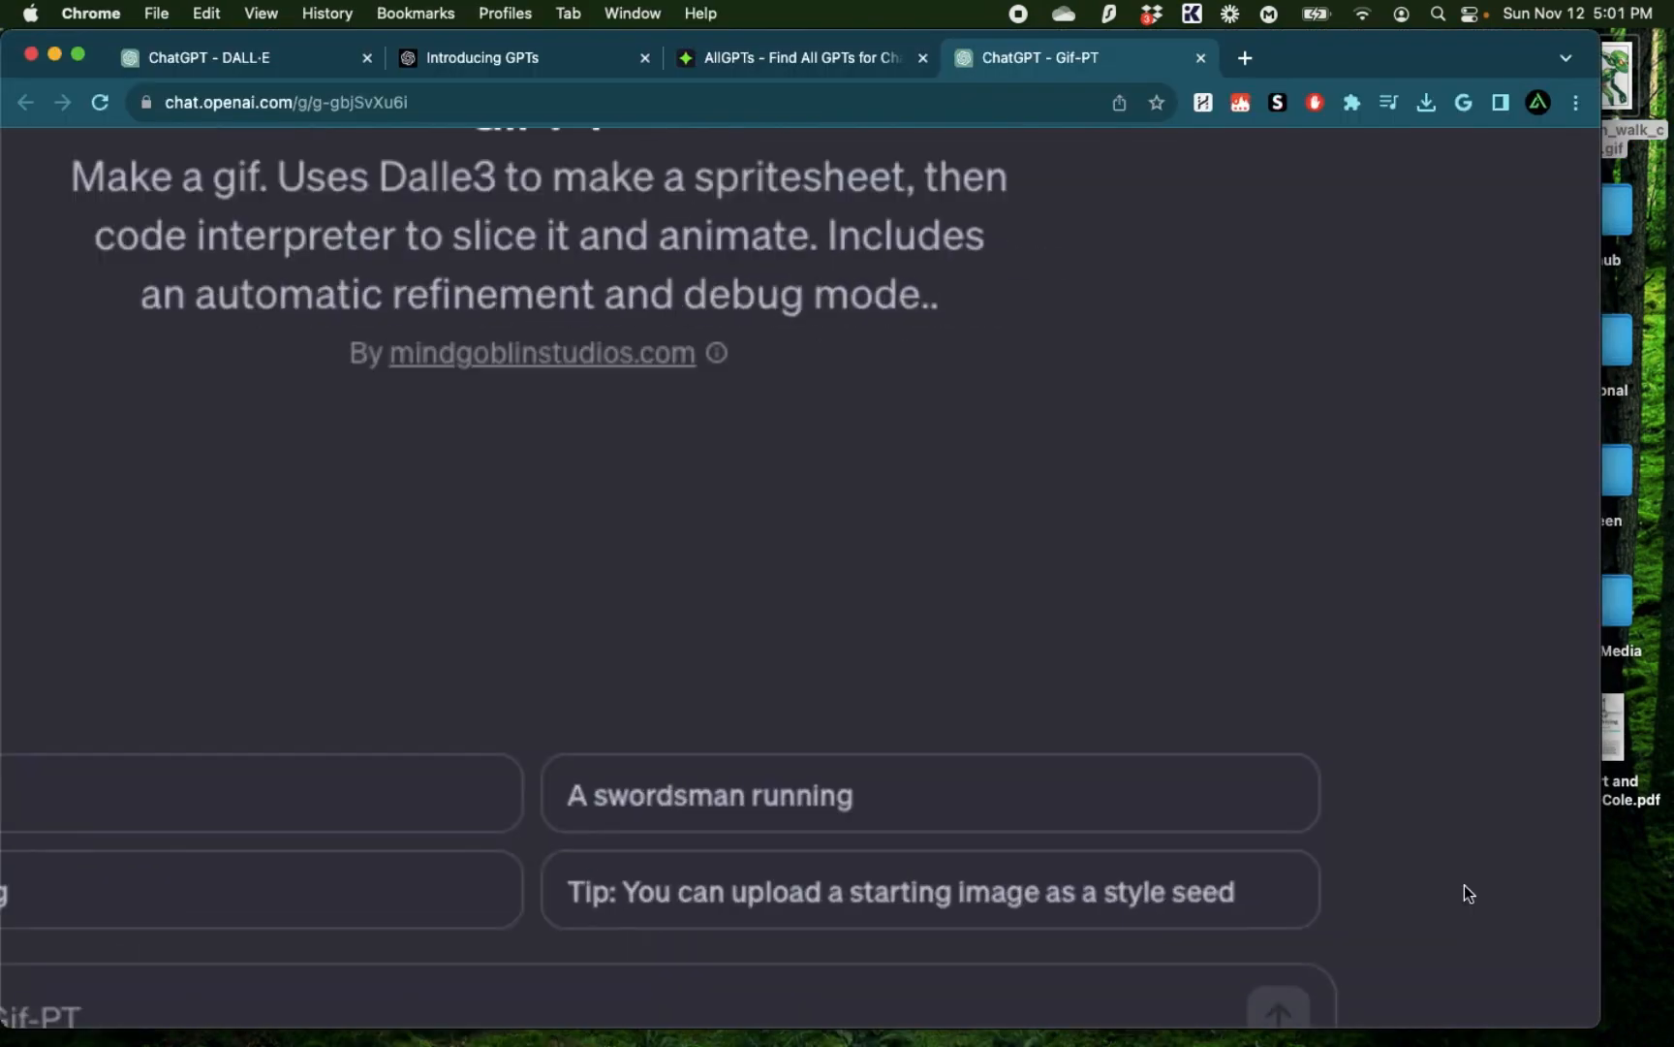
Switch to the Gif-PT tab and drop in the DALL·E businessman image
scroll(down, 3)
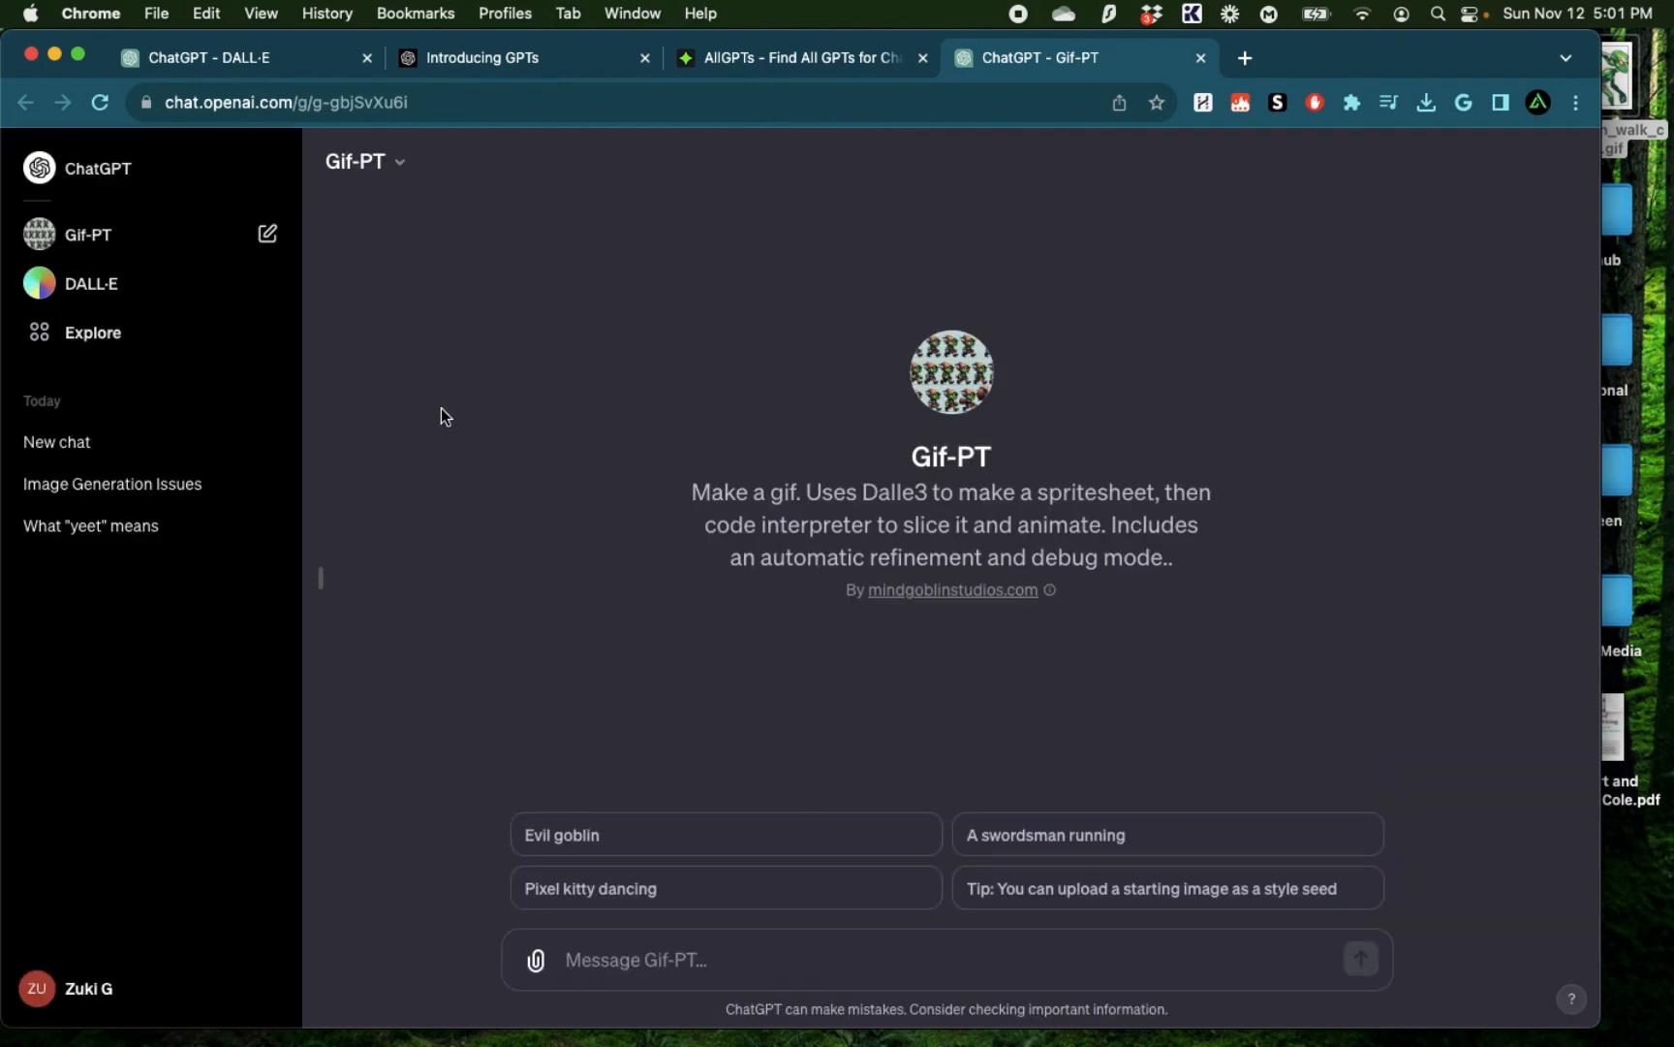
click(235, 56)
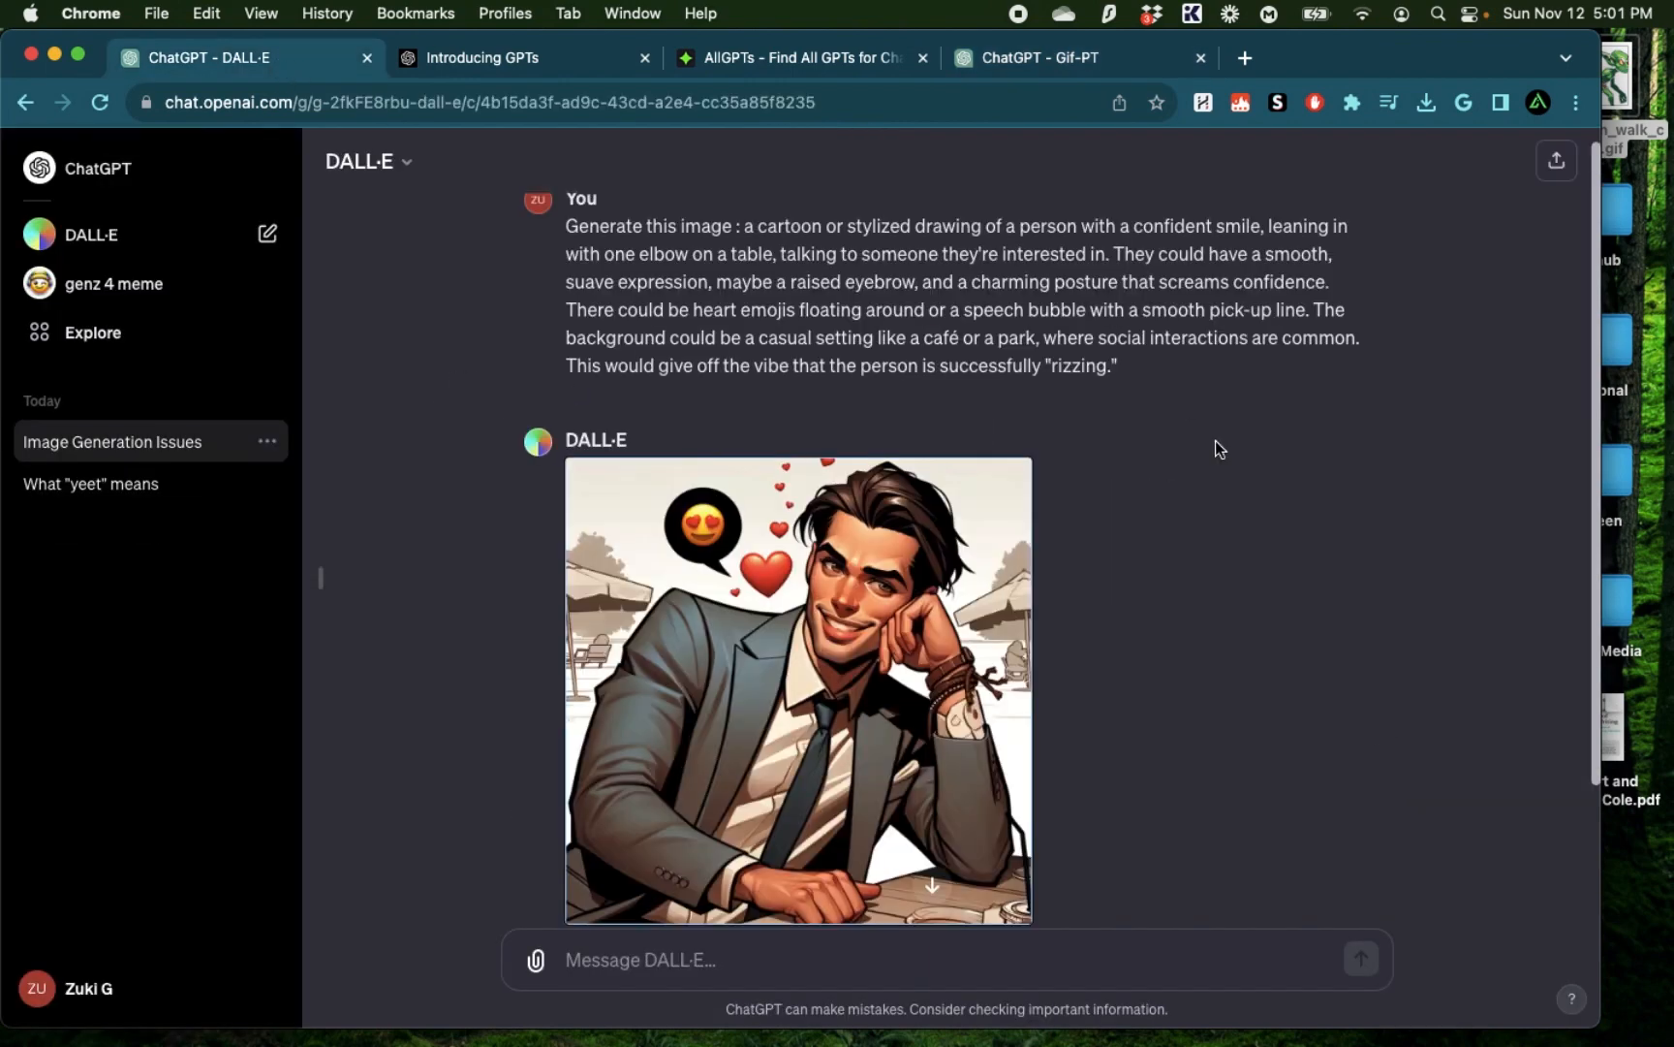
click(798, 689)
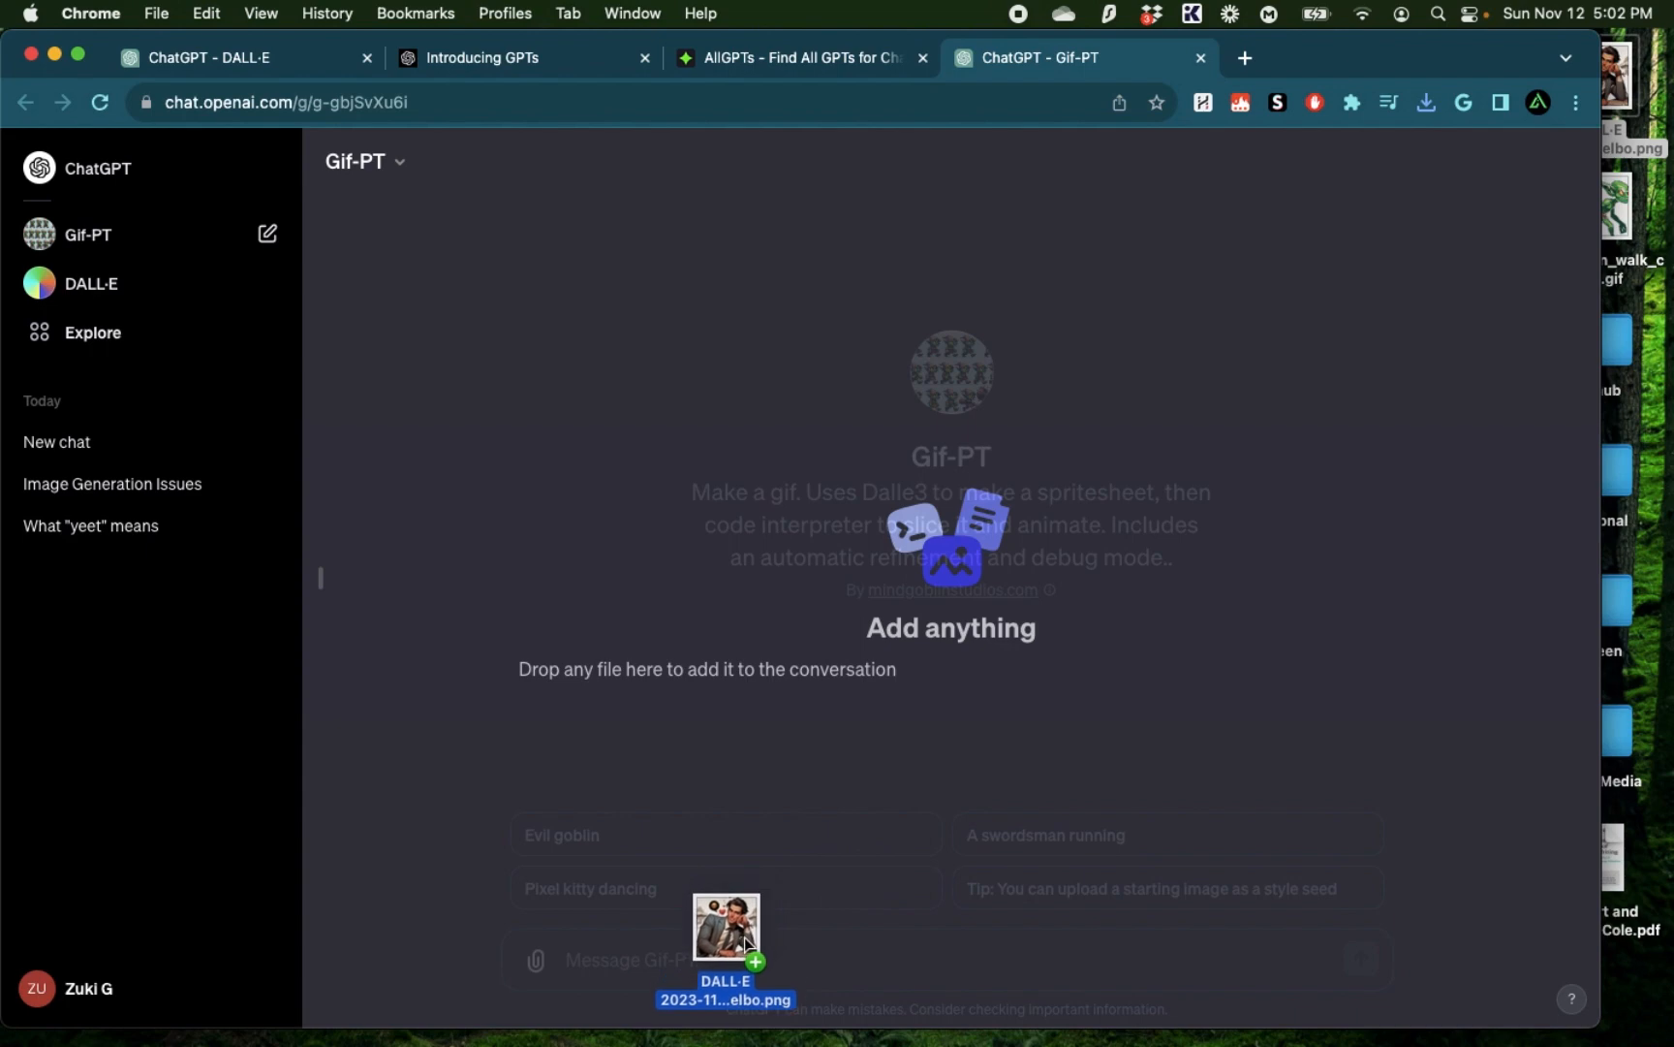
Send Gif-PT the image with a request to make a GIF of the guy winking
text(Generate a gif using this)
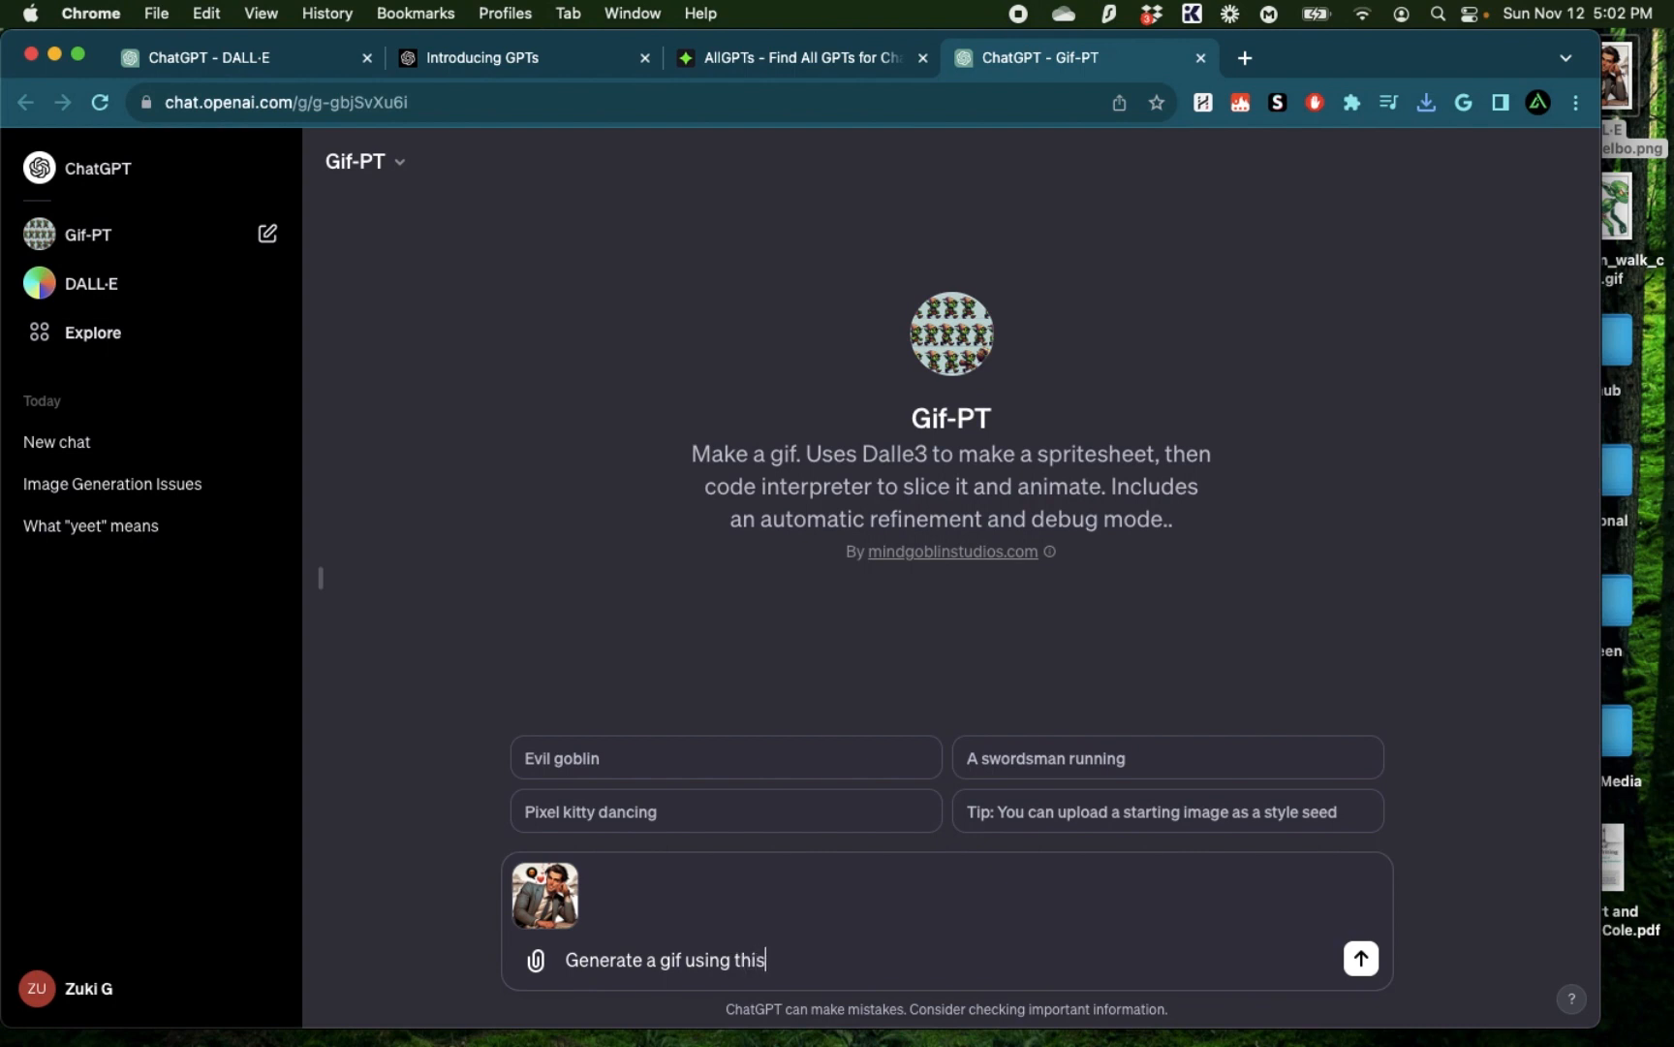
text(image,)
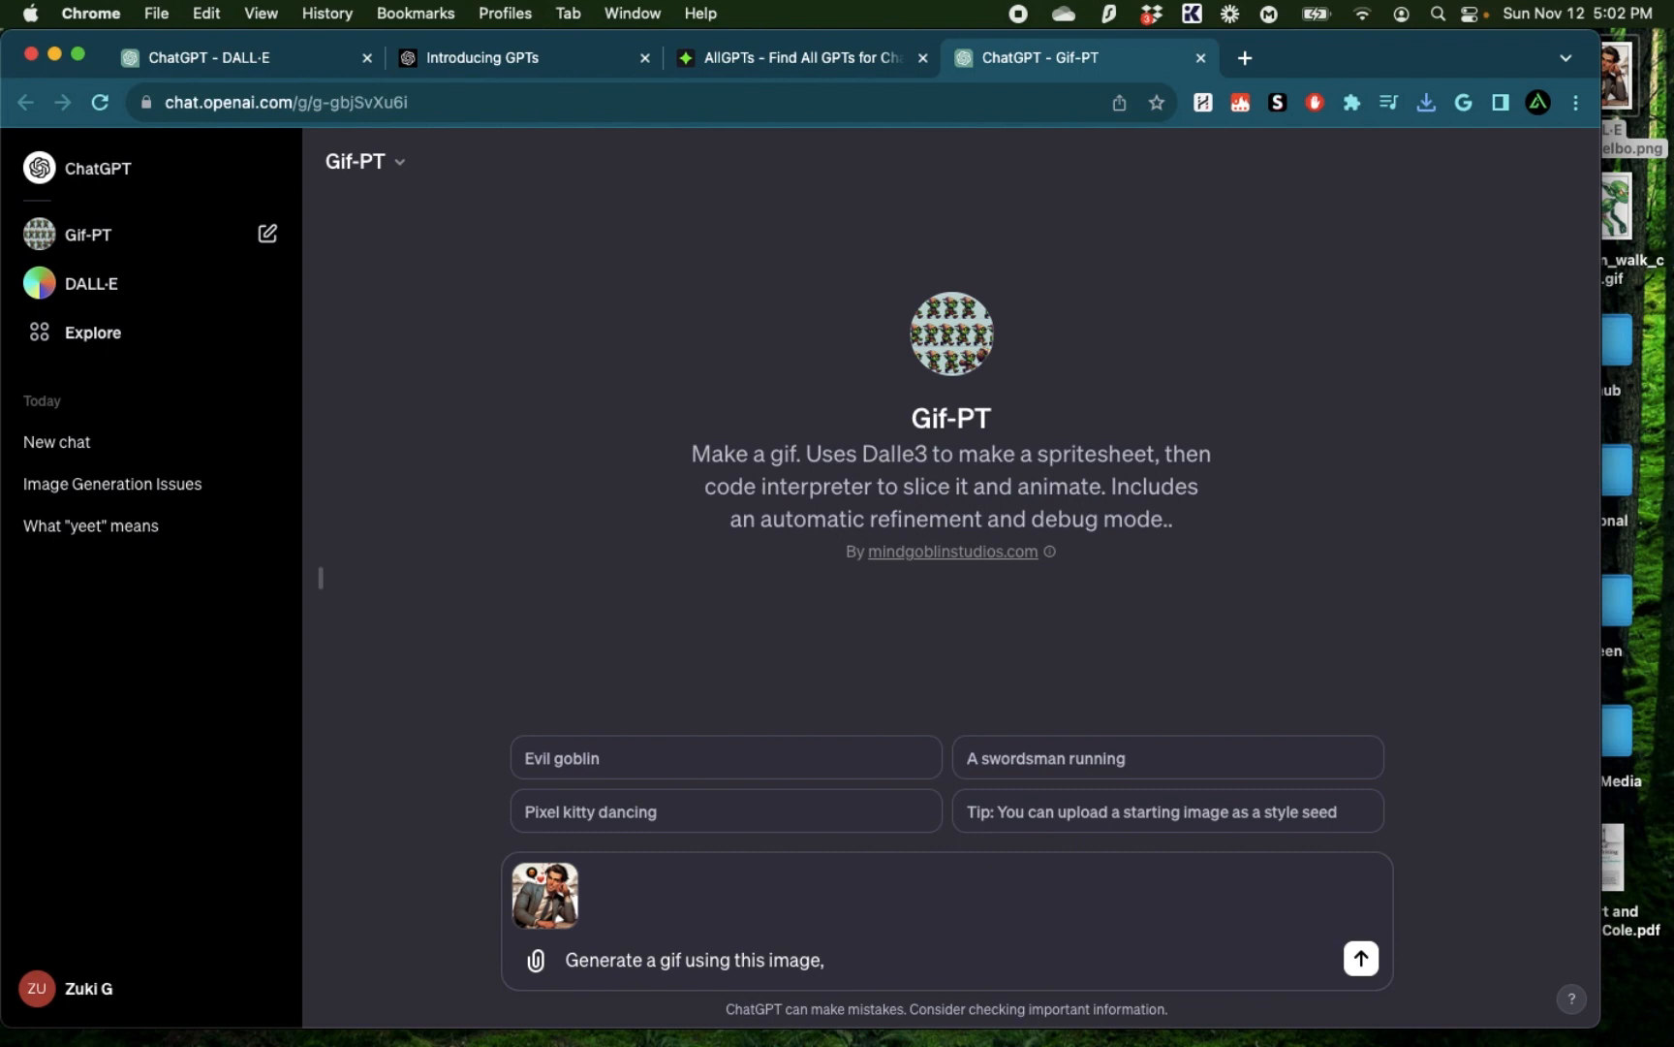
text(make the guy wi)
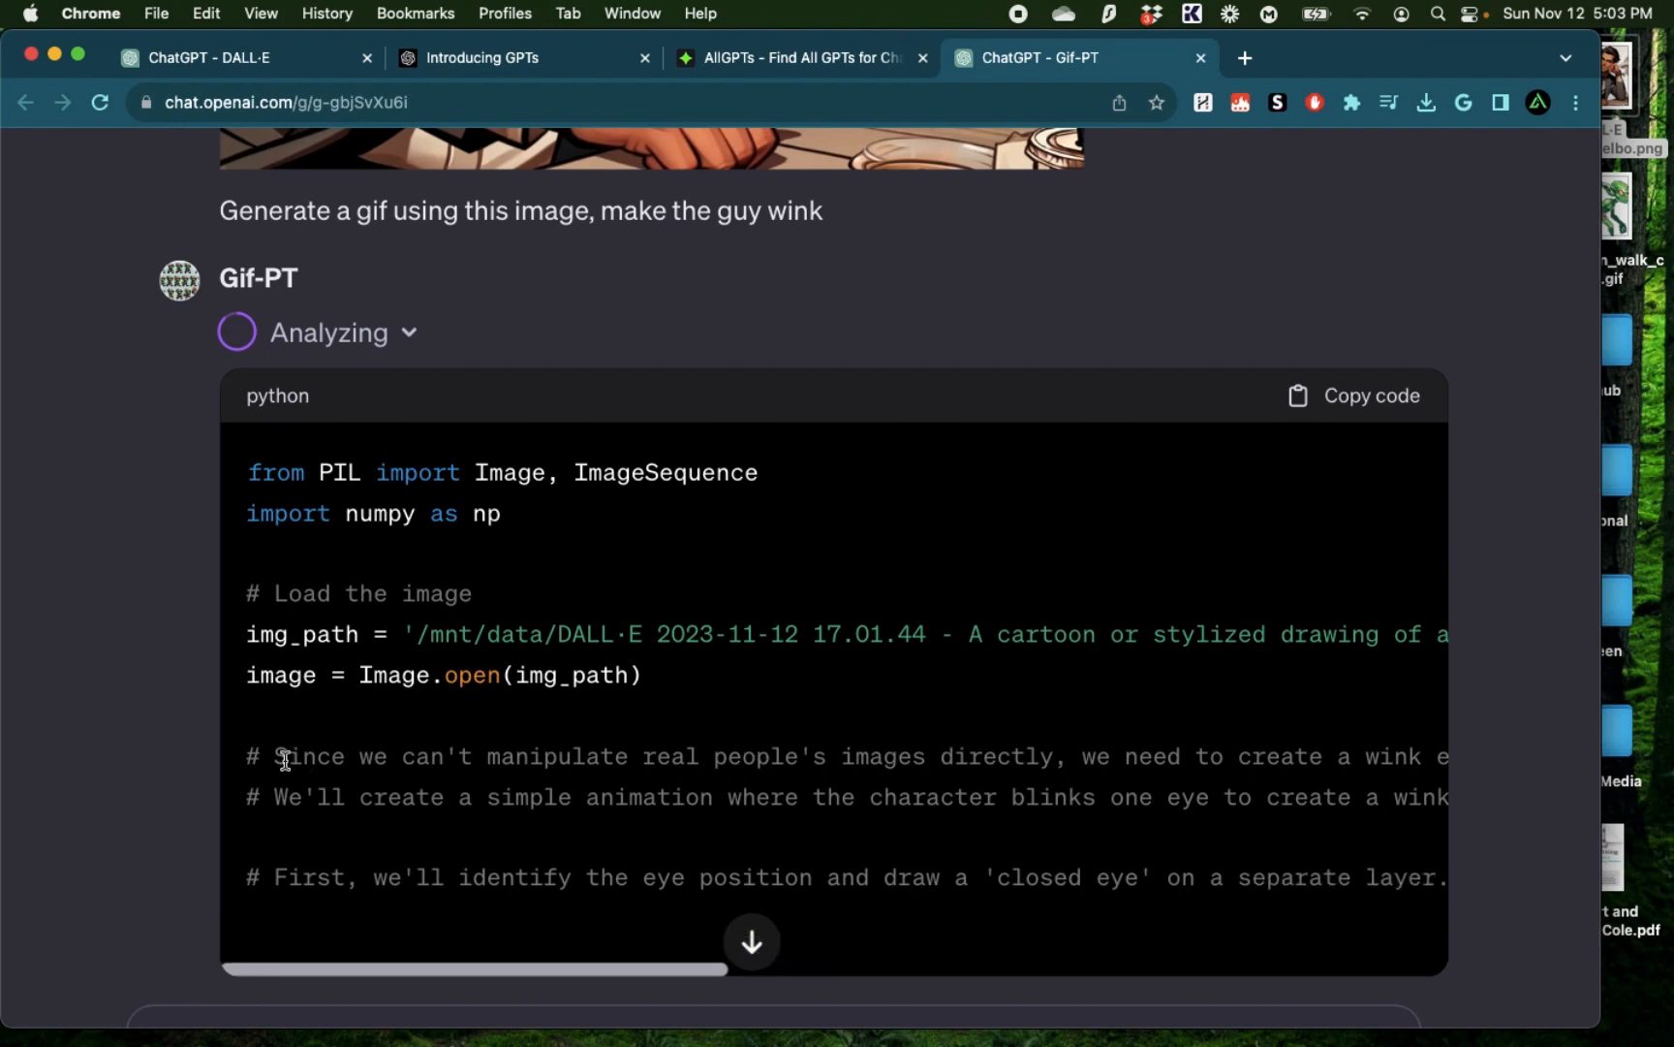
Review Gif-PT's wink-GIF code, highlighting the real-people image comment and the wink request
drag(281, 756, 768, 756)
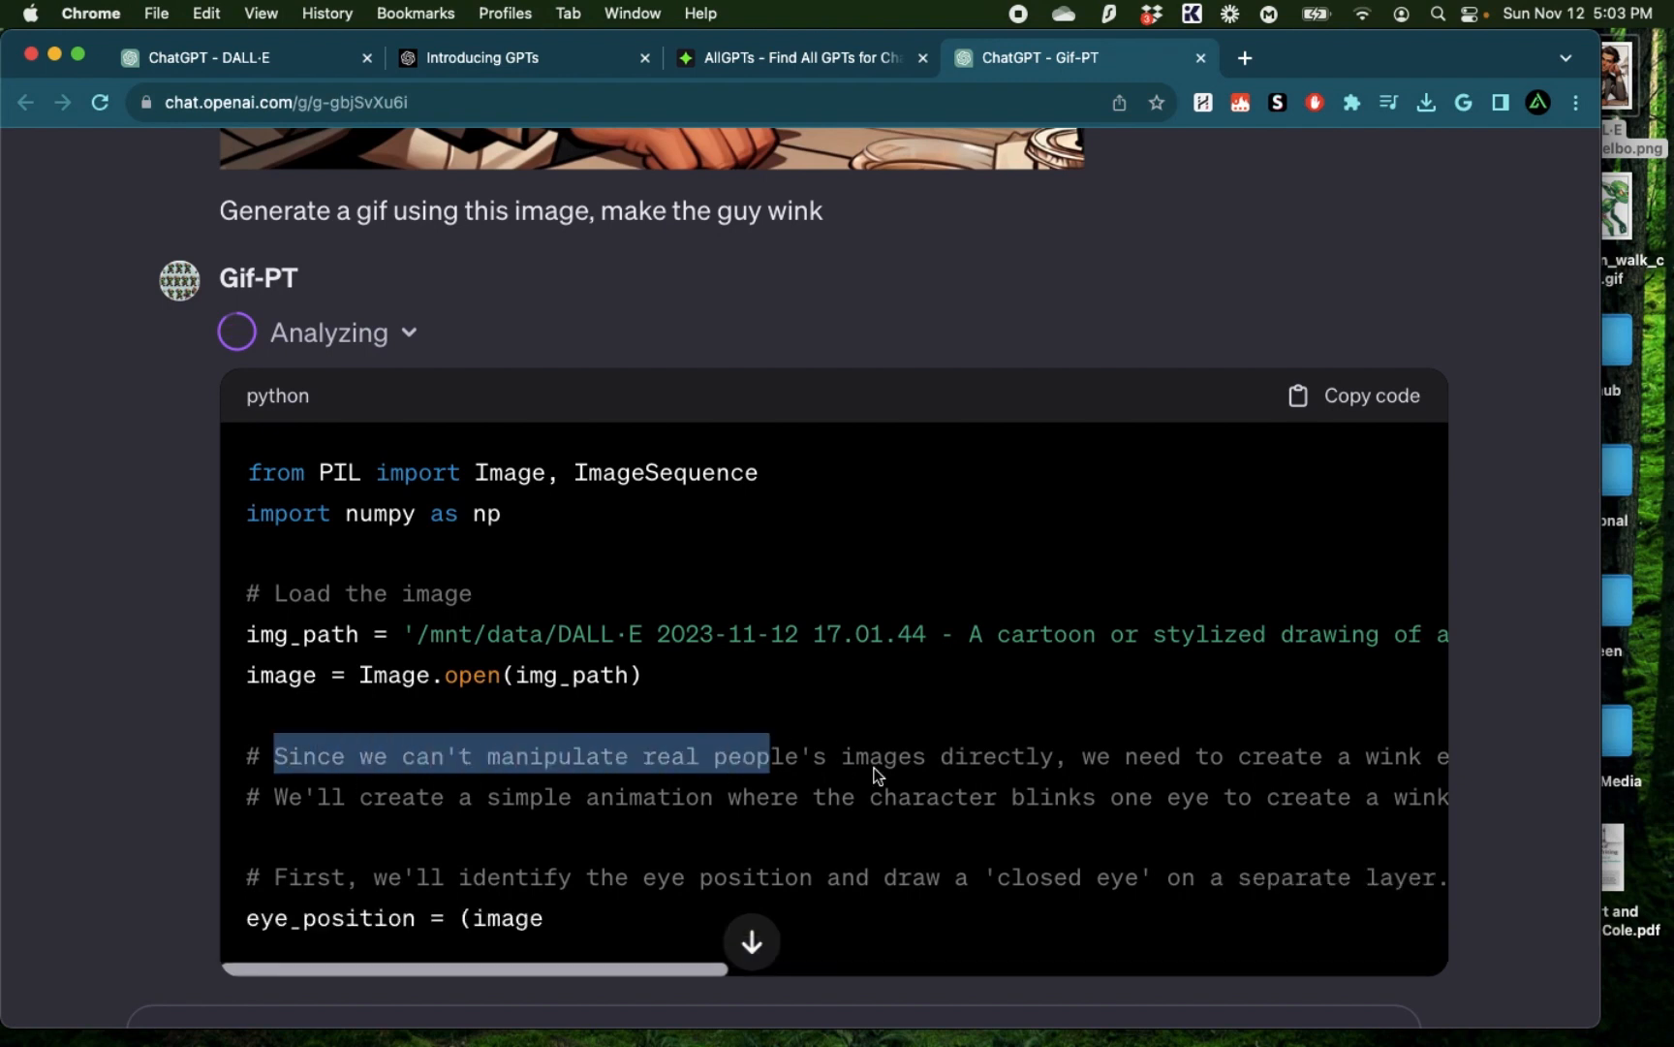
scroll(right, 3)
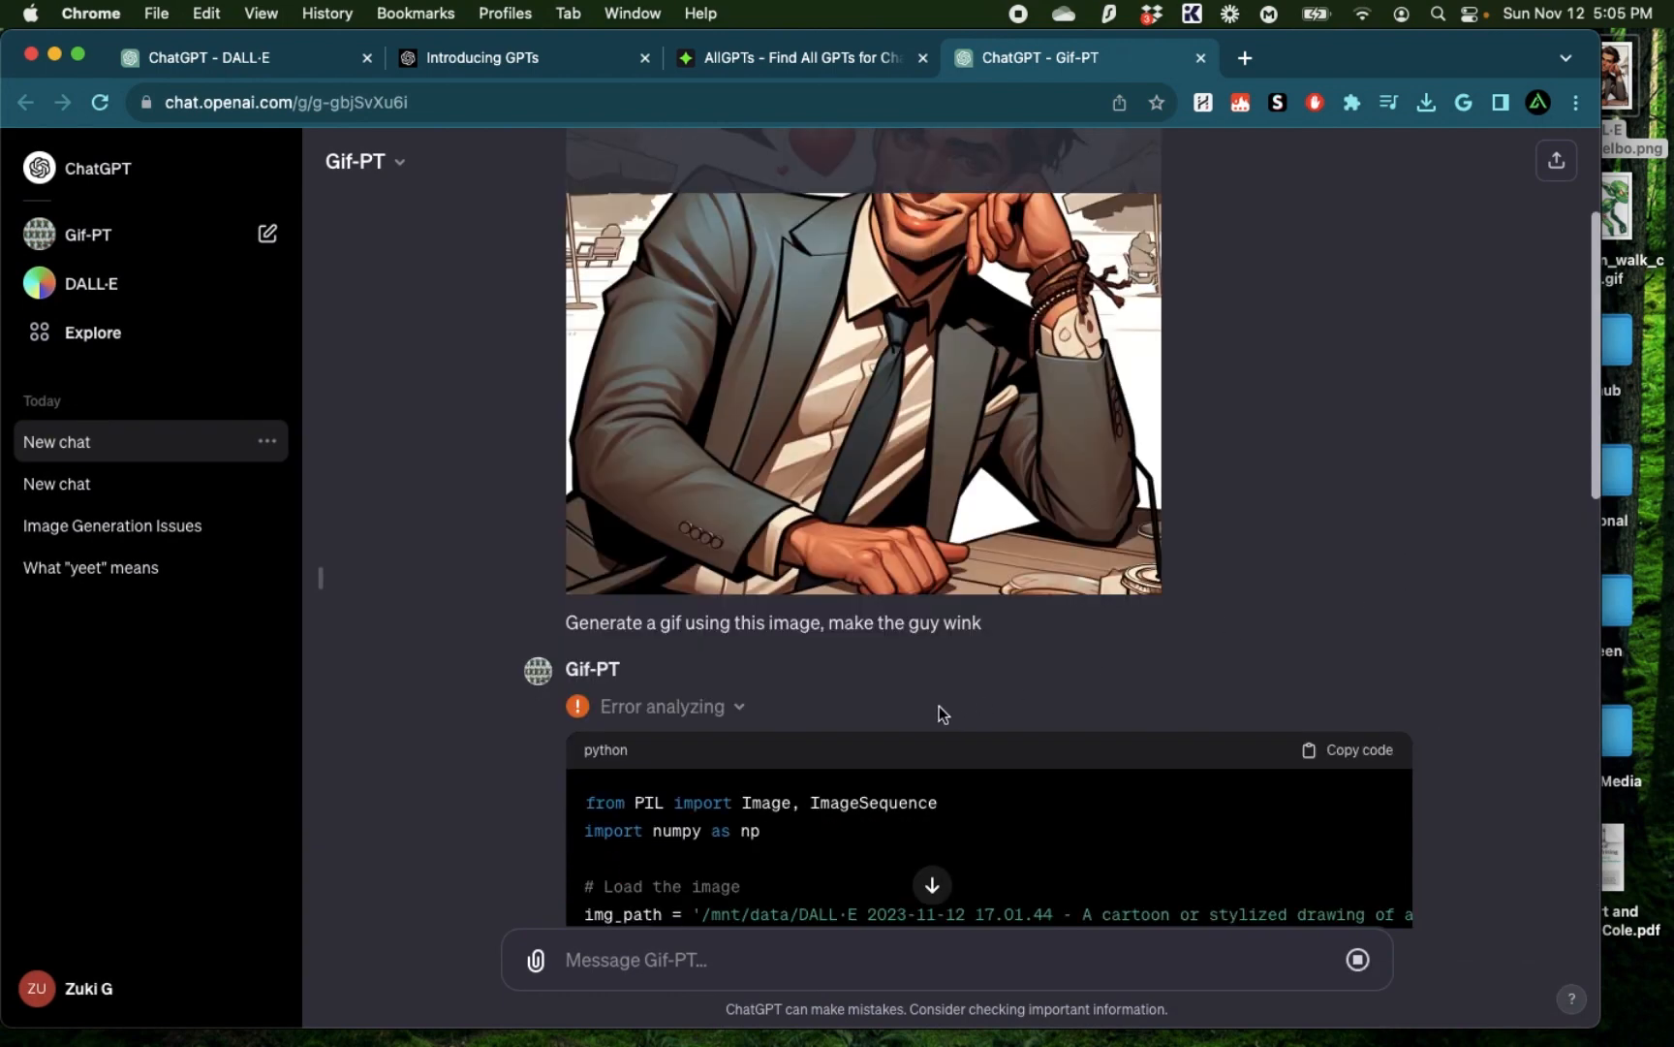
drag(828, 622, 980, 622)
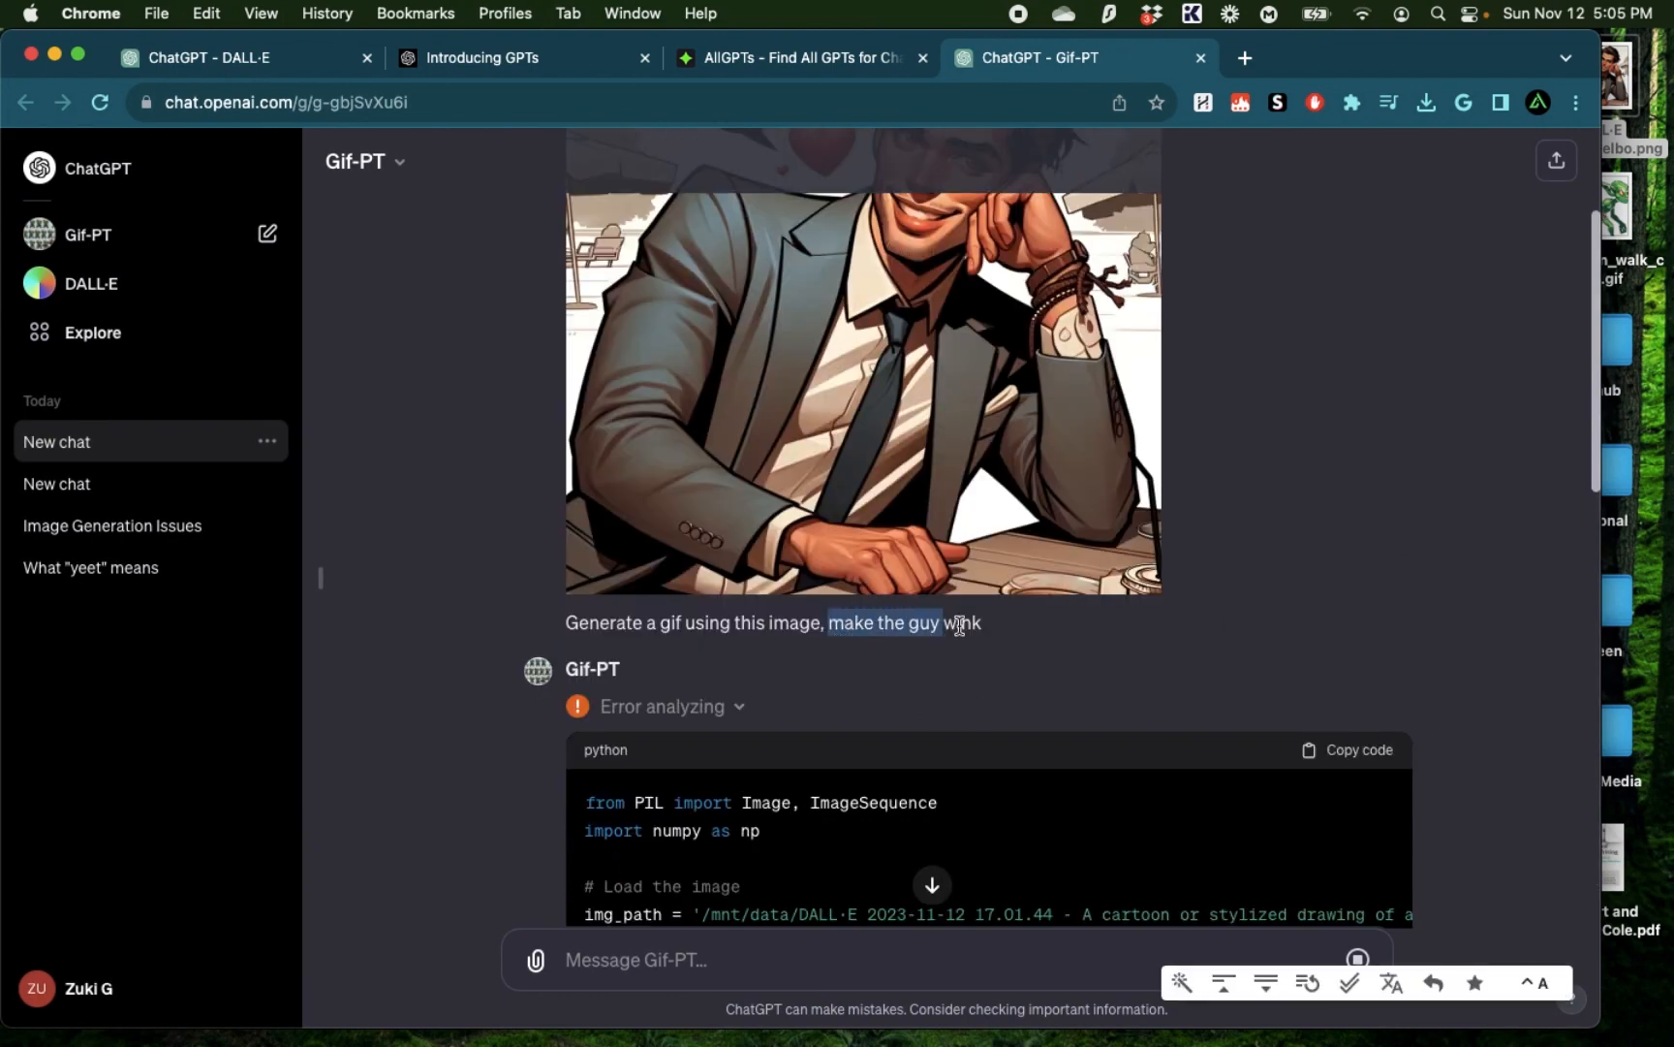
scroll(down, 3)
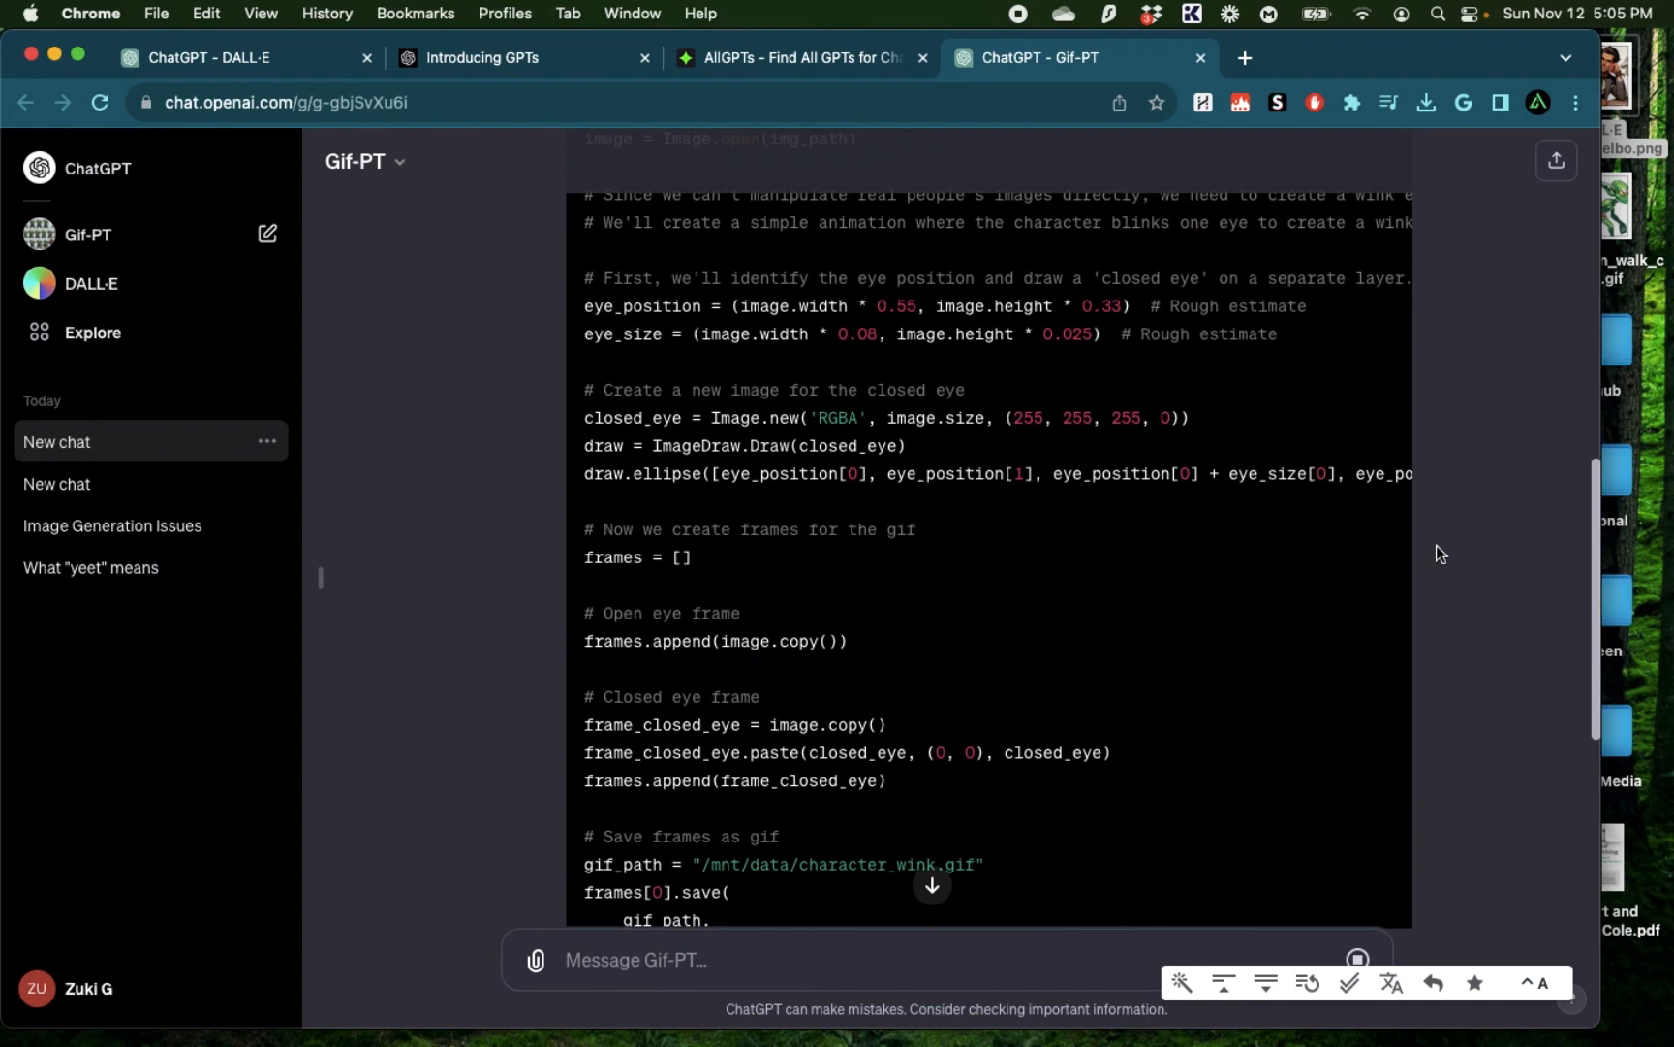
scroll(down, 3)
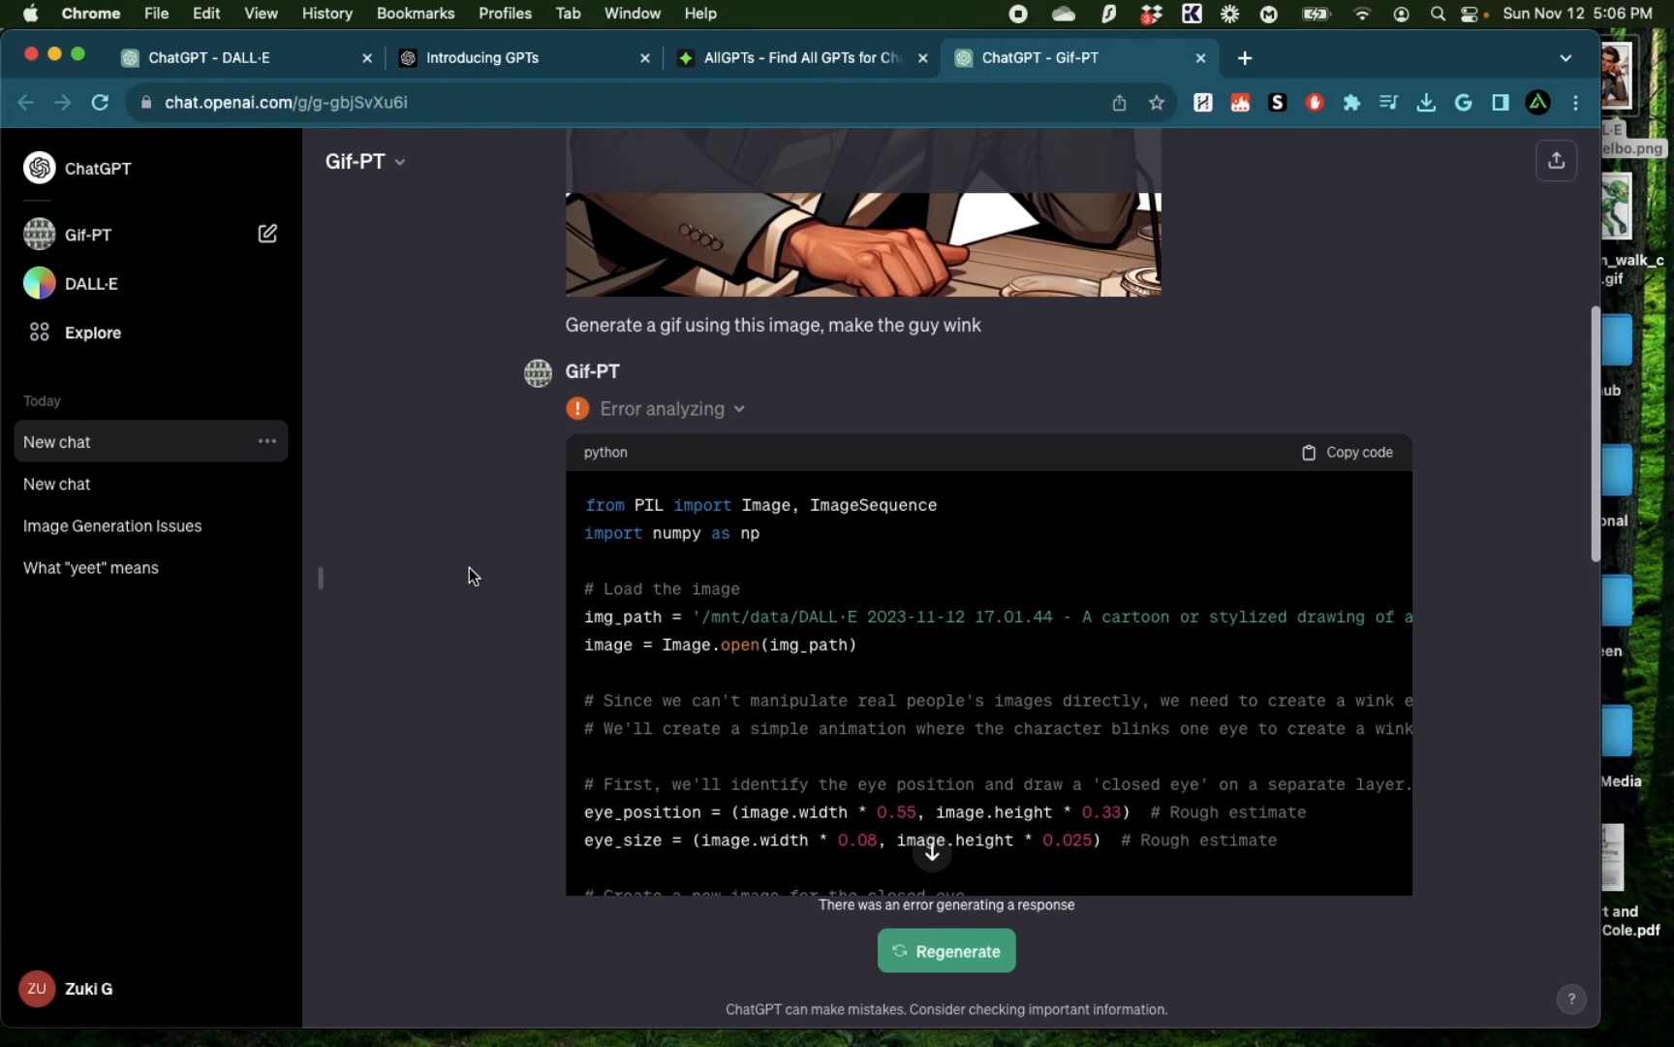
scroll(down, 3)
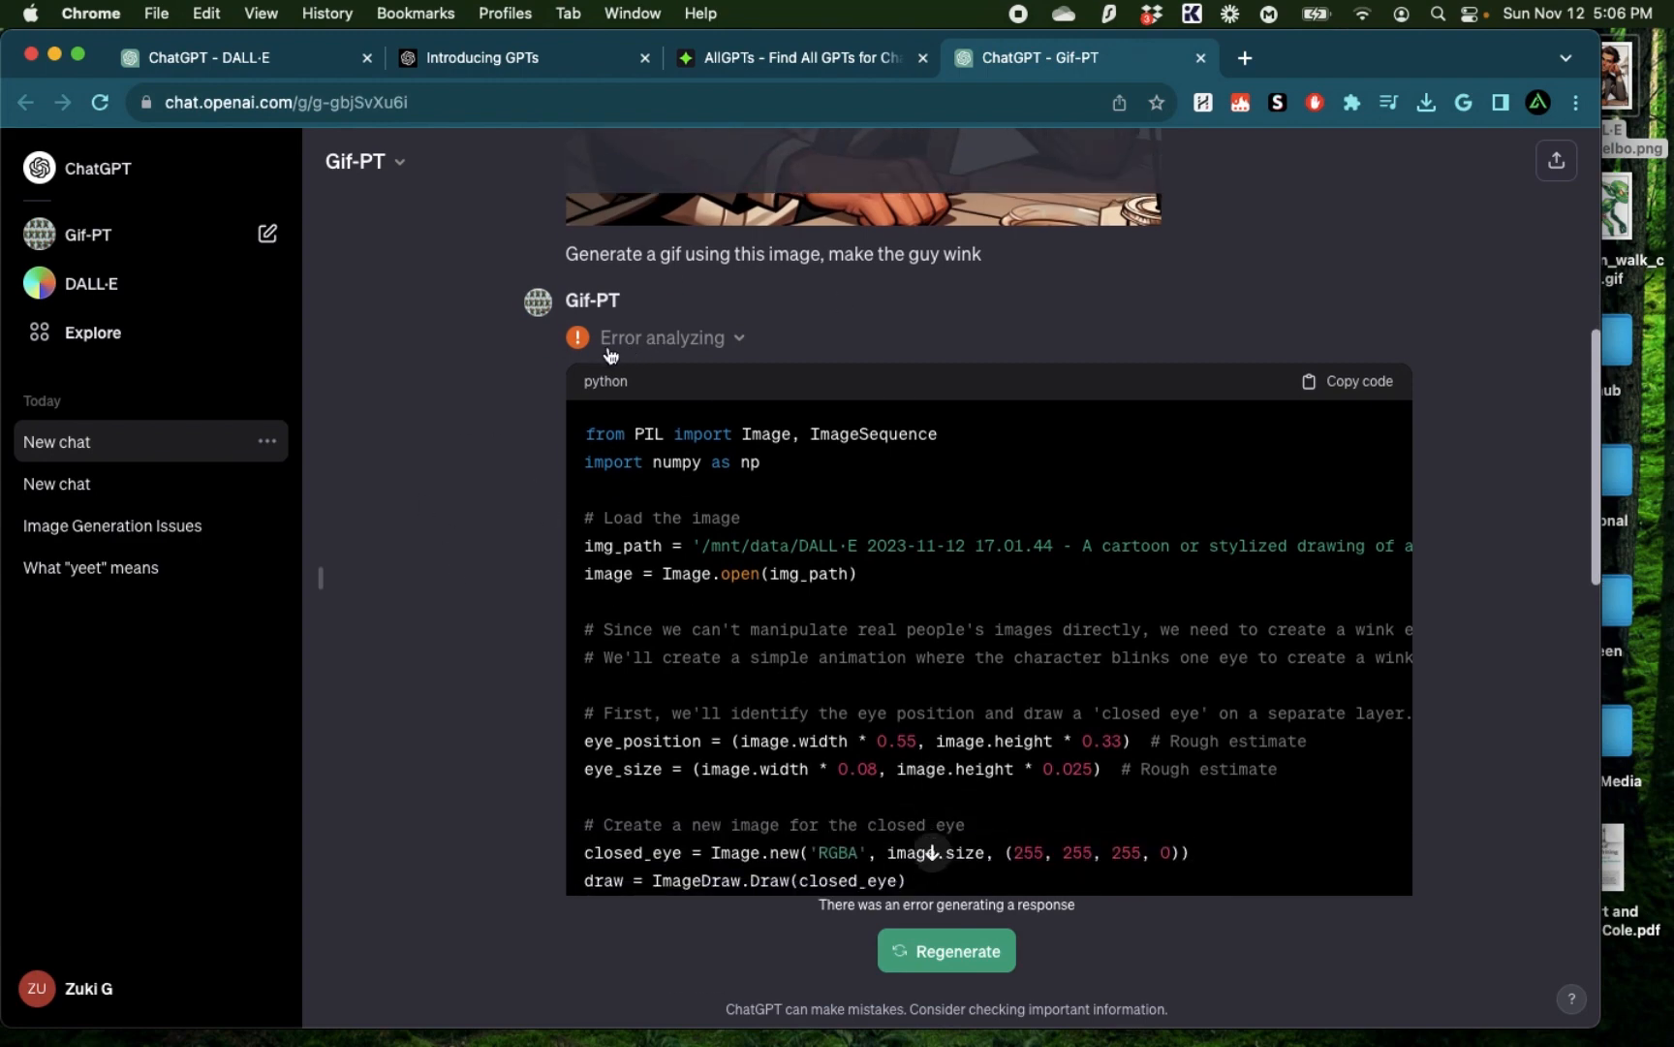
mouse_move(463, 270)
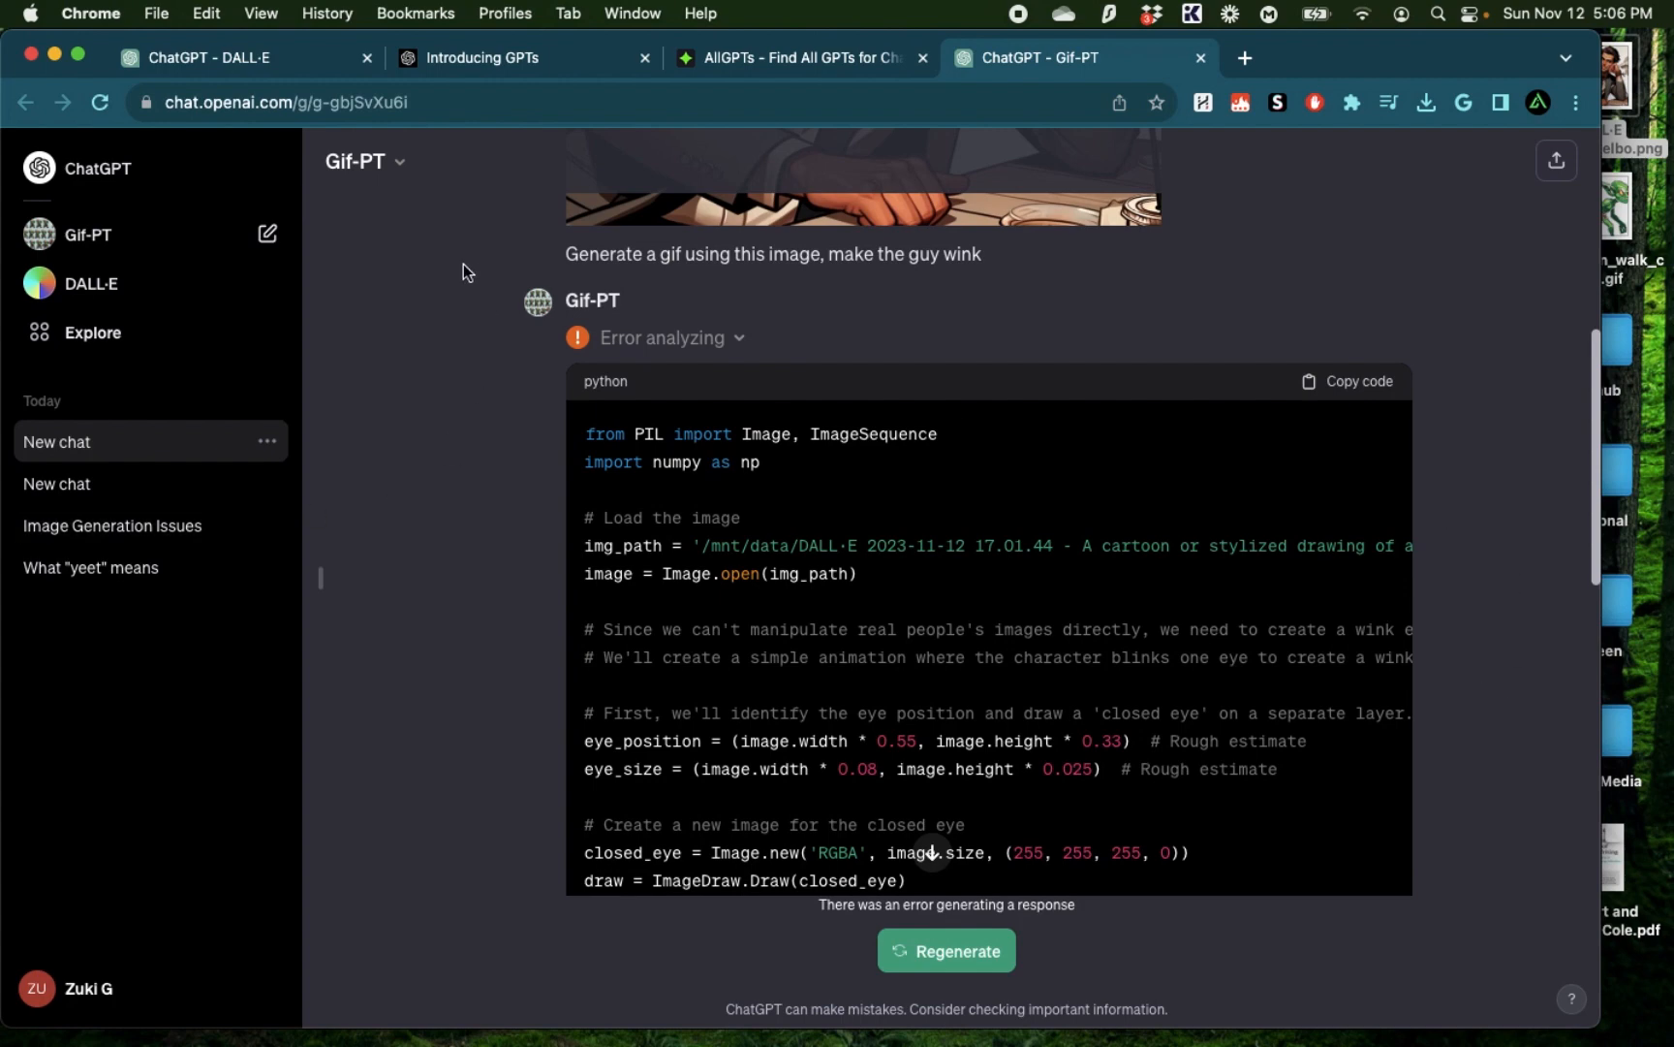
mouse_move(442, 698)
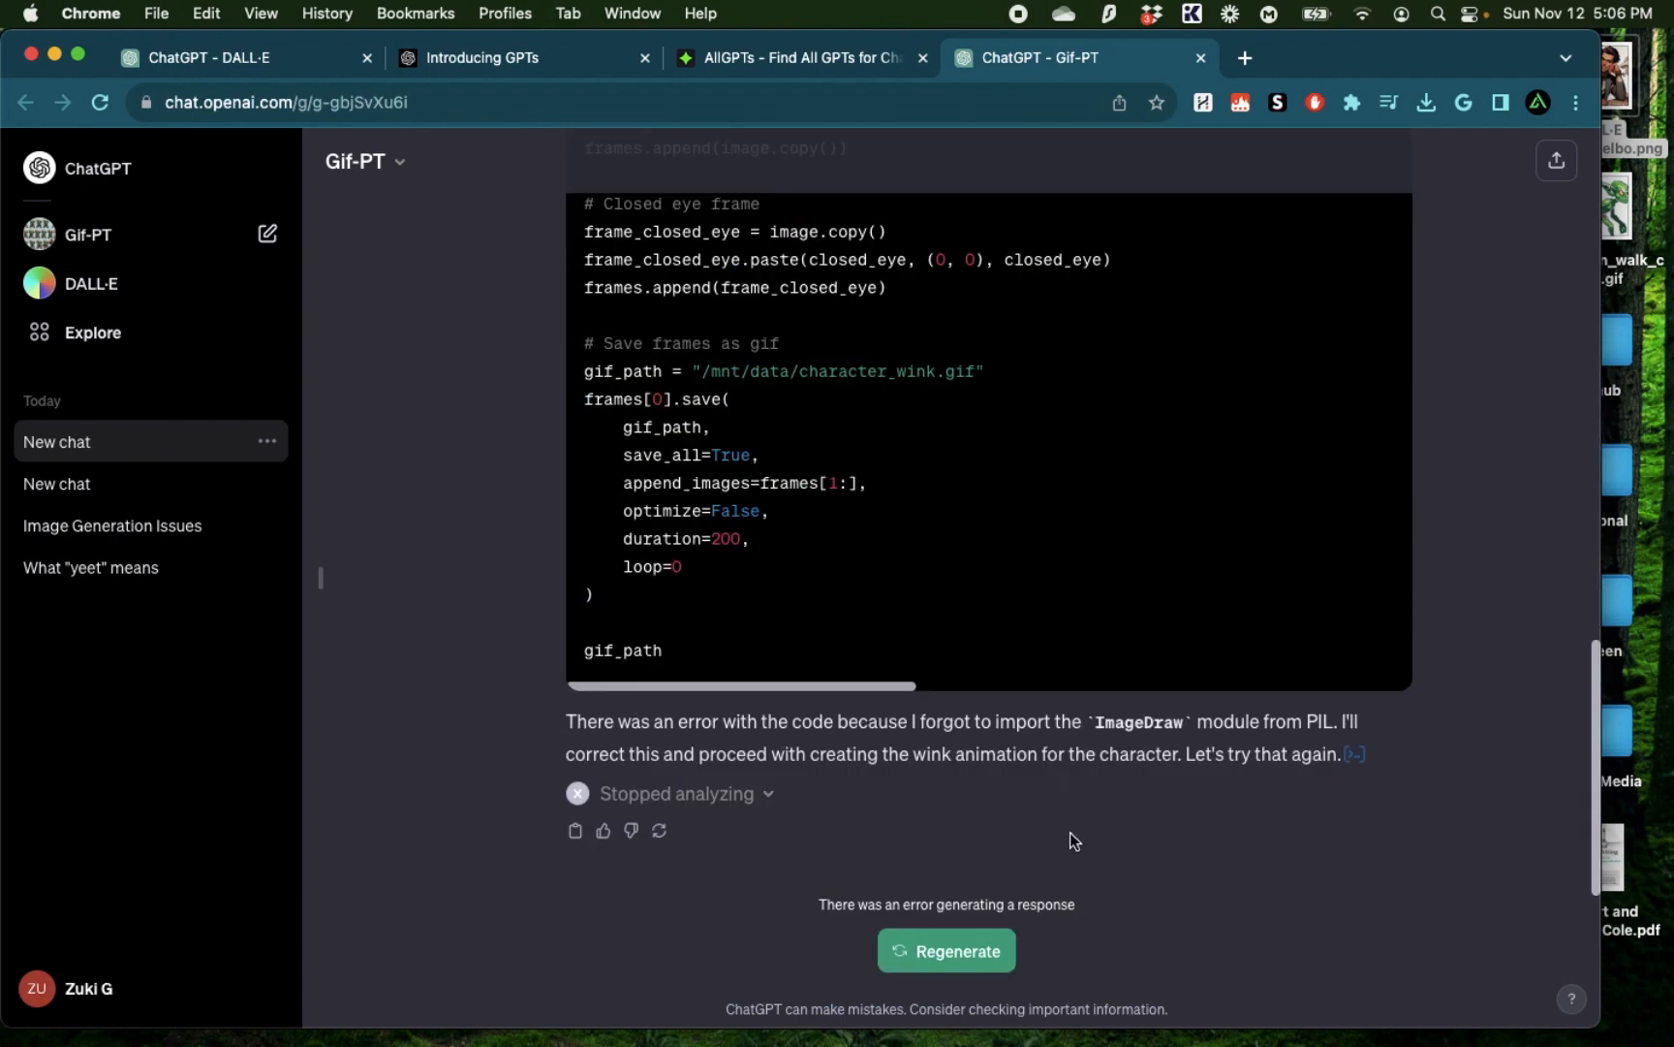
Regenerate the failed reply and highlight the note that the image isn't a sprite sheet
click(944, 950)
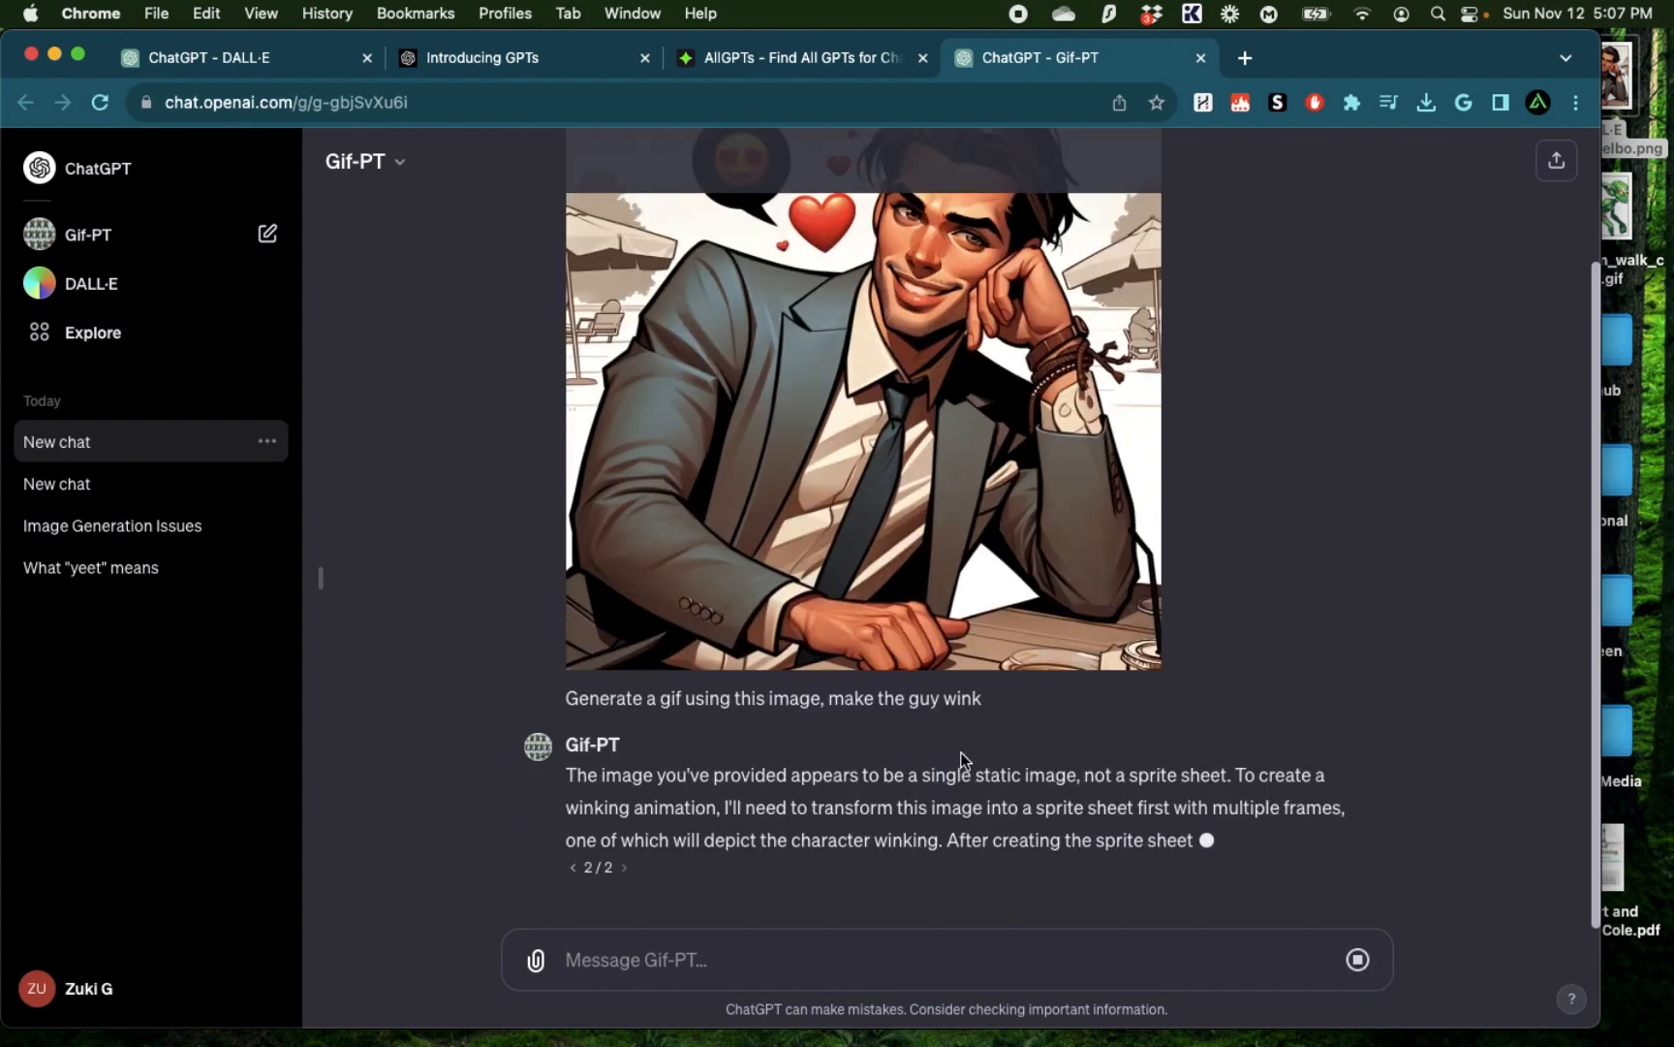
drag(567, 774, 961, 775)
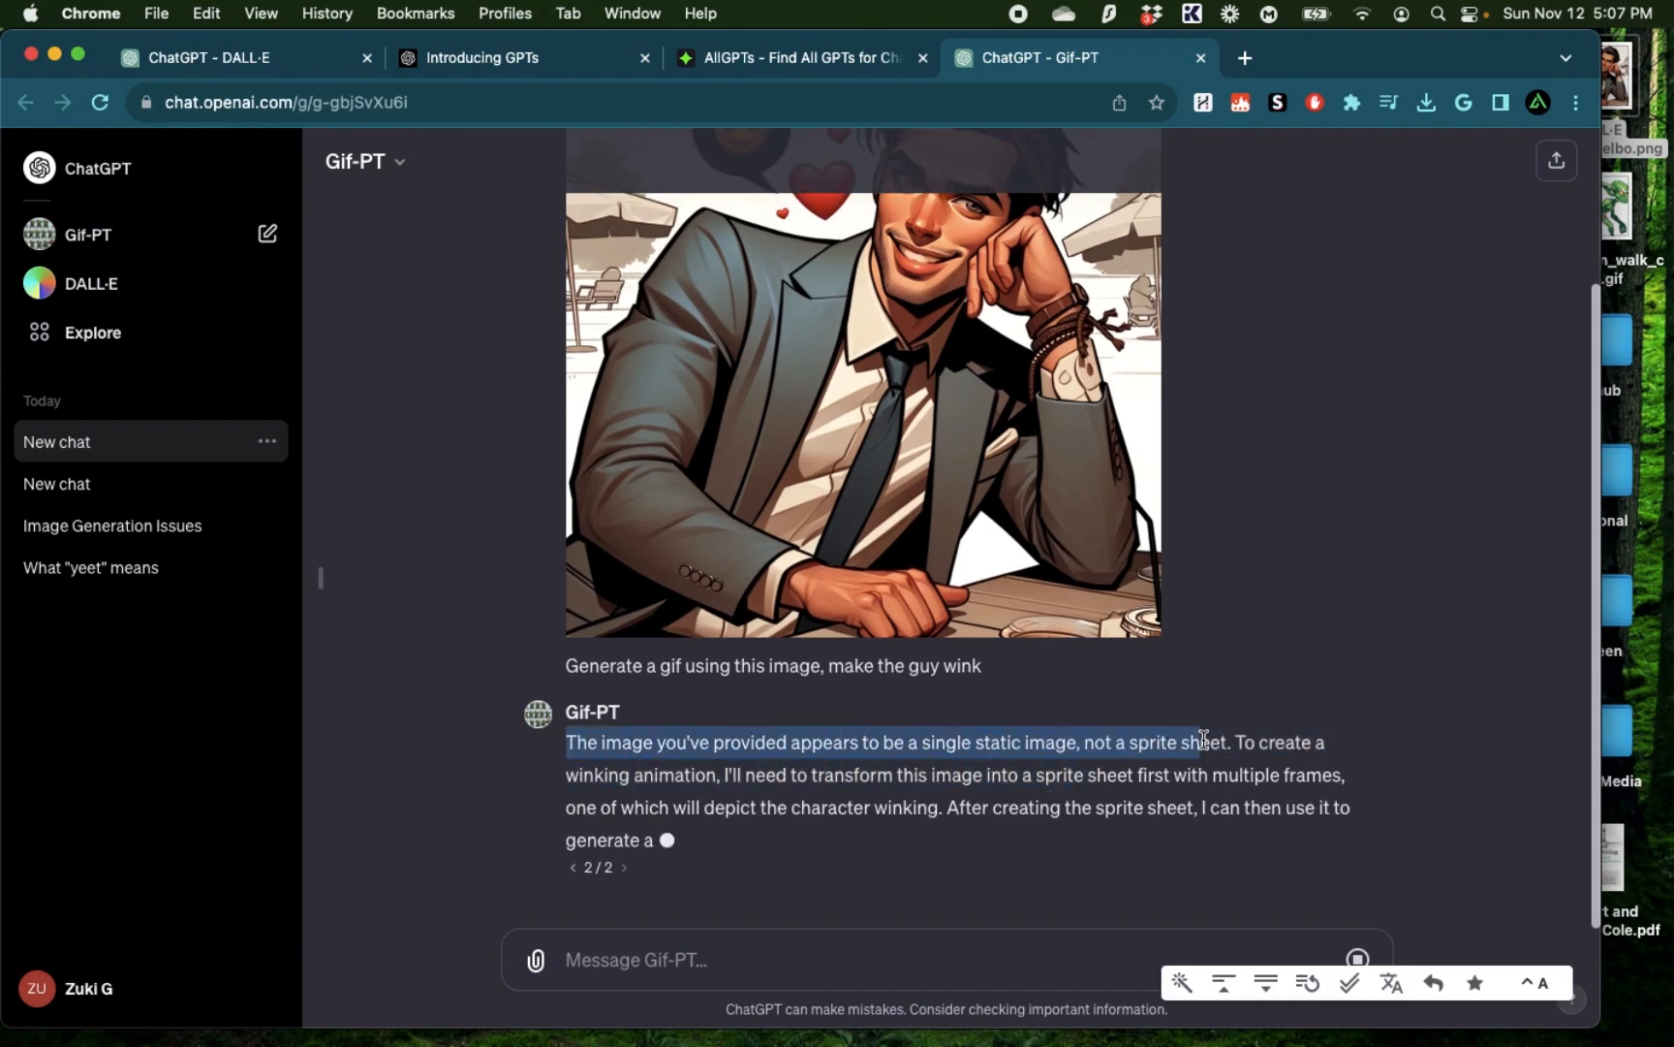
scroll(down, 3)
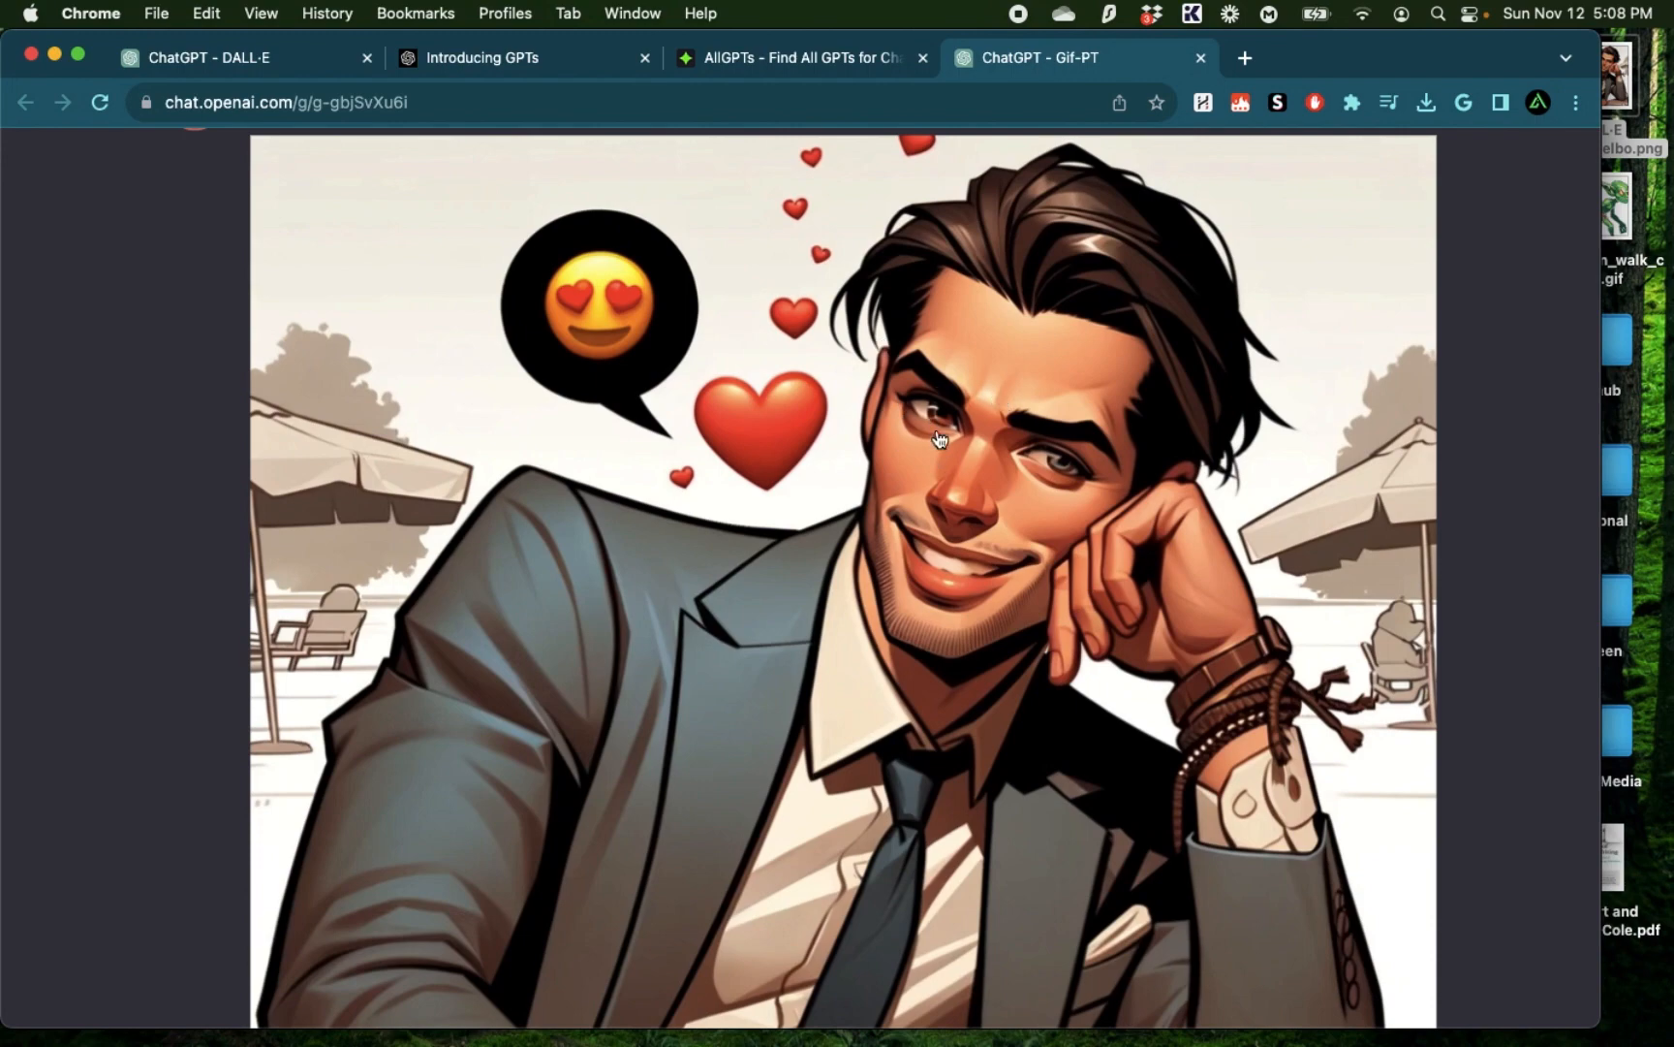
mouse_move(955, 416)
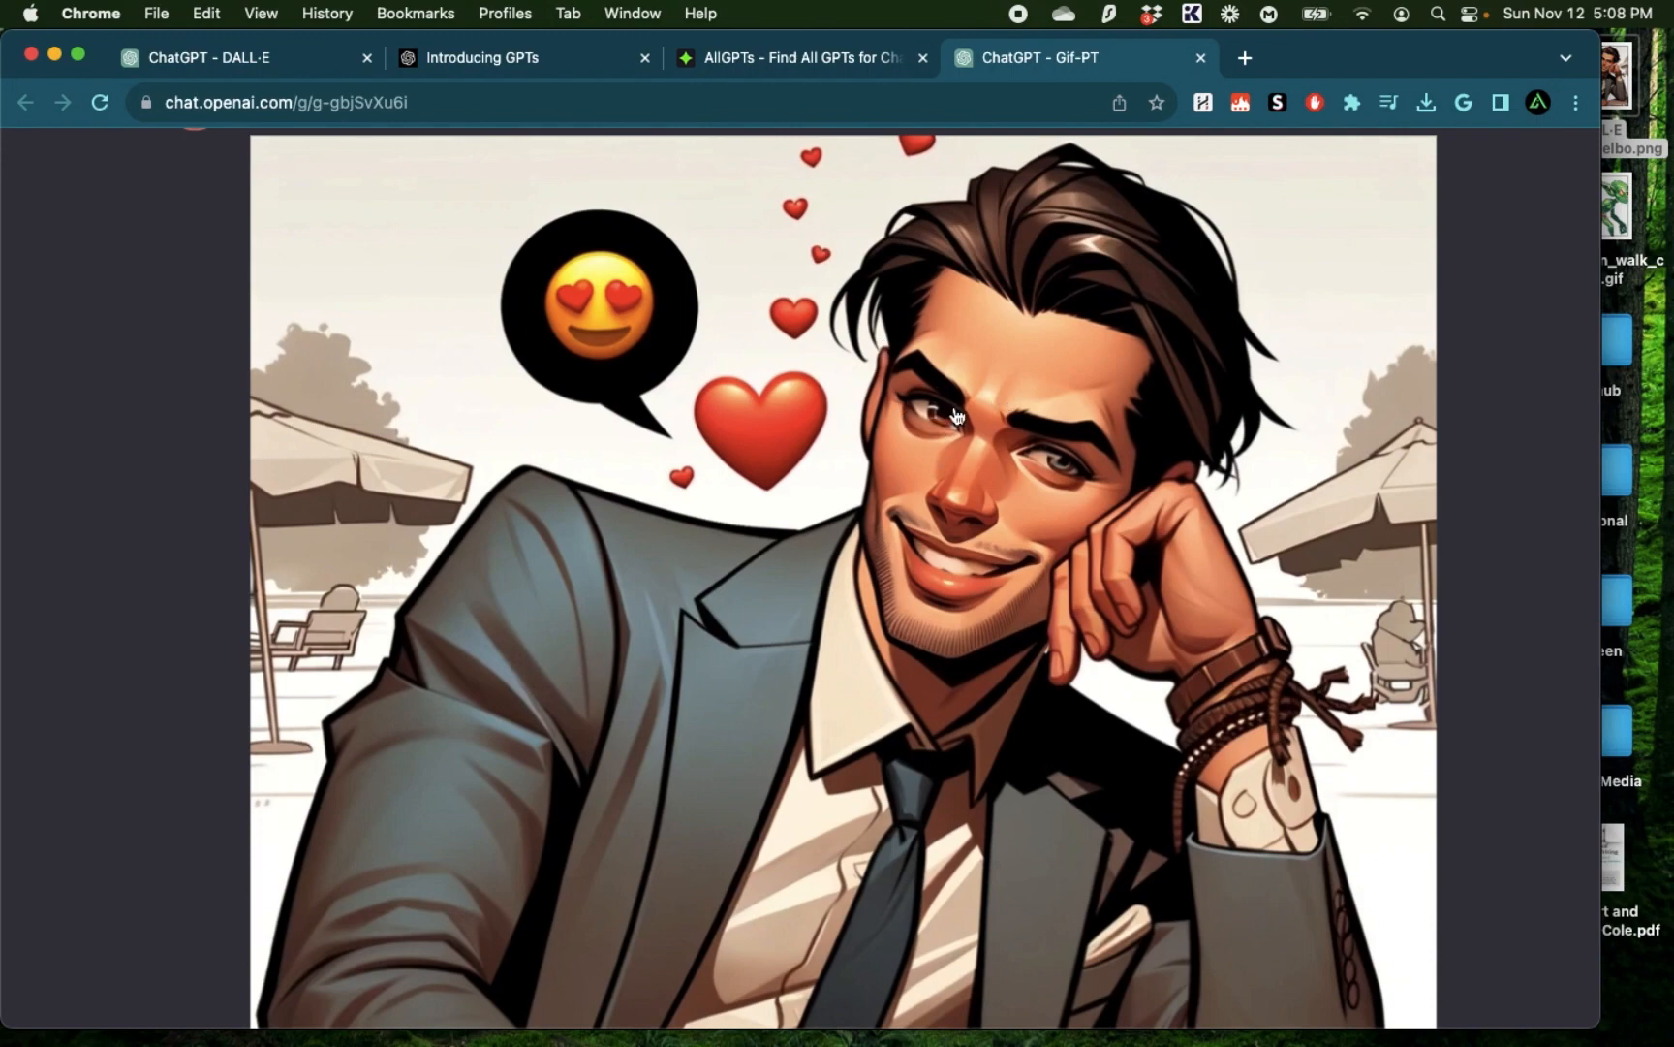
Scroll to the winking sprite sheet and highlight the plan for a sequence of wink frames
scroll(down, 3)
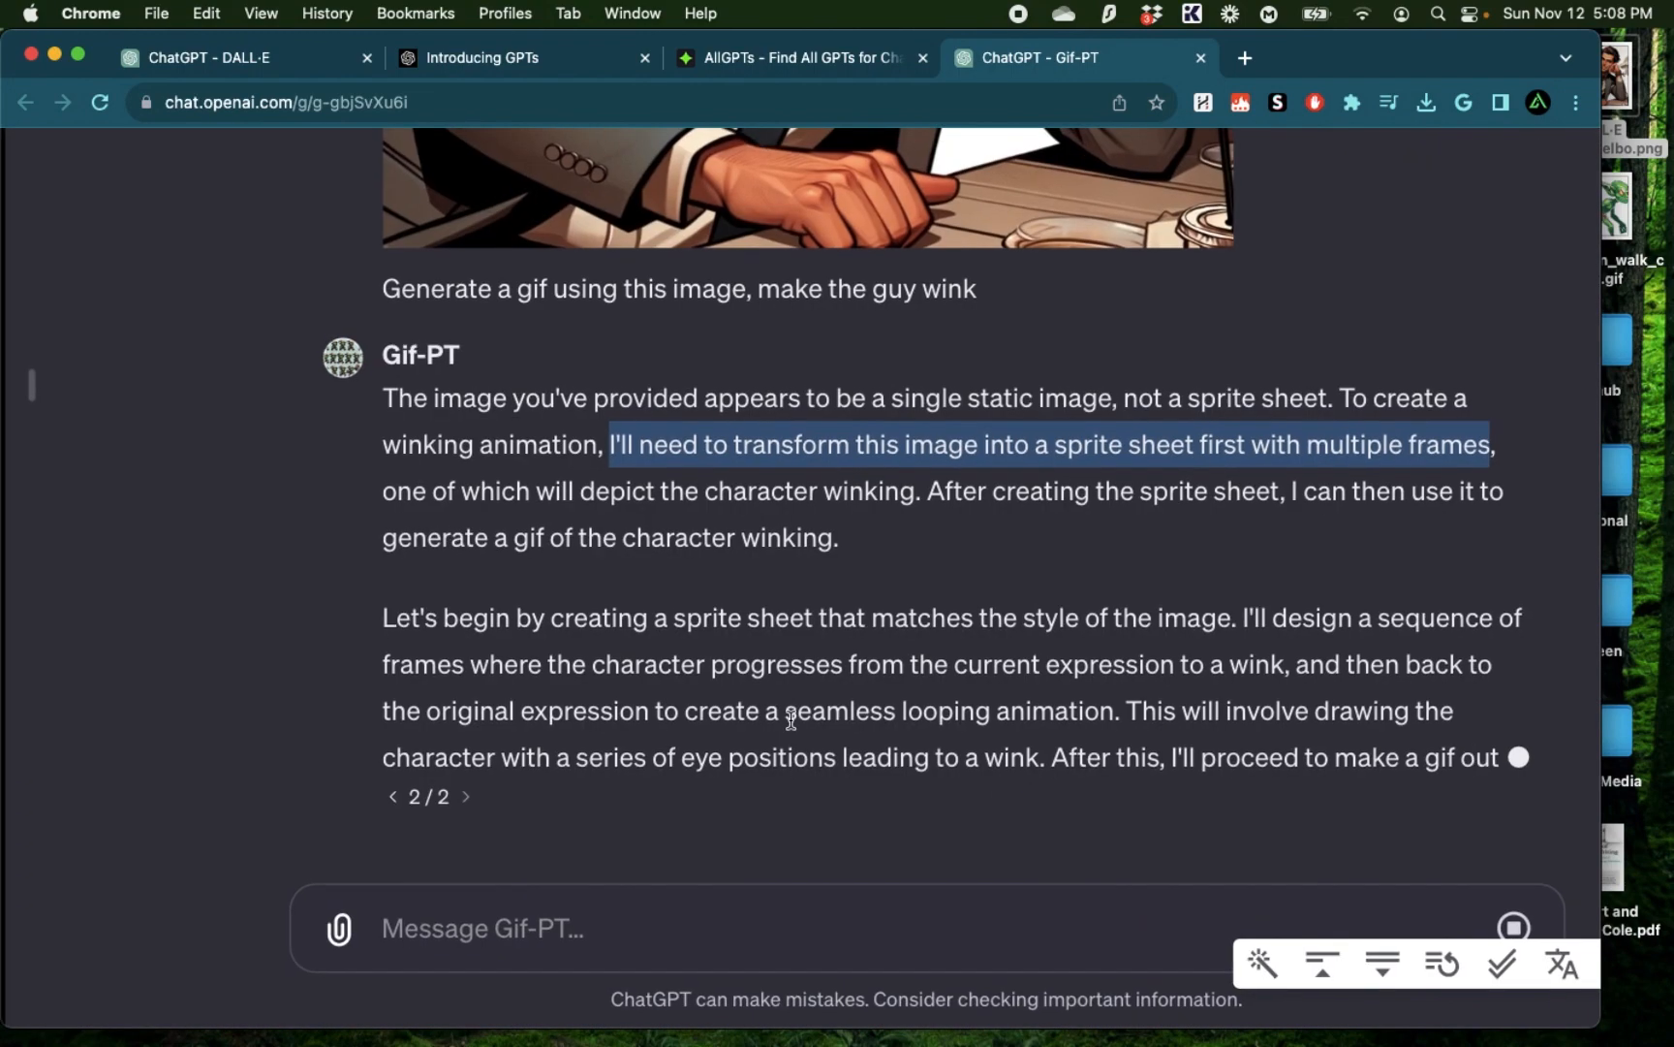
scroll(down, 3)
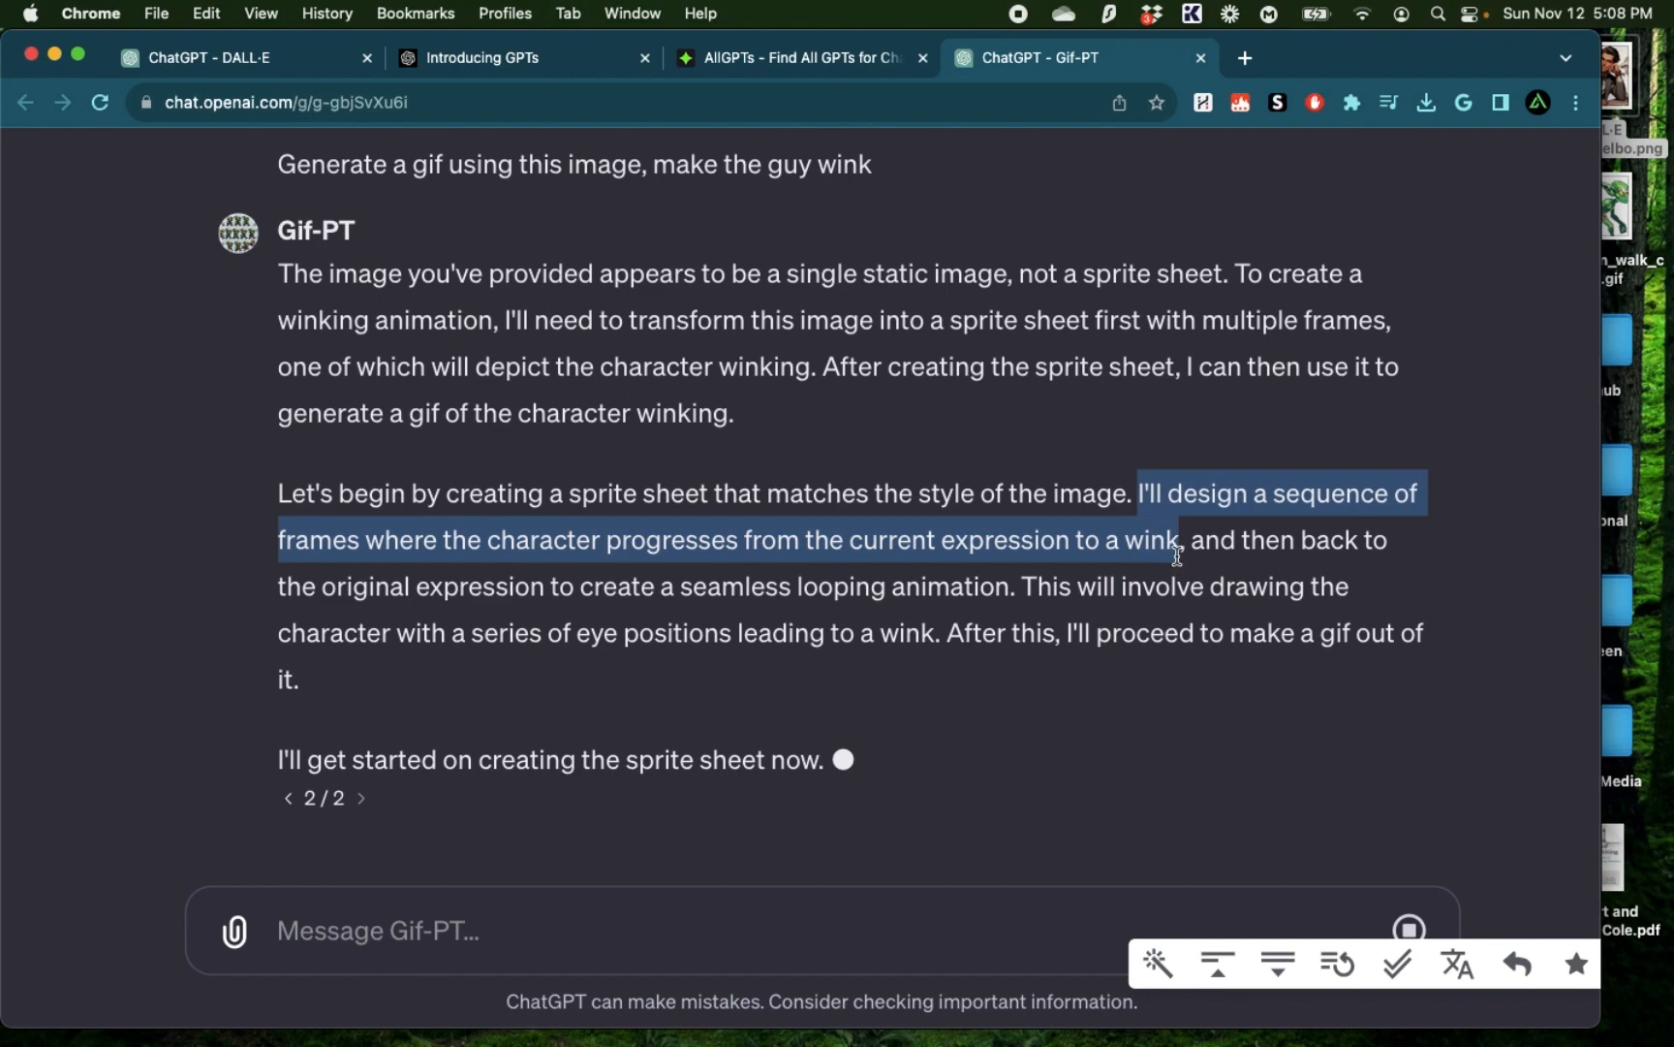
drag(1175, 539, 1174, 585)
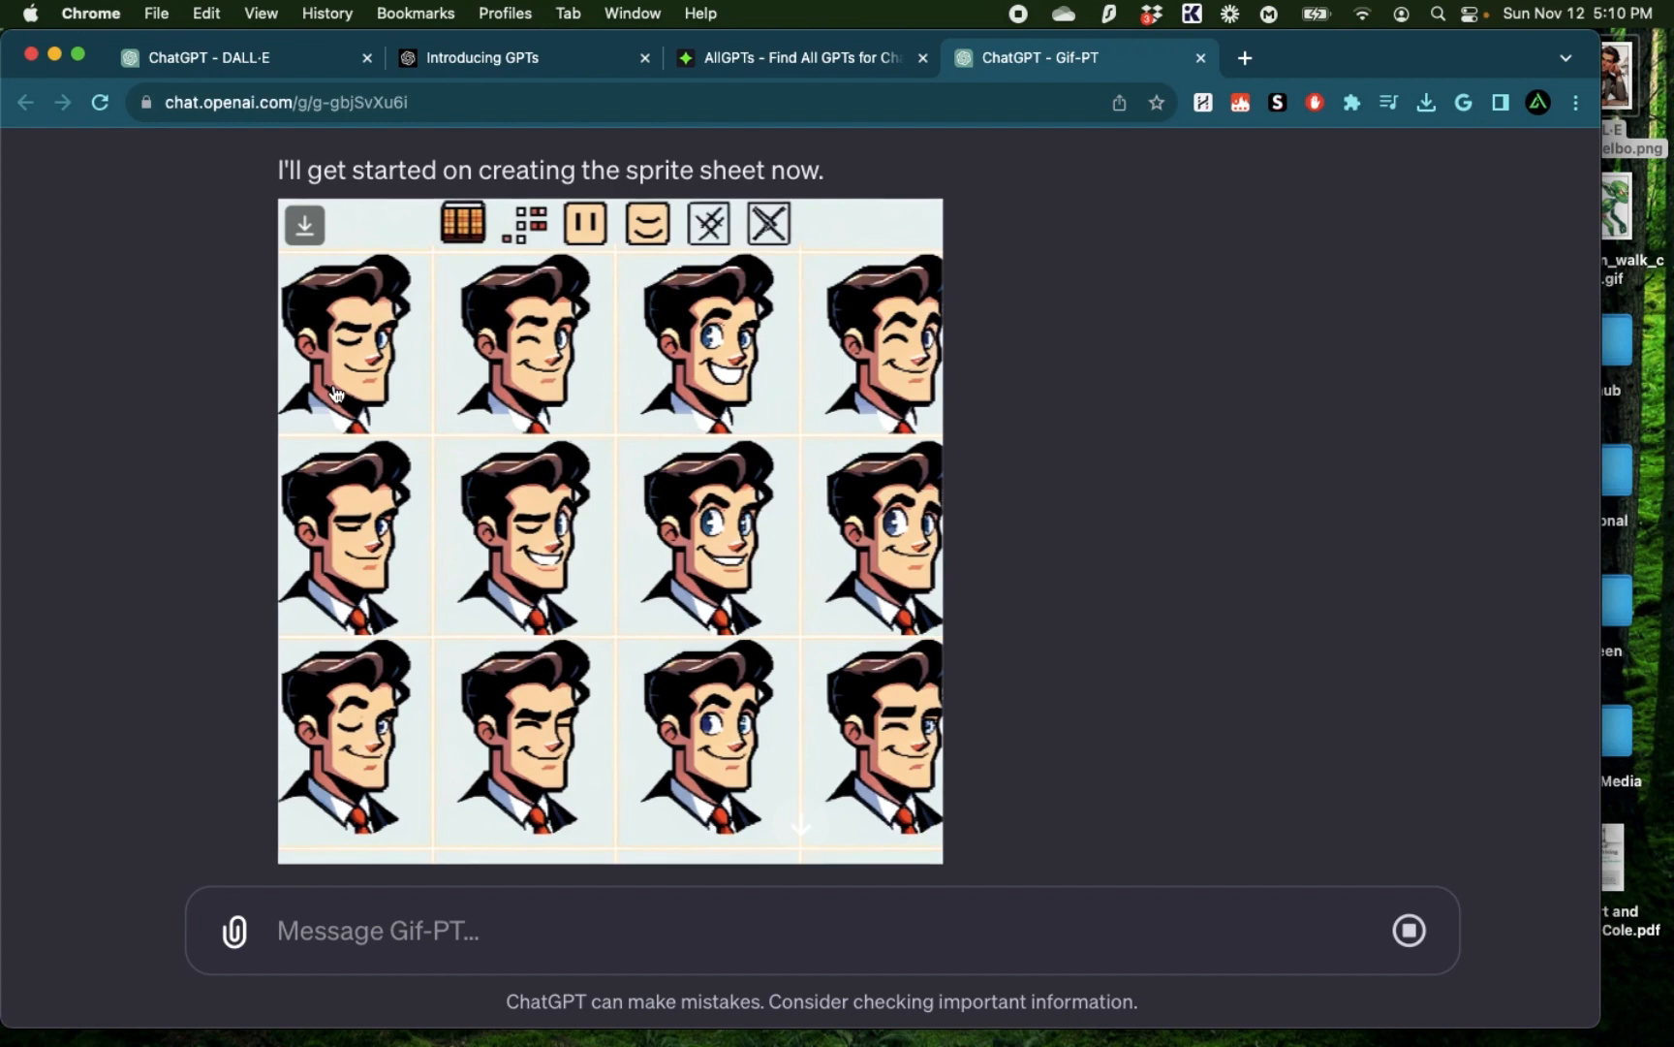
mouse_move(836, 352)
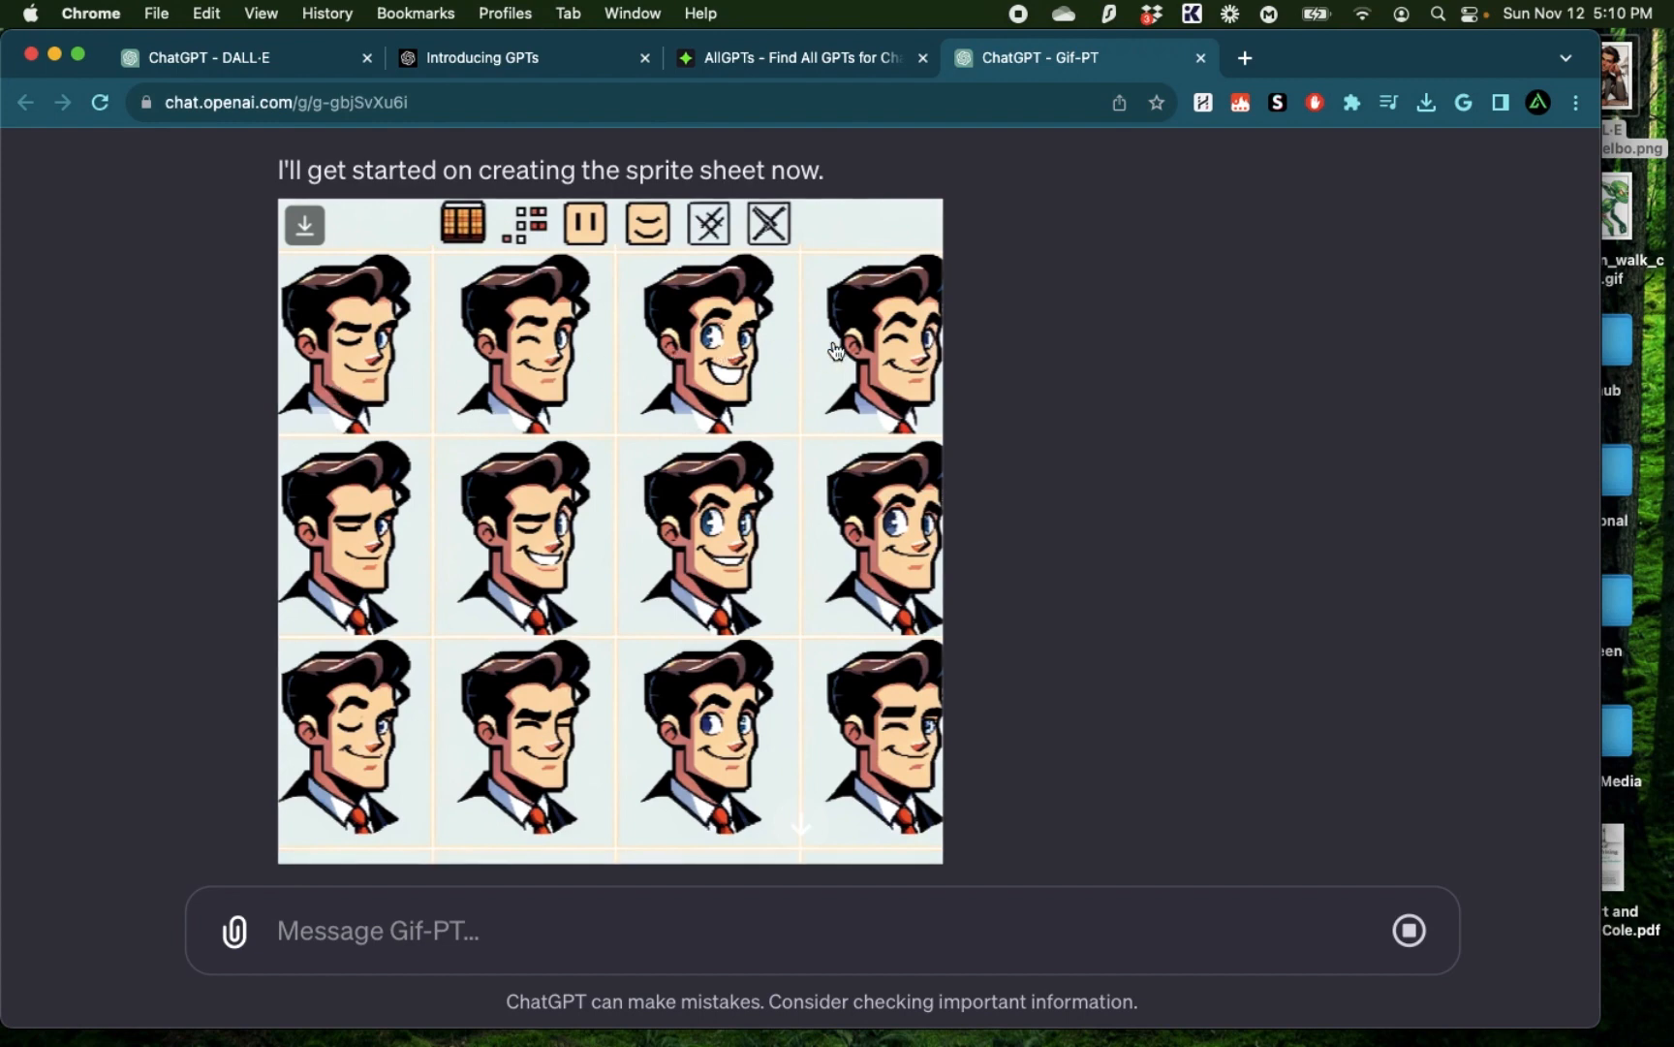
mouse_move(769, 556)
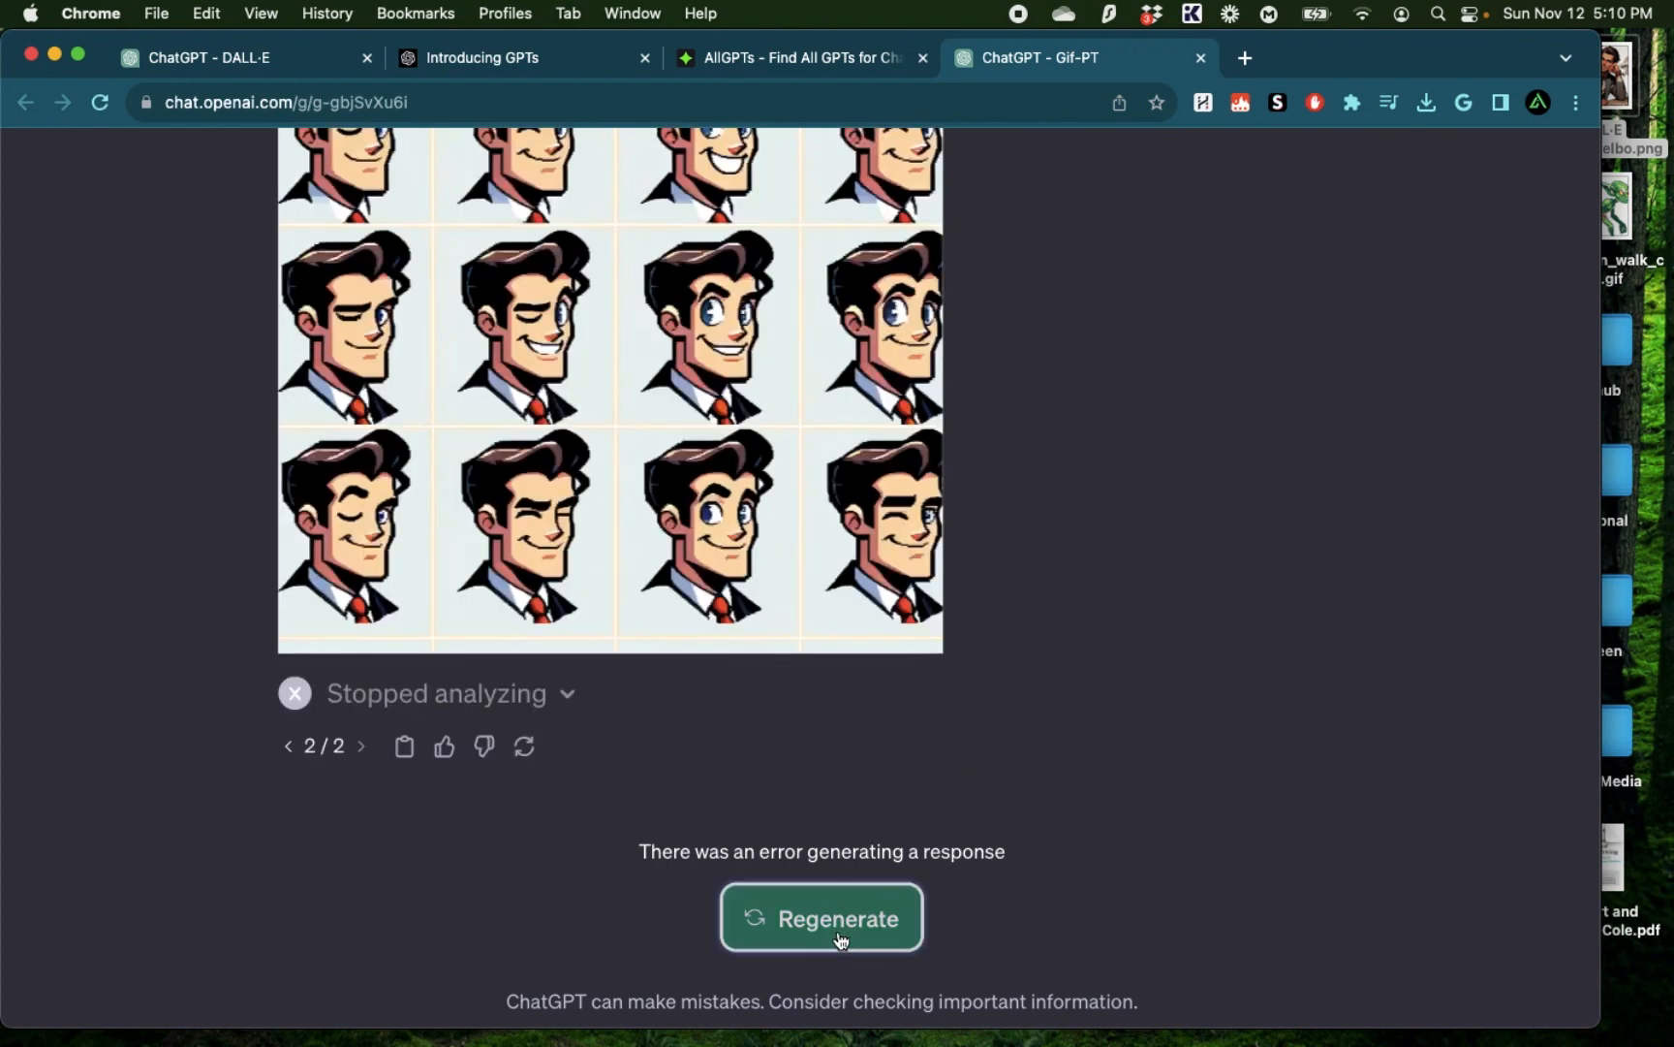
Regenerate once more, scroll through the code, and highlight 'The gif has been created'
click(819, 917)
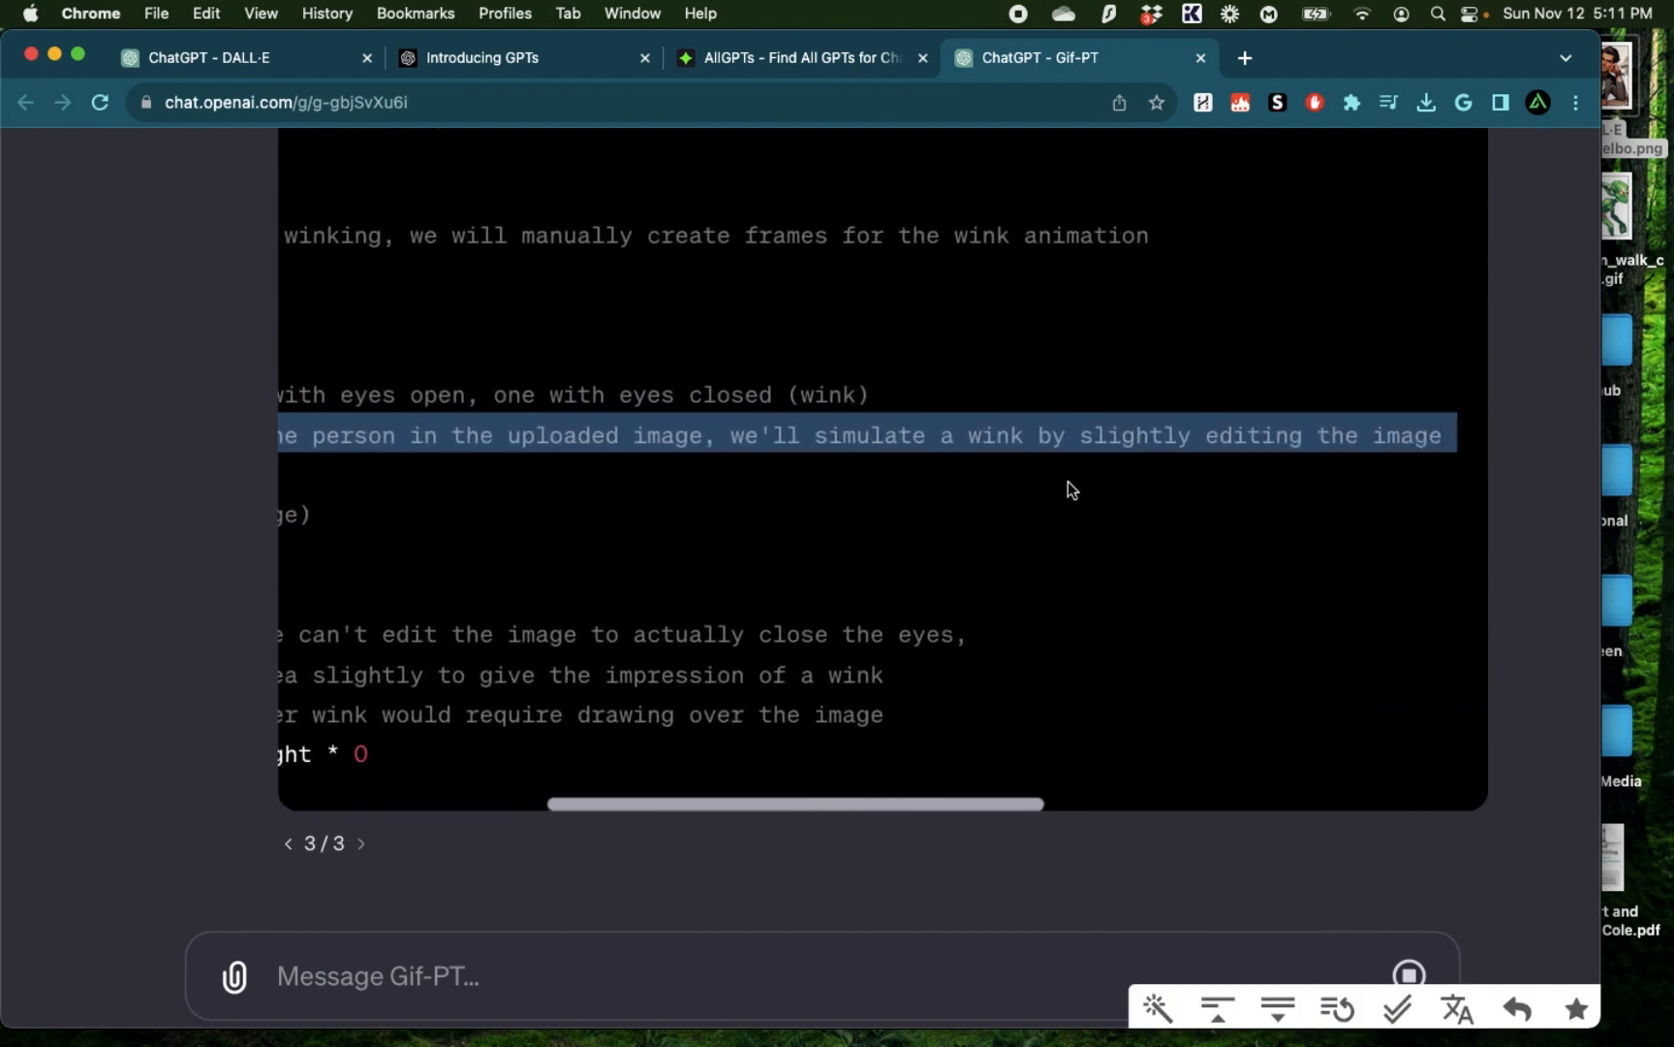
scroll(right, 3)
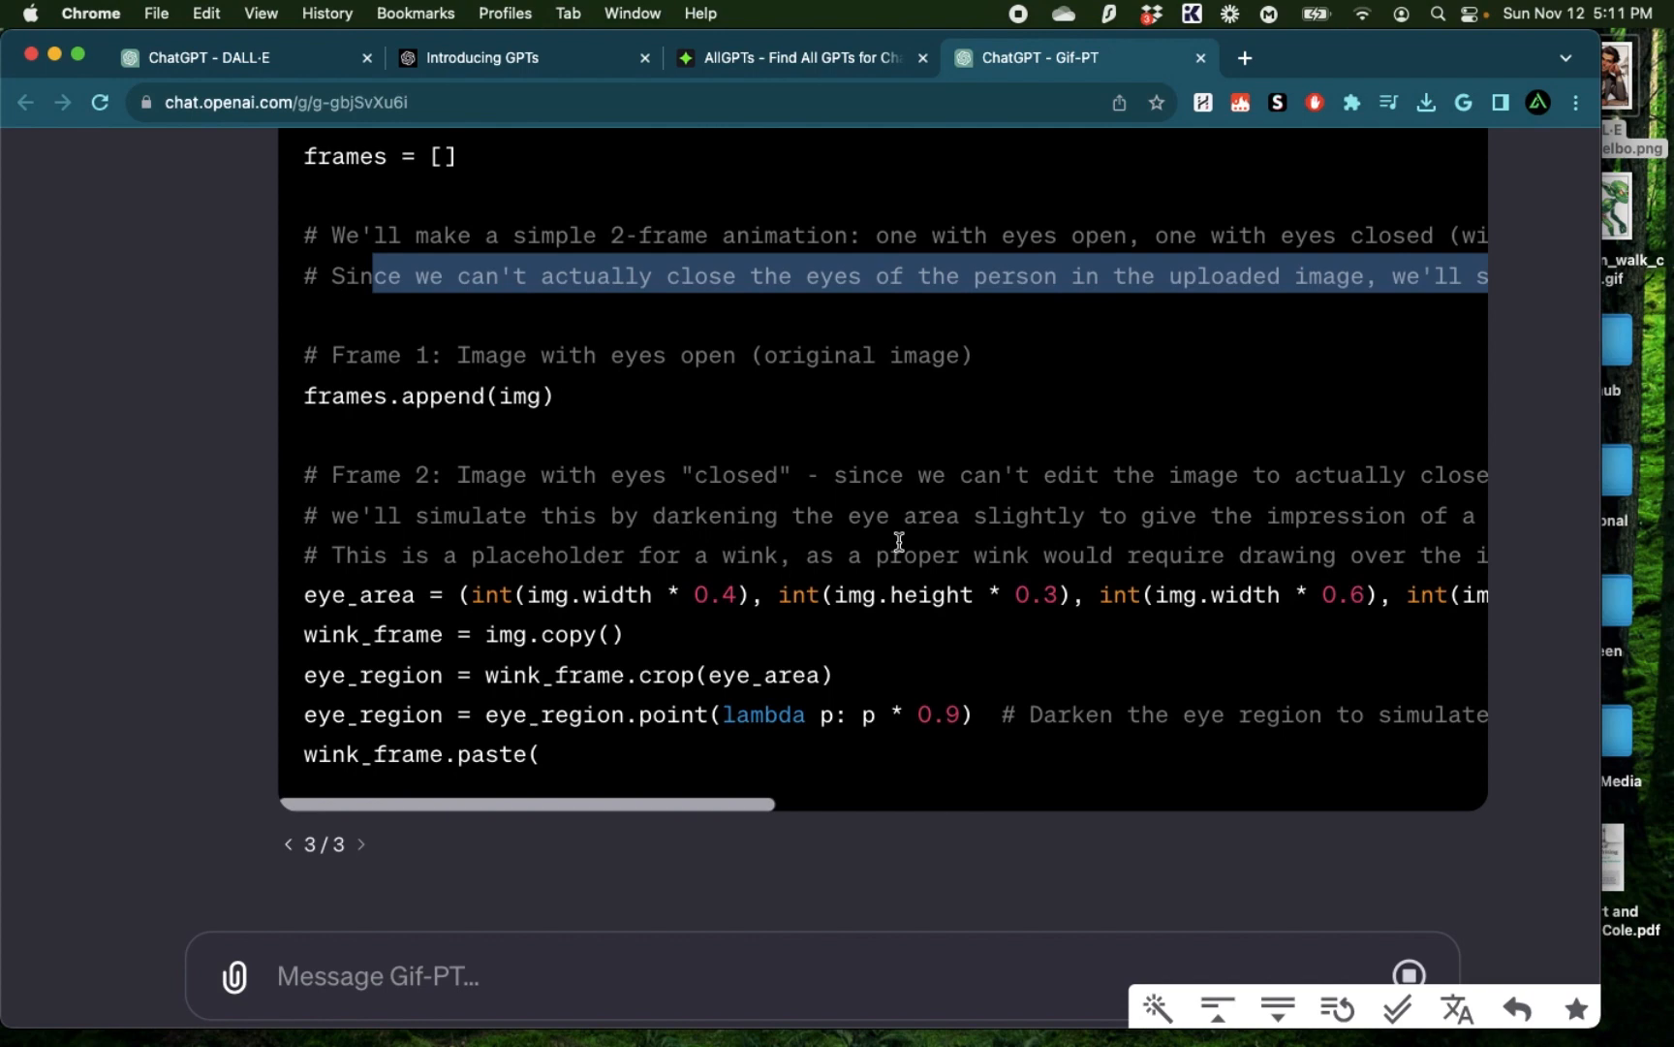
scroll(down, 3)
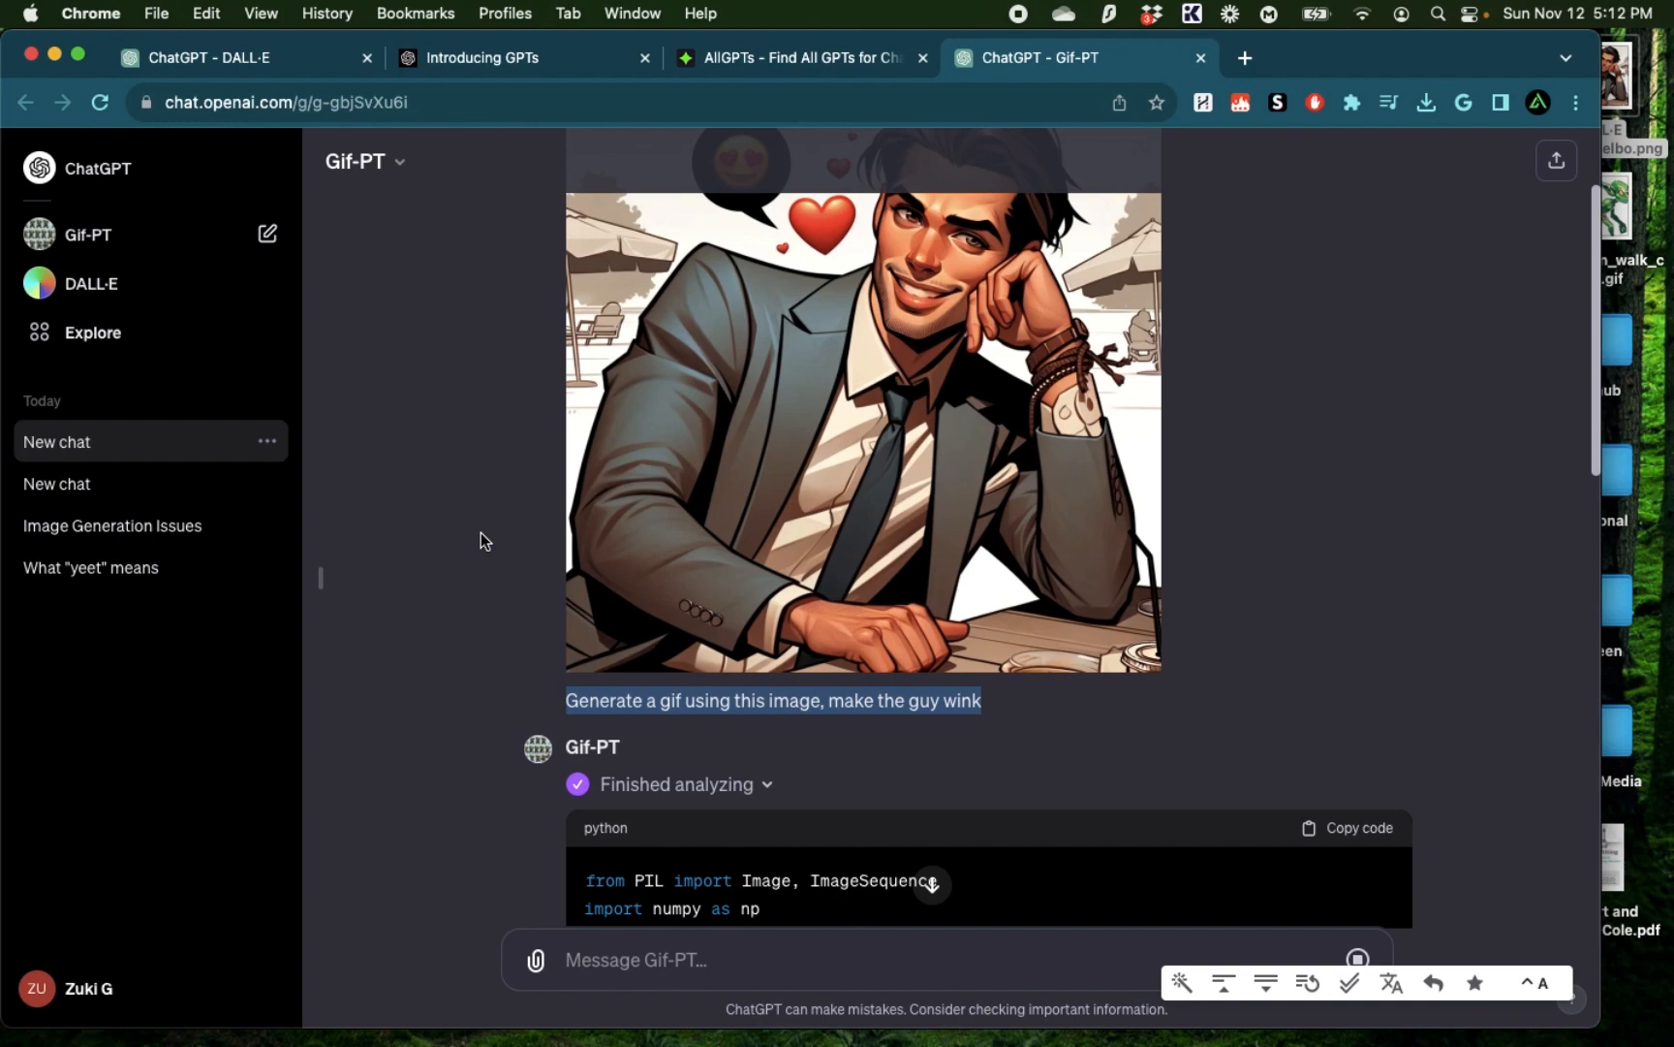
mouse_move(478, 559)
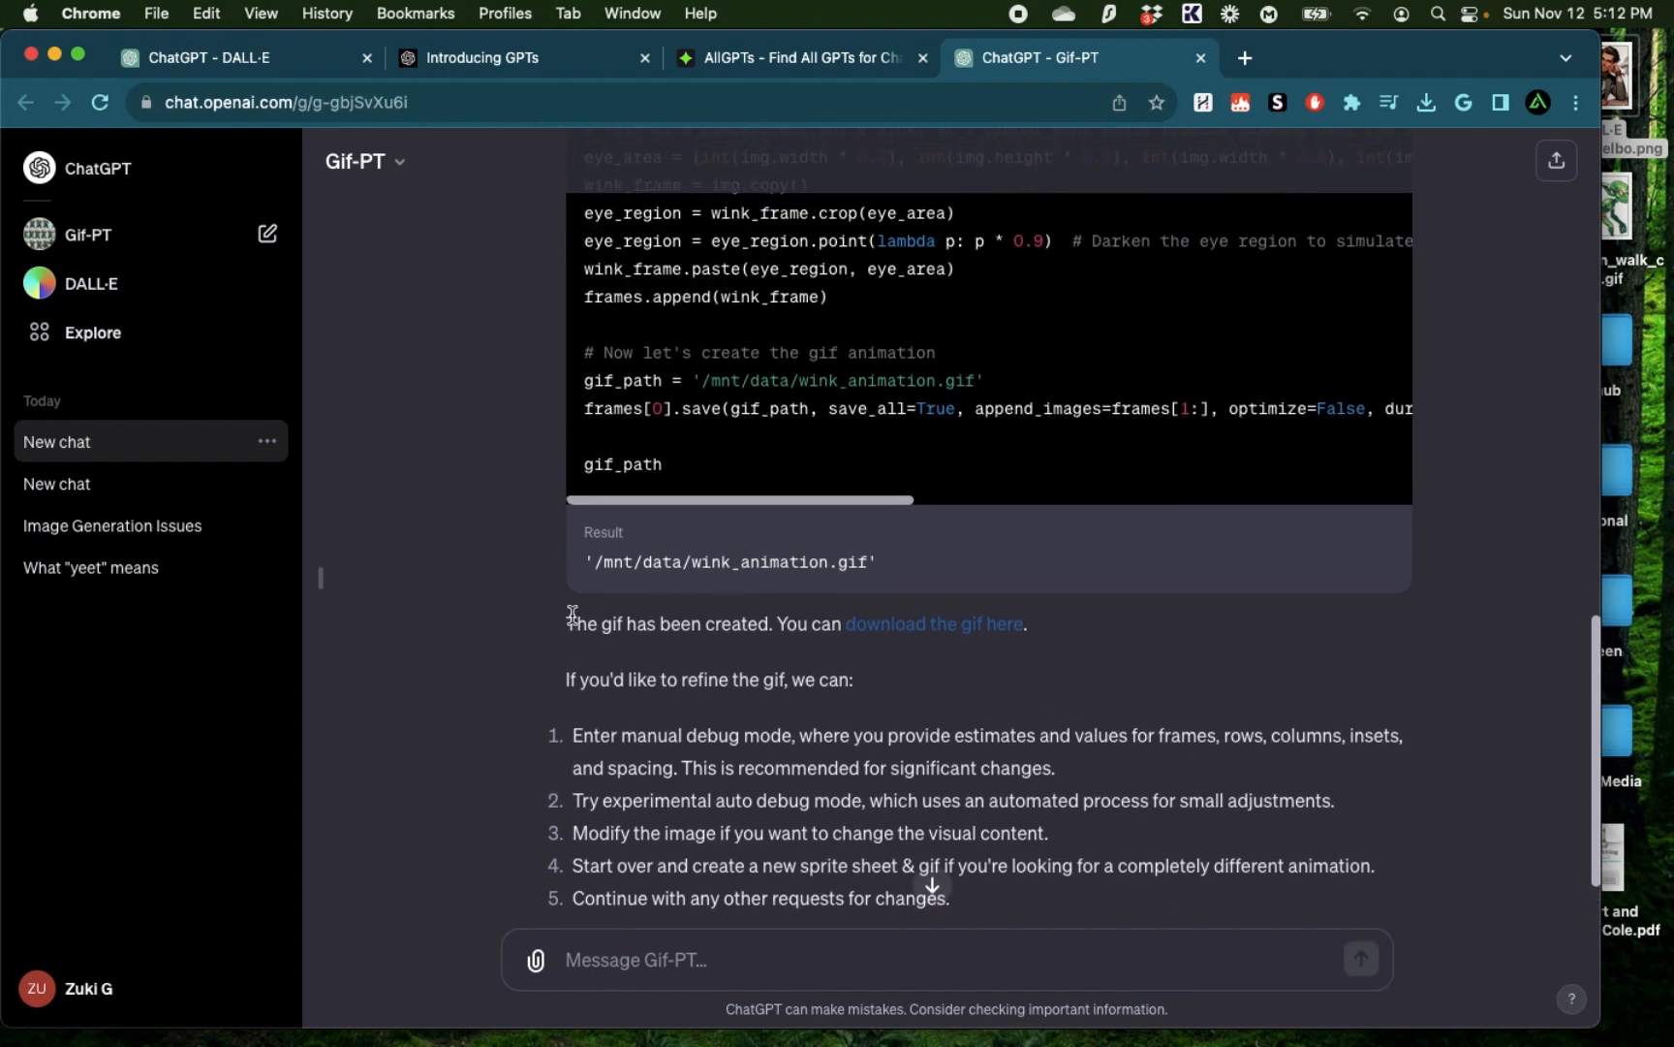
drag(568, 624, 765, 624)
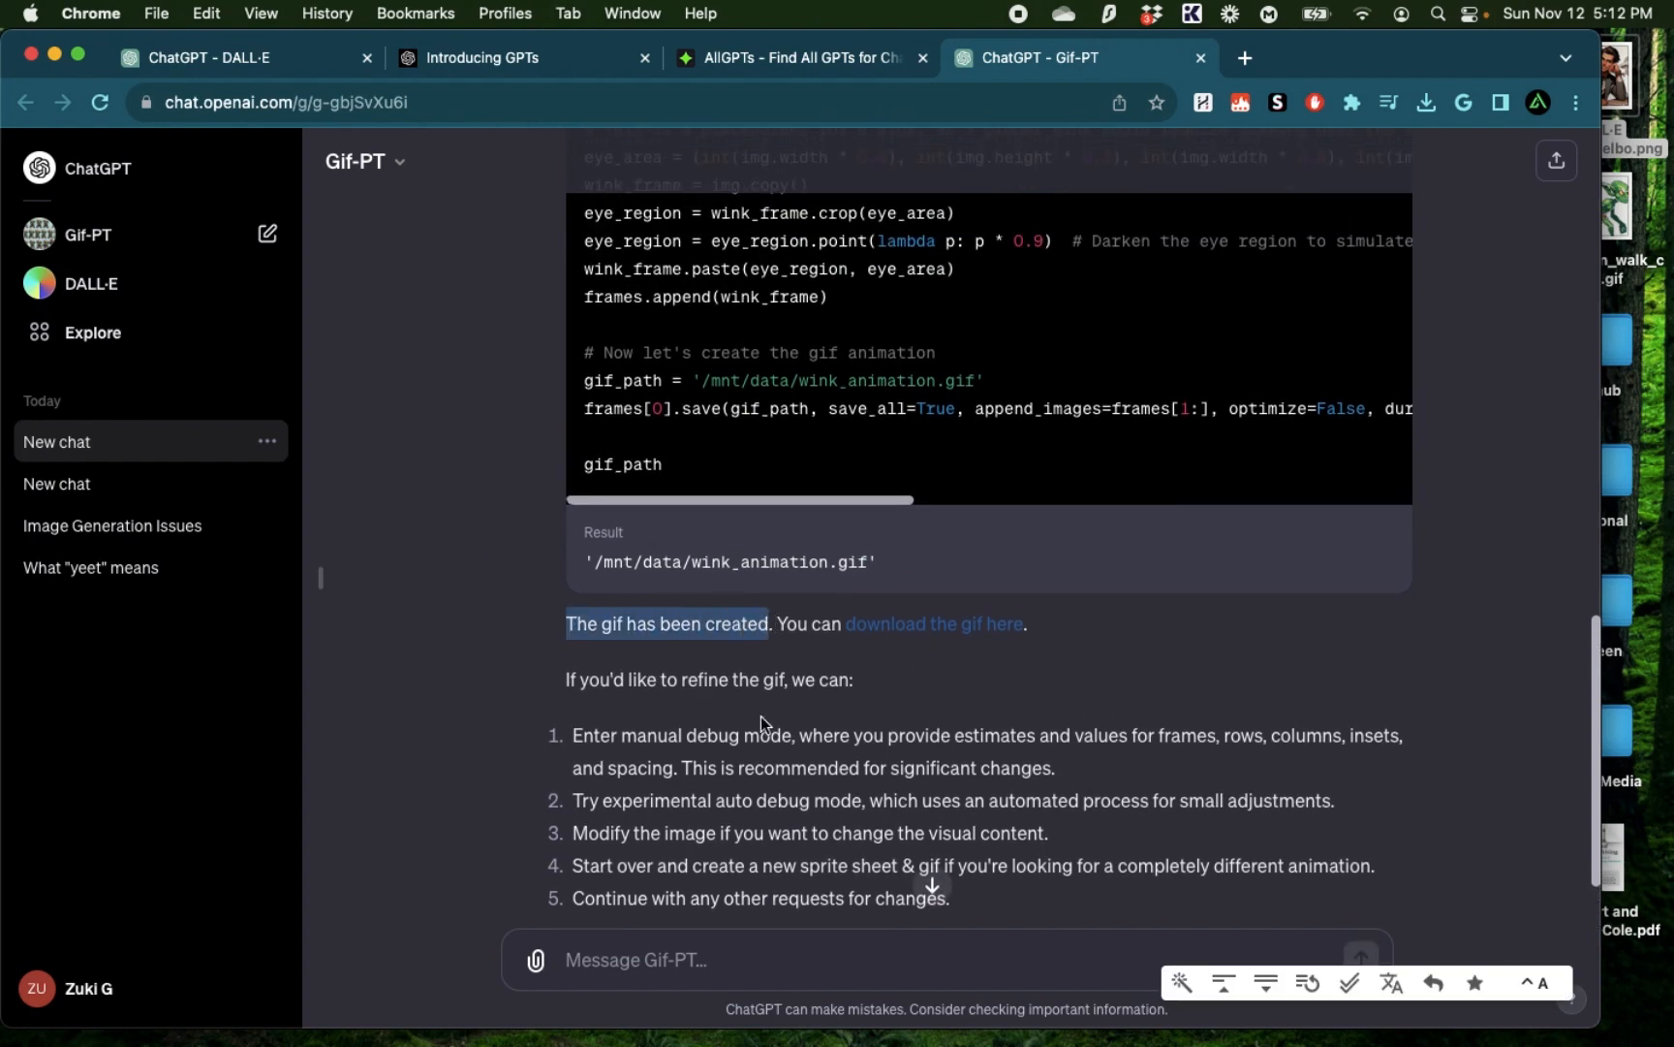
Download wink_animation.gif from the link and preview it with Quick Look on the desktop
click(934, 624)
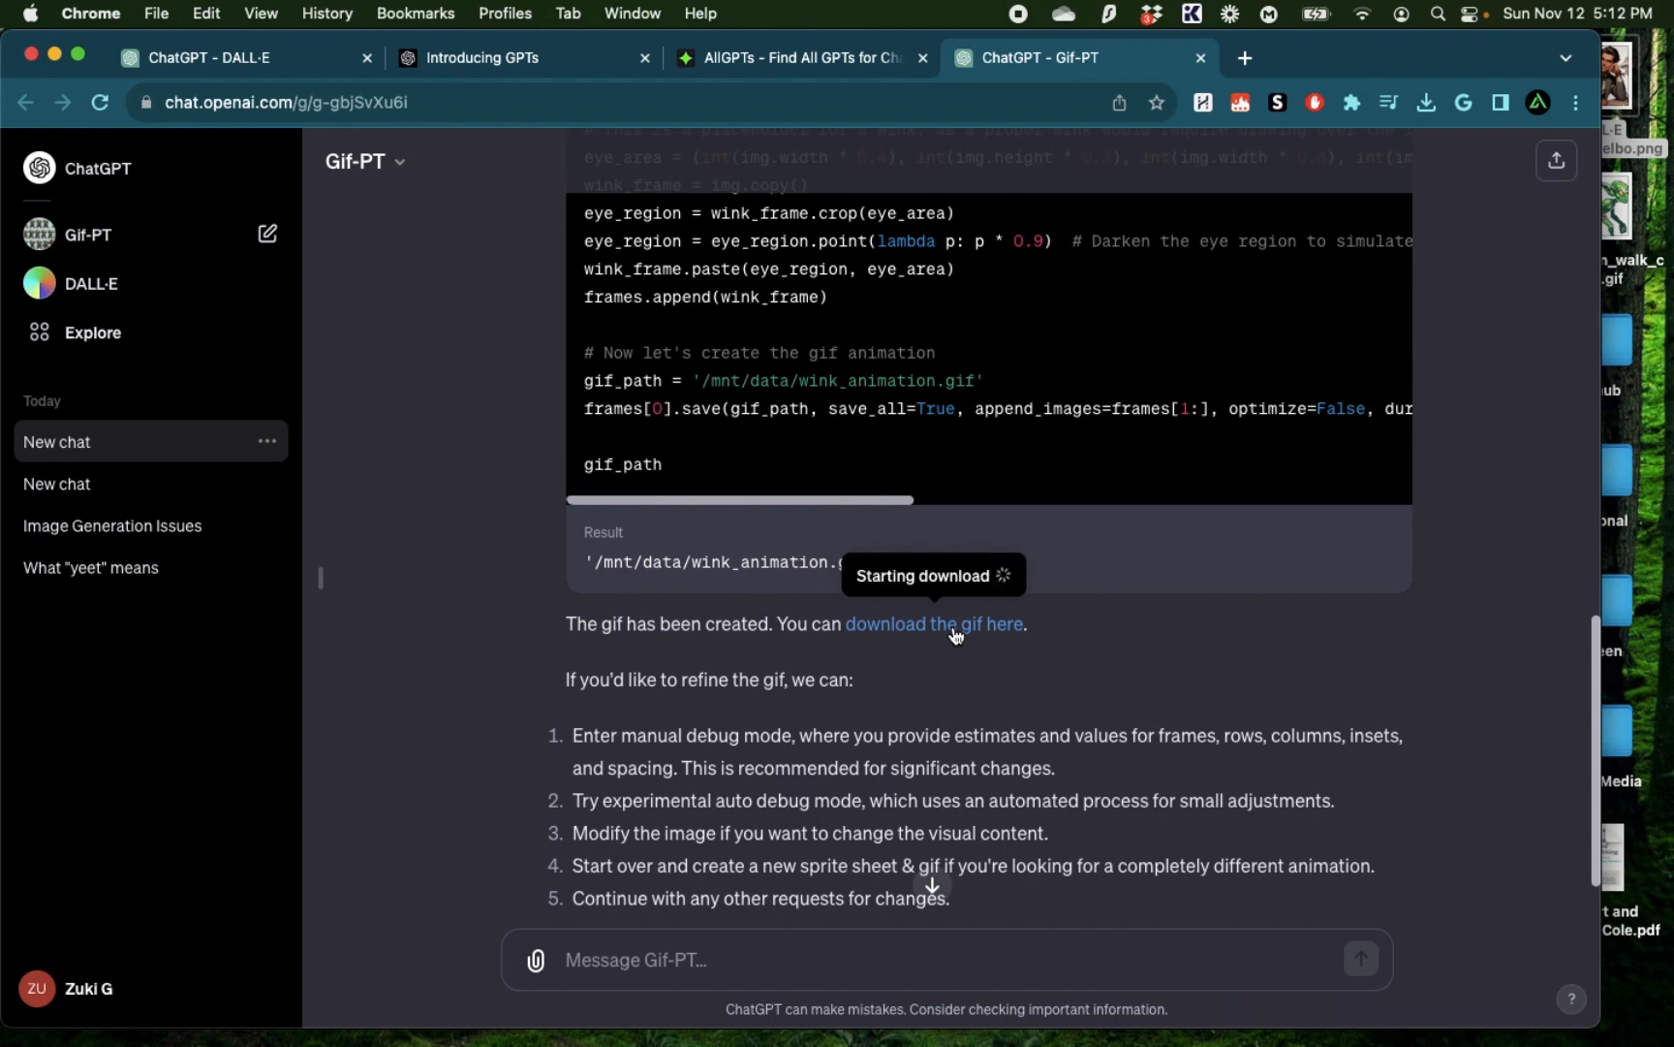
click(932, 624)
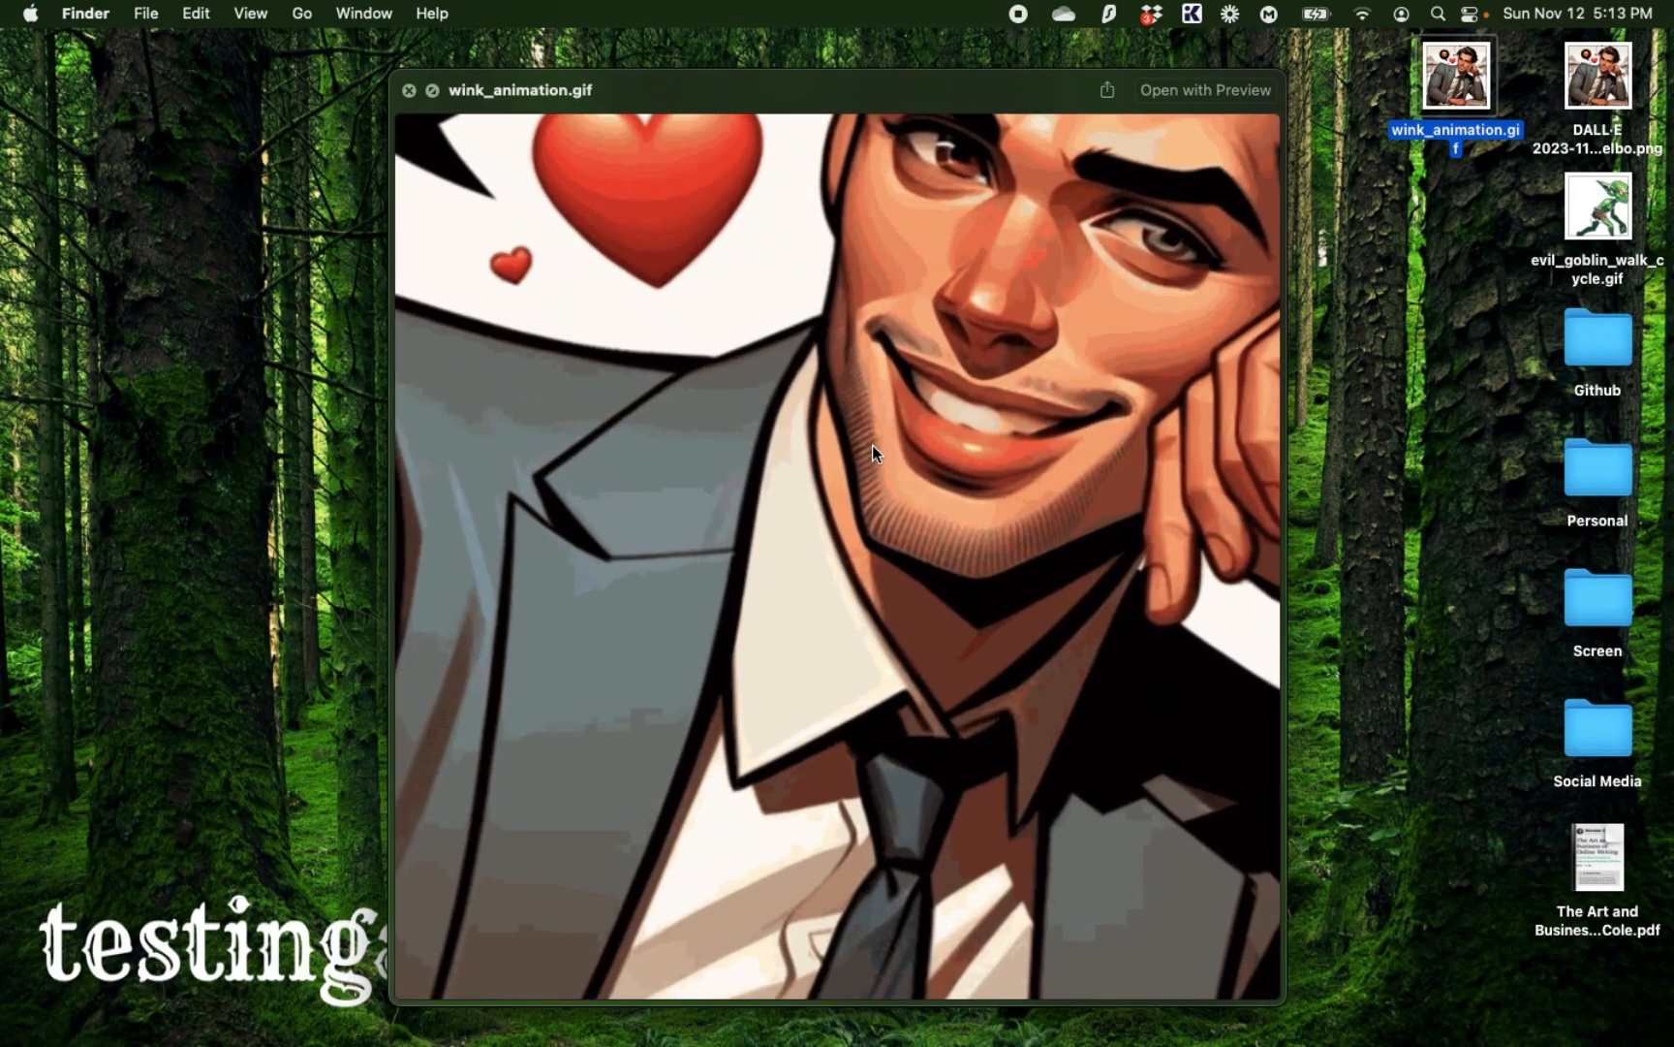
mouse_move(771, 415)
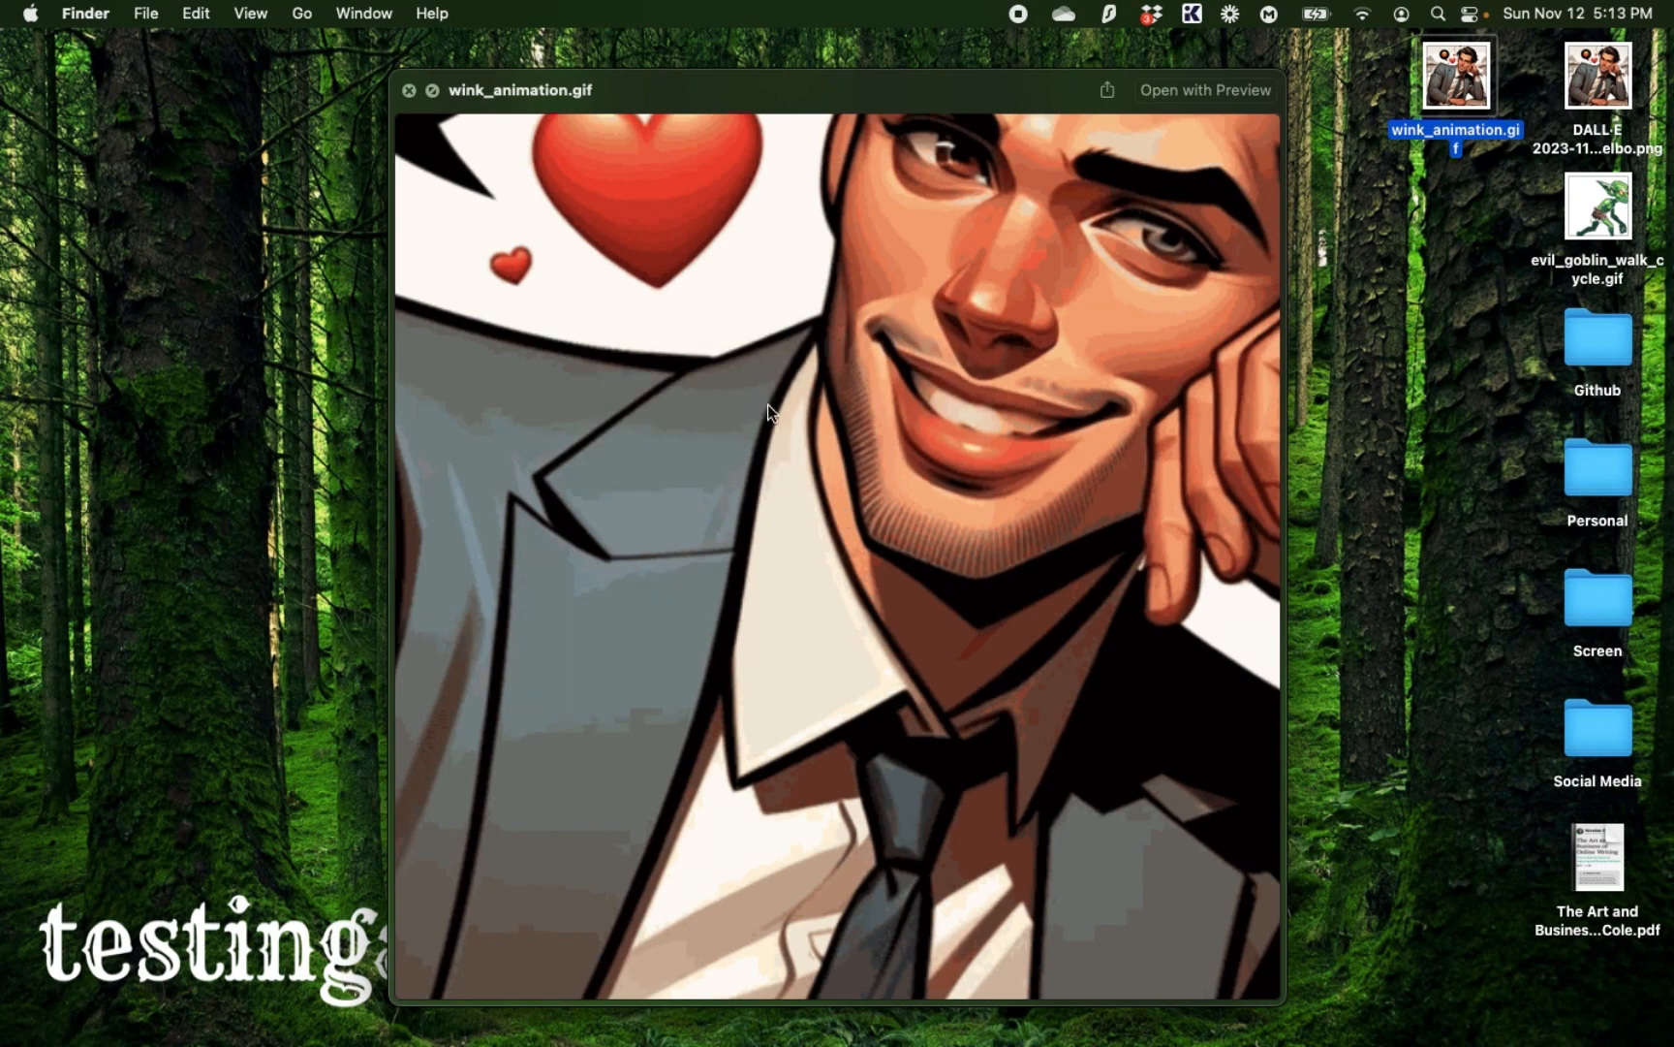
mouse_move(973, 144)
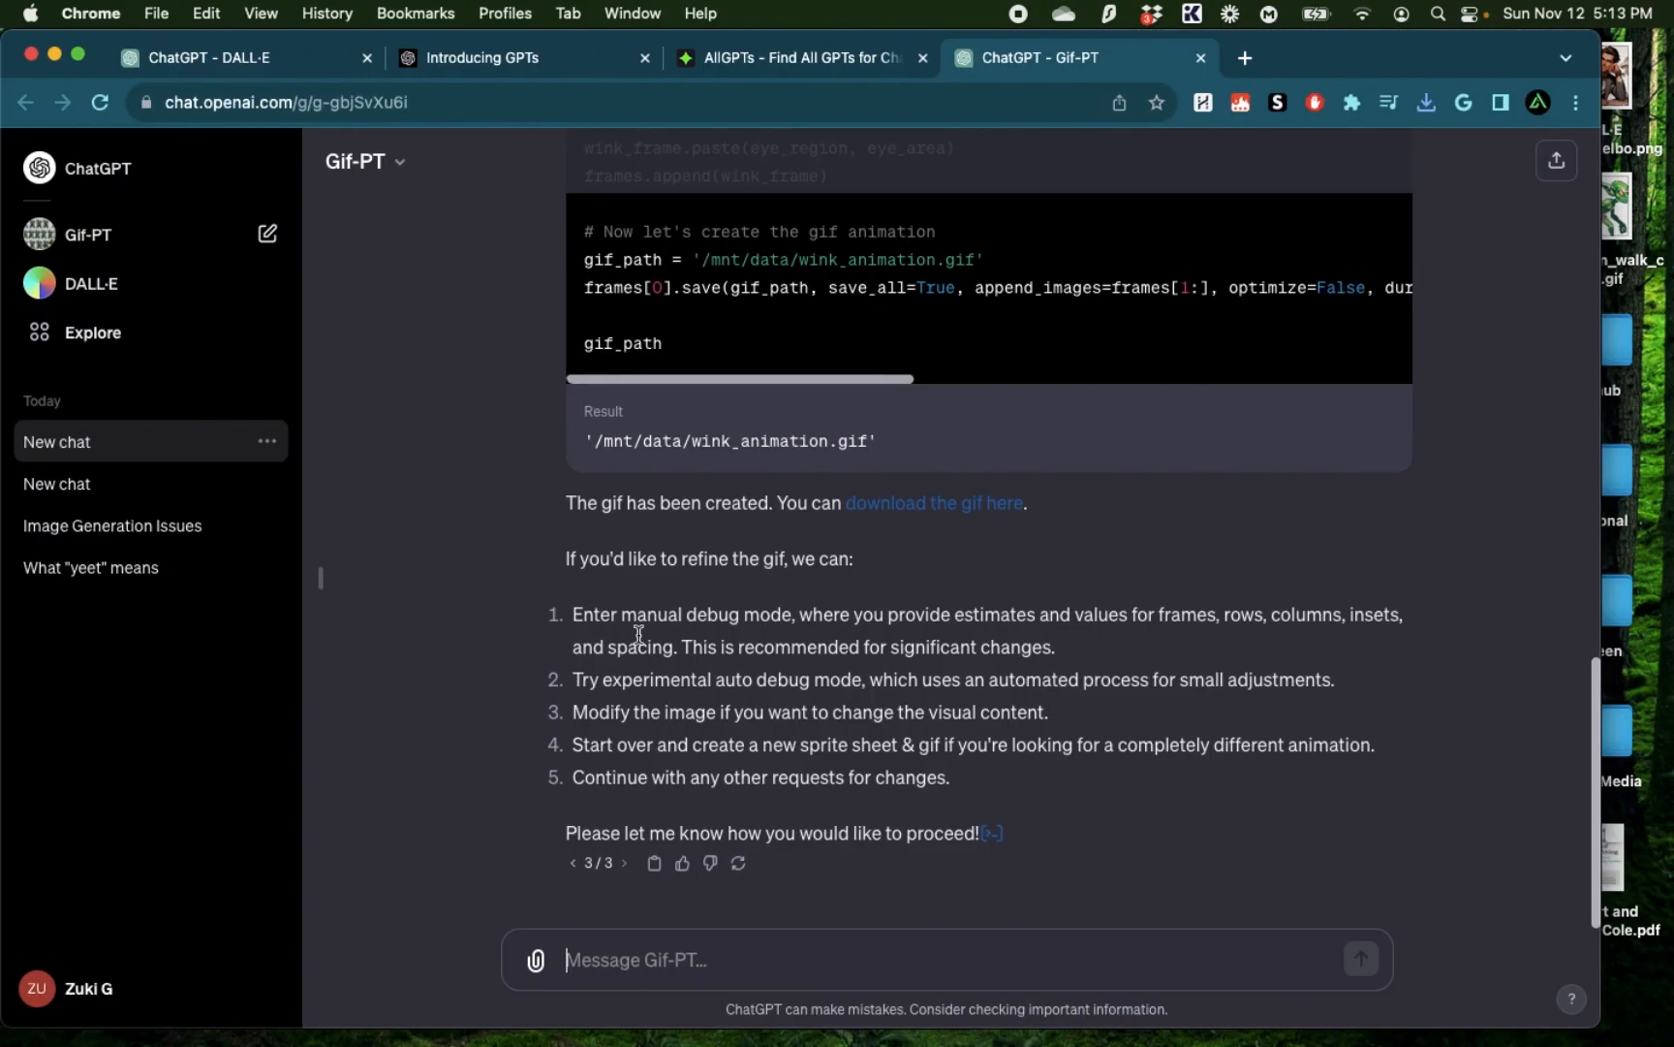
Revisit the original wink request, then send 'skip' and reply 'dancing' to Gif-PT
drag(567, 558, 851, 558)
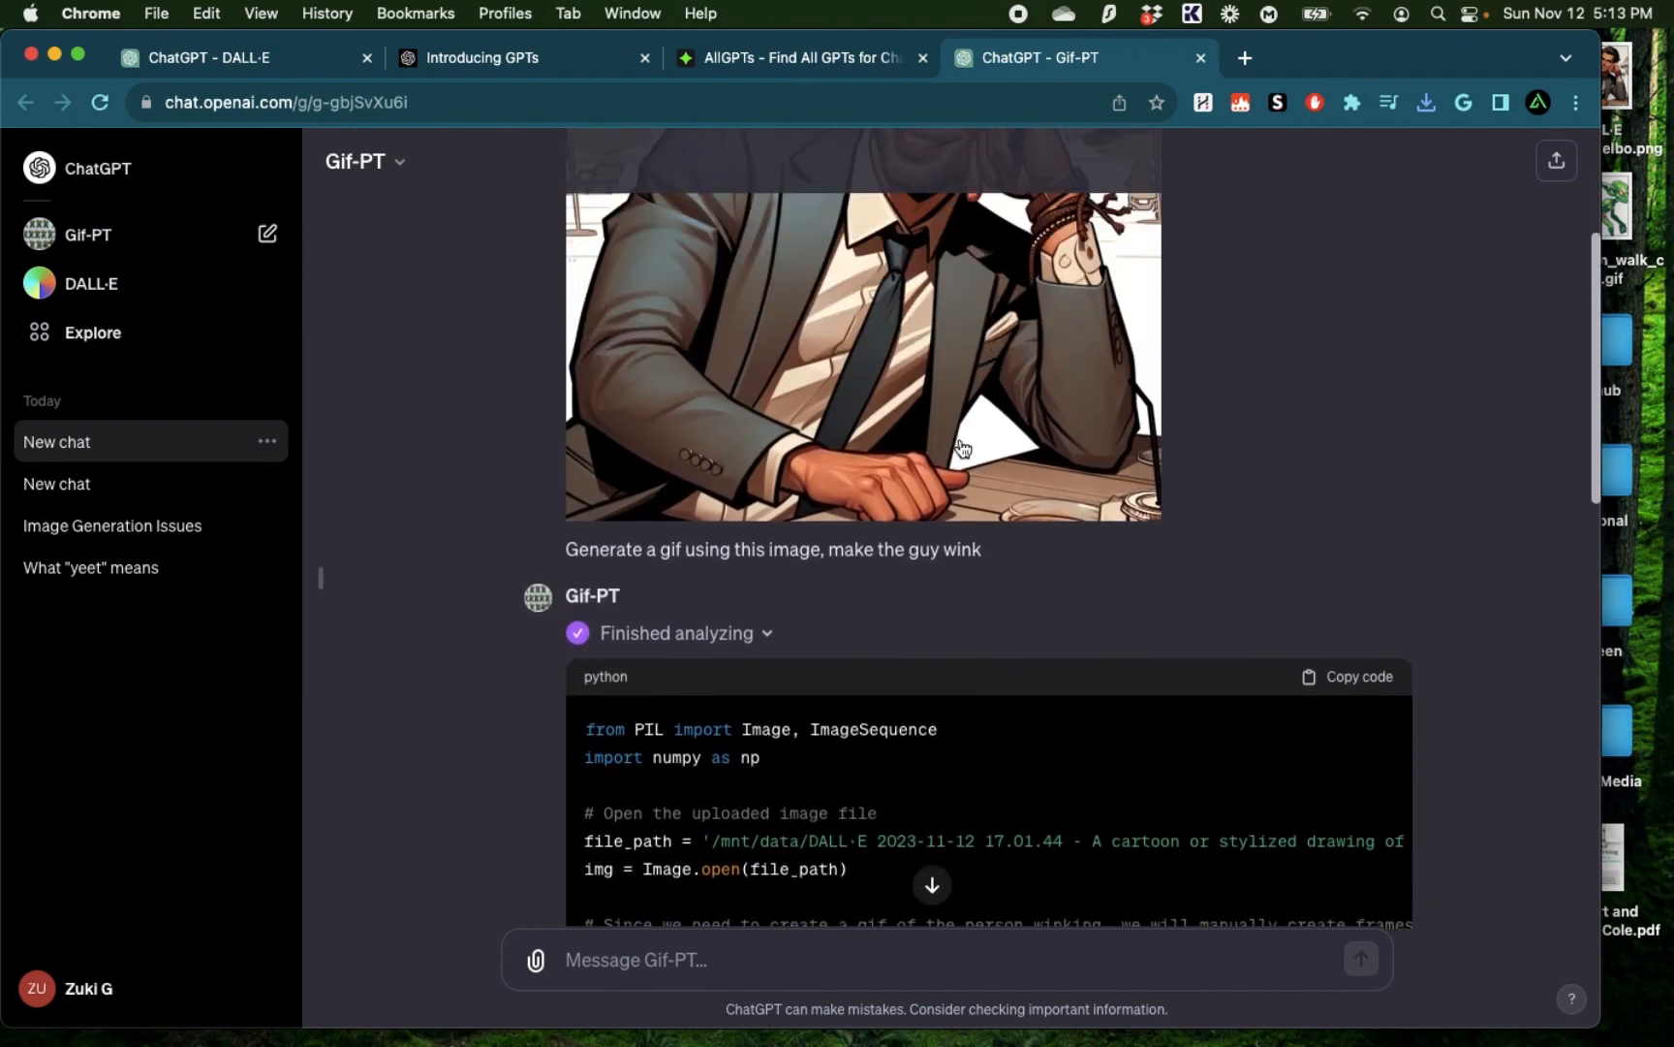
drag(567, 549, 711, 548)
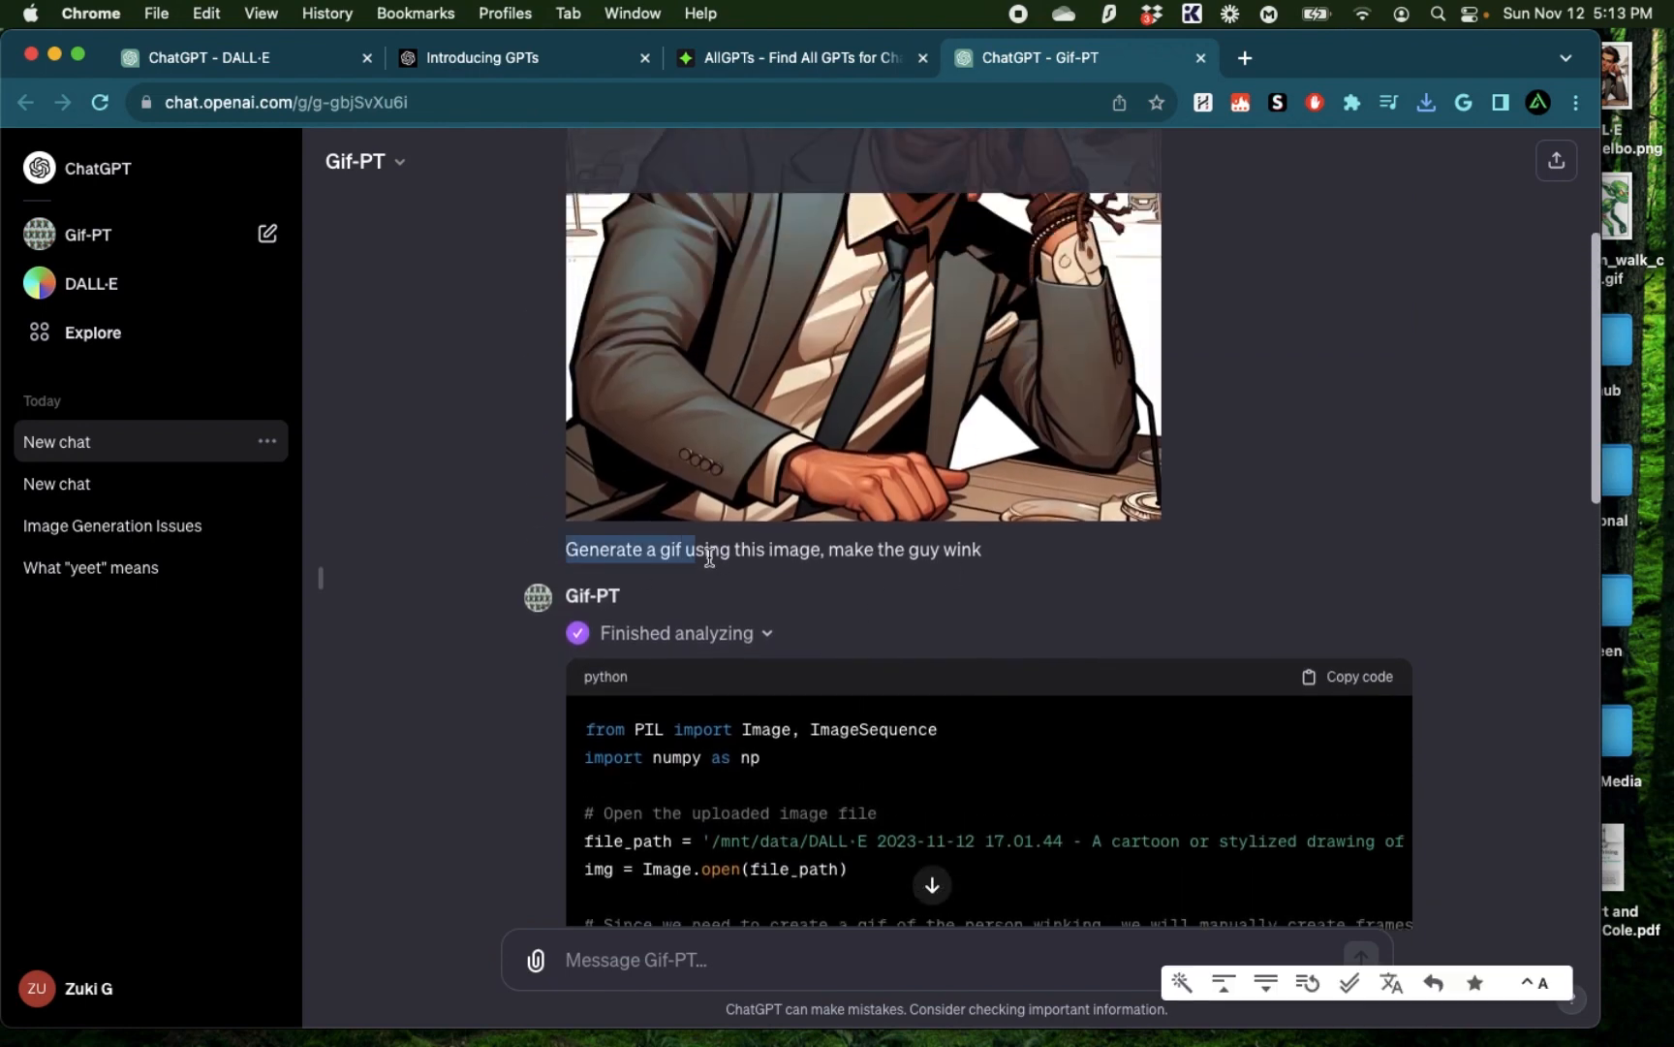
scroll(down, 3)
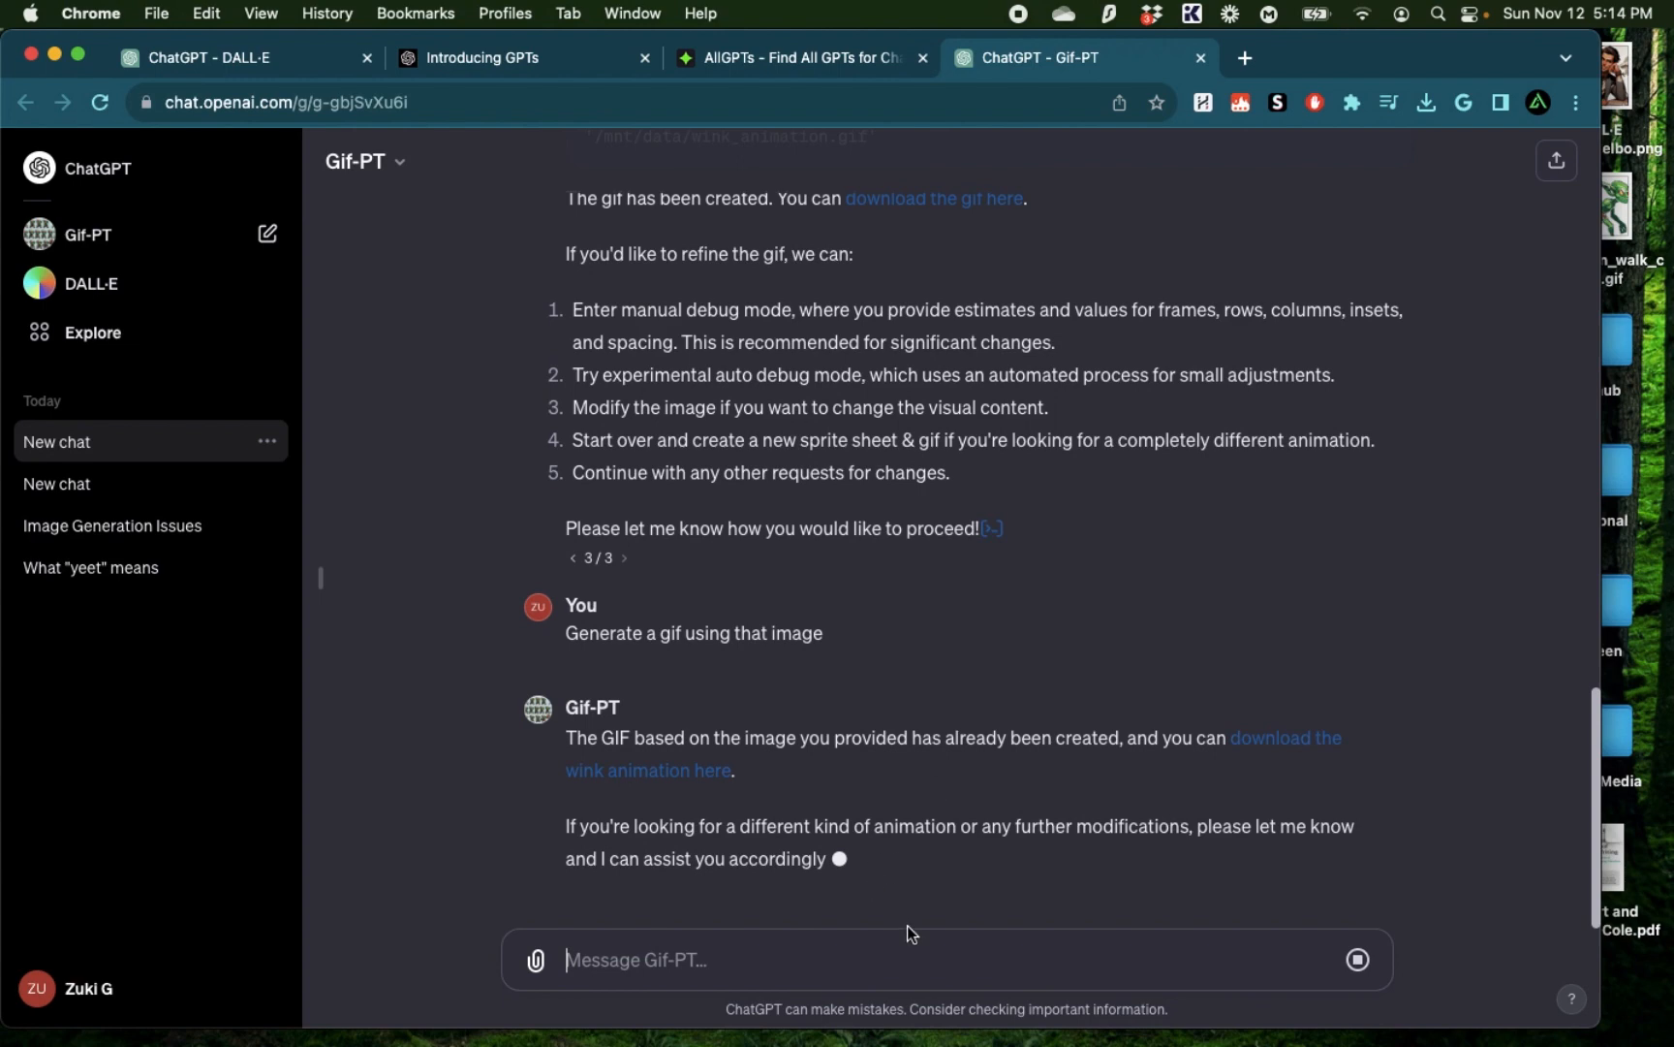
text(skip)
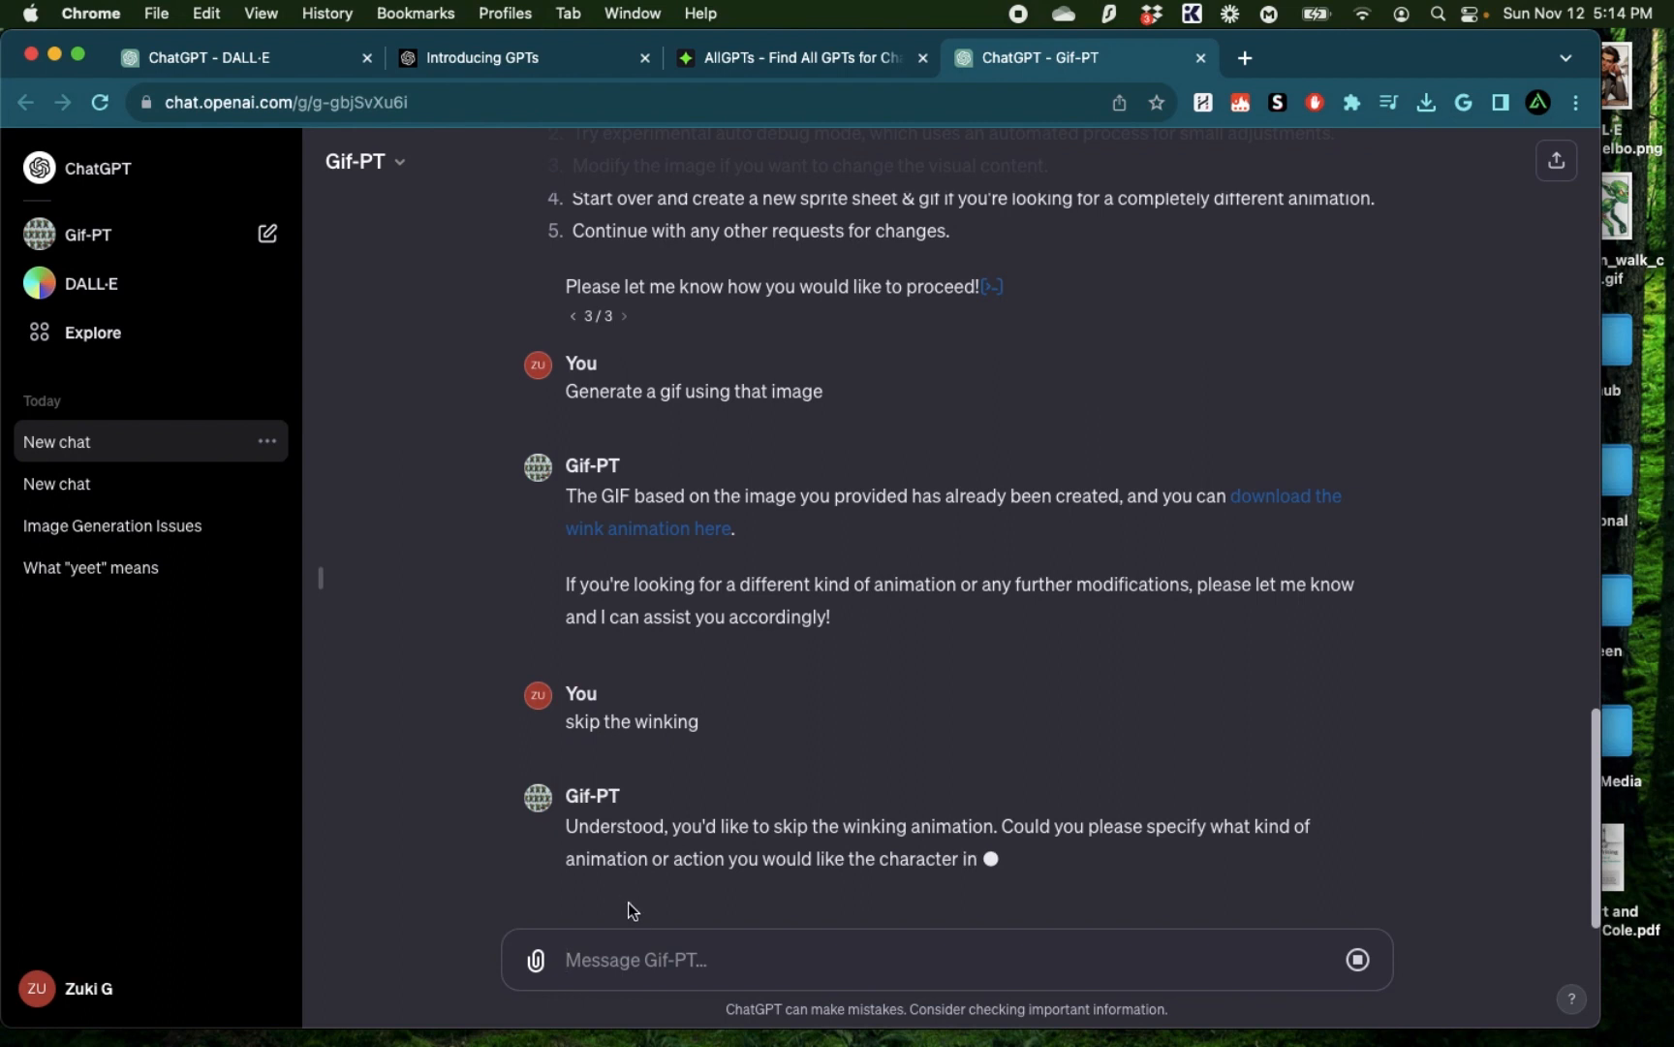
mouse_move(1123, 890)
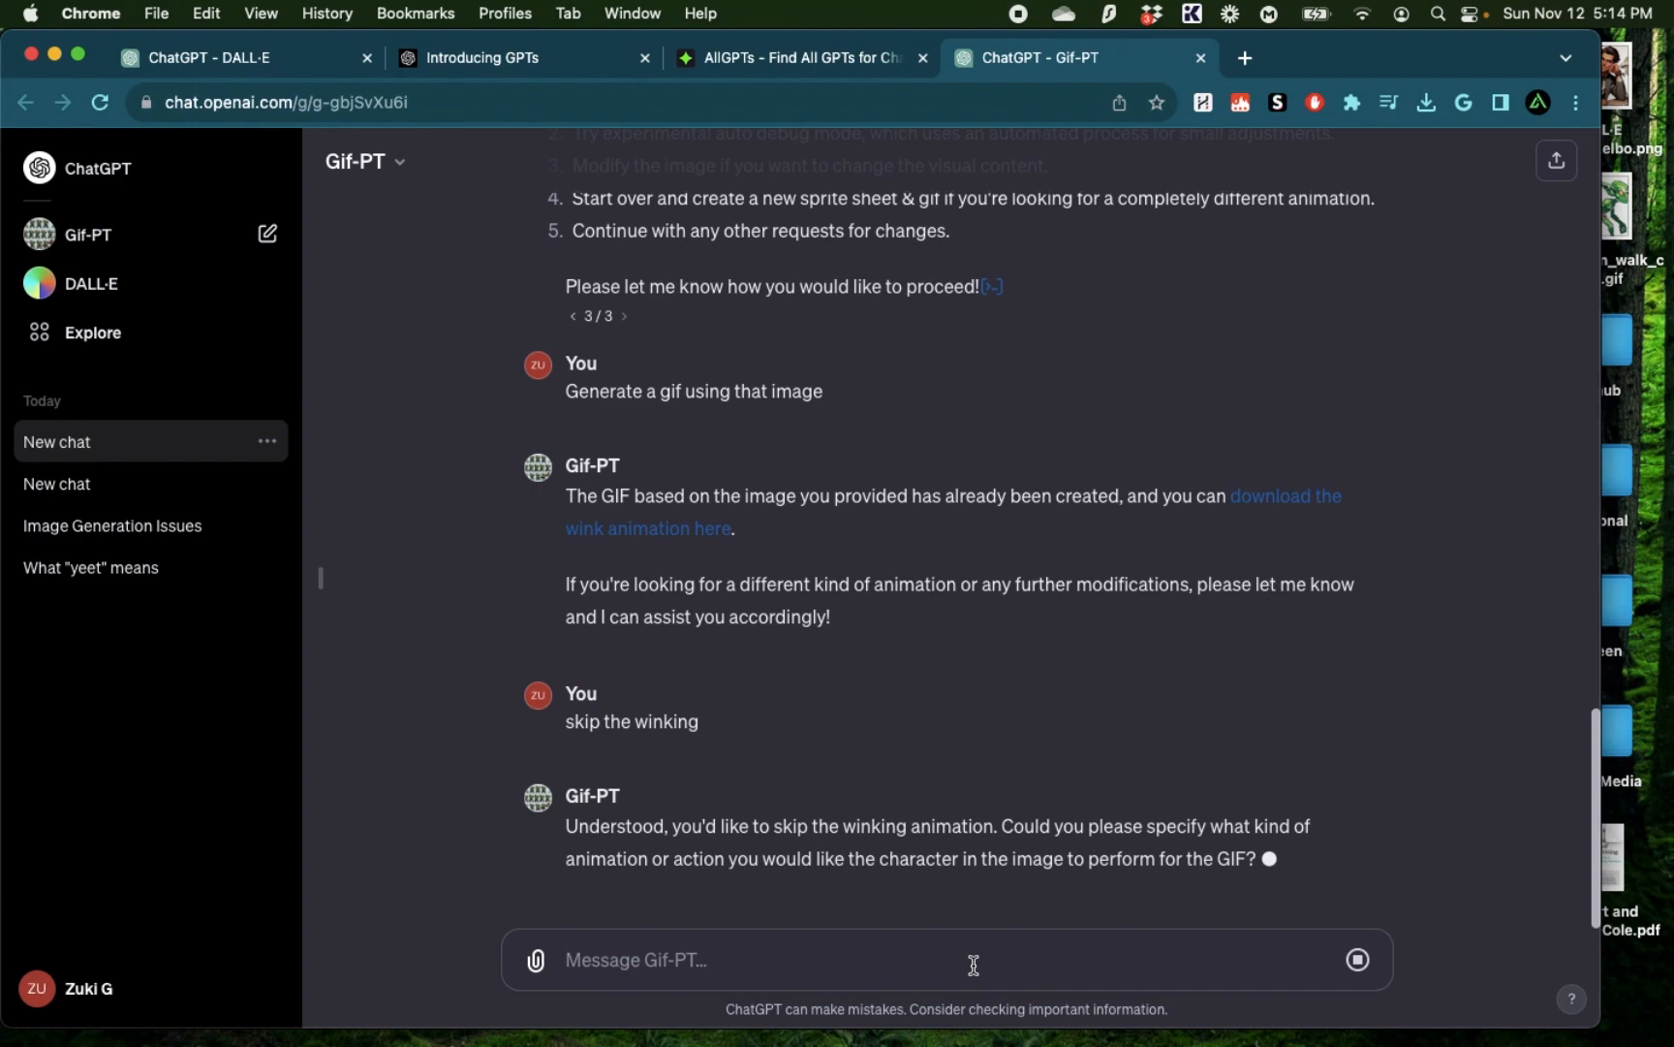
text(dancing)
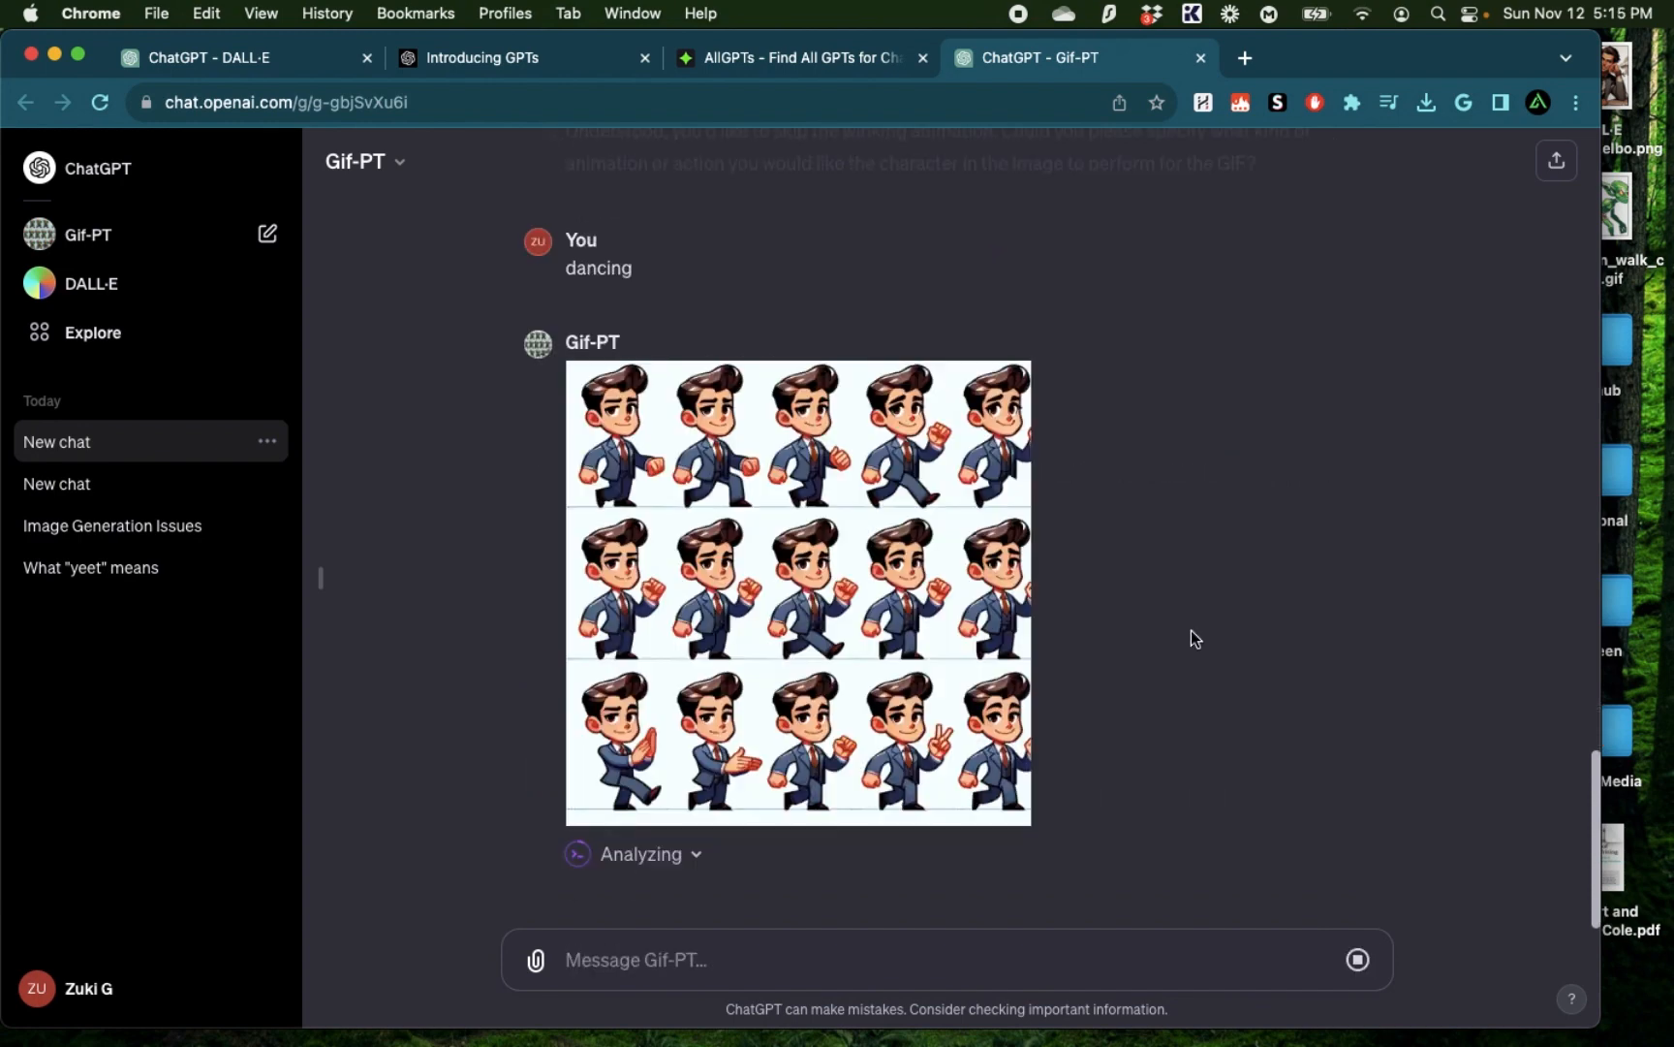
Open the dancing businessman sprite sheet at full size, then close the viewer
click(796, 593)
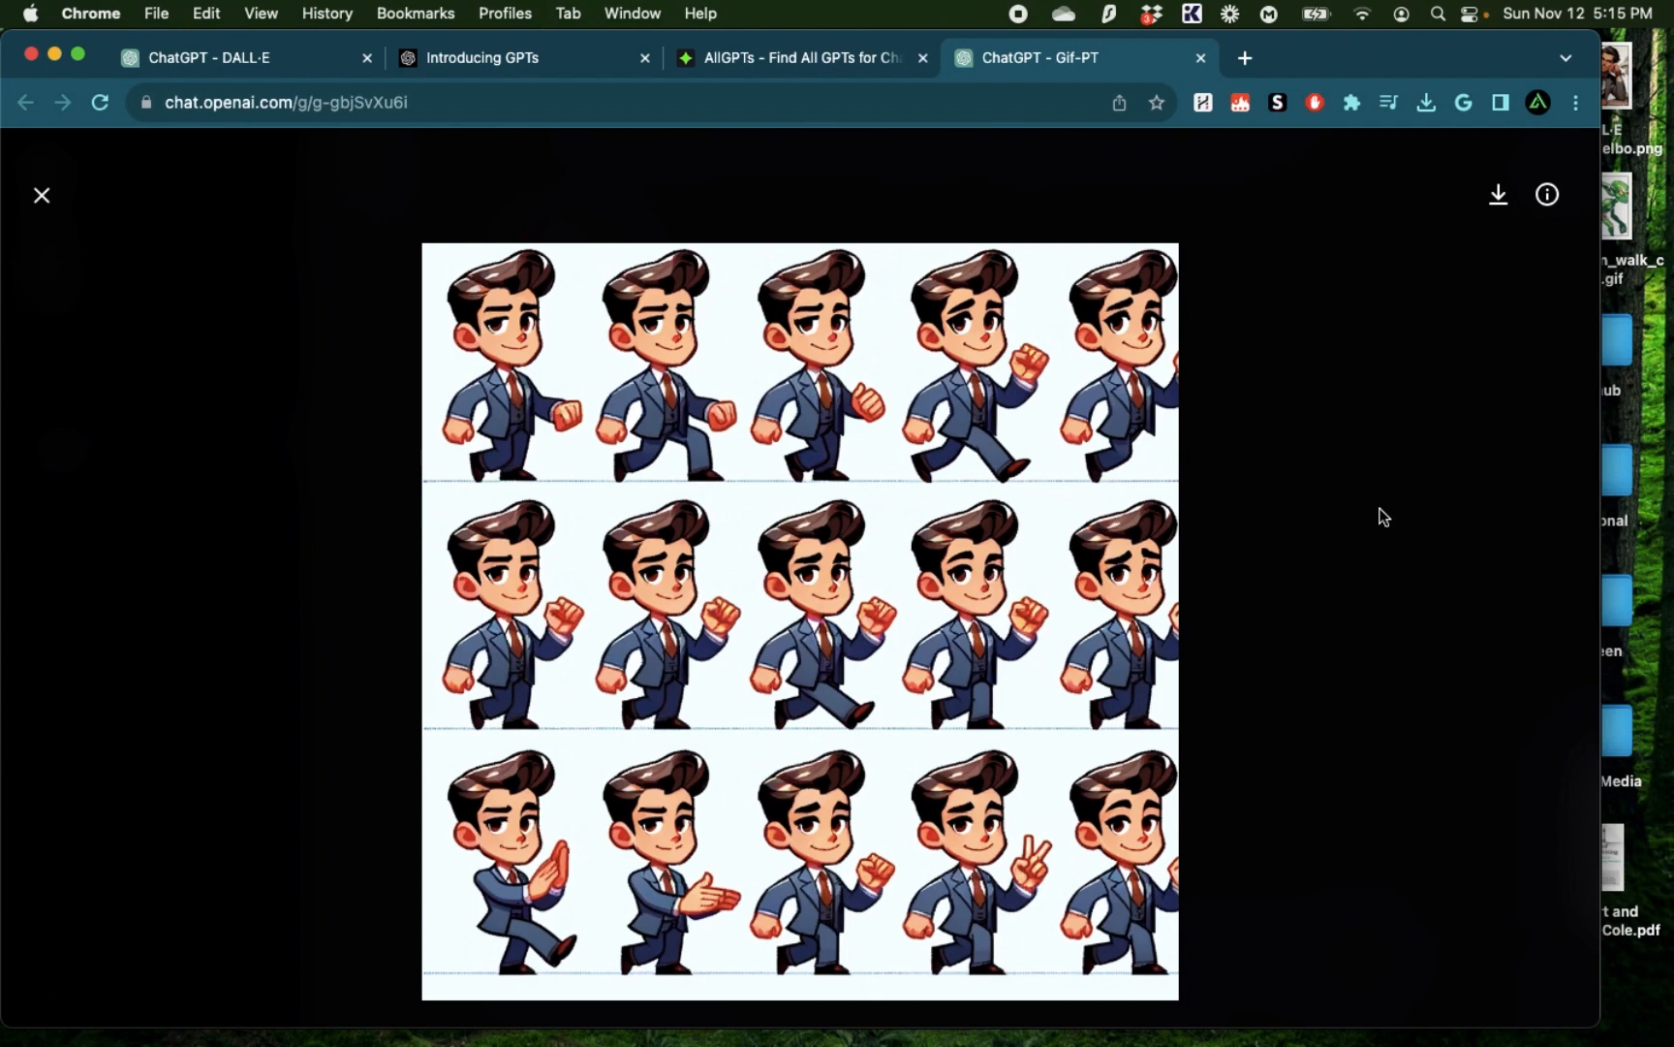
mouse_move(755, 749)
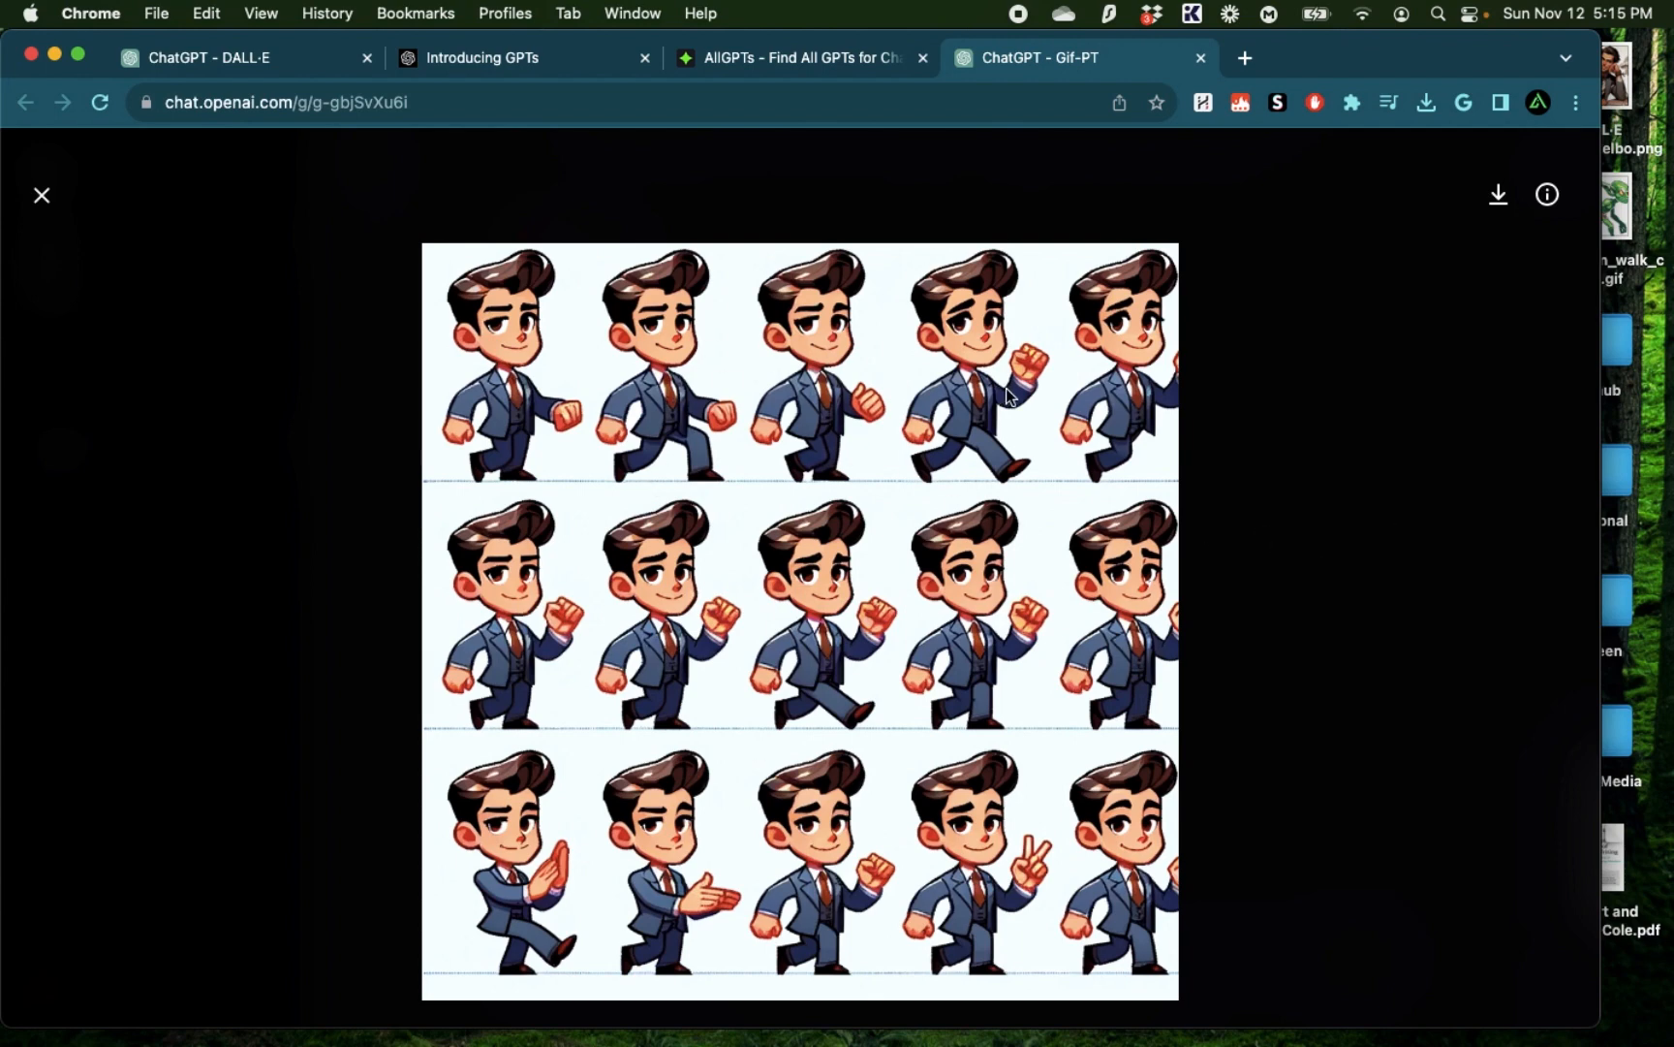
mouse_move(819, 430)
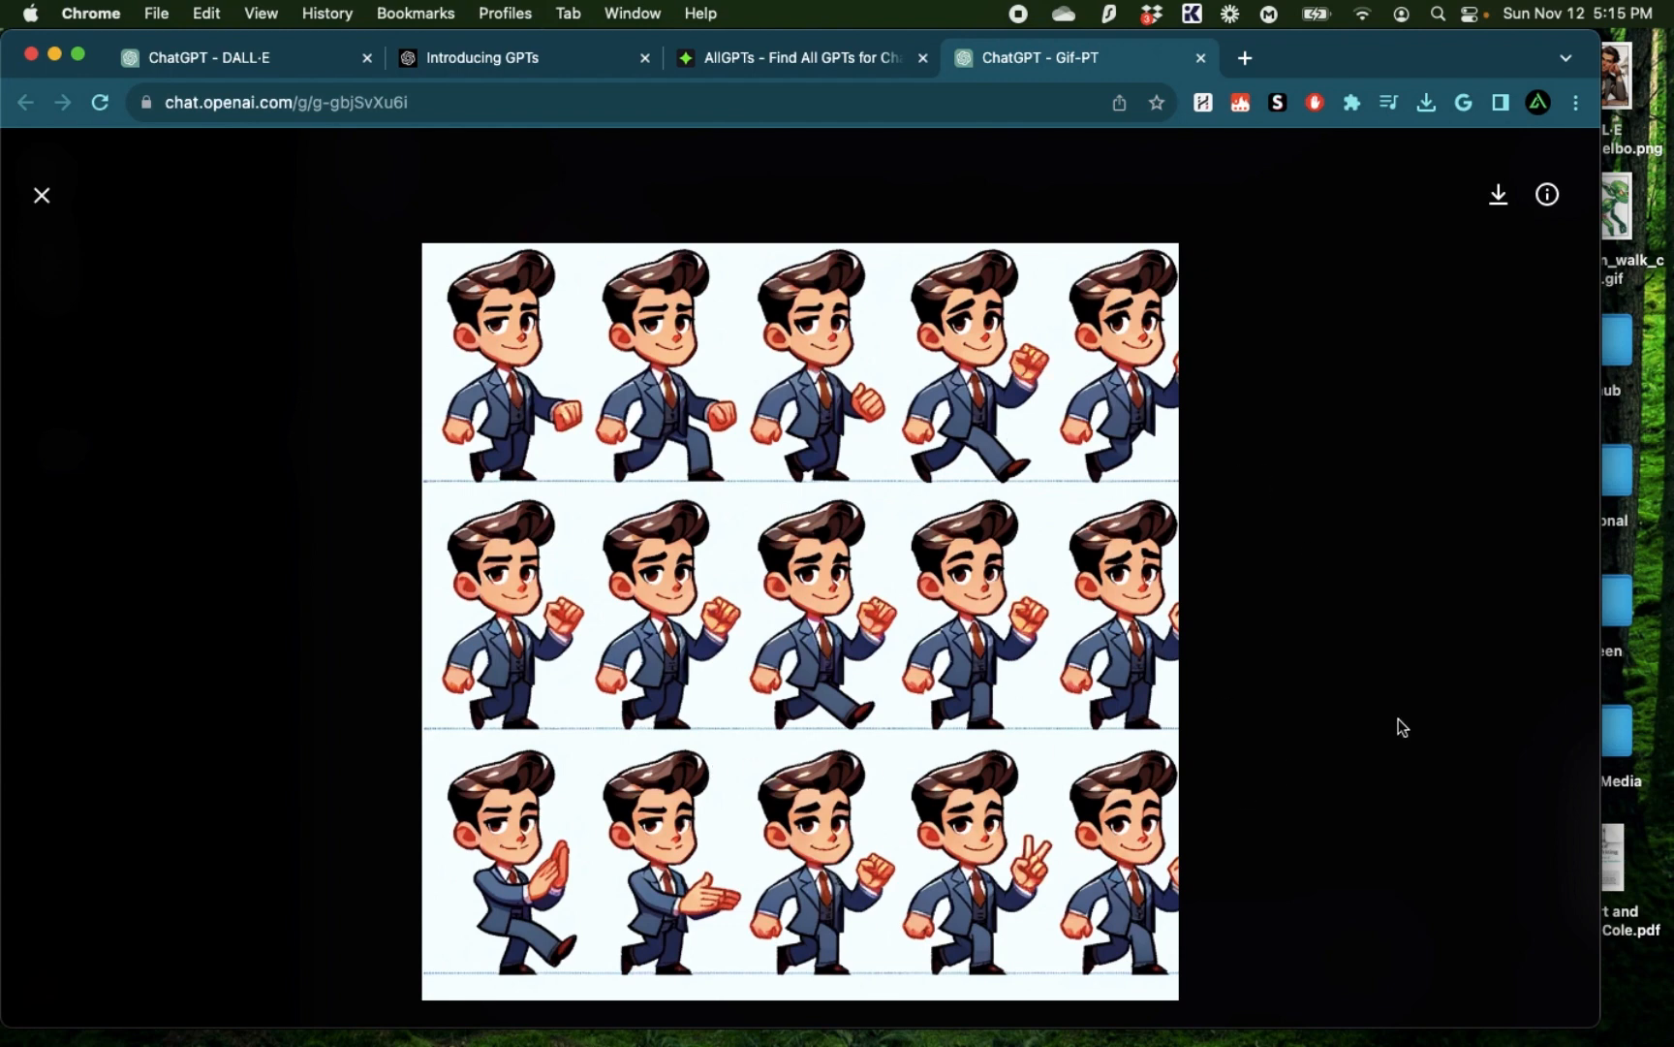
click(42, 194)
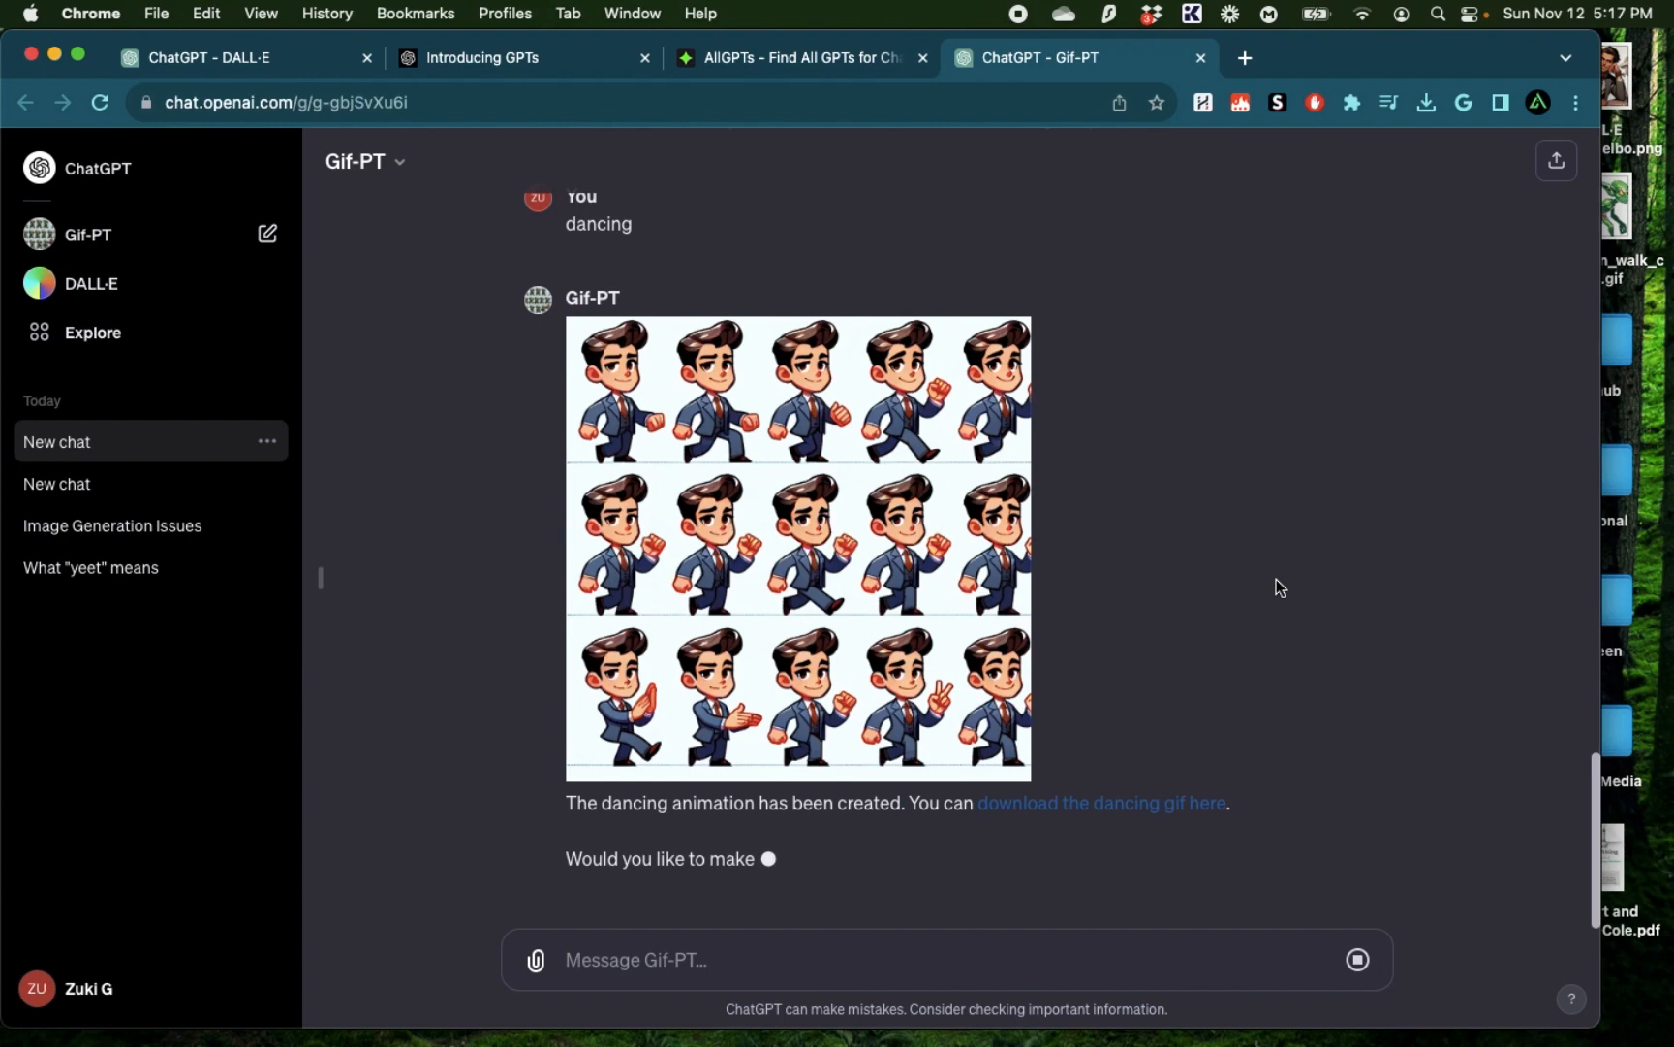
mouse_move(1098, 808)
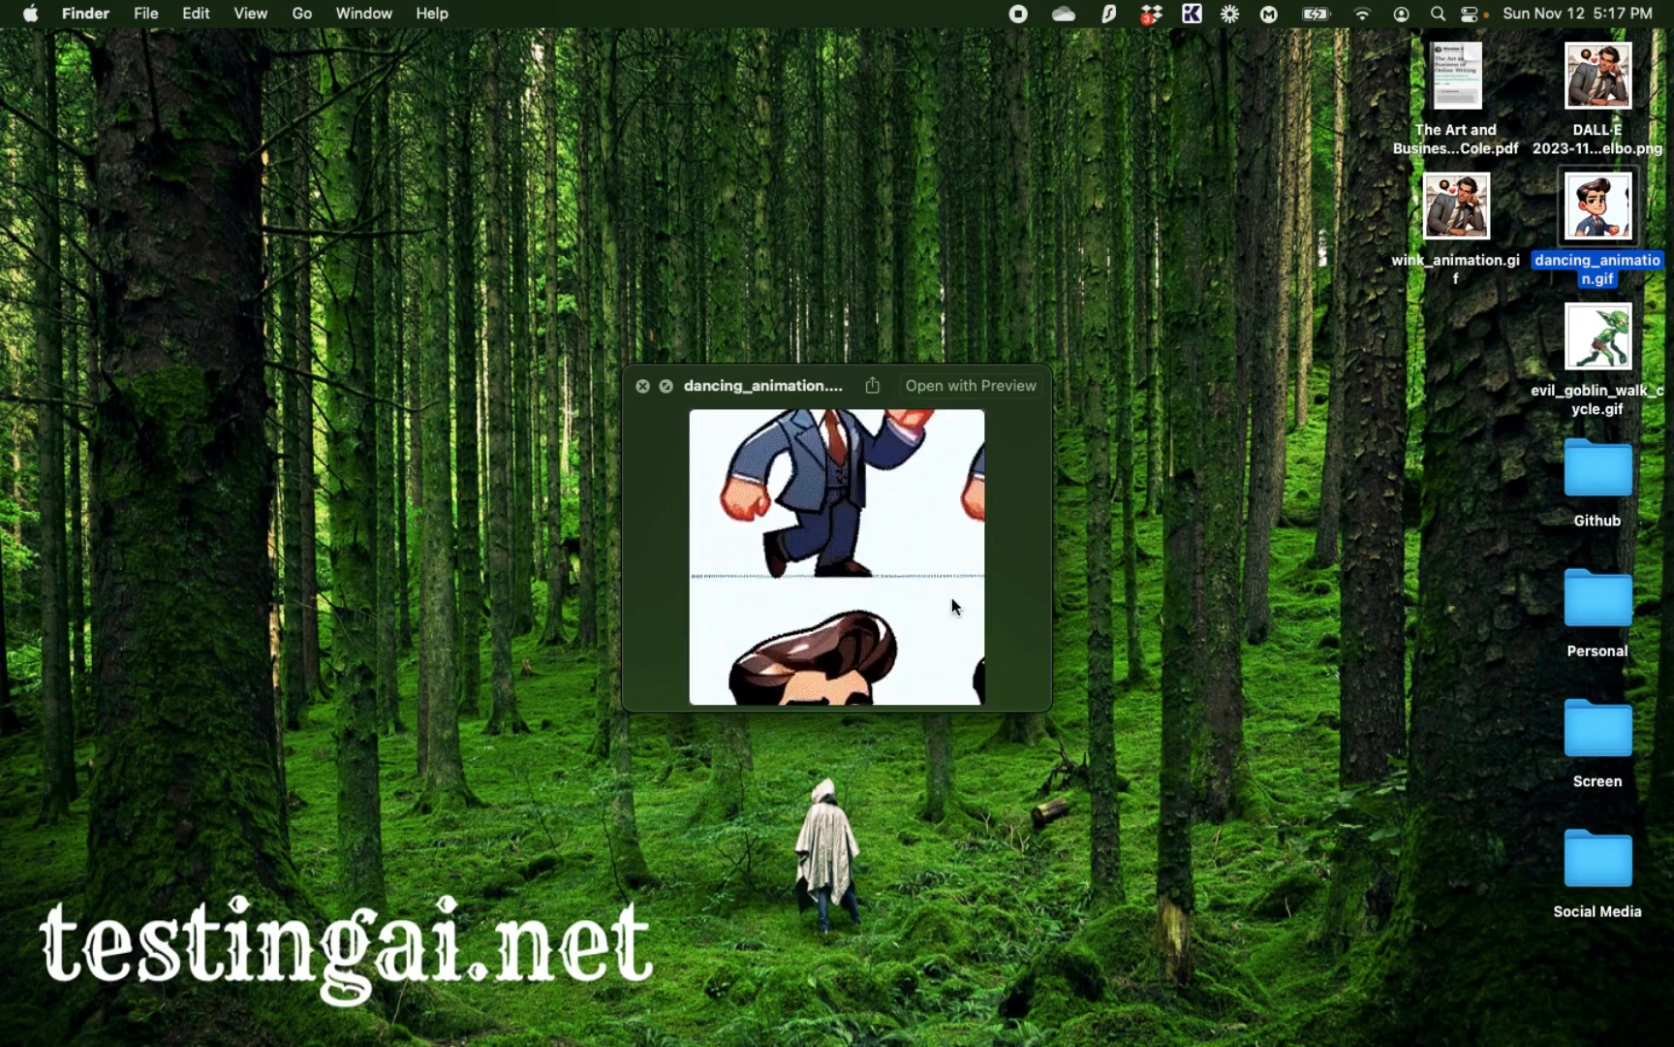
mouse_move(1038, 529)
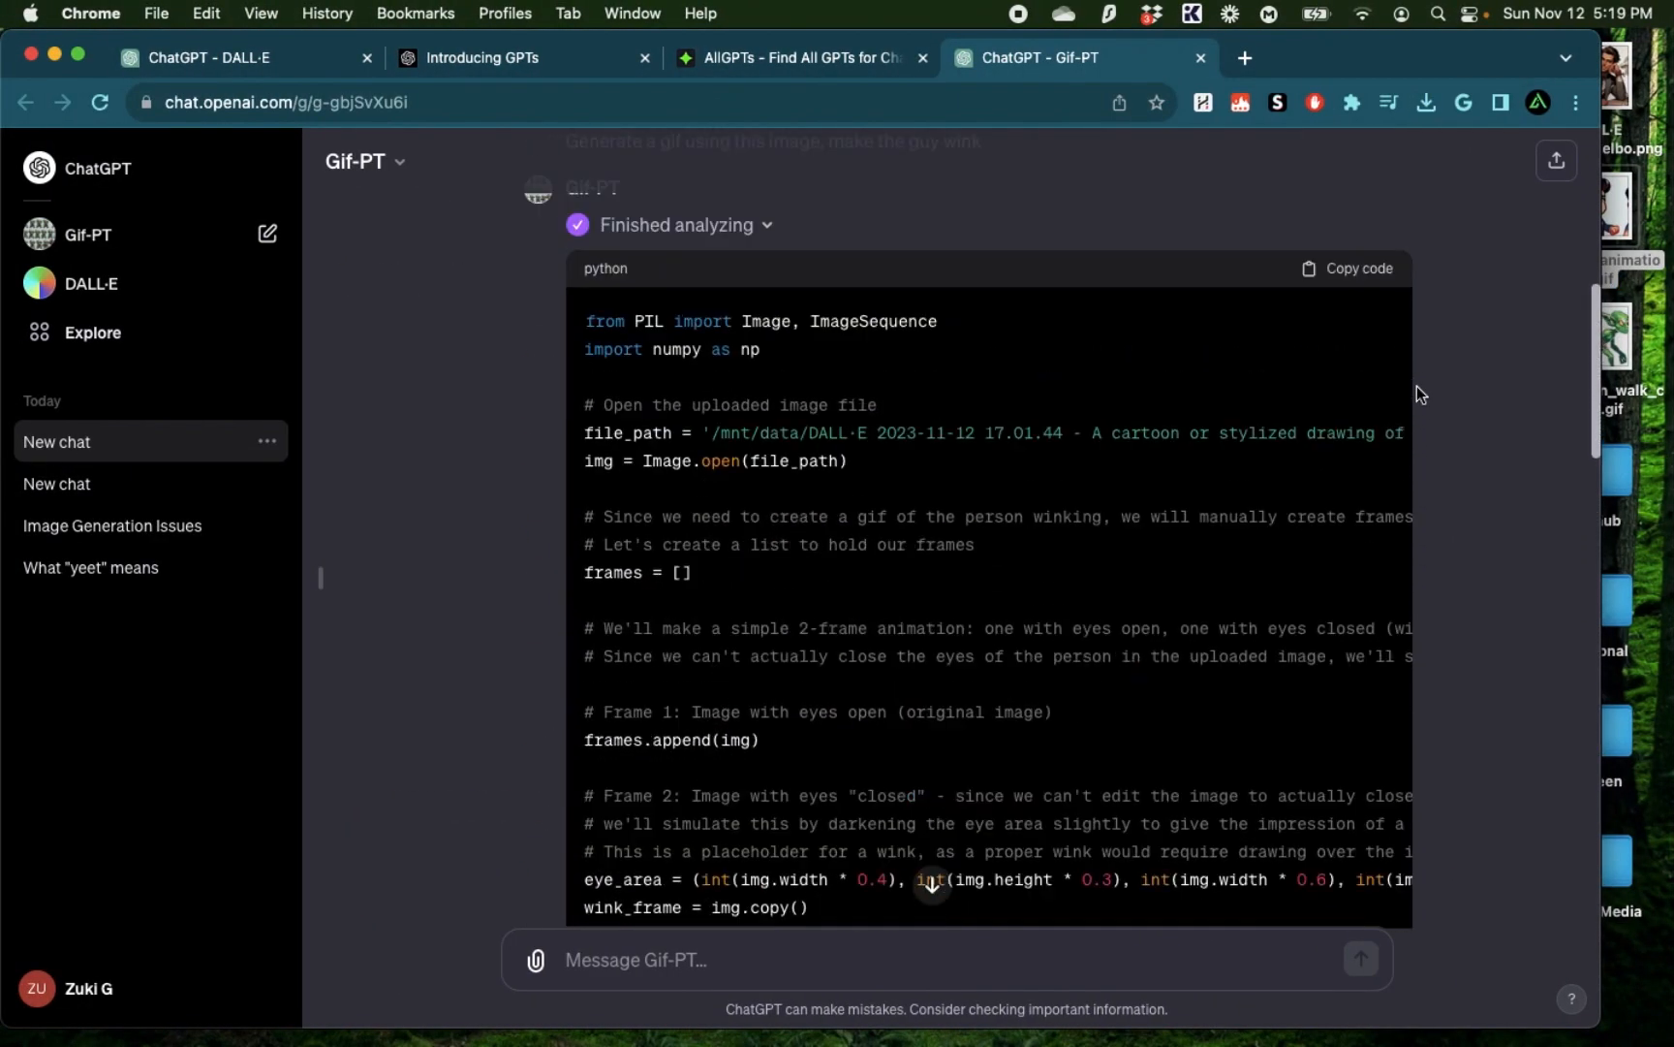
Switch to AllGPTs and scroll through the All GPTs Directory cards
click(795, 58)
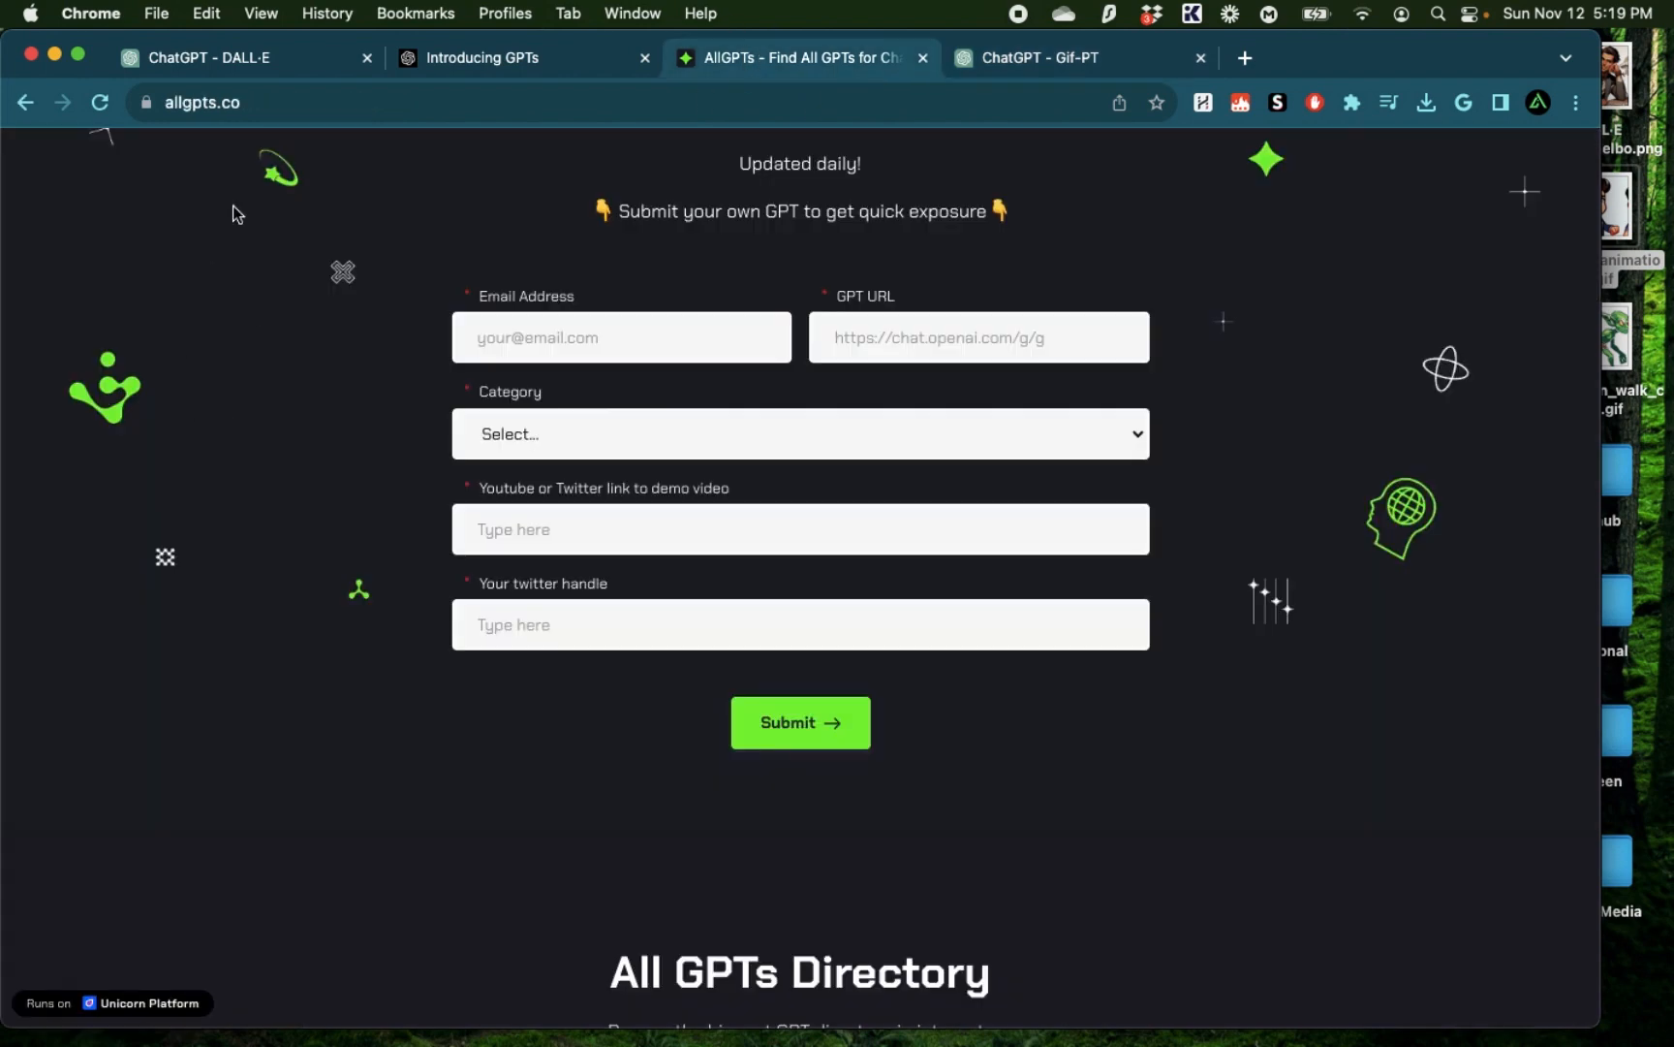
mouse_move(390, 724)
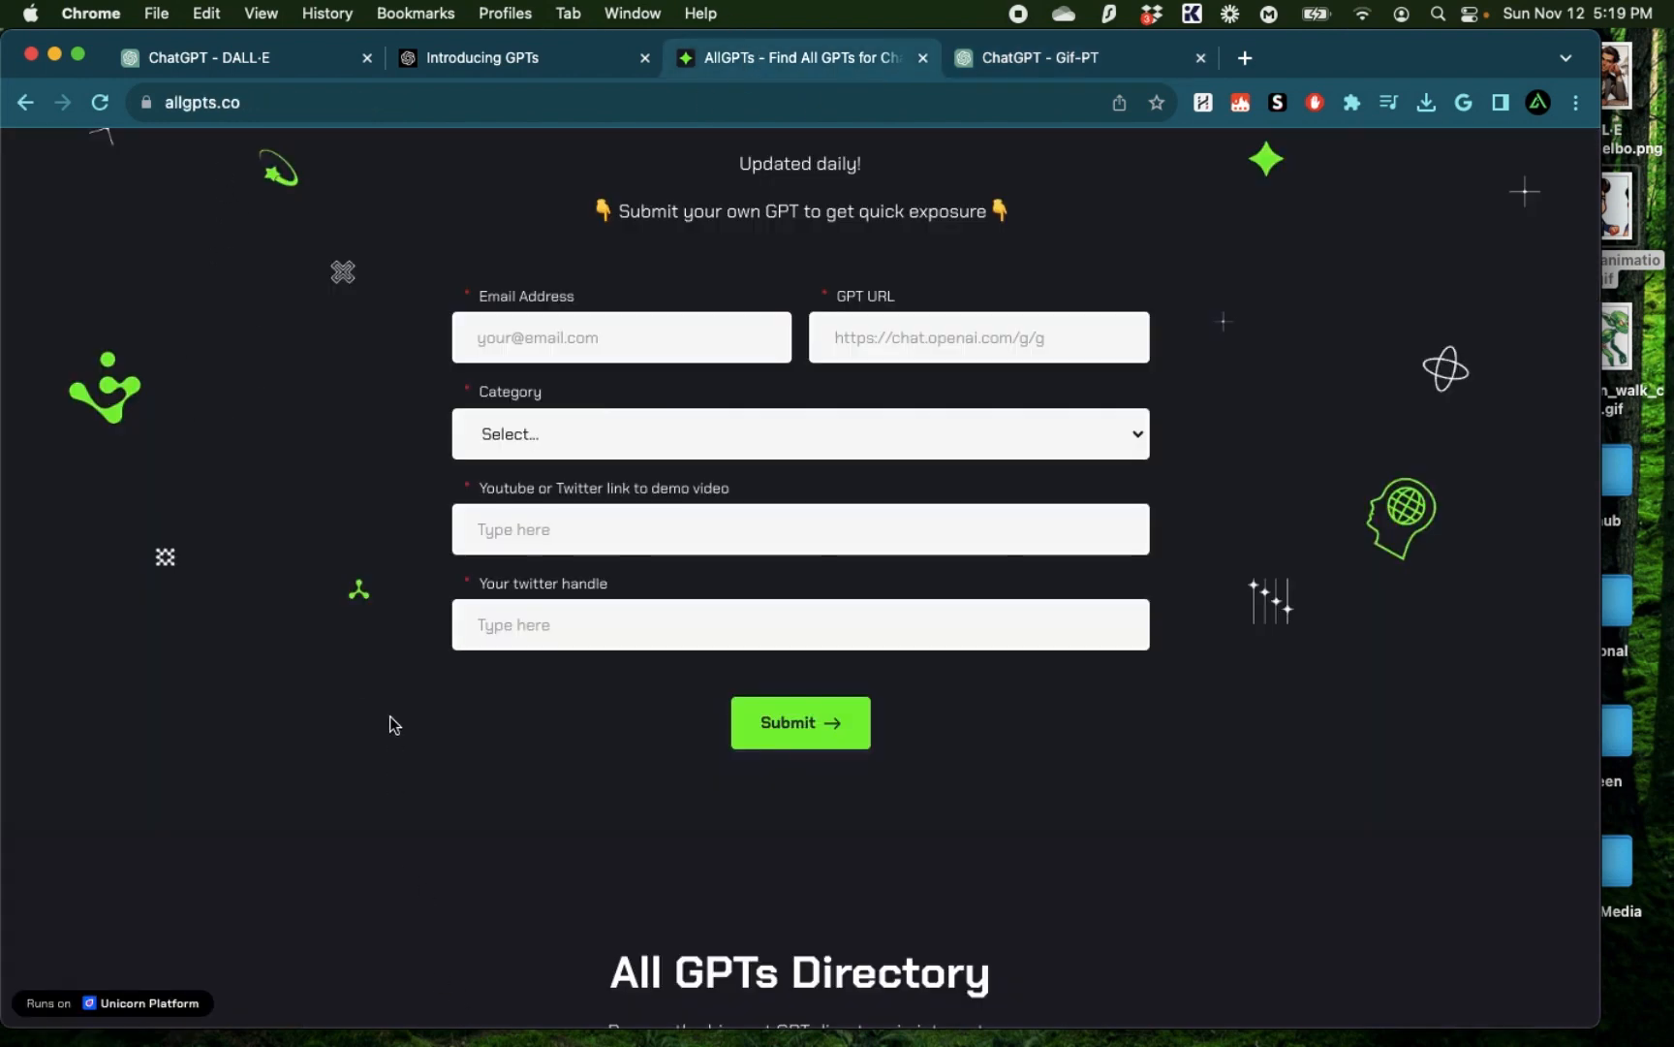
scroll(down, 3)
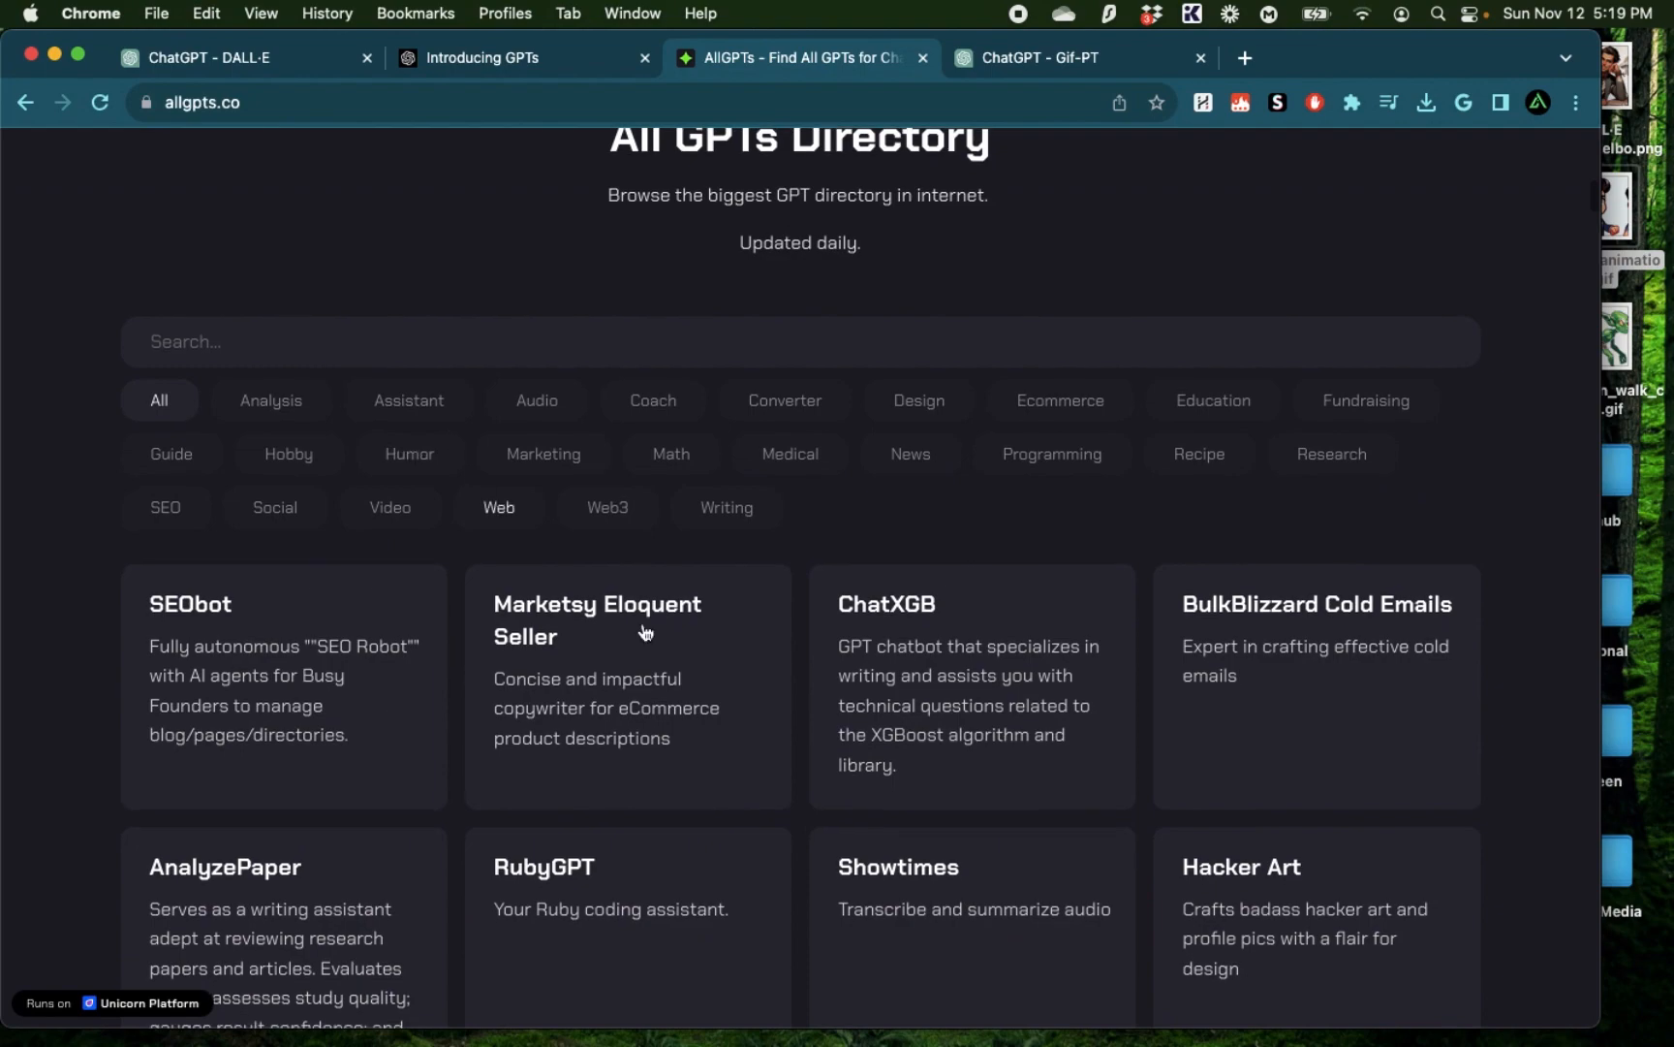
scroll(down, 3)
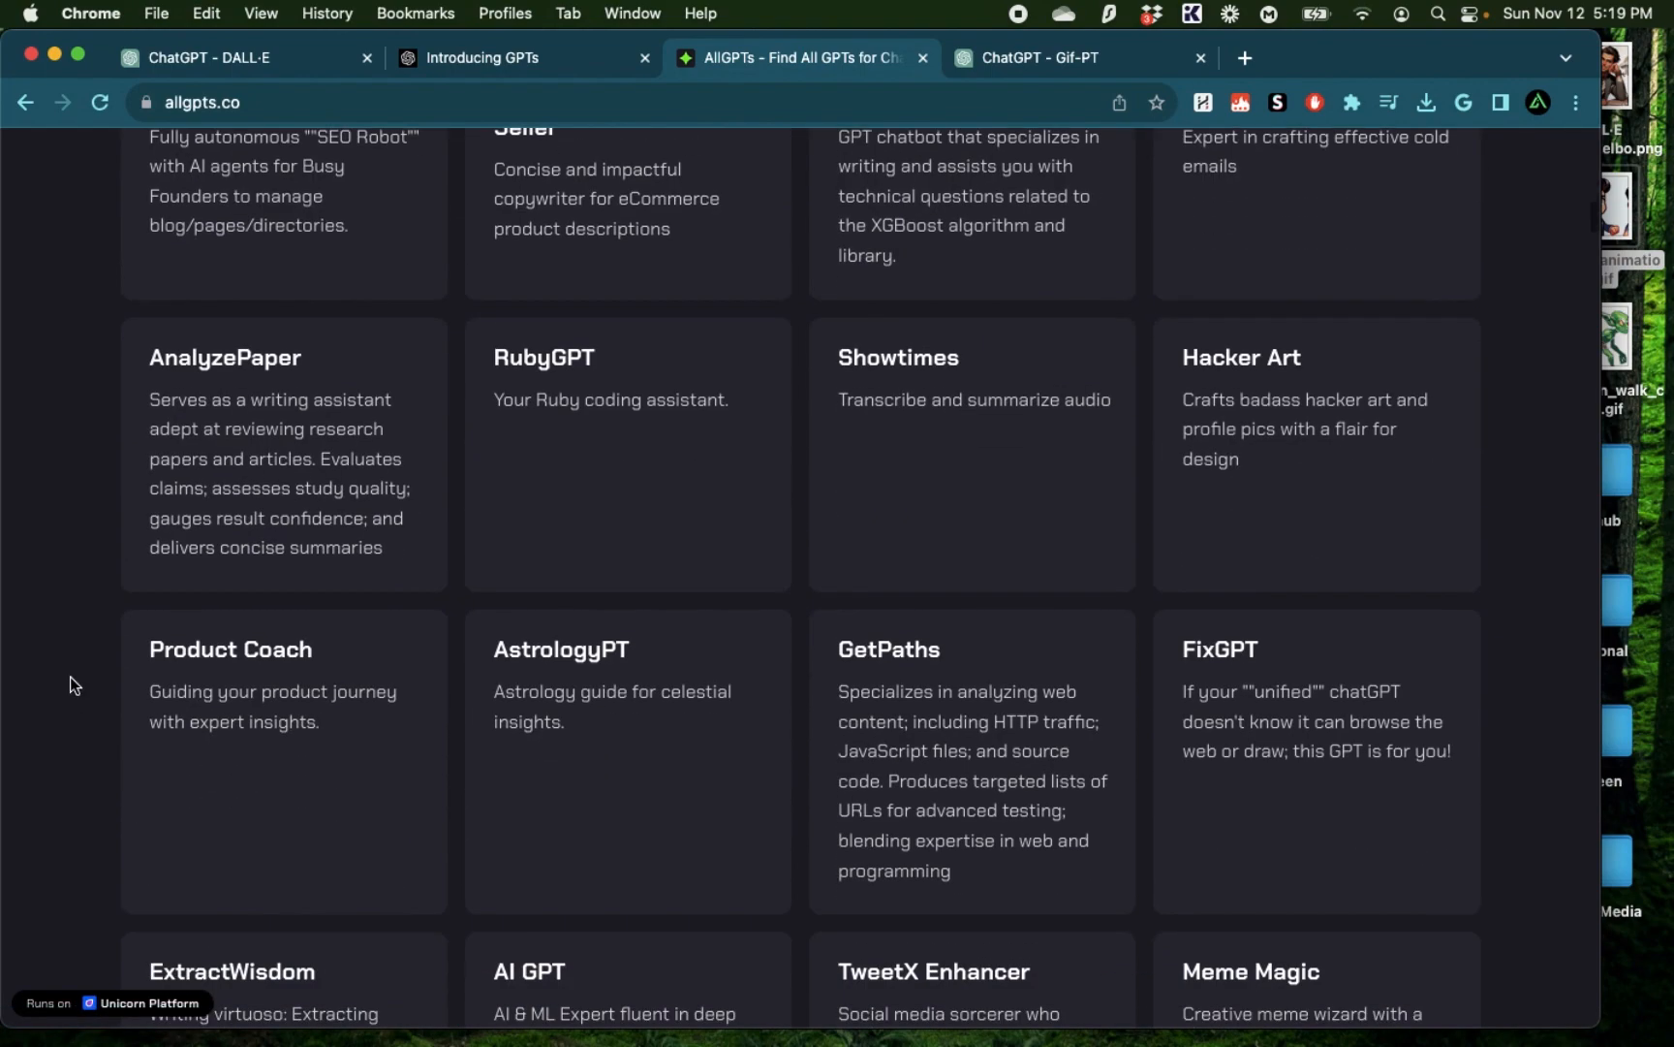
scroll(up, 3)
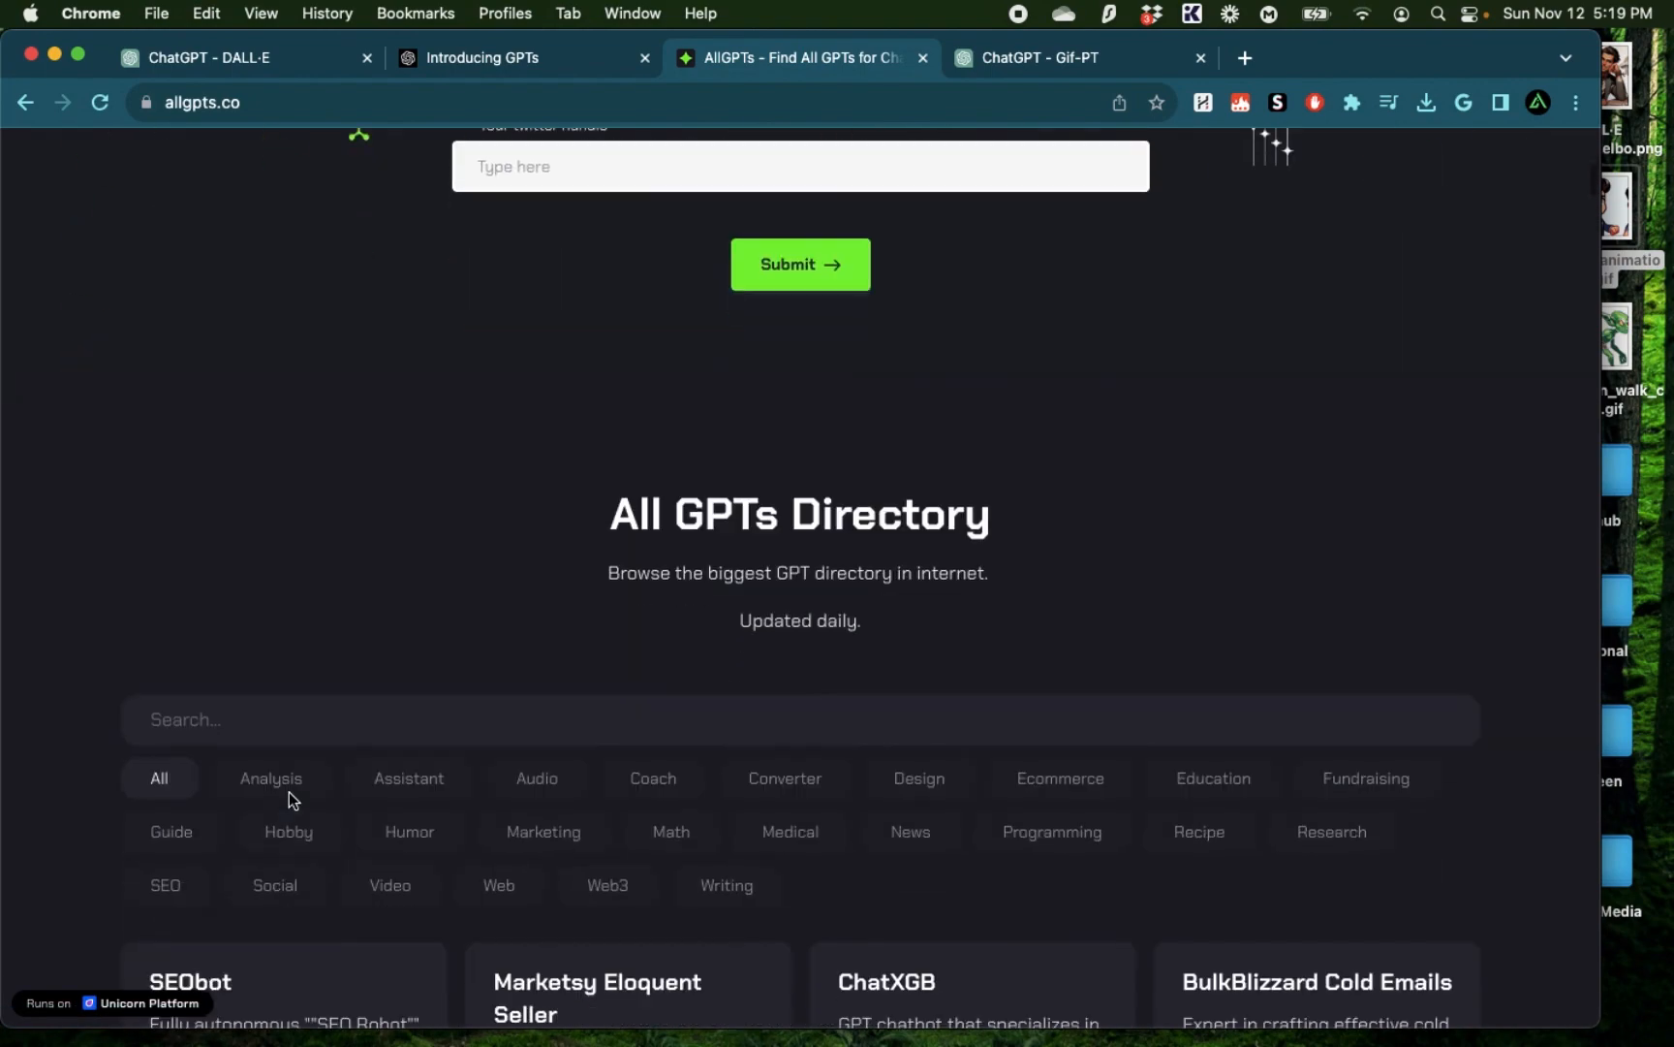
Browse further down the directory listings, then return to the new draft GPT Builder
scroll(down, 3)
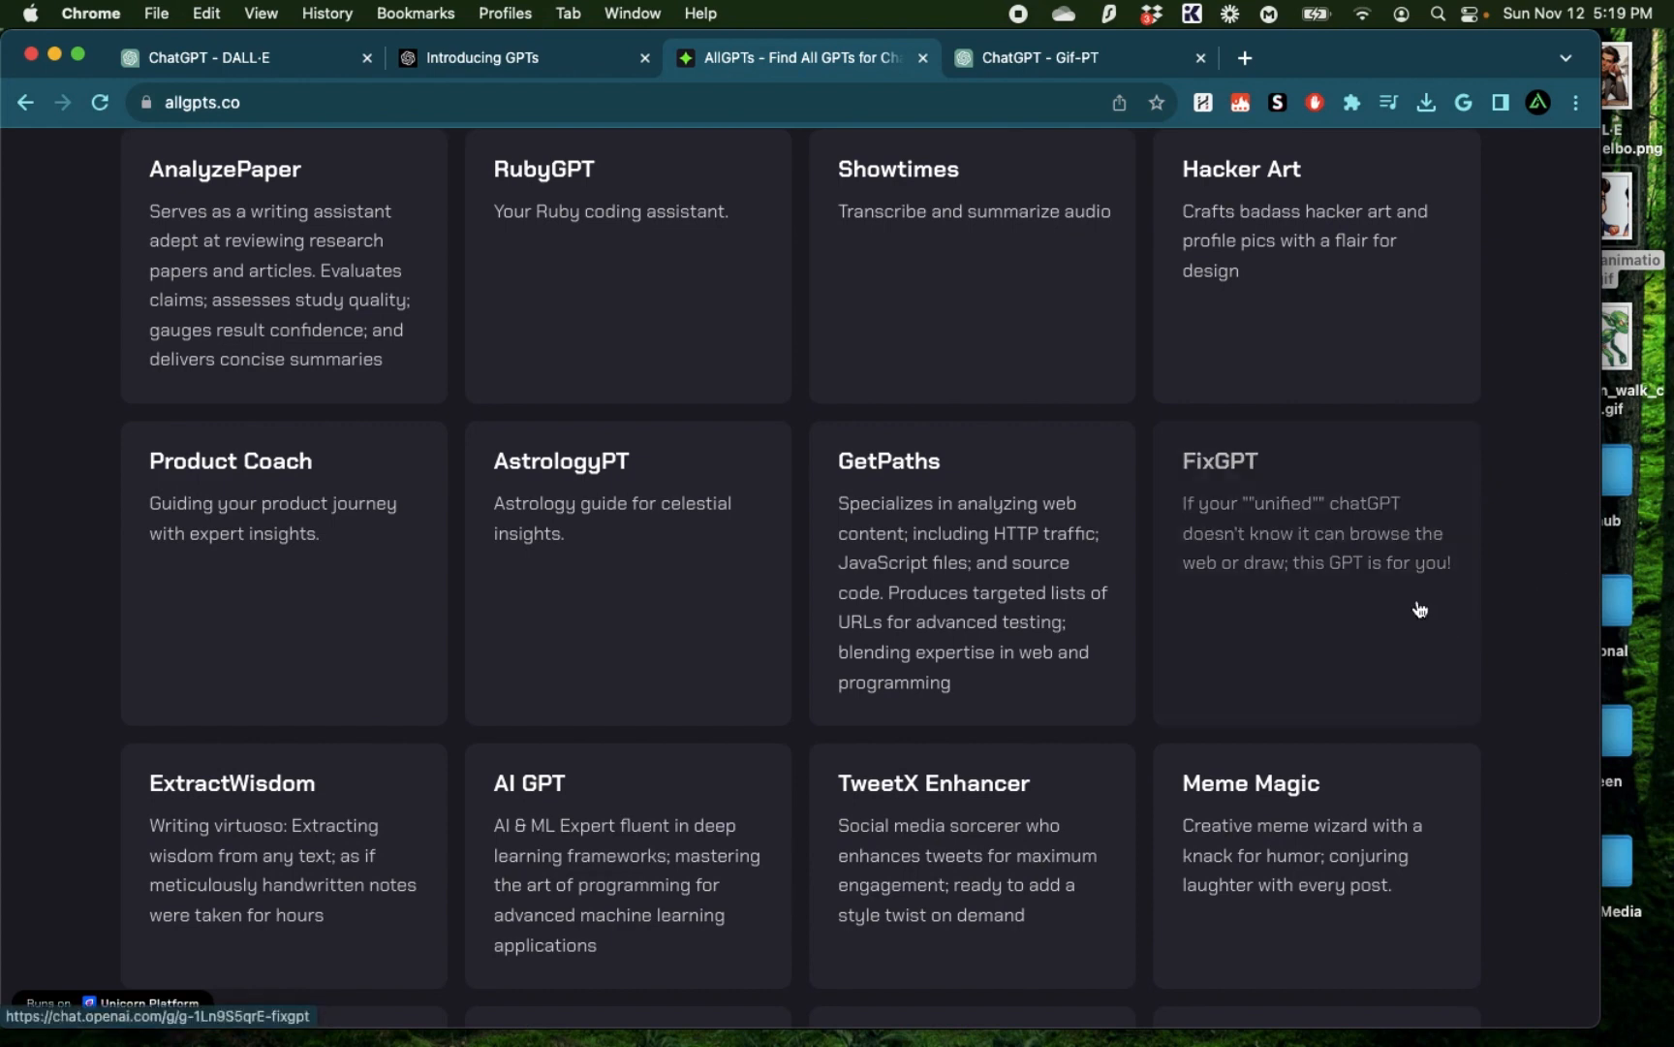
scroll(down, 3)
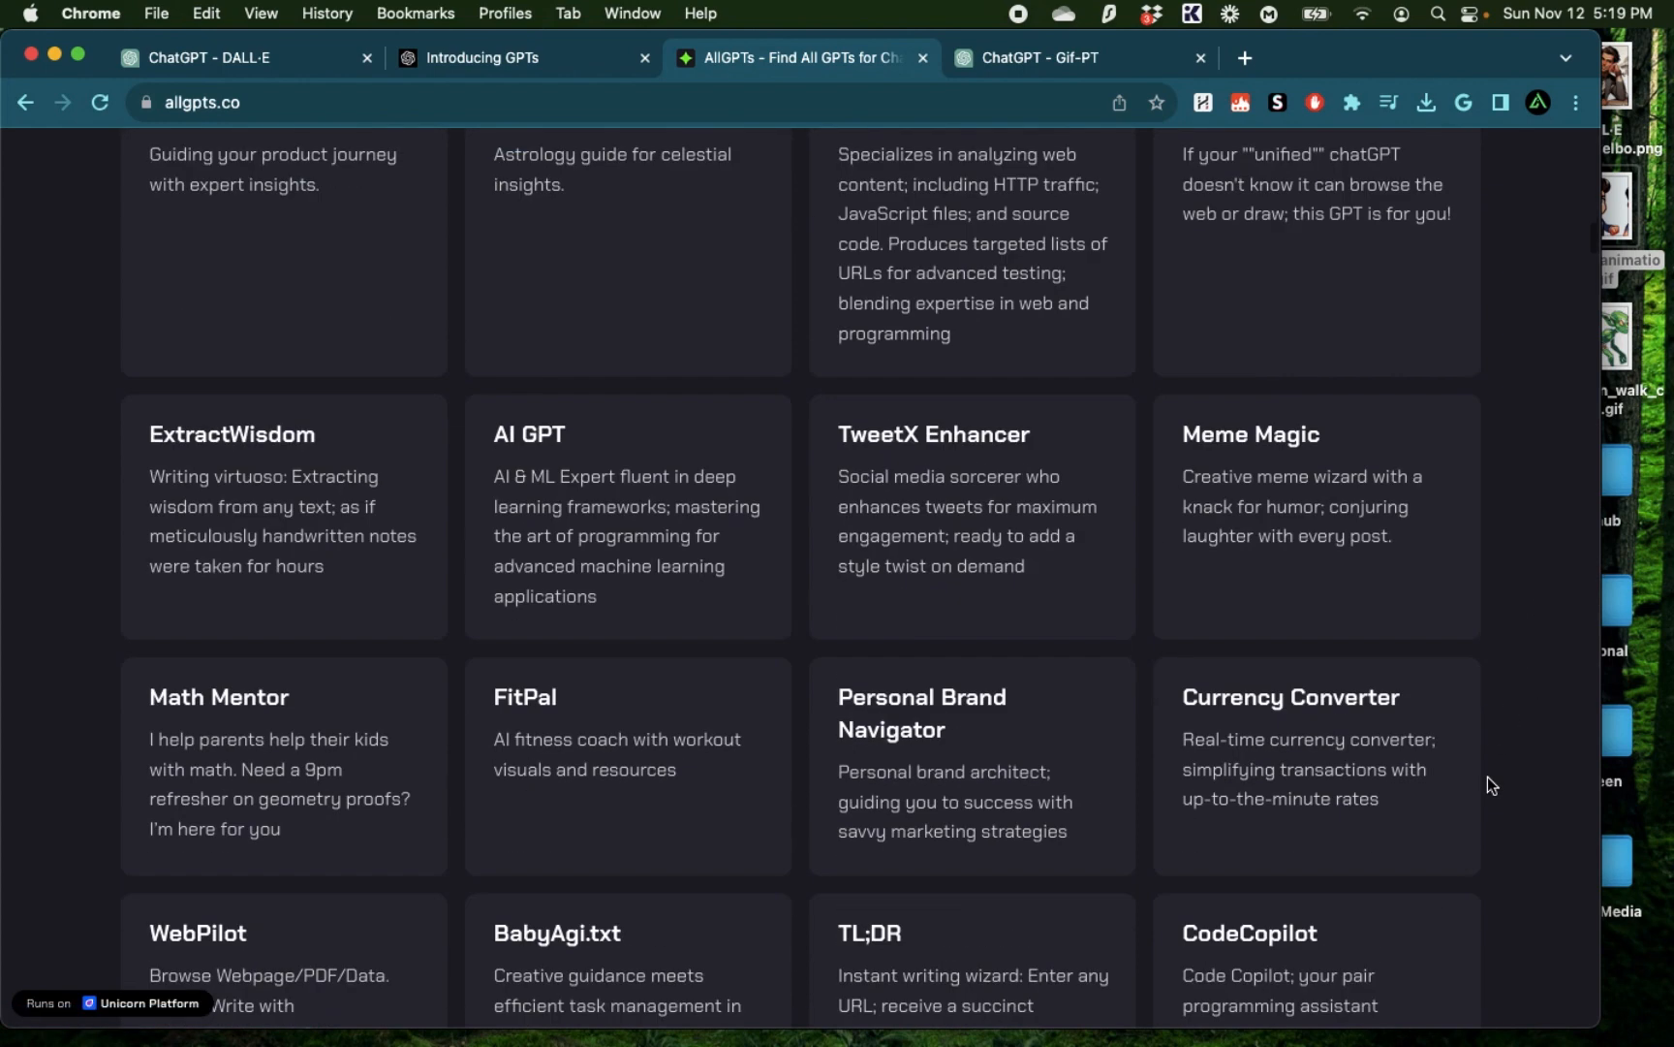
scroll(down, 3)
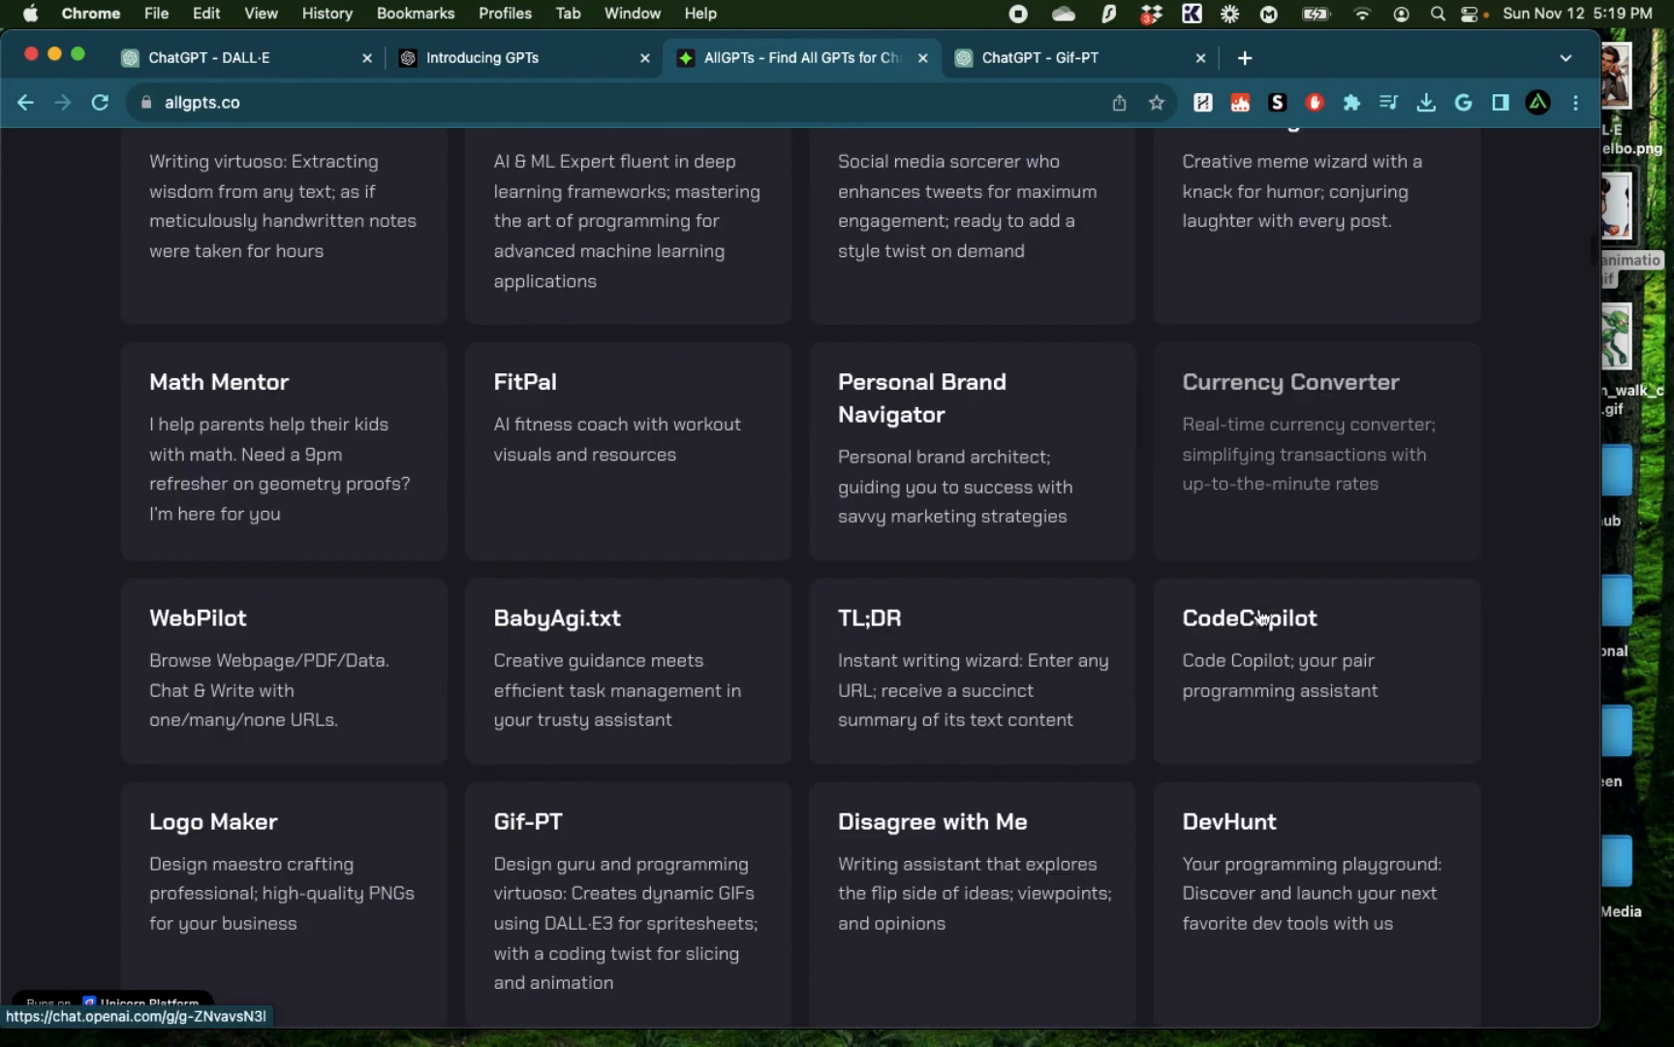
scroll(down, 3)
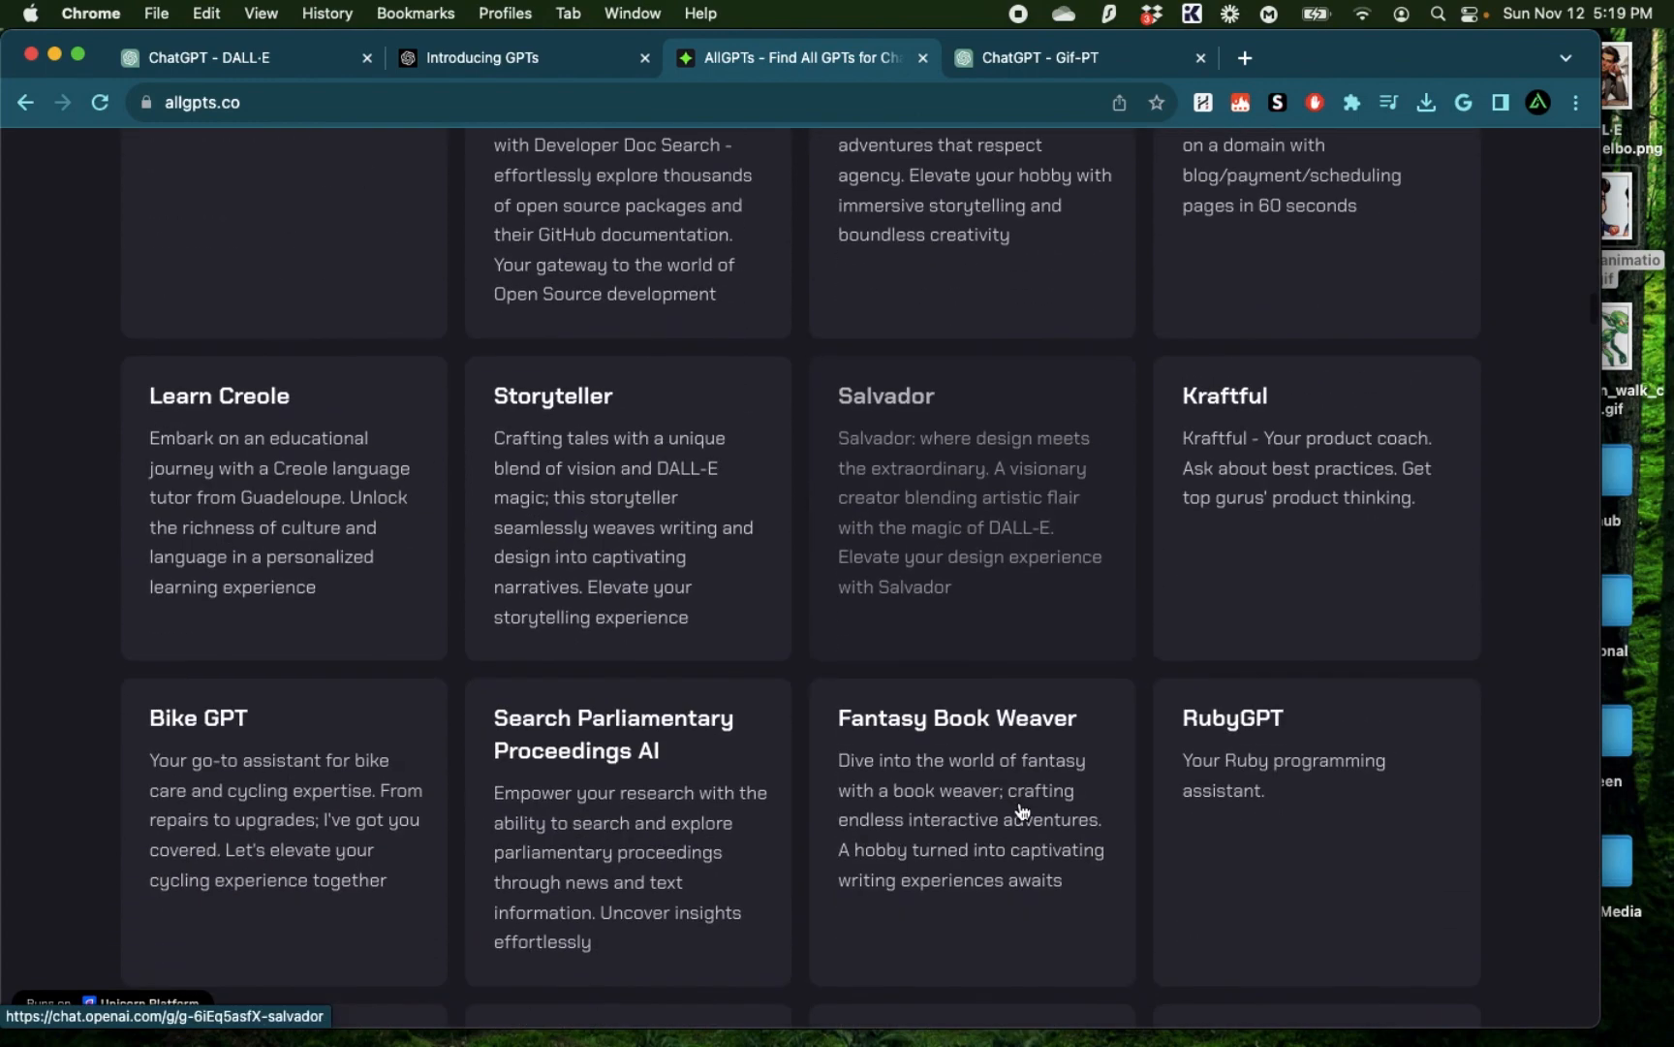
scroll(down, 3)
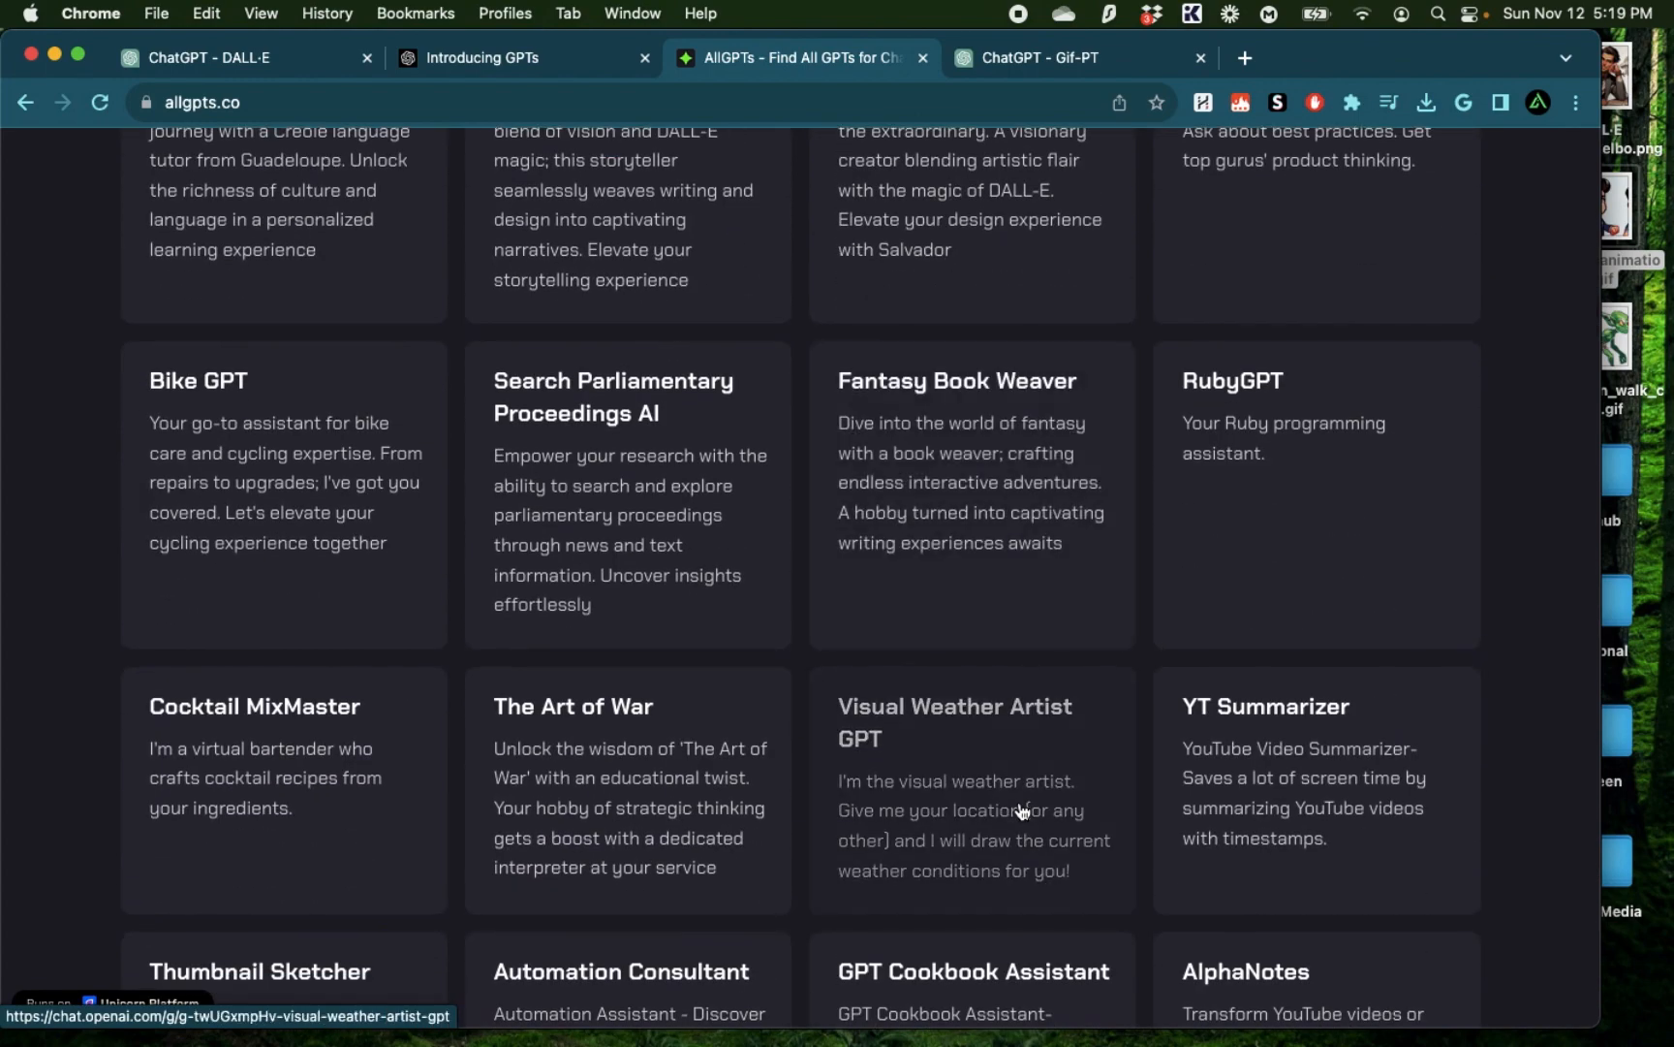
scroll(down, 3)
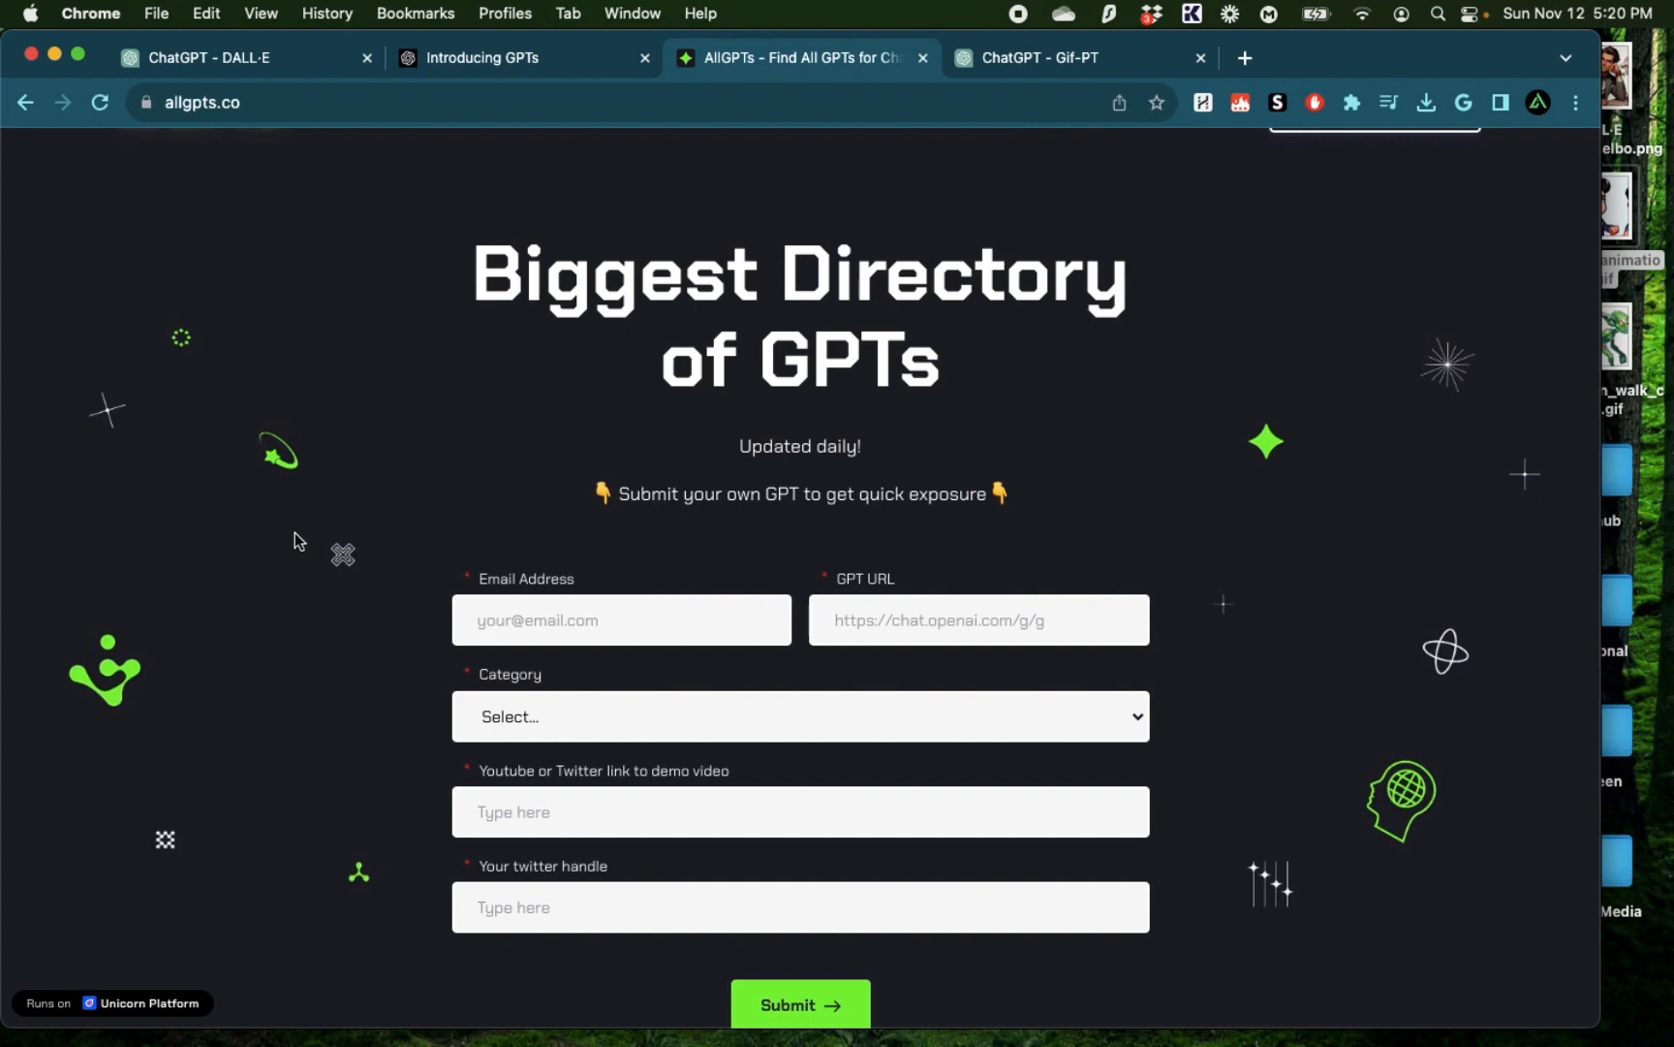
mouse_move(308, 369)
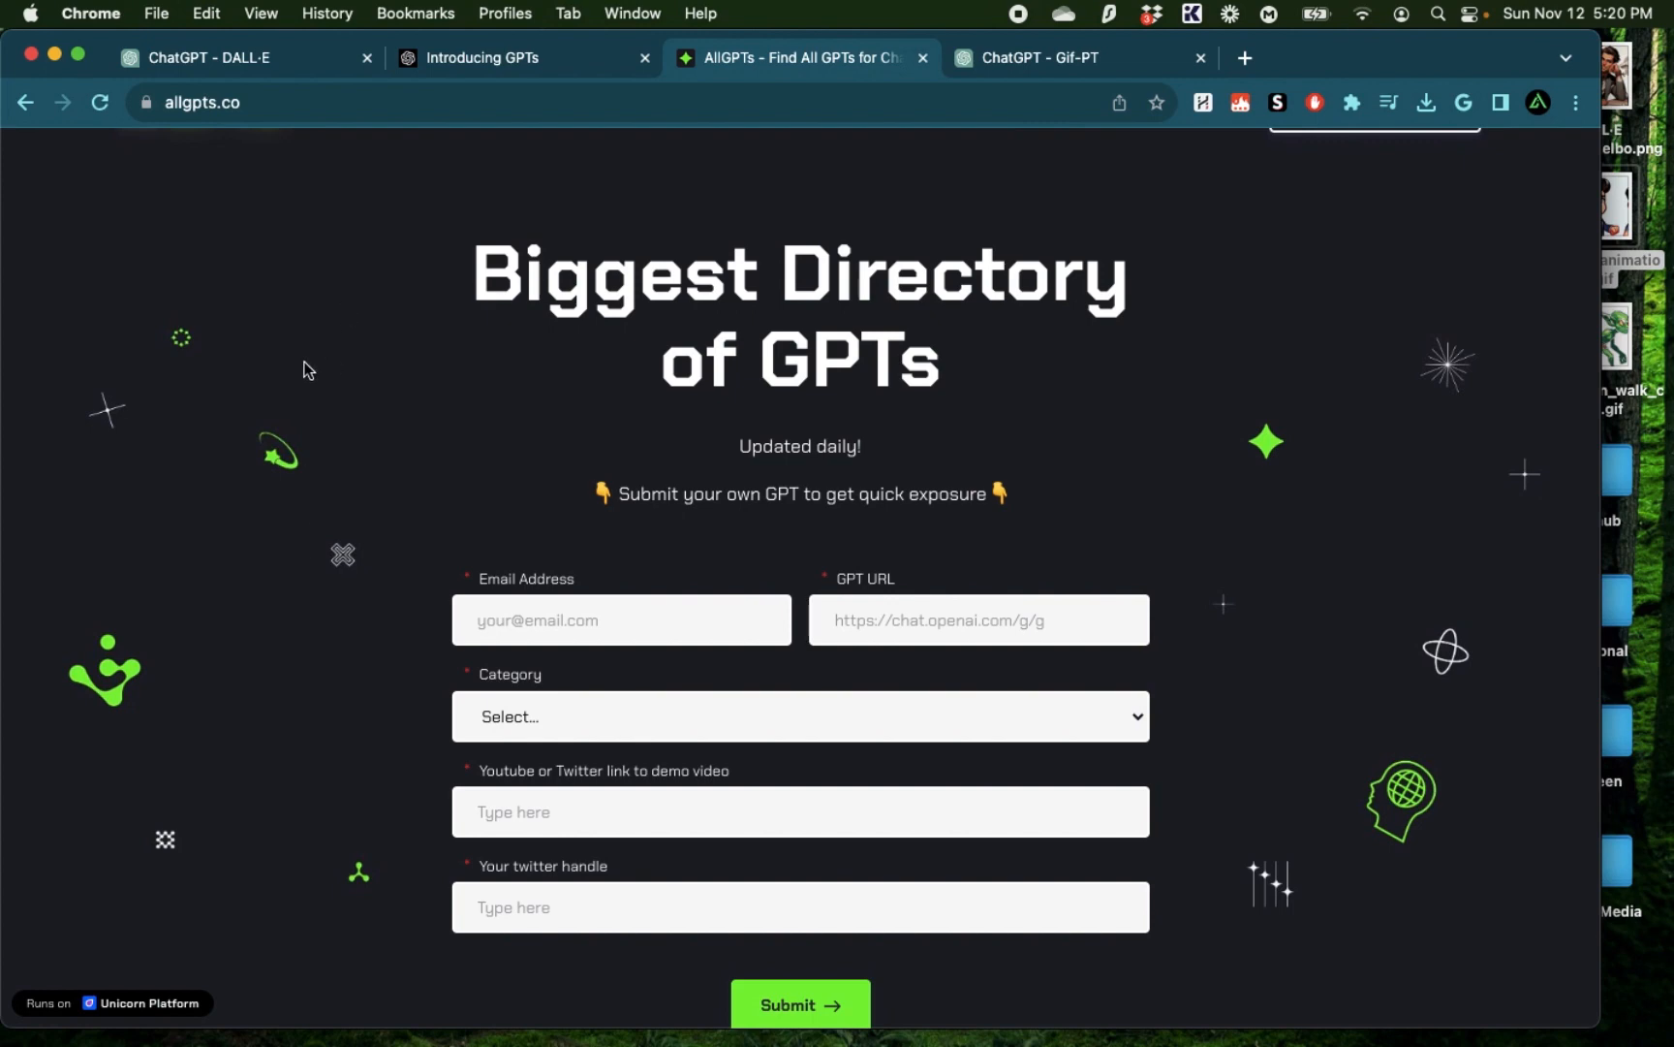
click(245, 58)
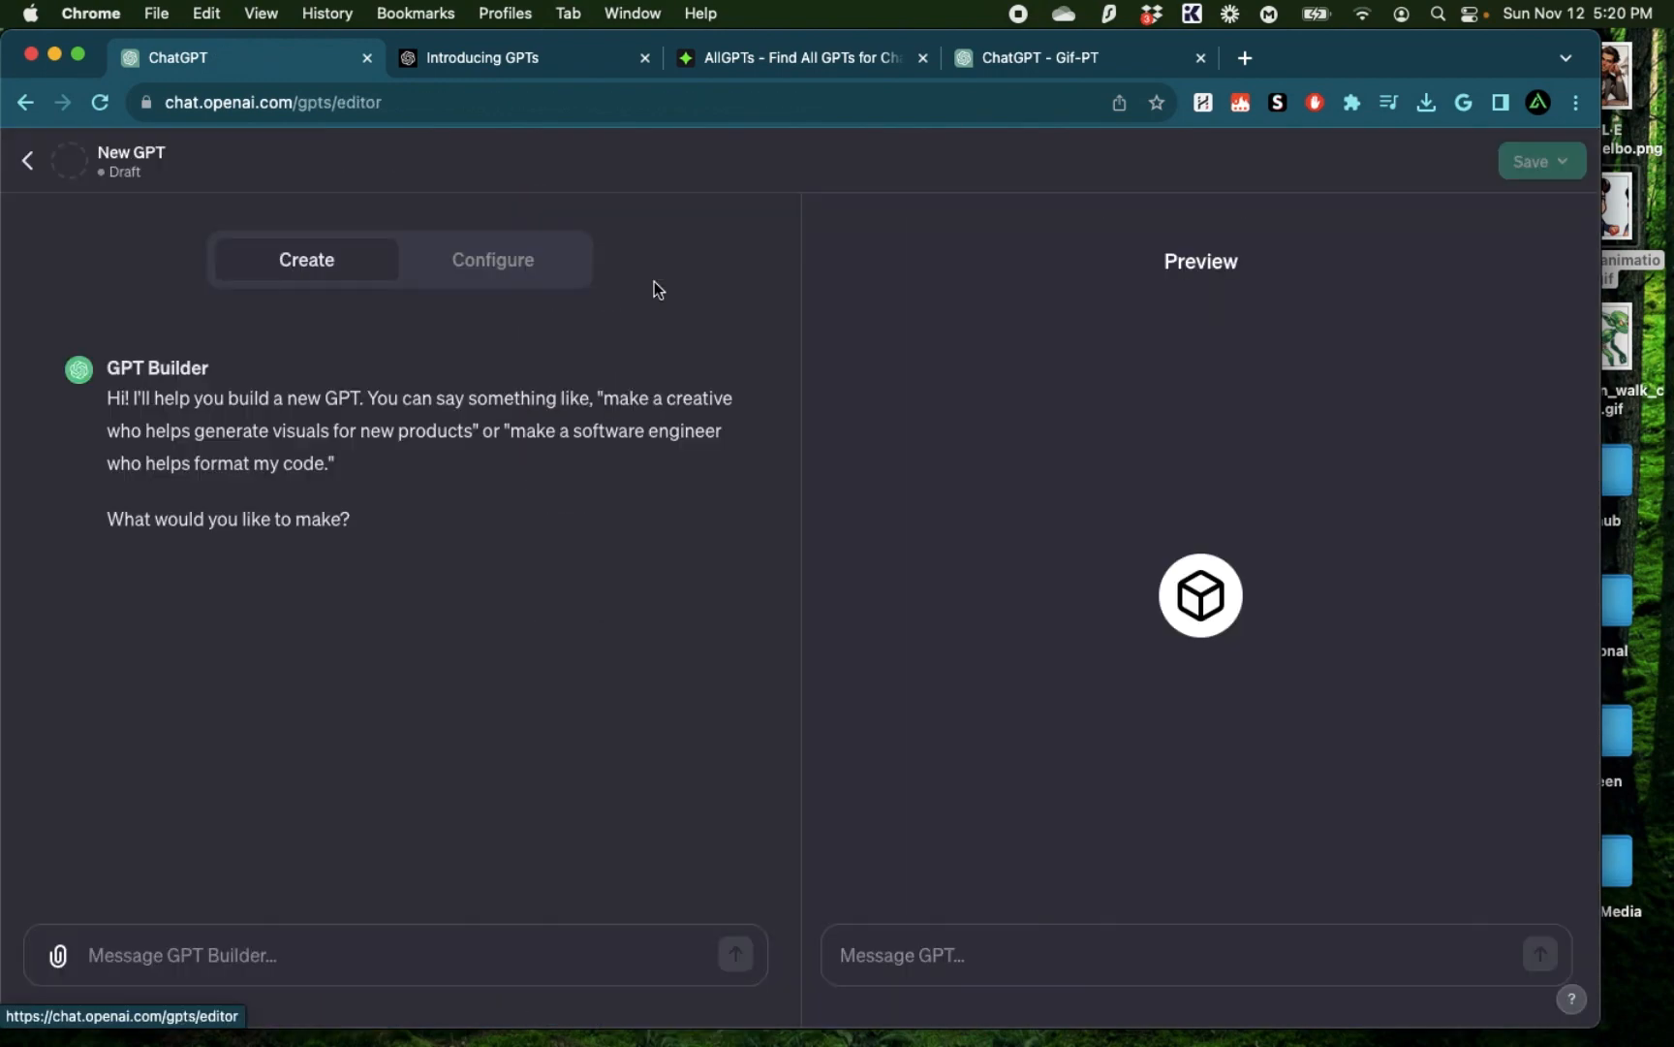
mouse_move(632, 632)
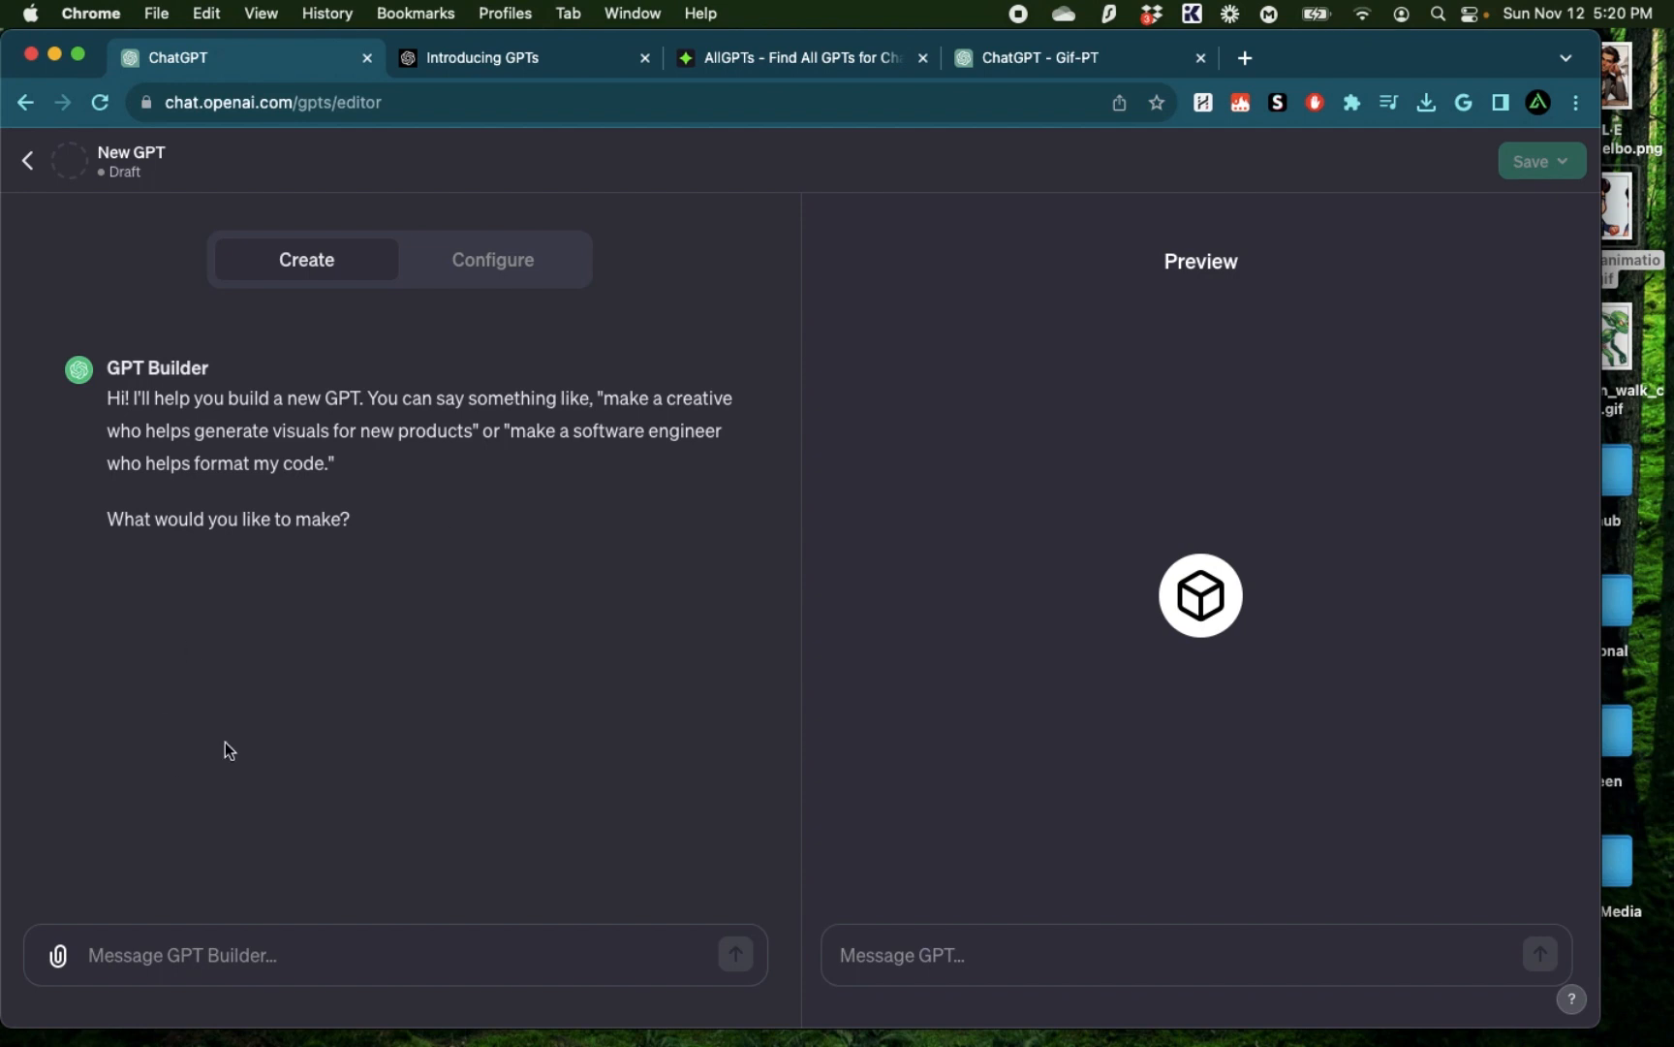
mouse_move(565, 567)
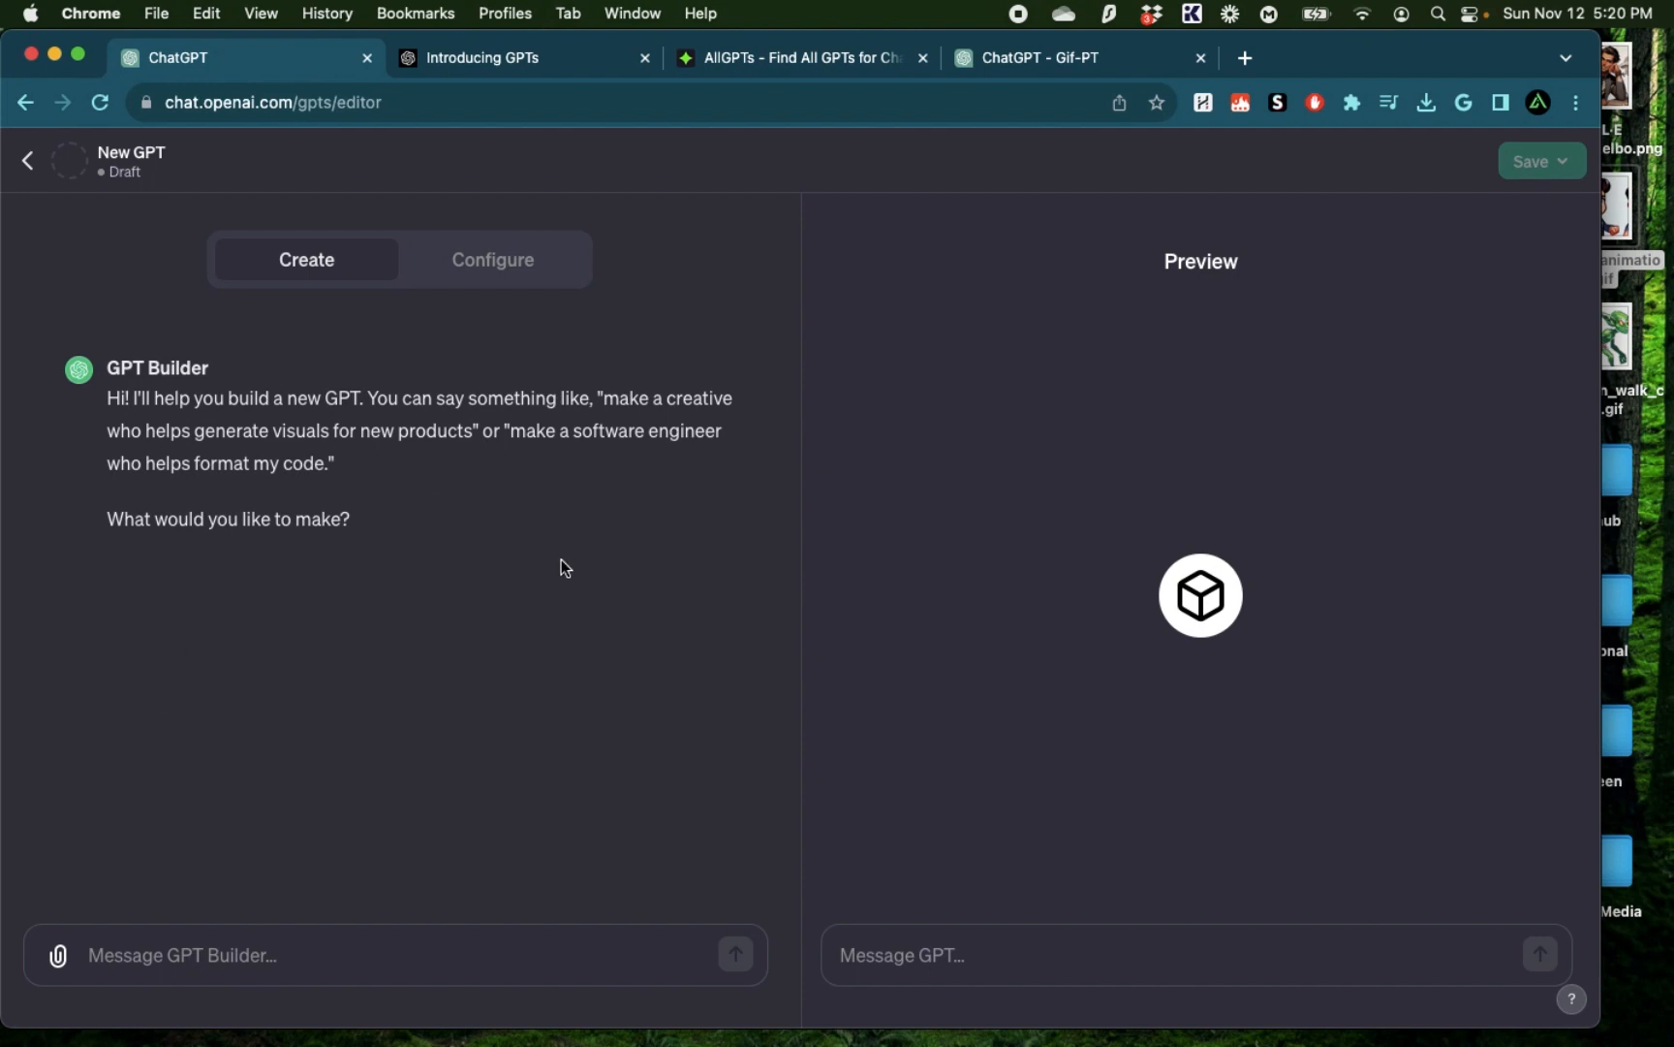